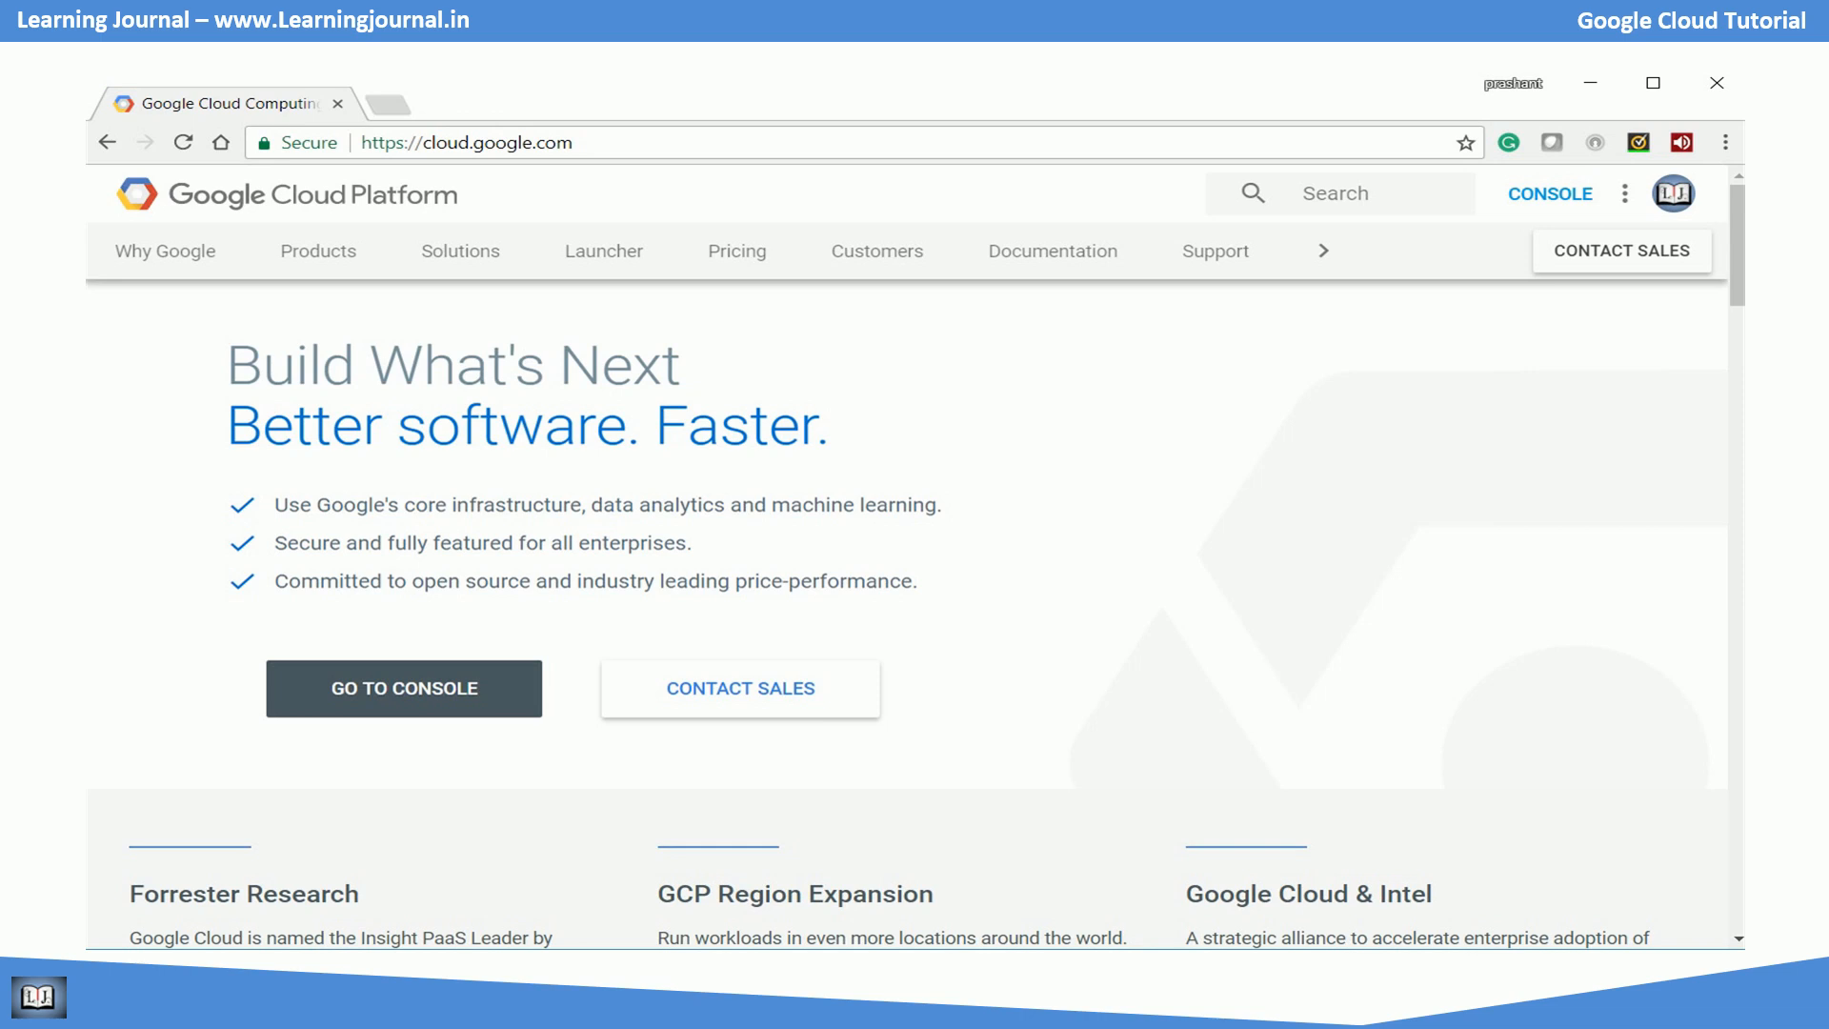
Enter the Cloud Console and navigate the products menu to Big Data > Dataproc > Clusters.
{"action": "left_click", "coordinate": [1549, 194]}
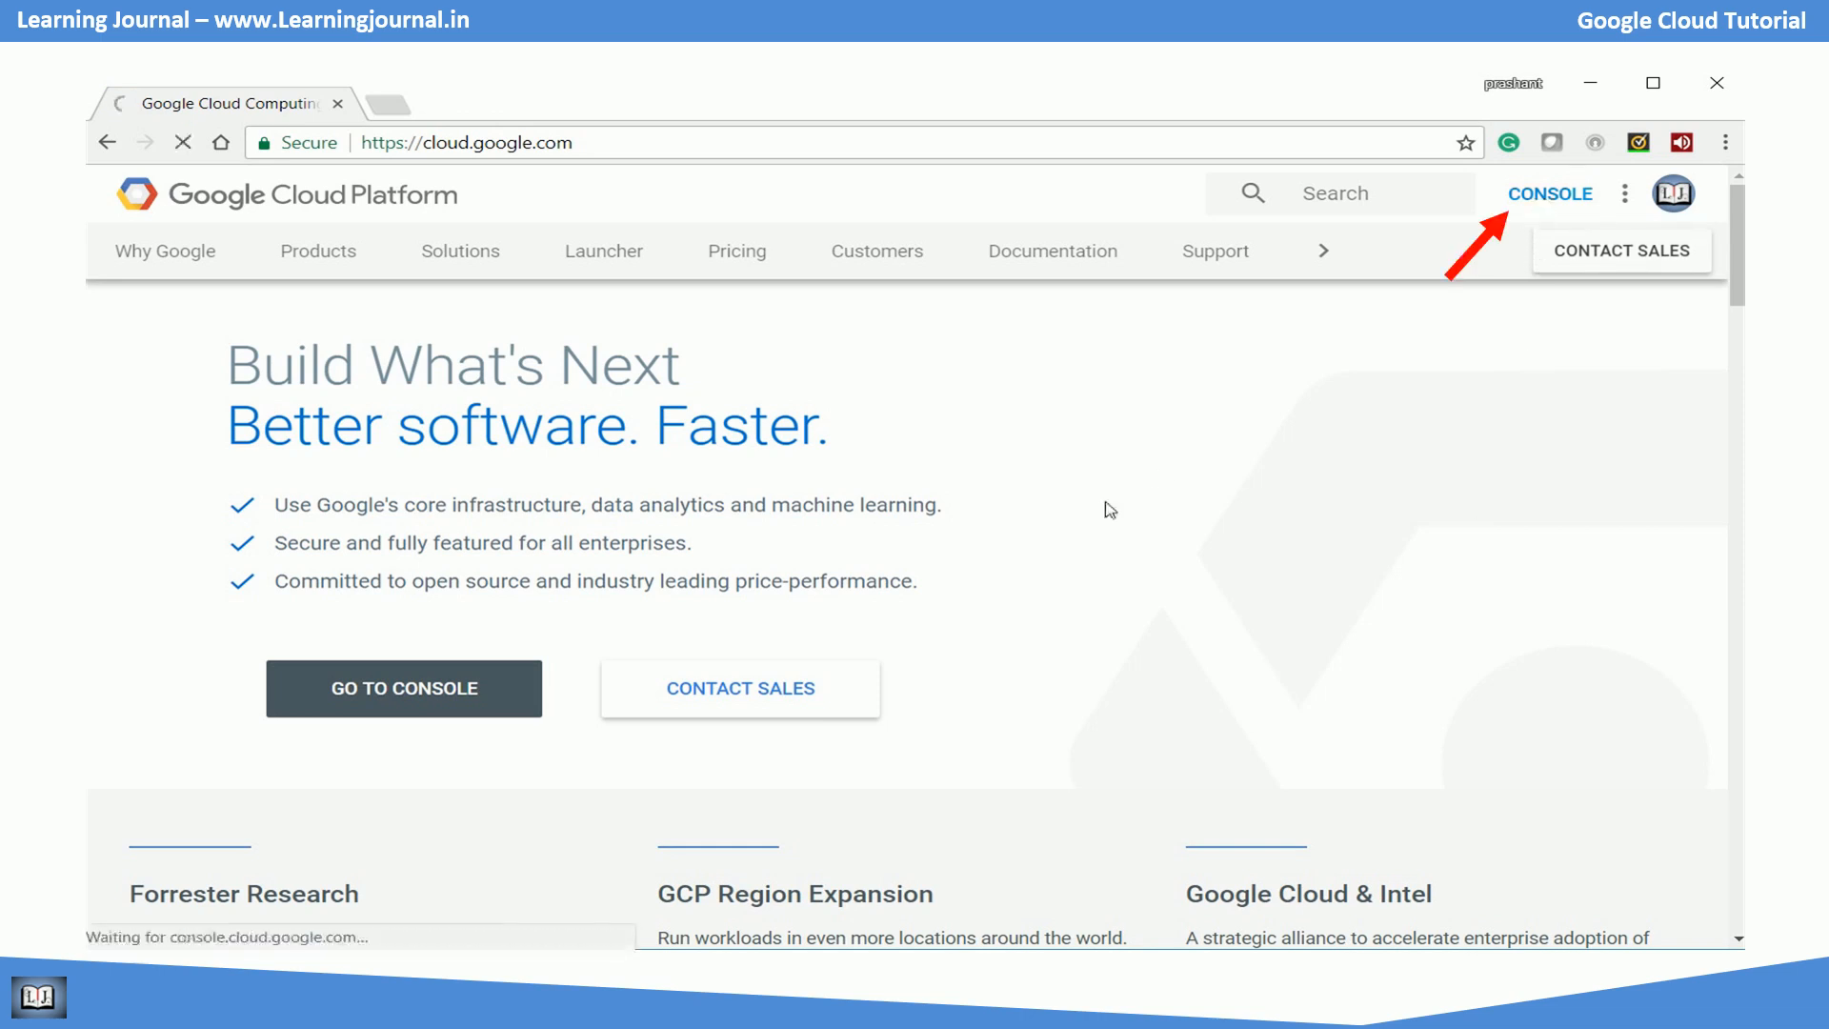
{"action": "left_click", "coordinate": [1551, 194]}
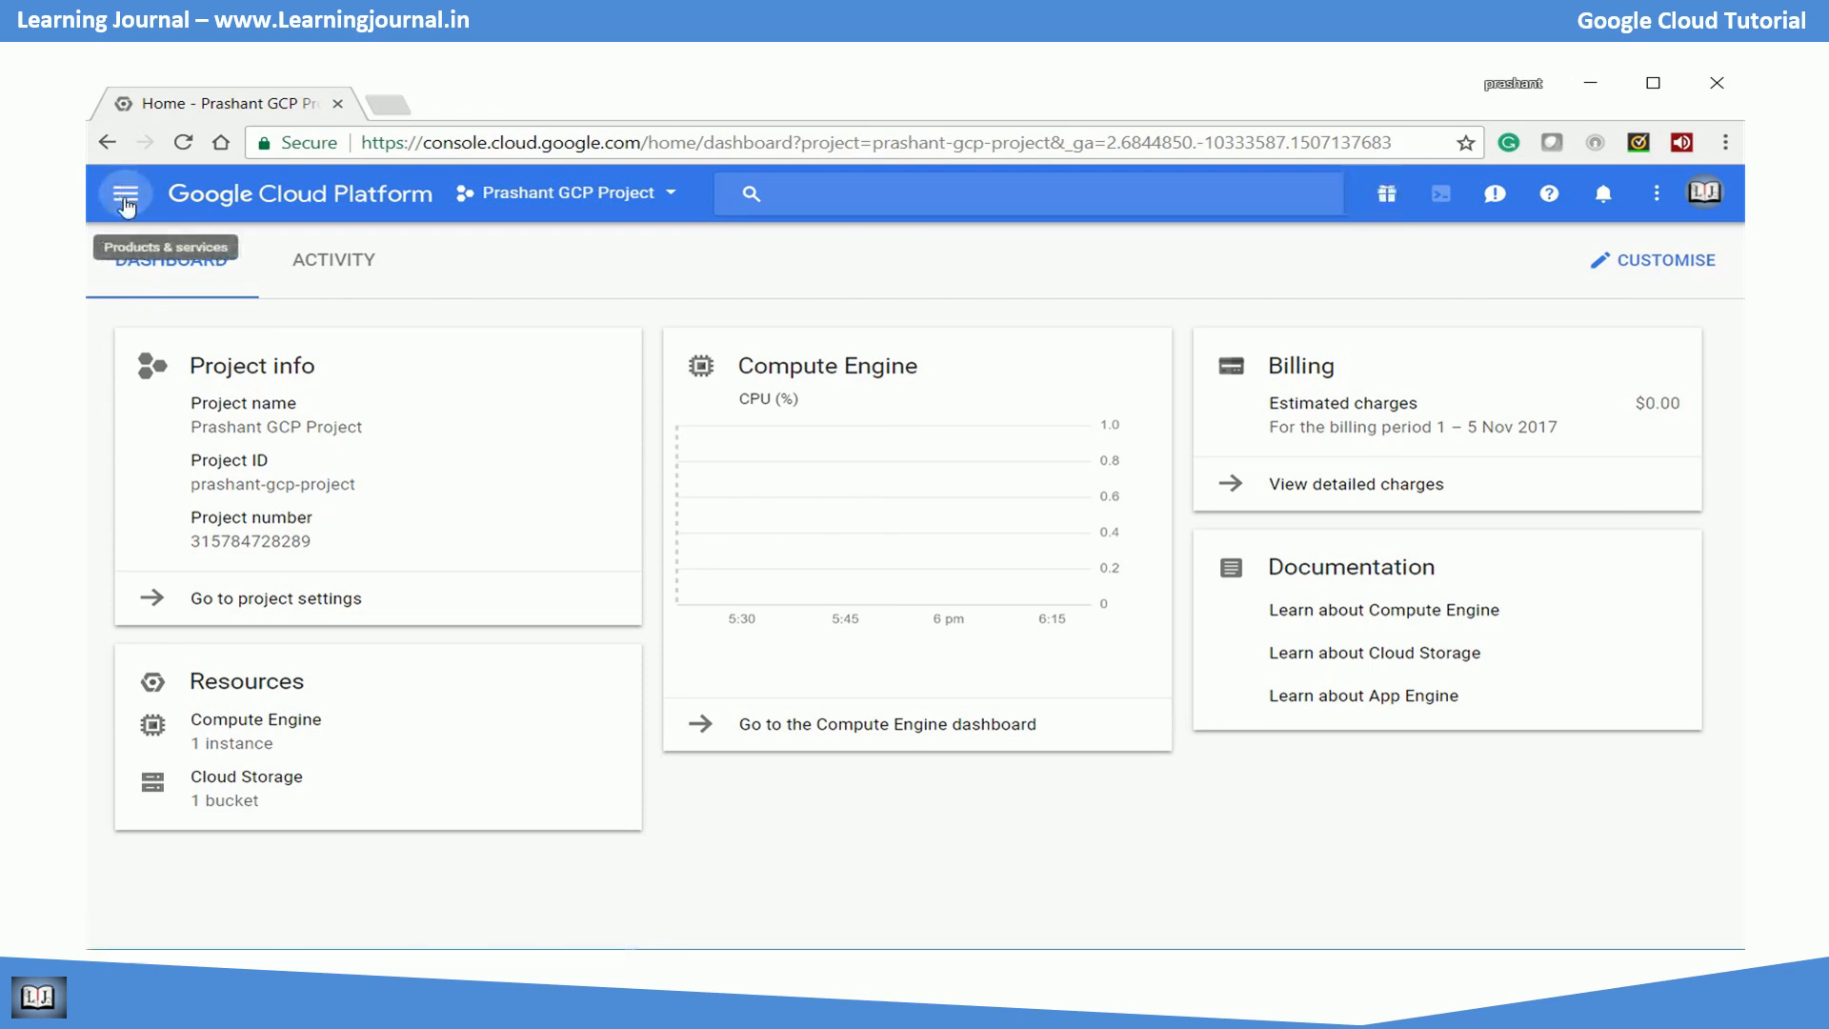
{"action": "left_click", "coordinate": [126, 194]}
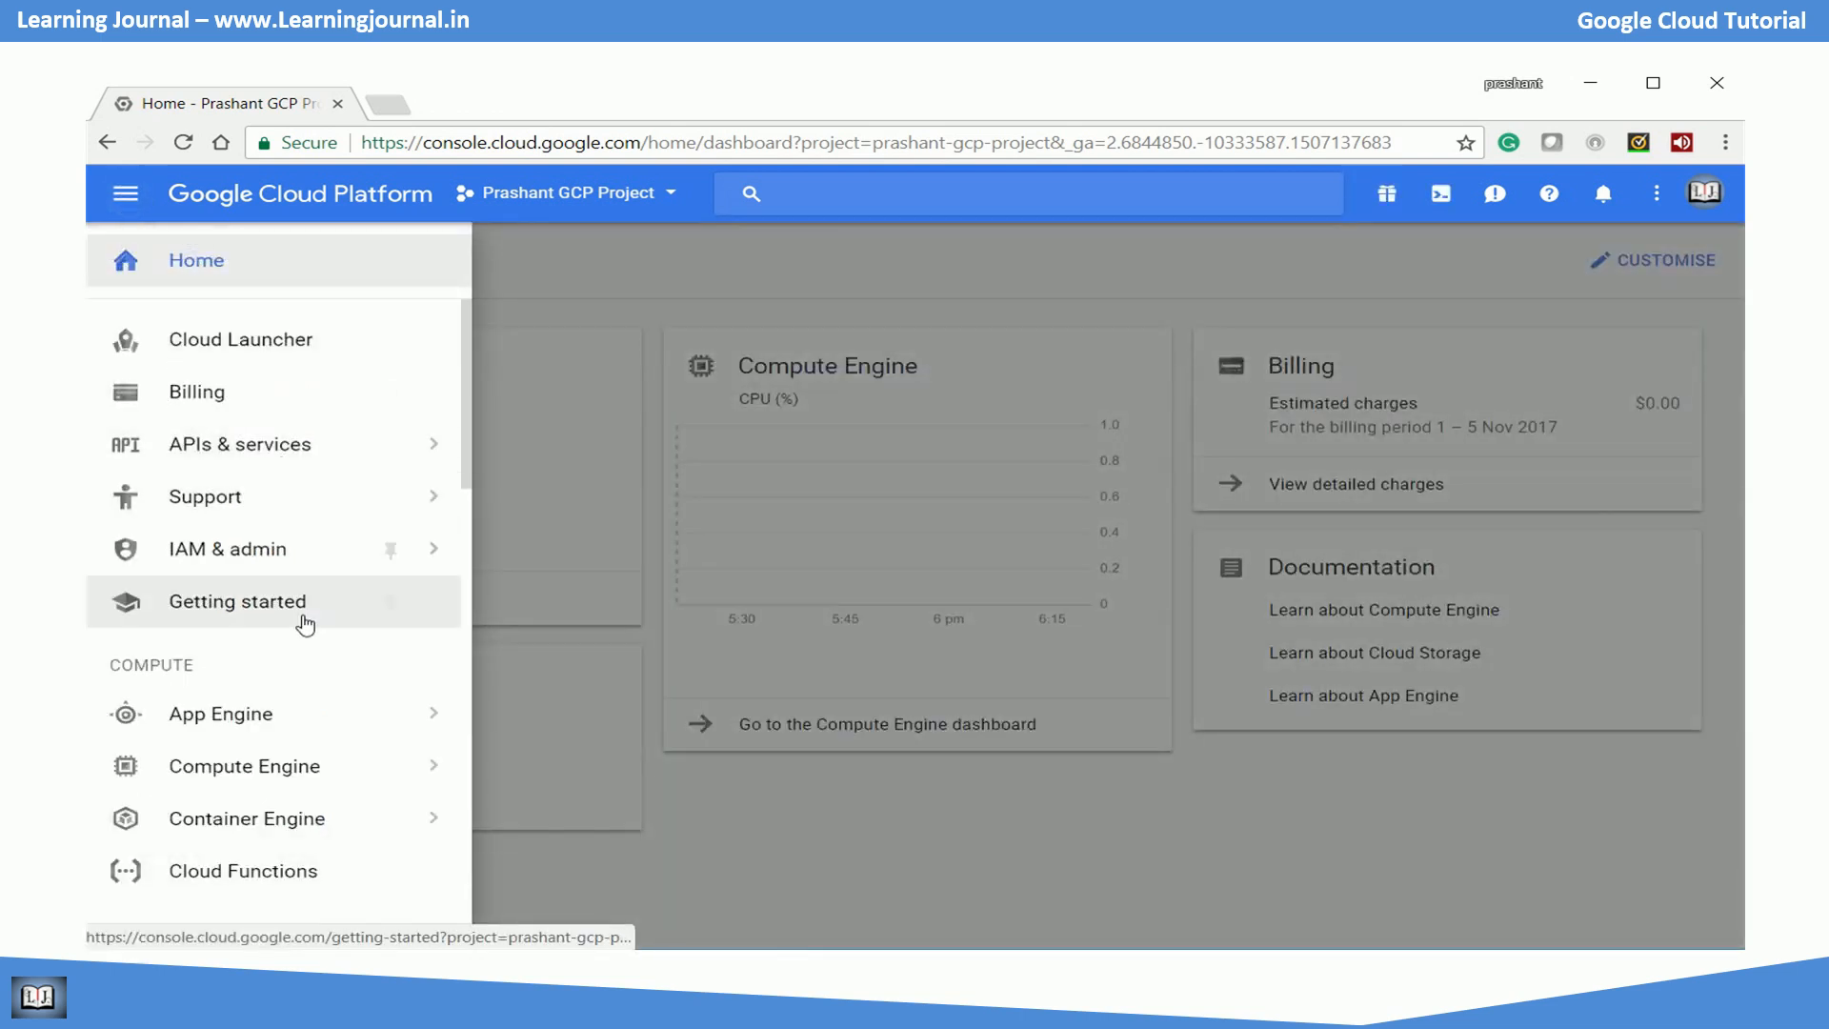
{"action": "scroll", "scroll_direction": "down", "scroll_amount": 3}
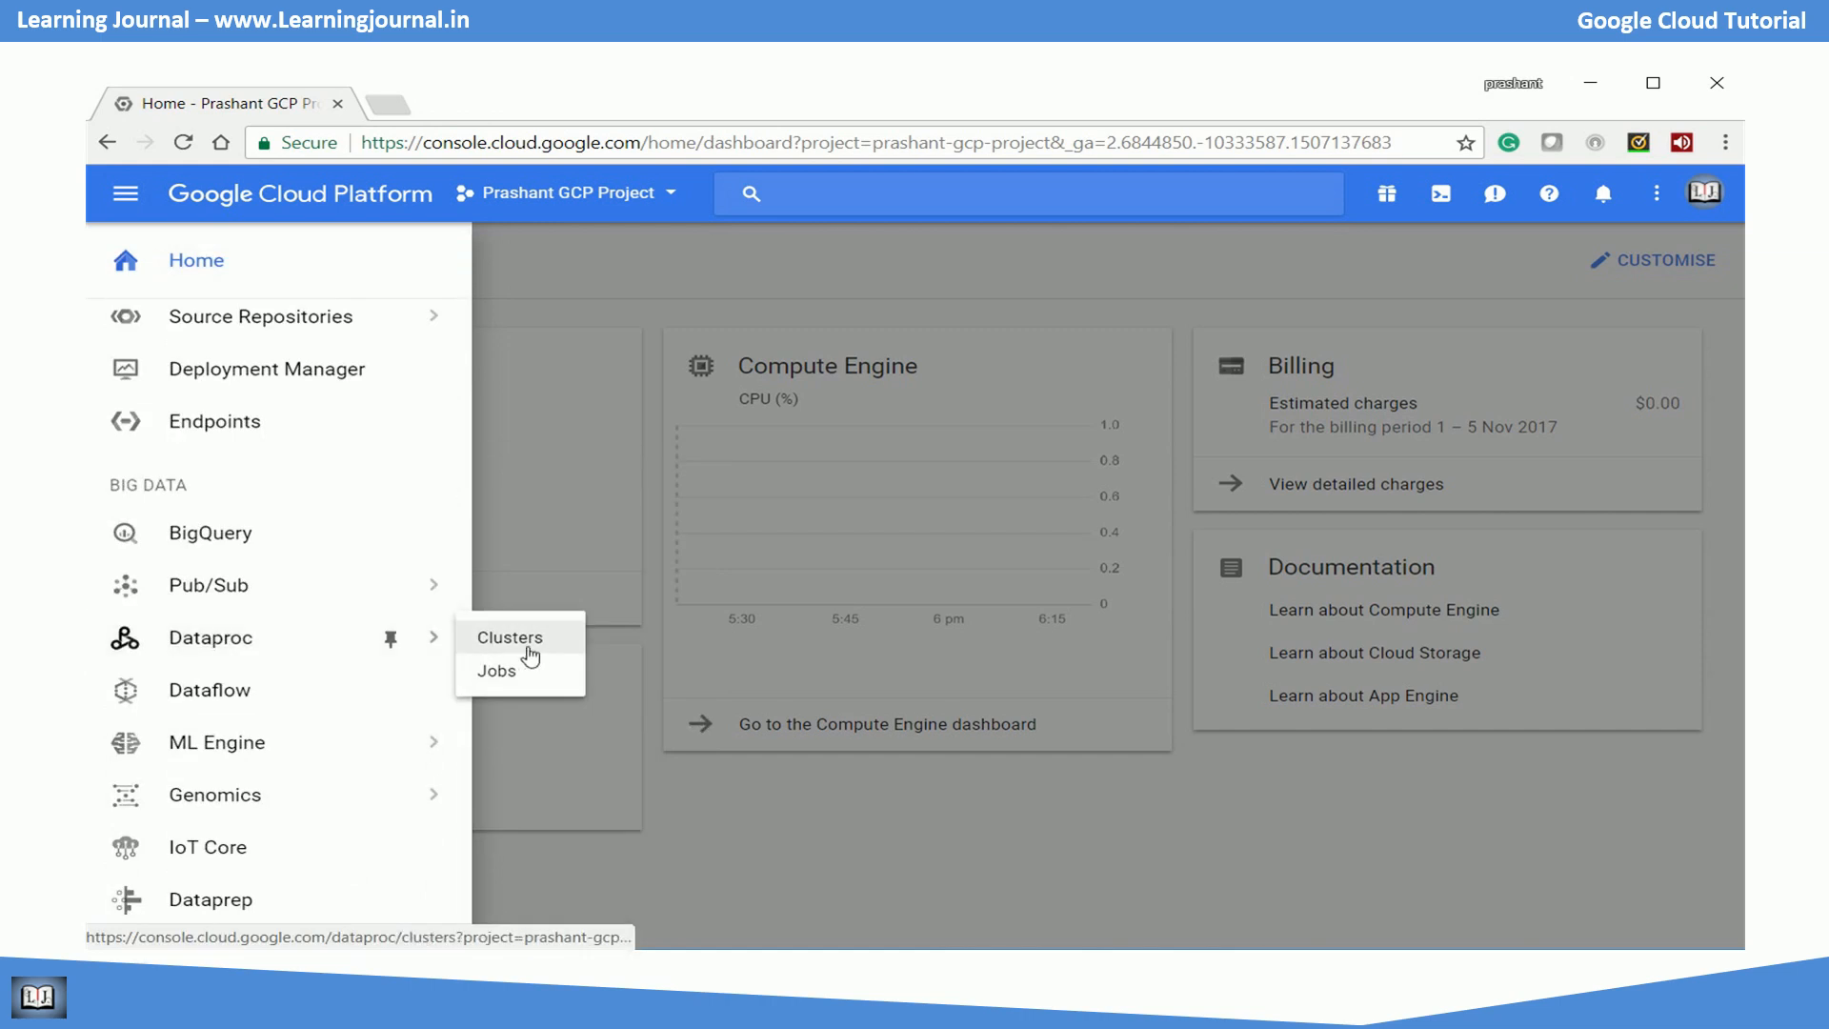
{"action": "left_click", "coordinate": [511, 636]}
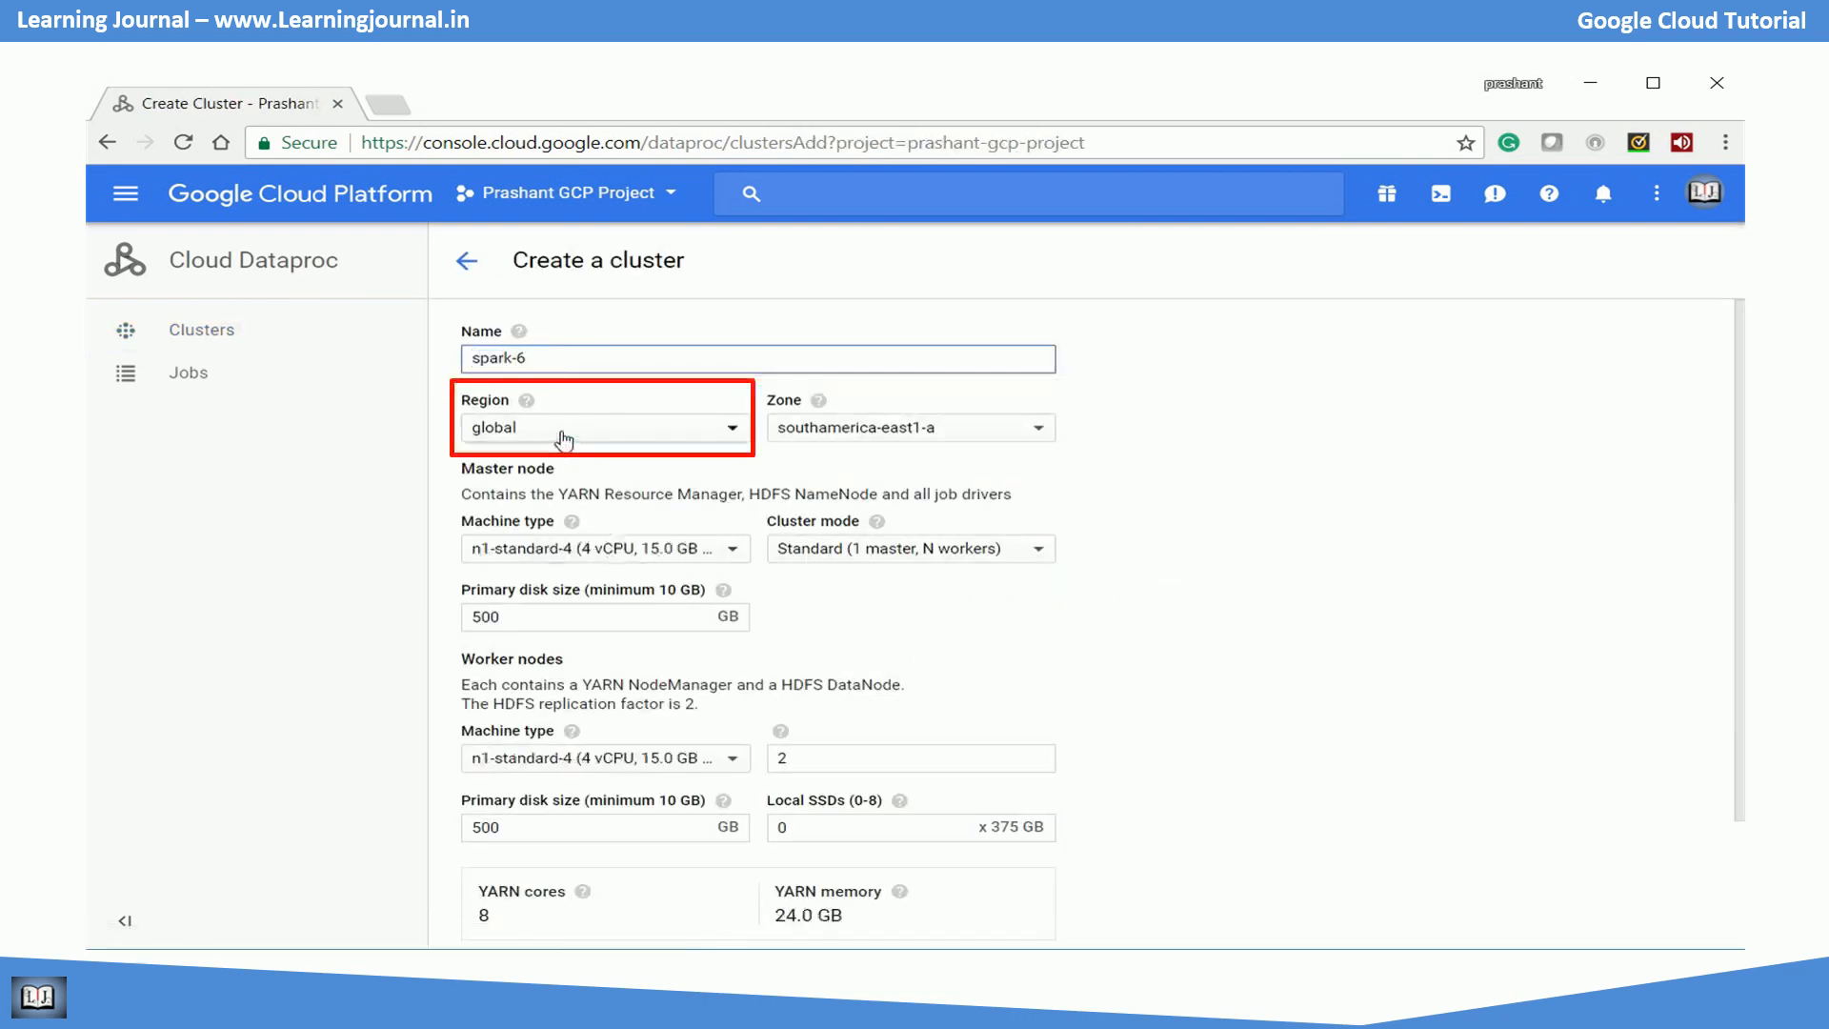
{"action": "mouse_move", "coordinate": [611, 434]}
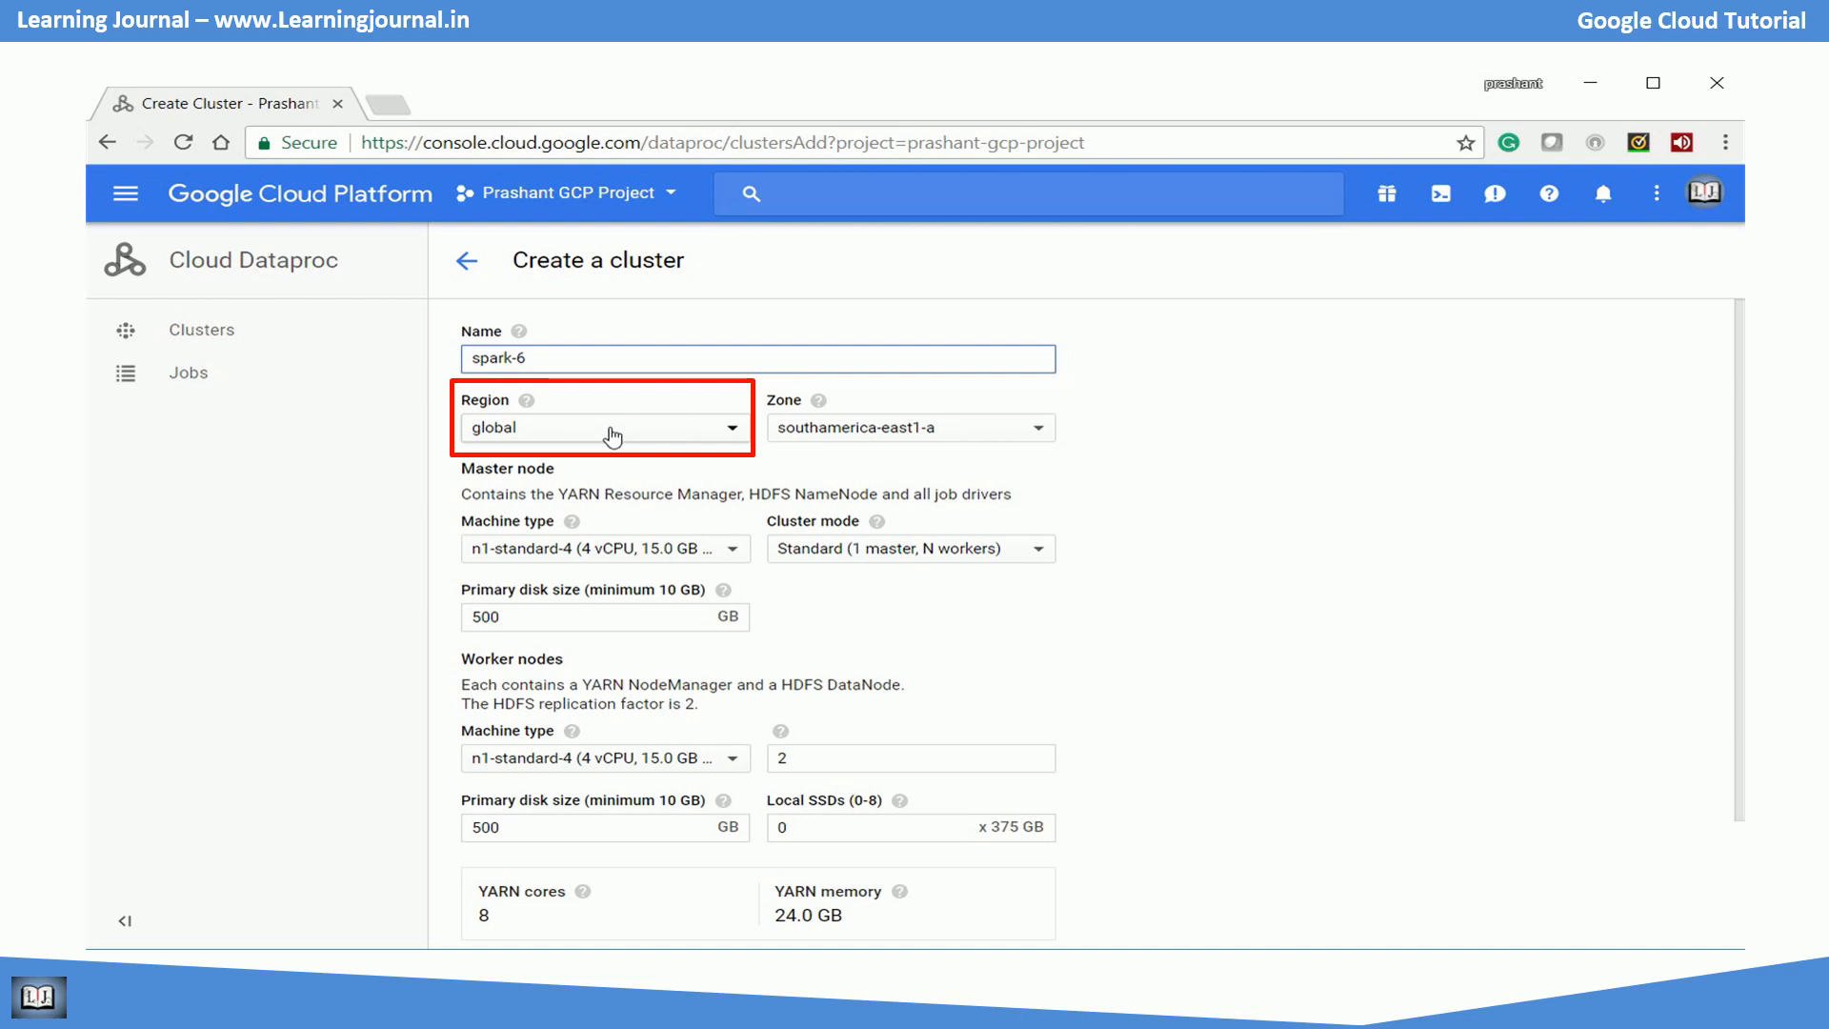
Choose region us-east1 and an n1-standard-2 master machine type for spark-6.
{"action": "left_click", "coordinate": [602, 426]}
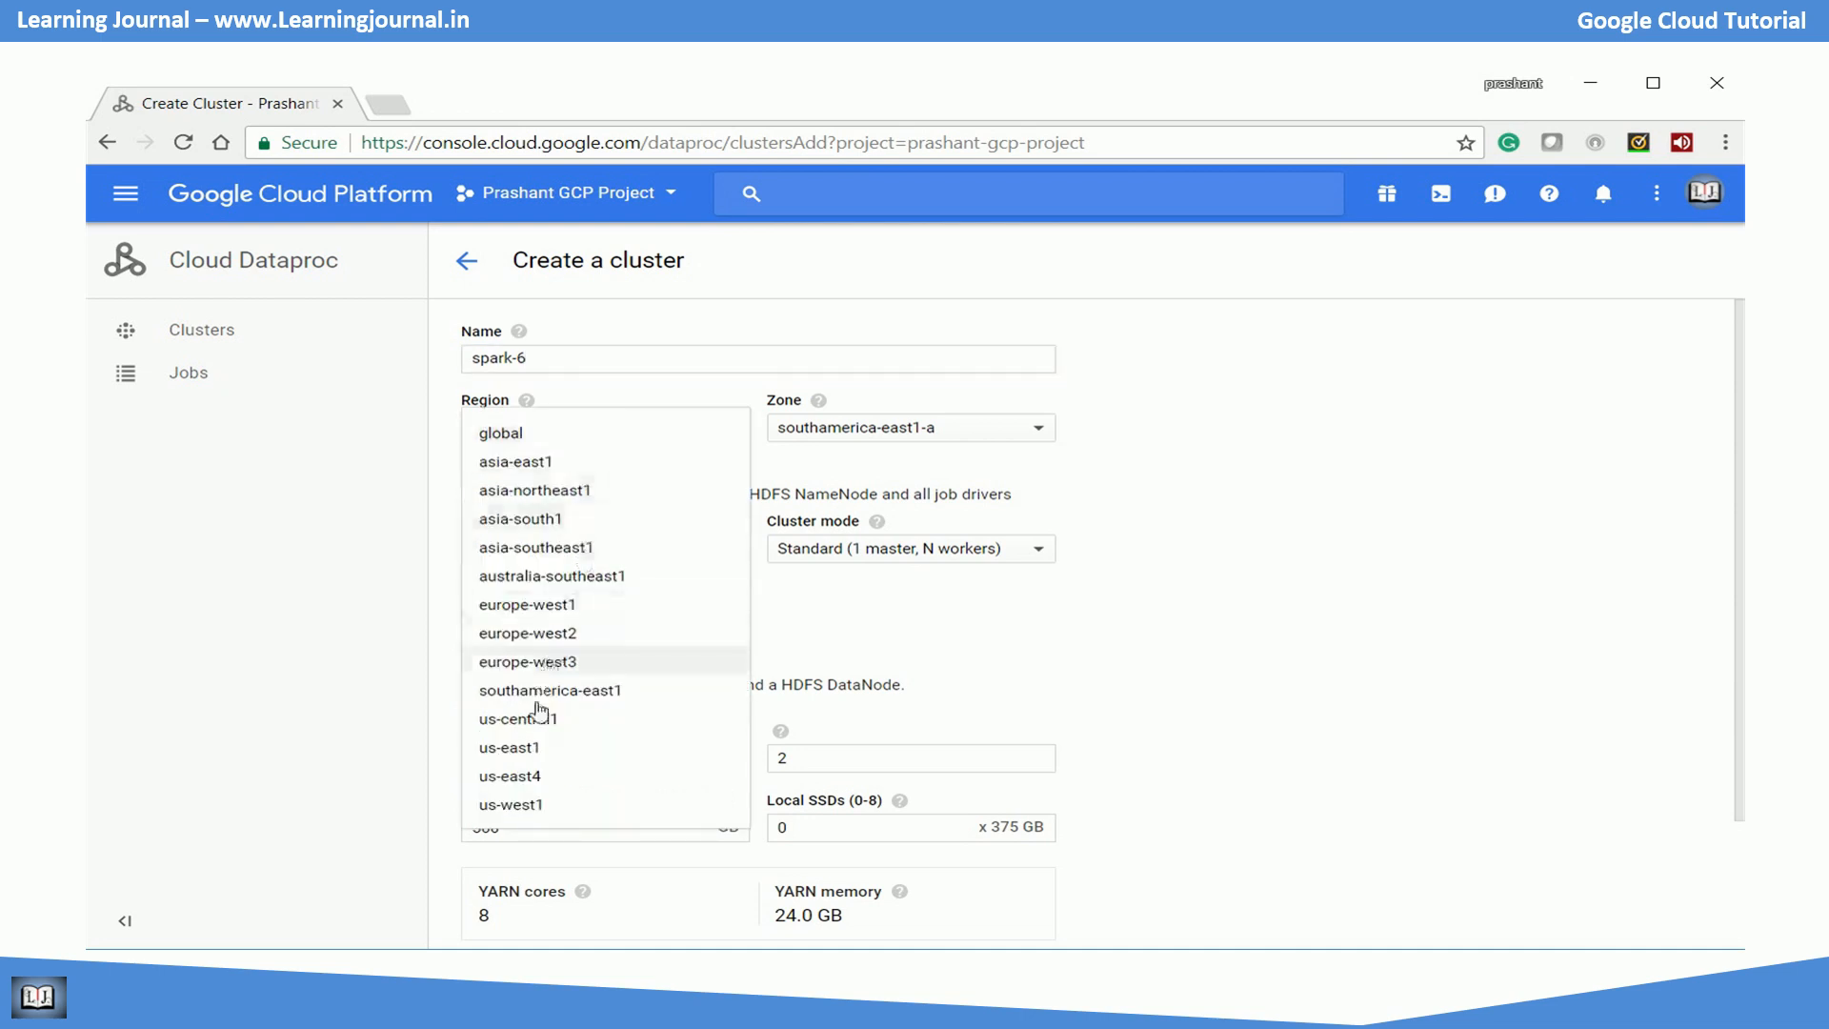
{"action": "left_click", "coordinate": [509, 746]}
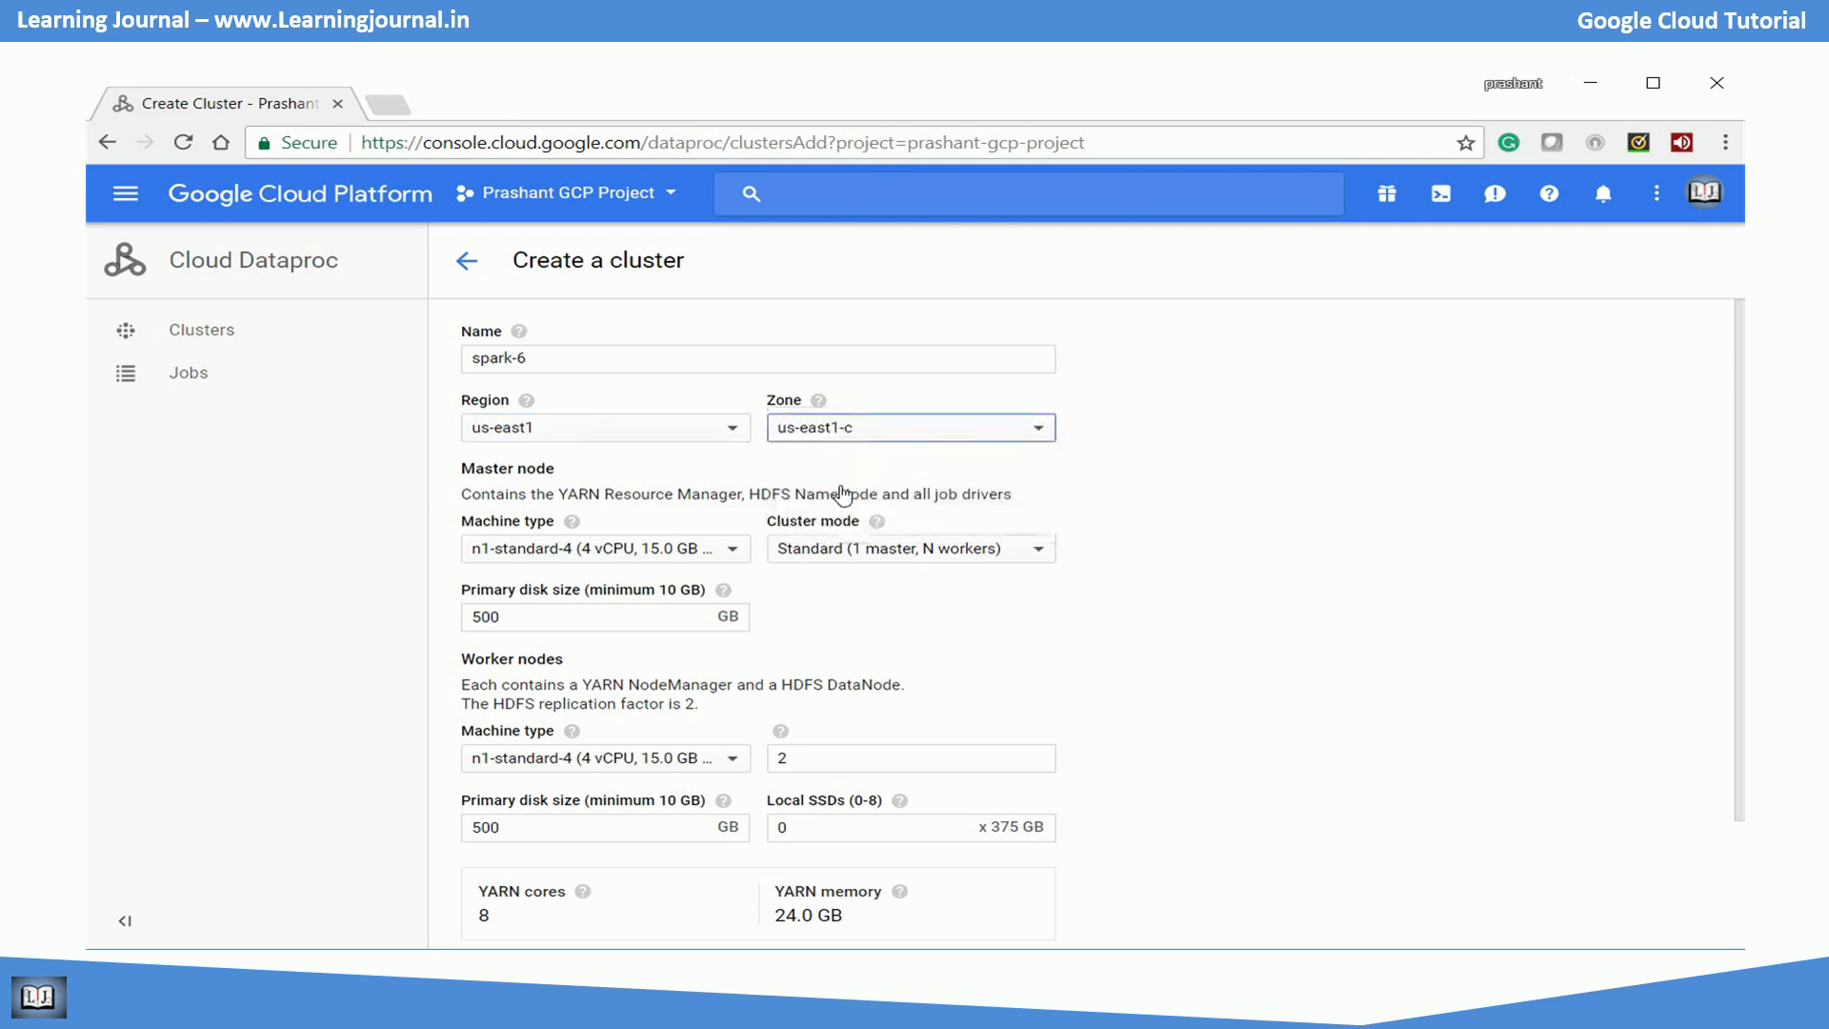
{"action": "mouse_move", "coordinate": [1180, 558]}
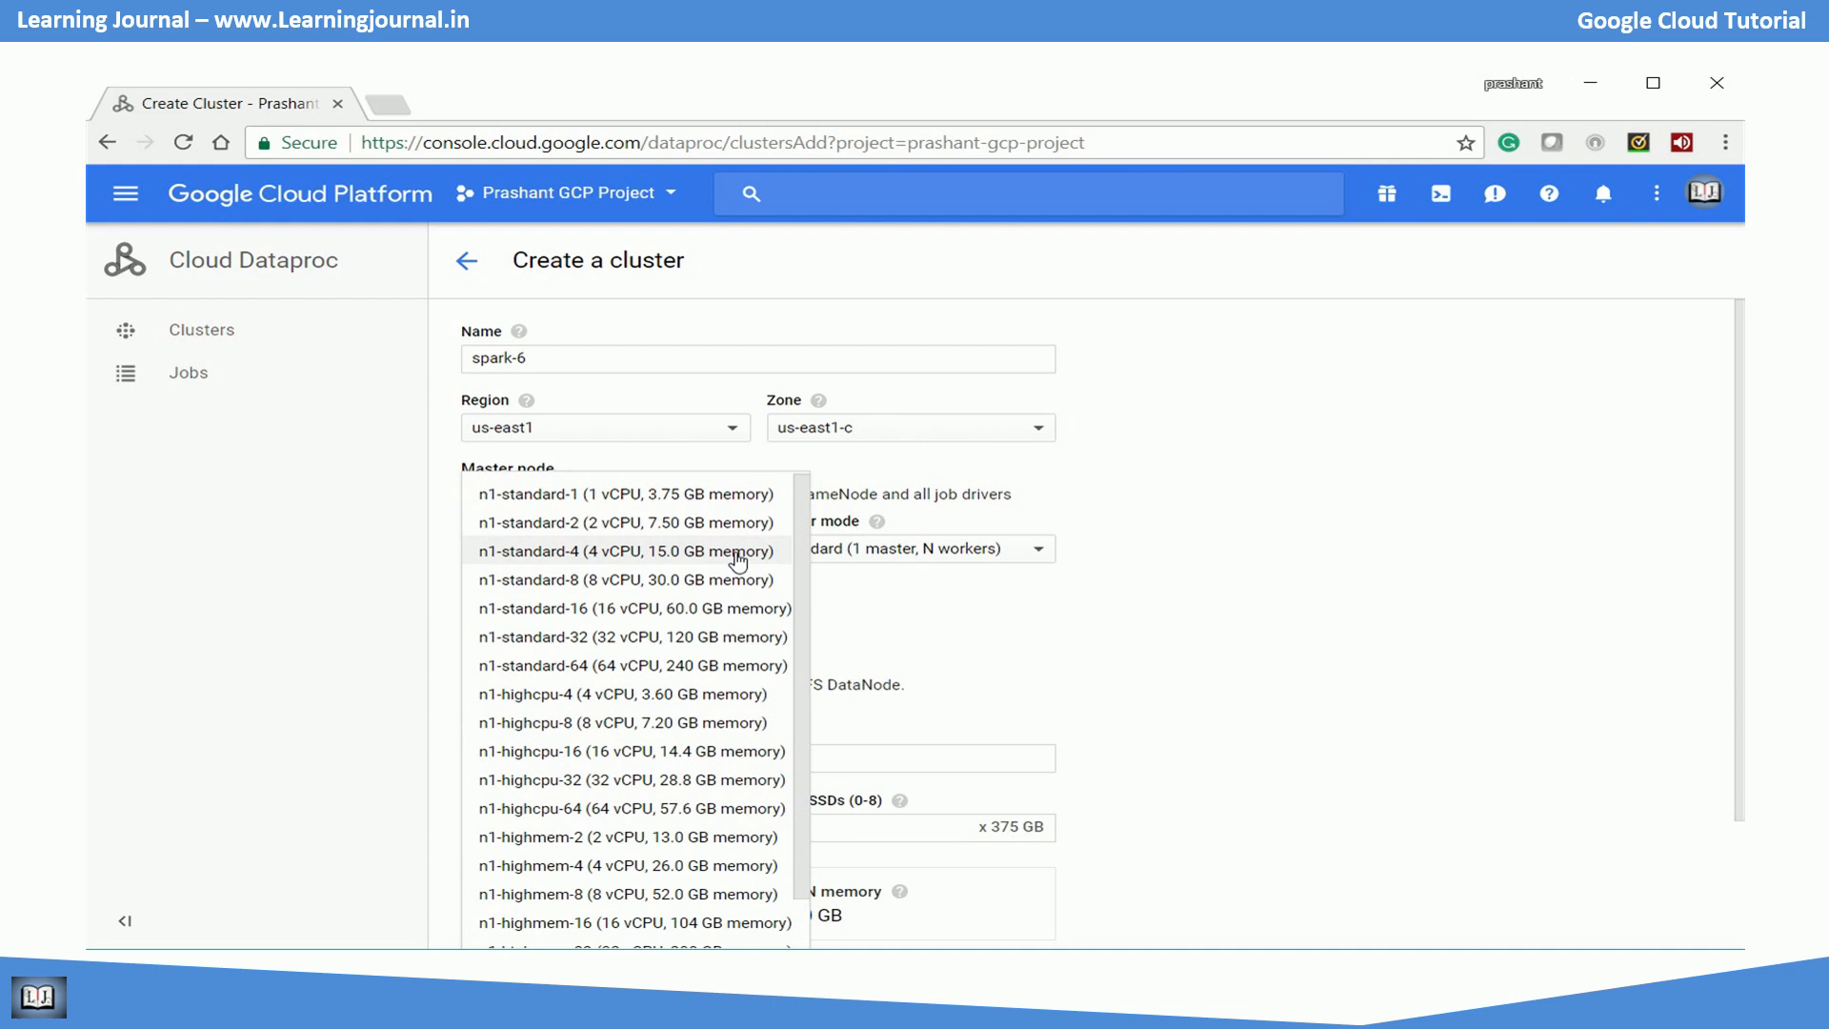
{"action": "mouse_move", "coordinate": [667, 549]}
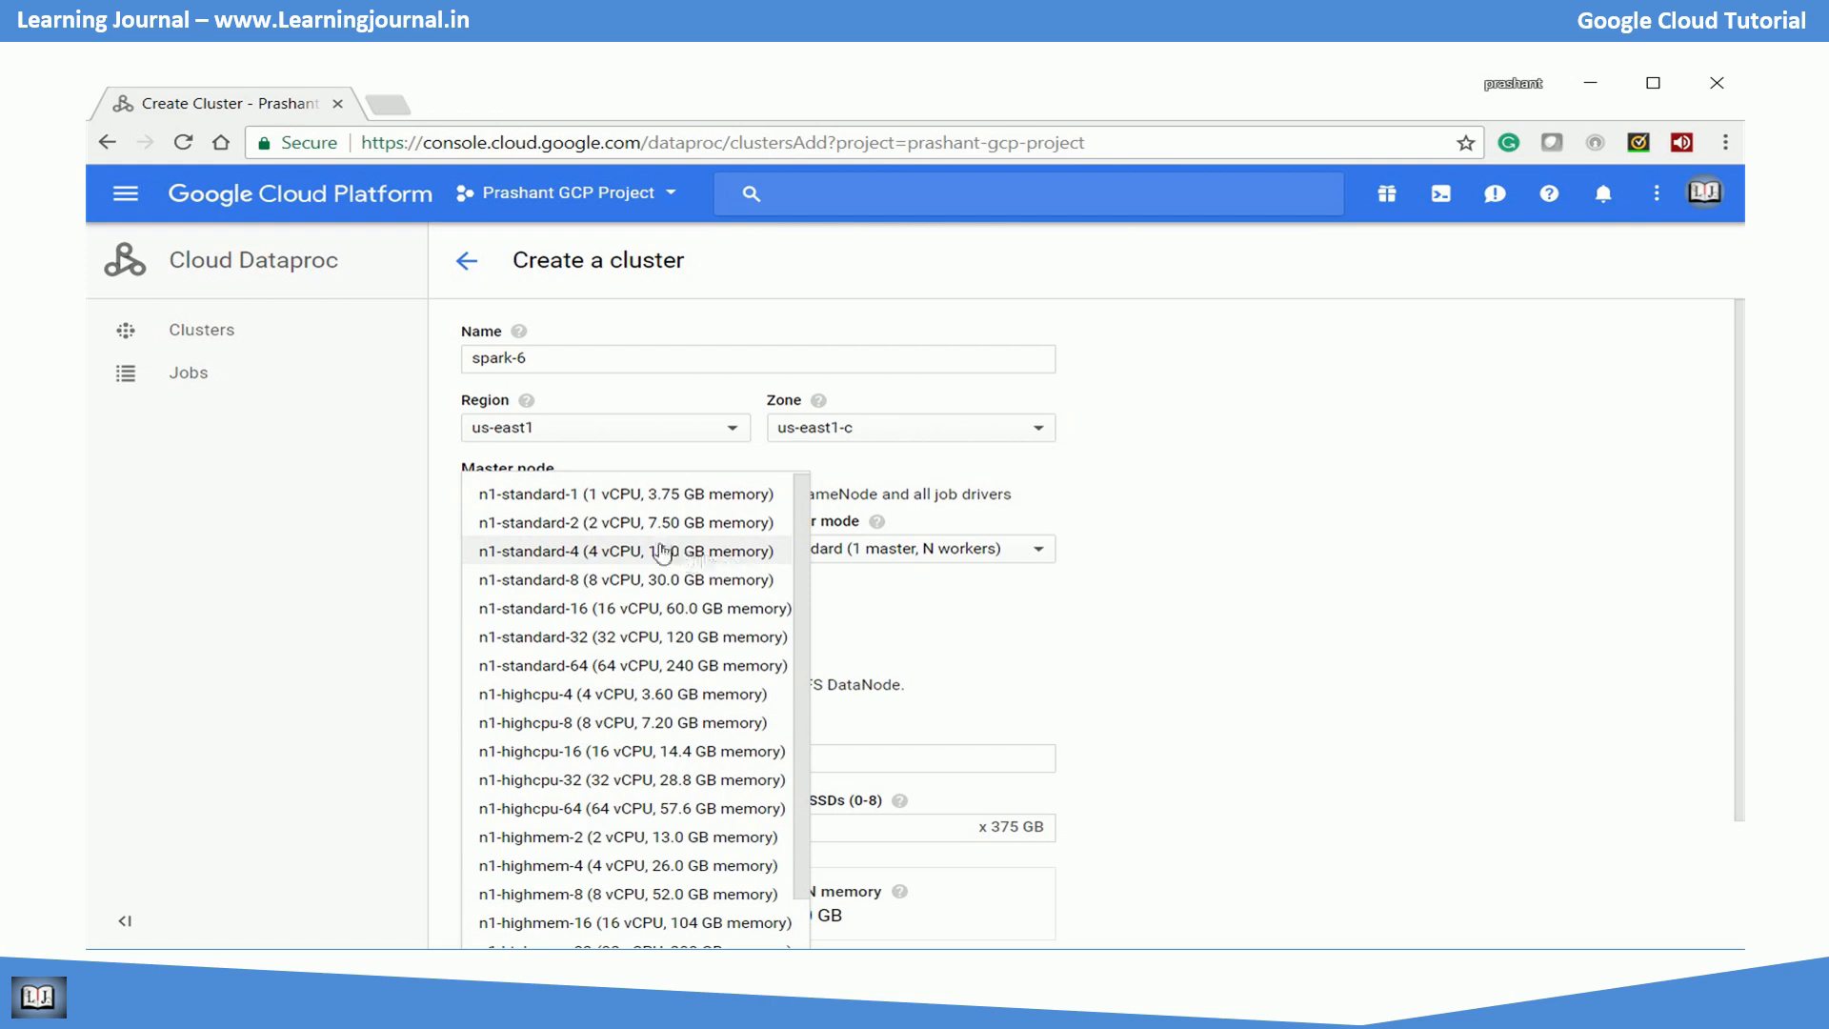
{"action": "left_click", "coordinate": [626, 522]}
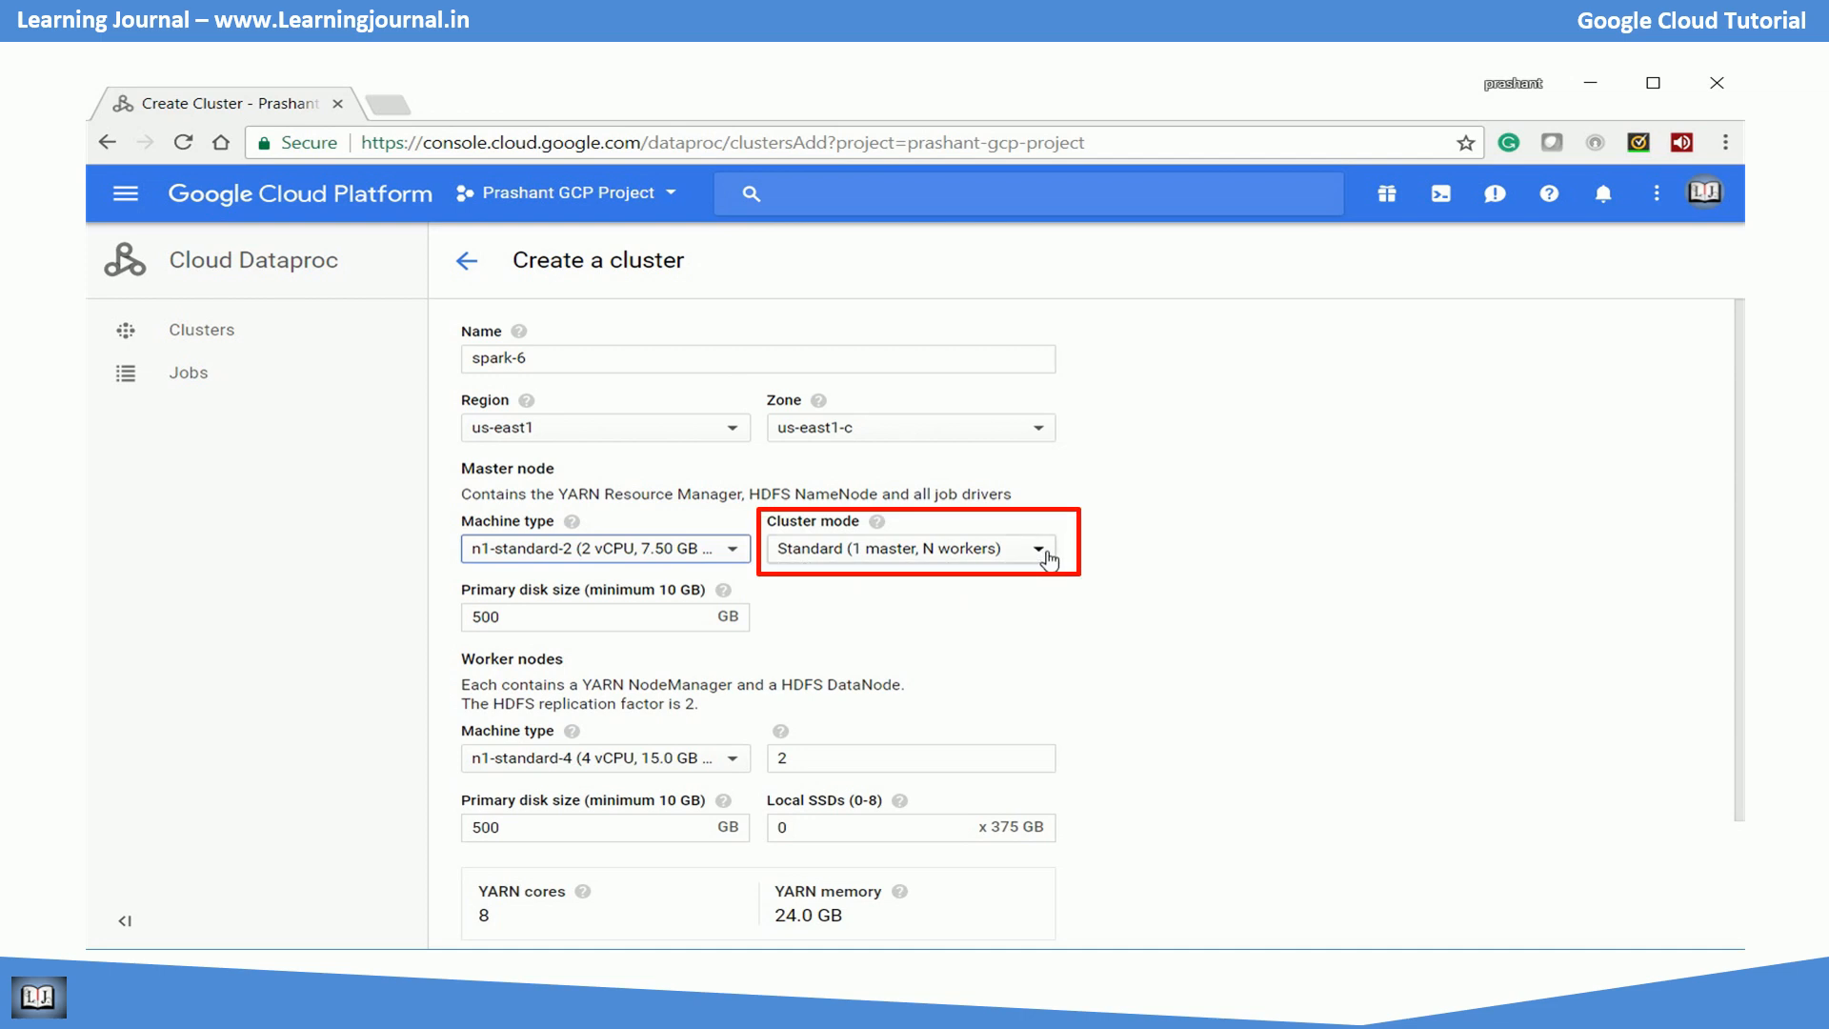
{"action": "mouse_move", "coordinate": [1046, 558]}
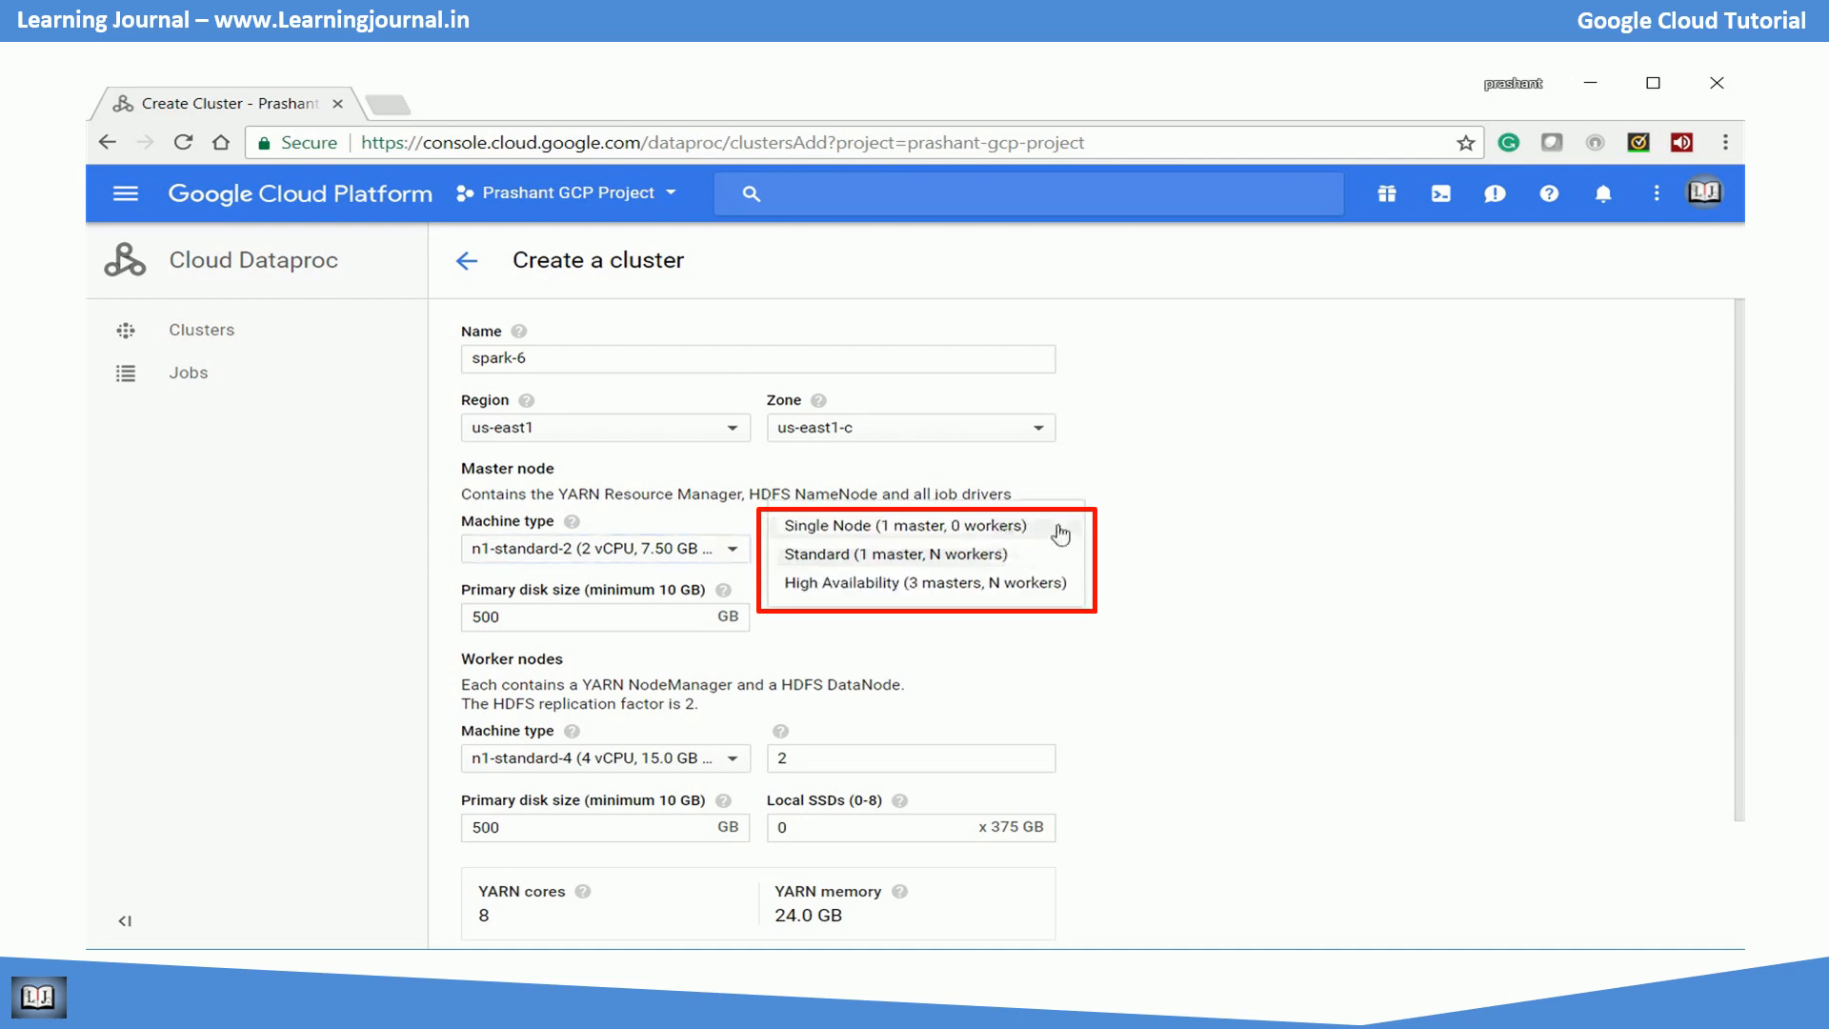
{"action": "mouse_move", "coordinate": [1048, 564]}
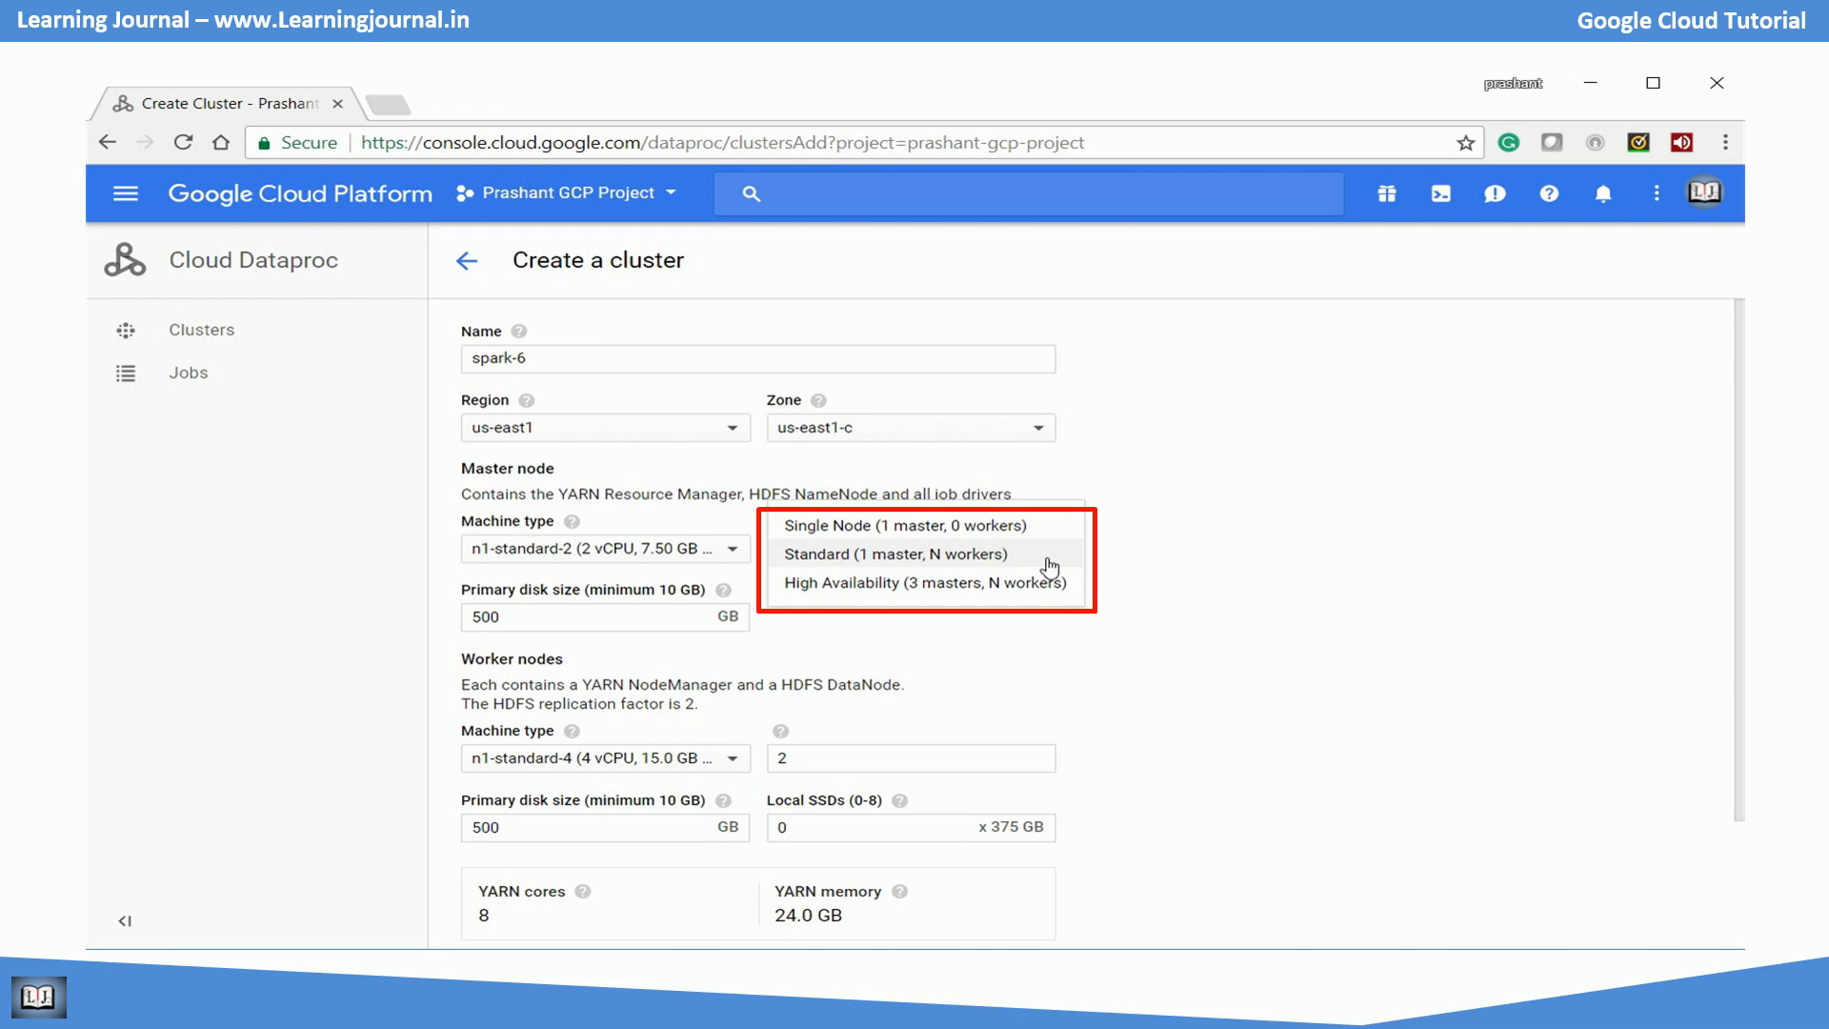
{"action": "mouse_move", "coordinate": [1073, 594]}
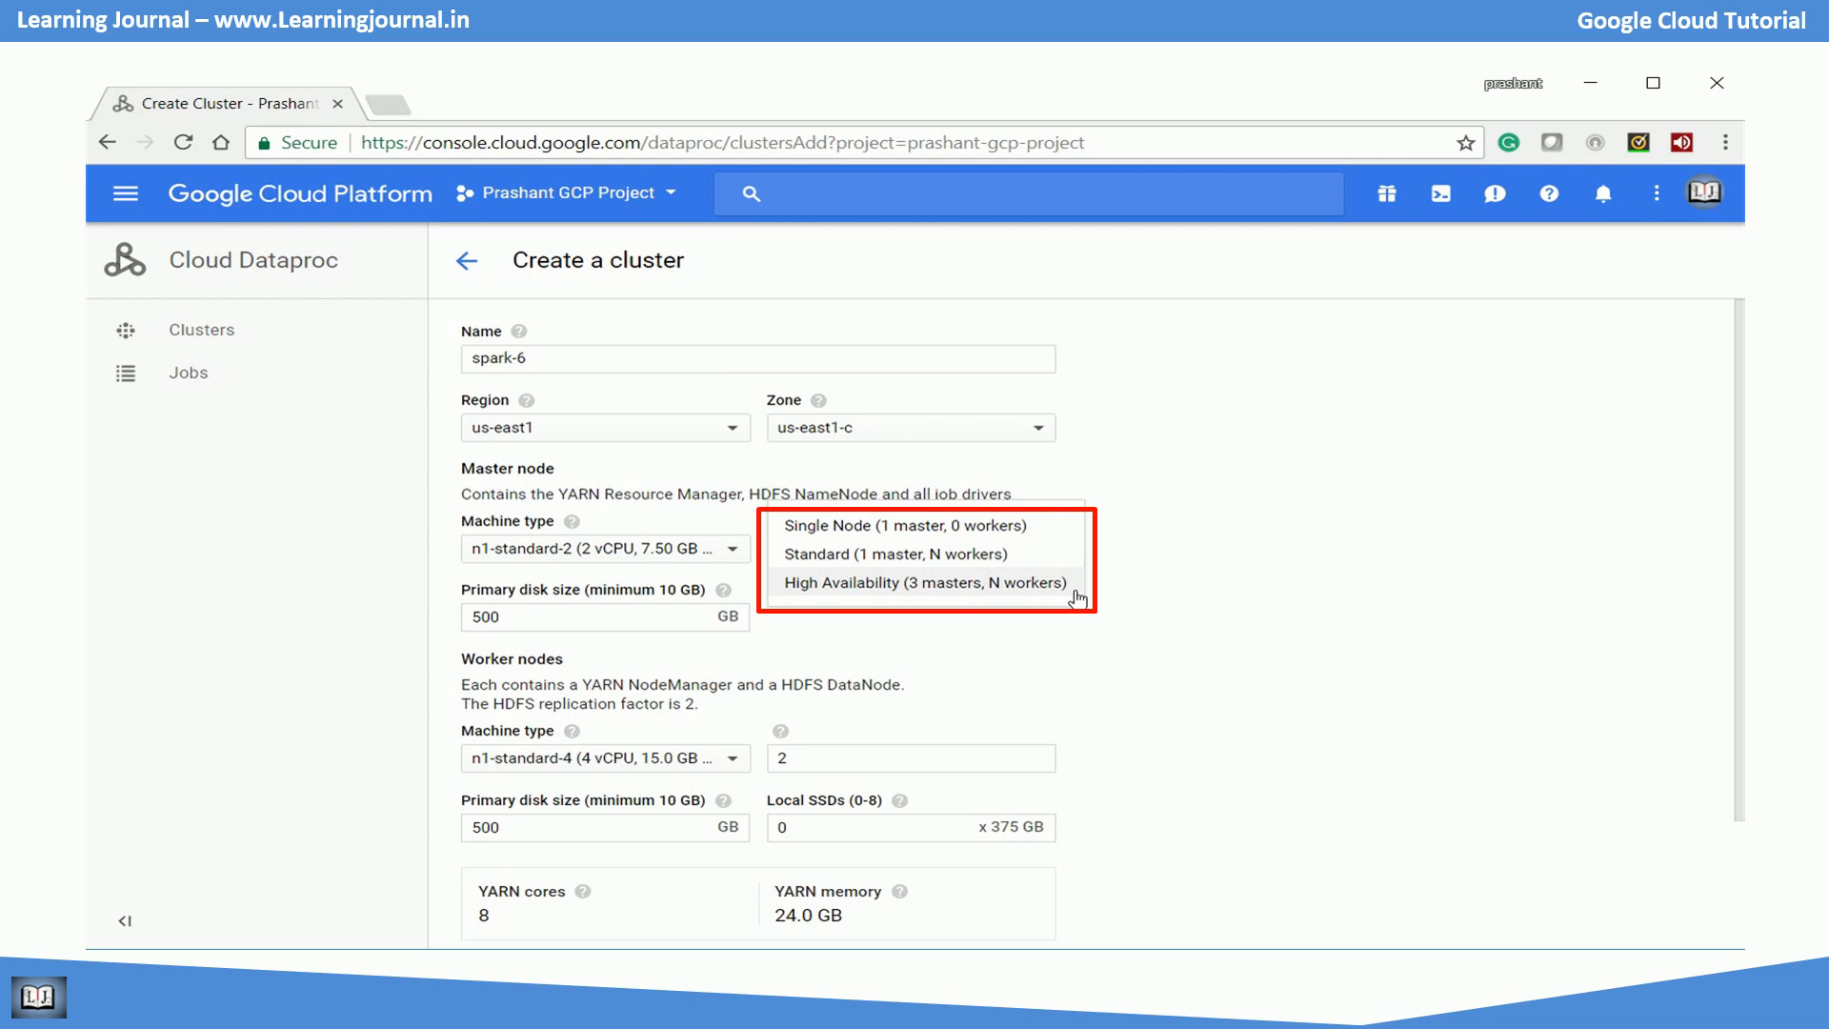
{"action": "mouse_move", "coordinate": [1063, 555]}
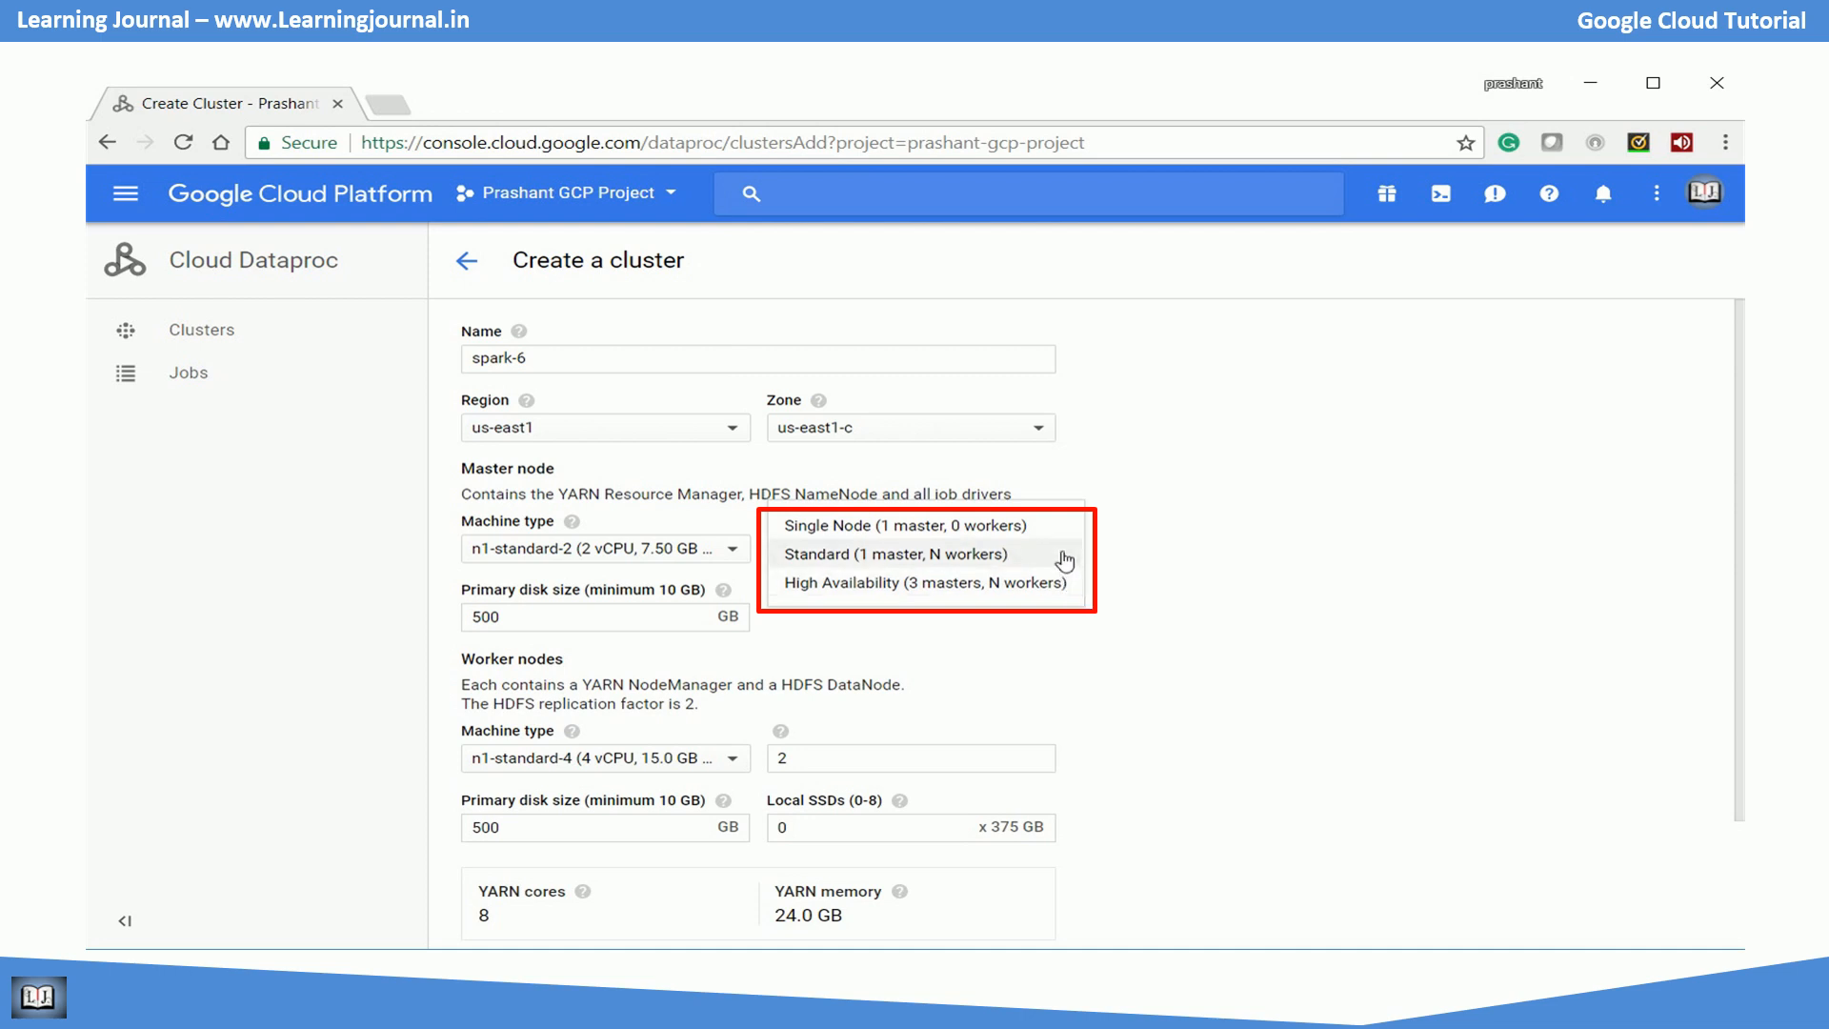
Keep the Standard one-master cluster mode for spark-6.
{"action": "left_click", "coordinate": [911, 553]}
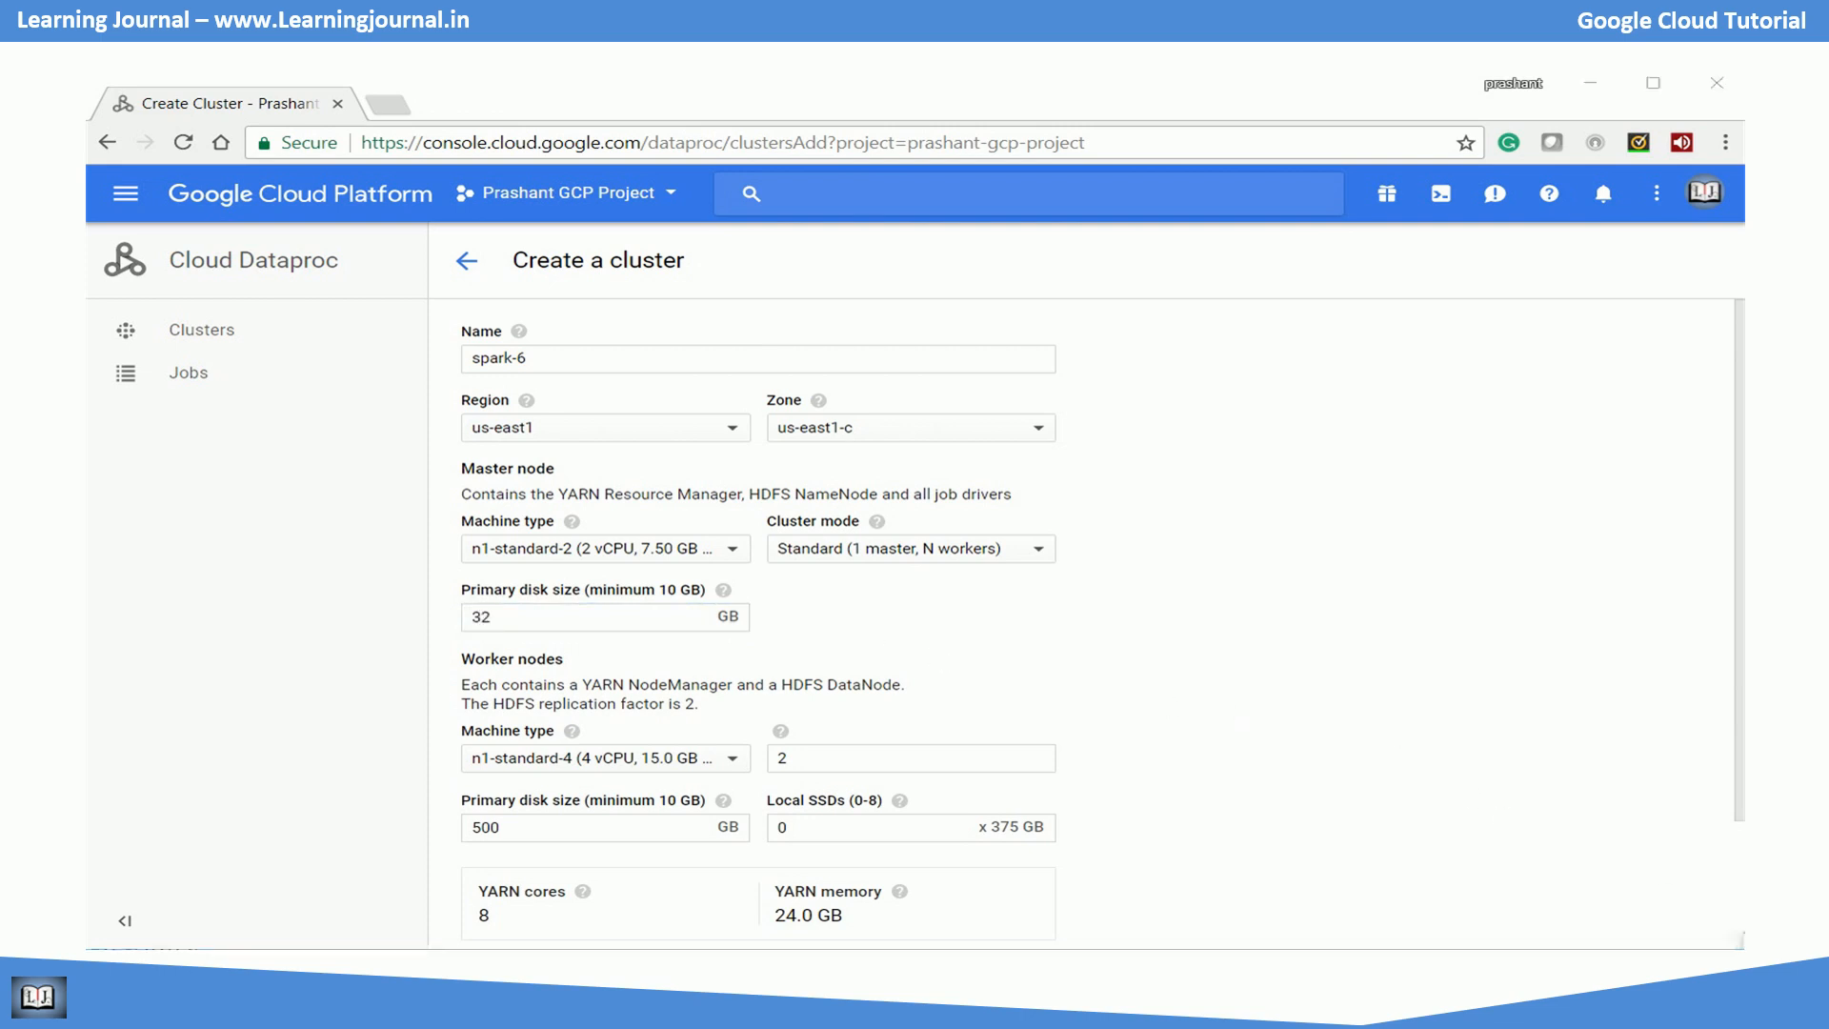
{"action": "mouse_move", "coordinate": [703, 726]}
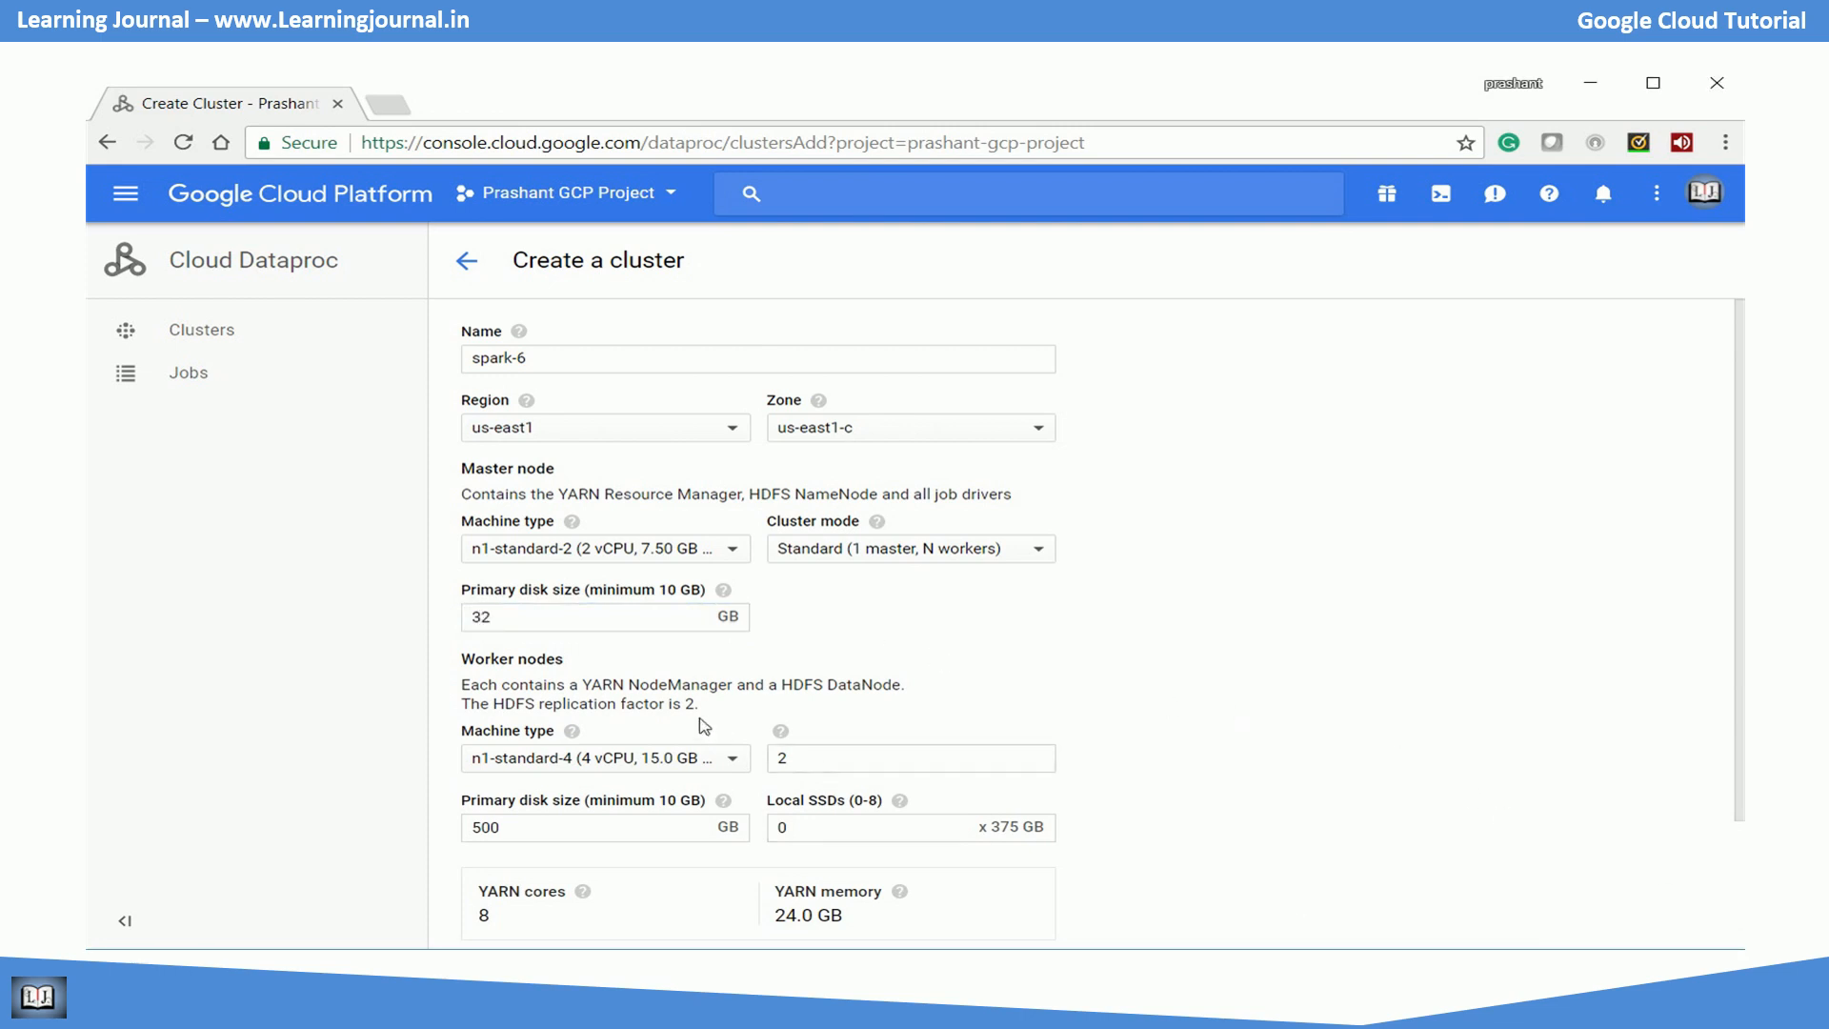
Choose n1-standard-1 as the worker node machine type.
{"action": "scroll", "scroll_direction": "down", "scroll_amount": 3}
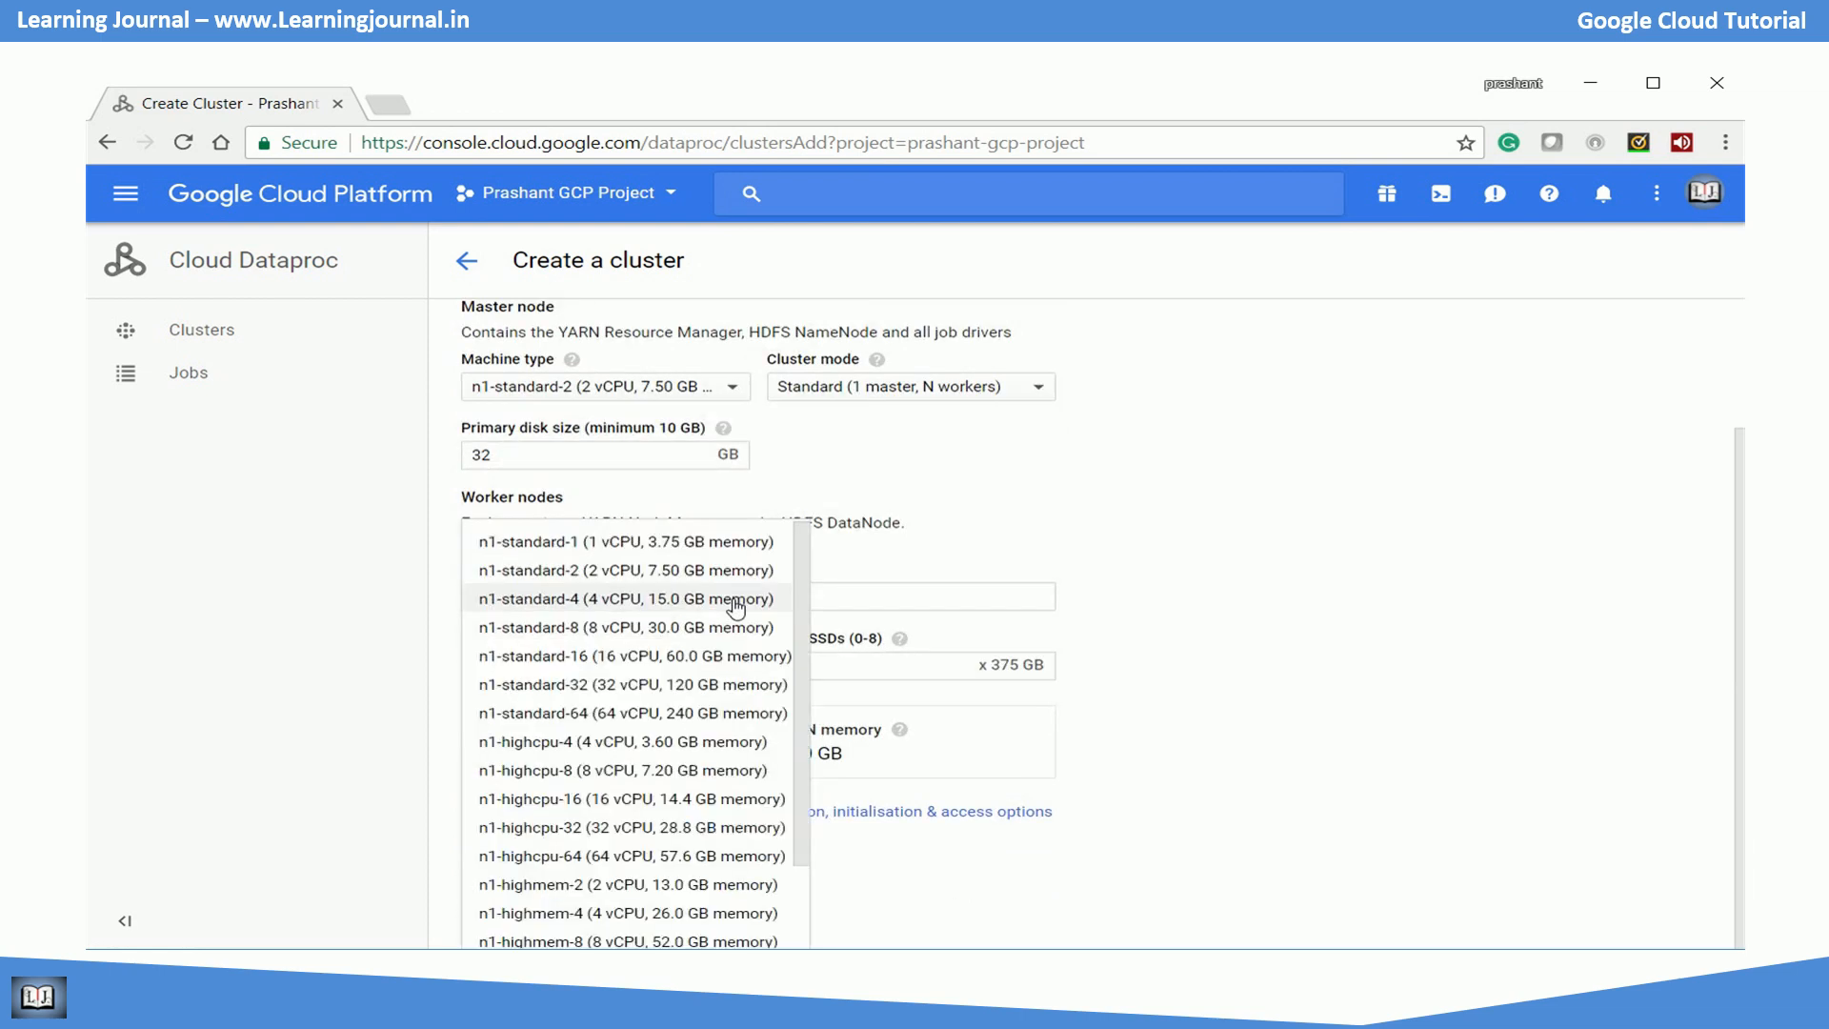
{"action": "left_click", "coordinate": [627, 541]}
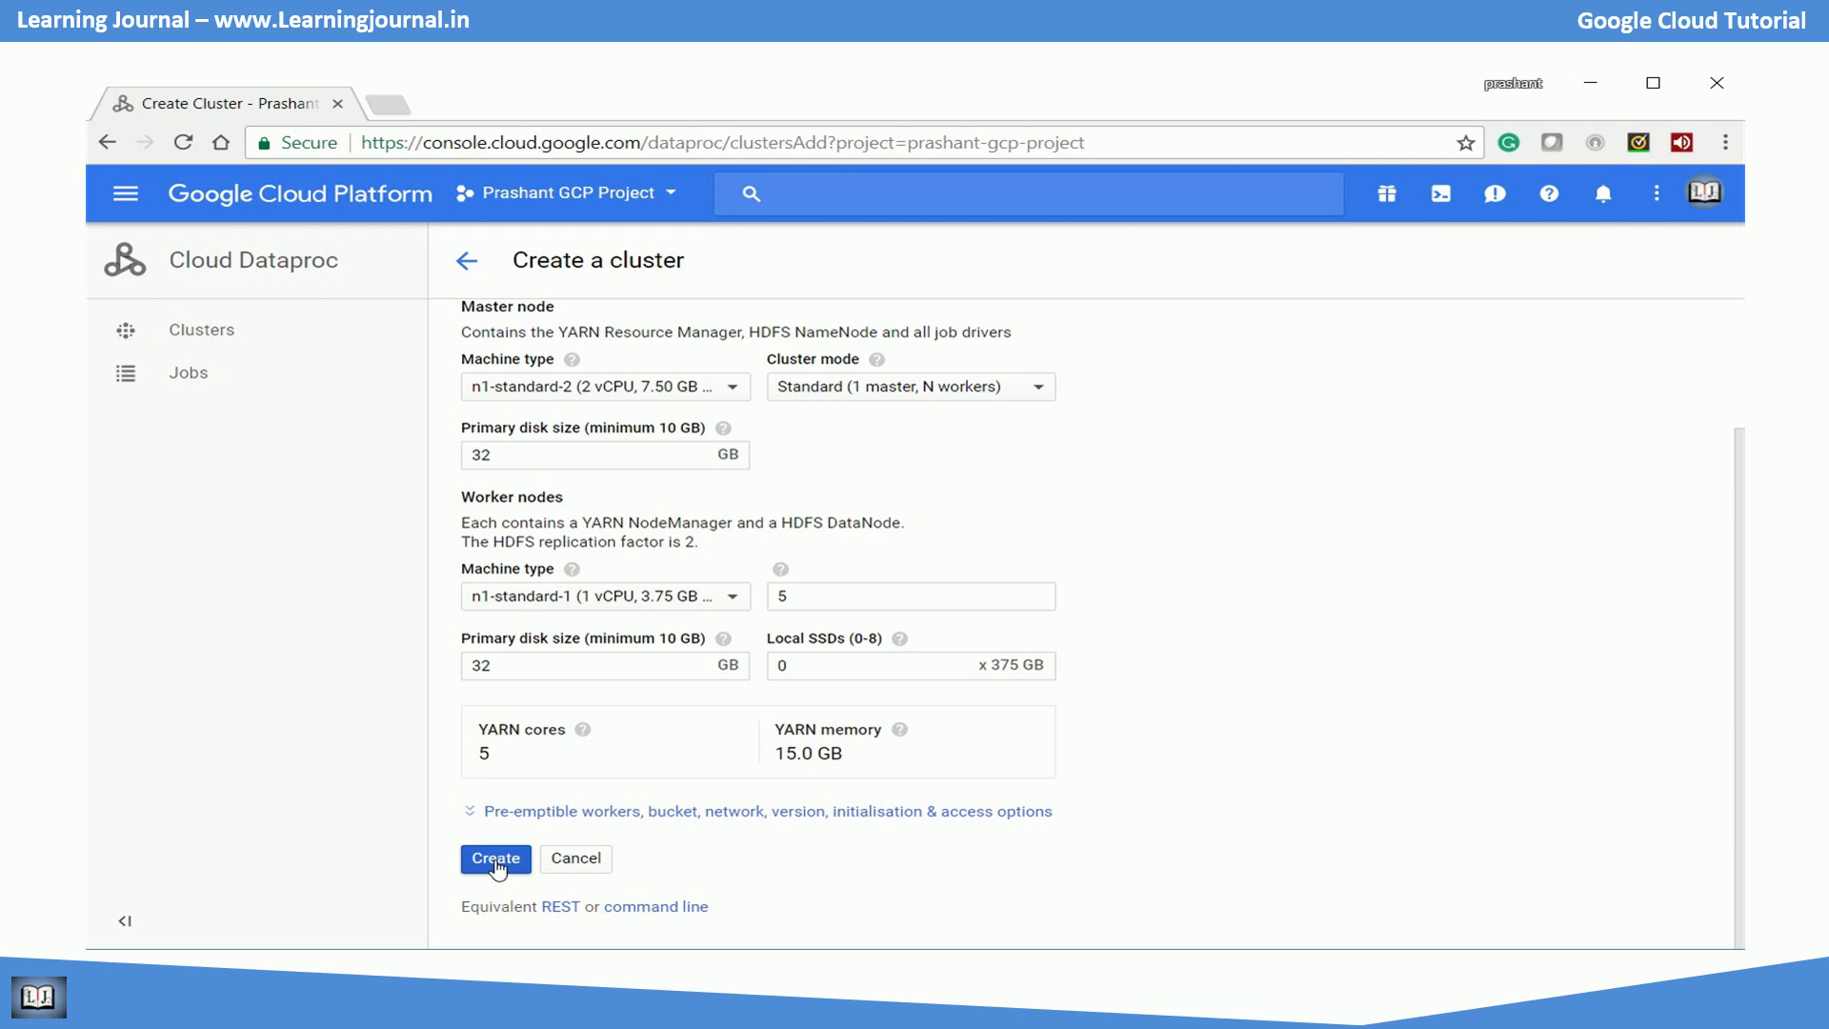
{"action": "mouse_move", "coordinate": [558, 817]}
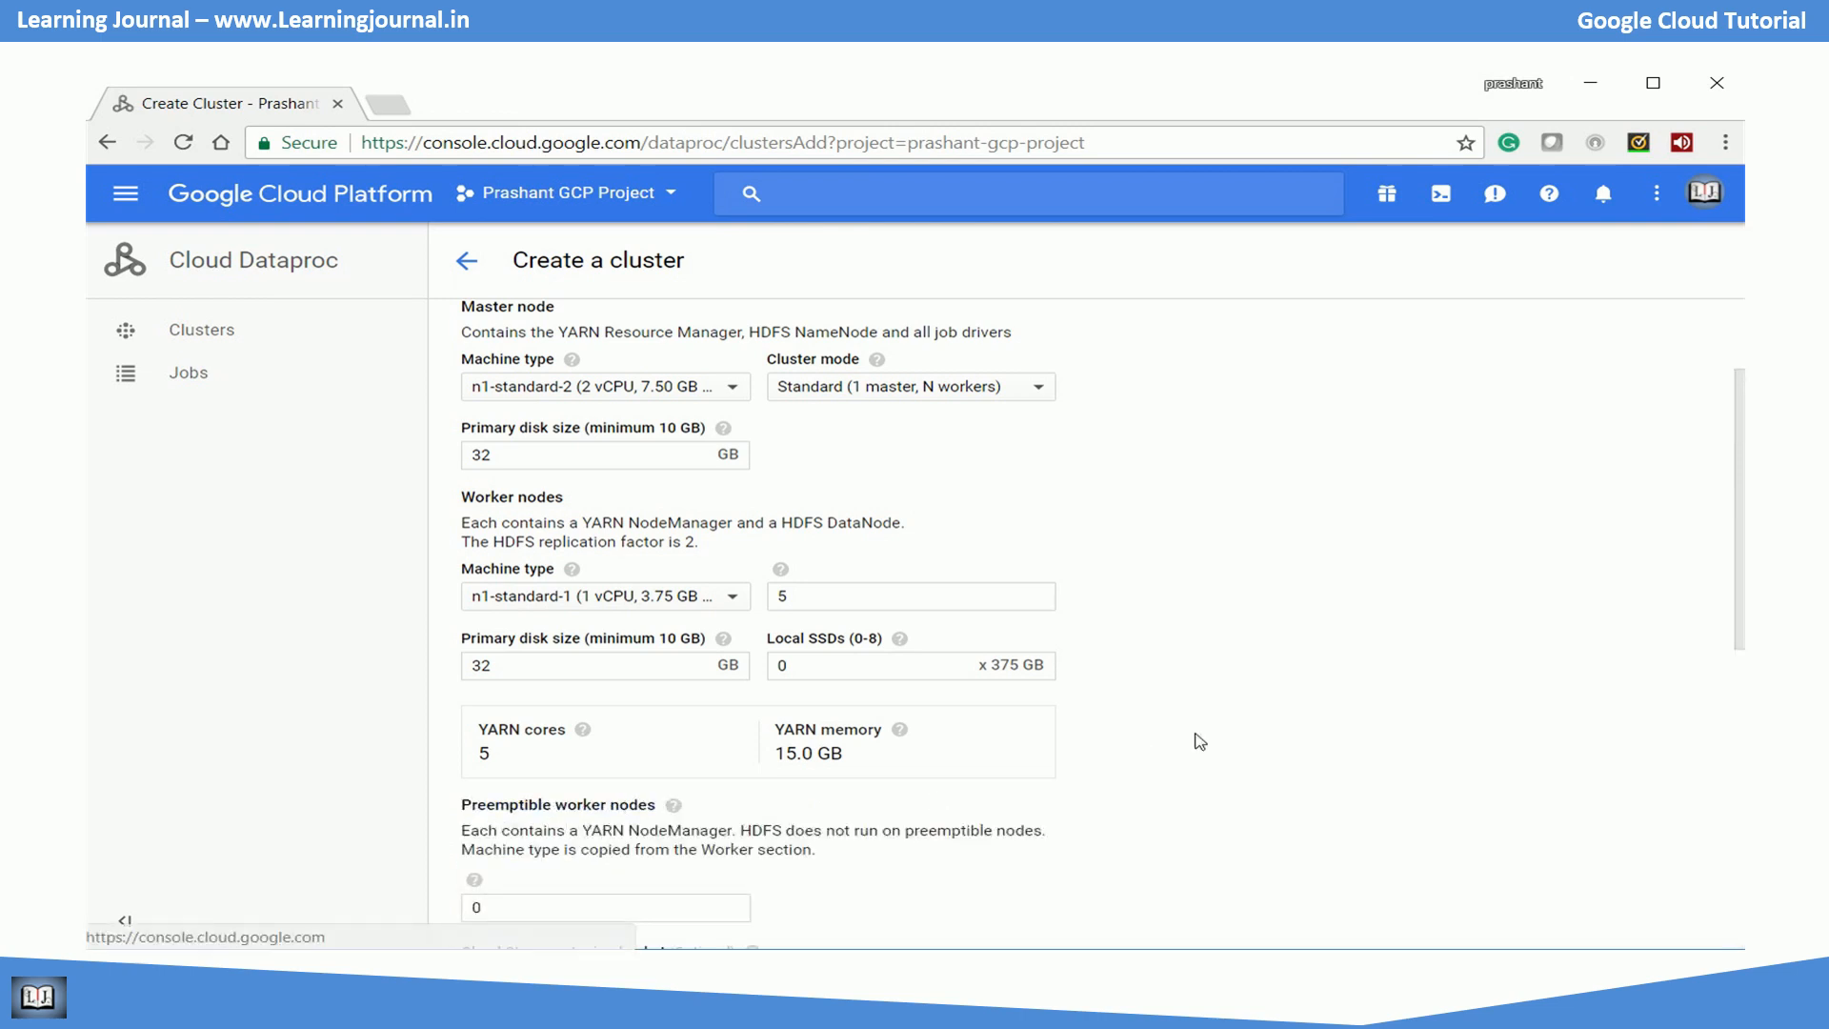
Select image version 1.2 in the advanced options and follow the version list link.
{"action": "scroll", "scroll_direction": "down", "scroll_amount": 3}
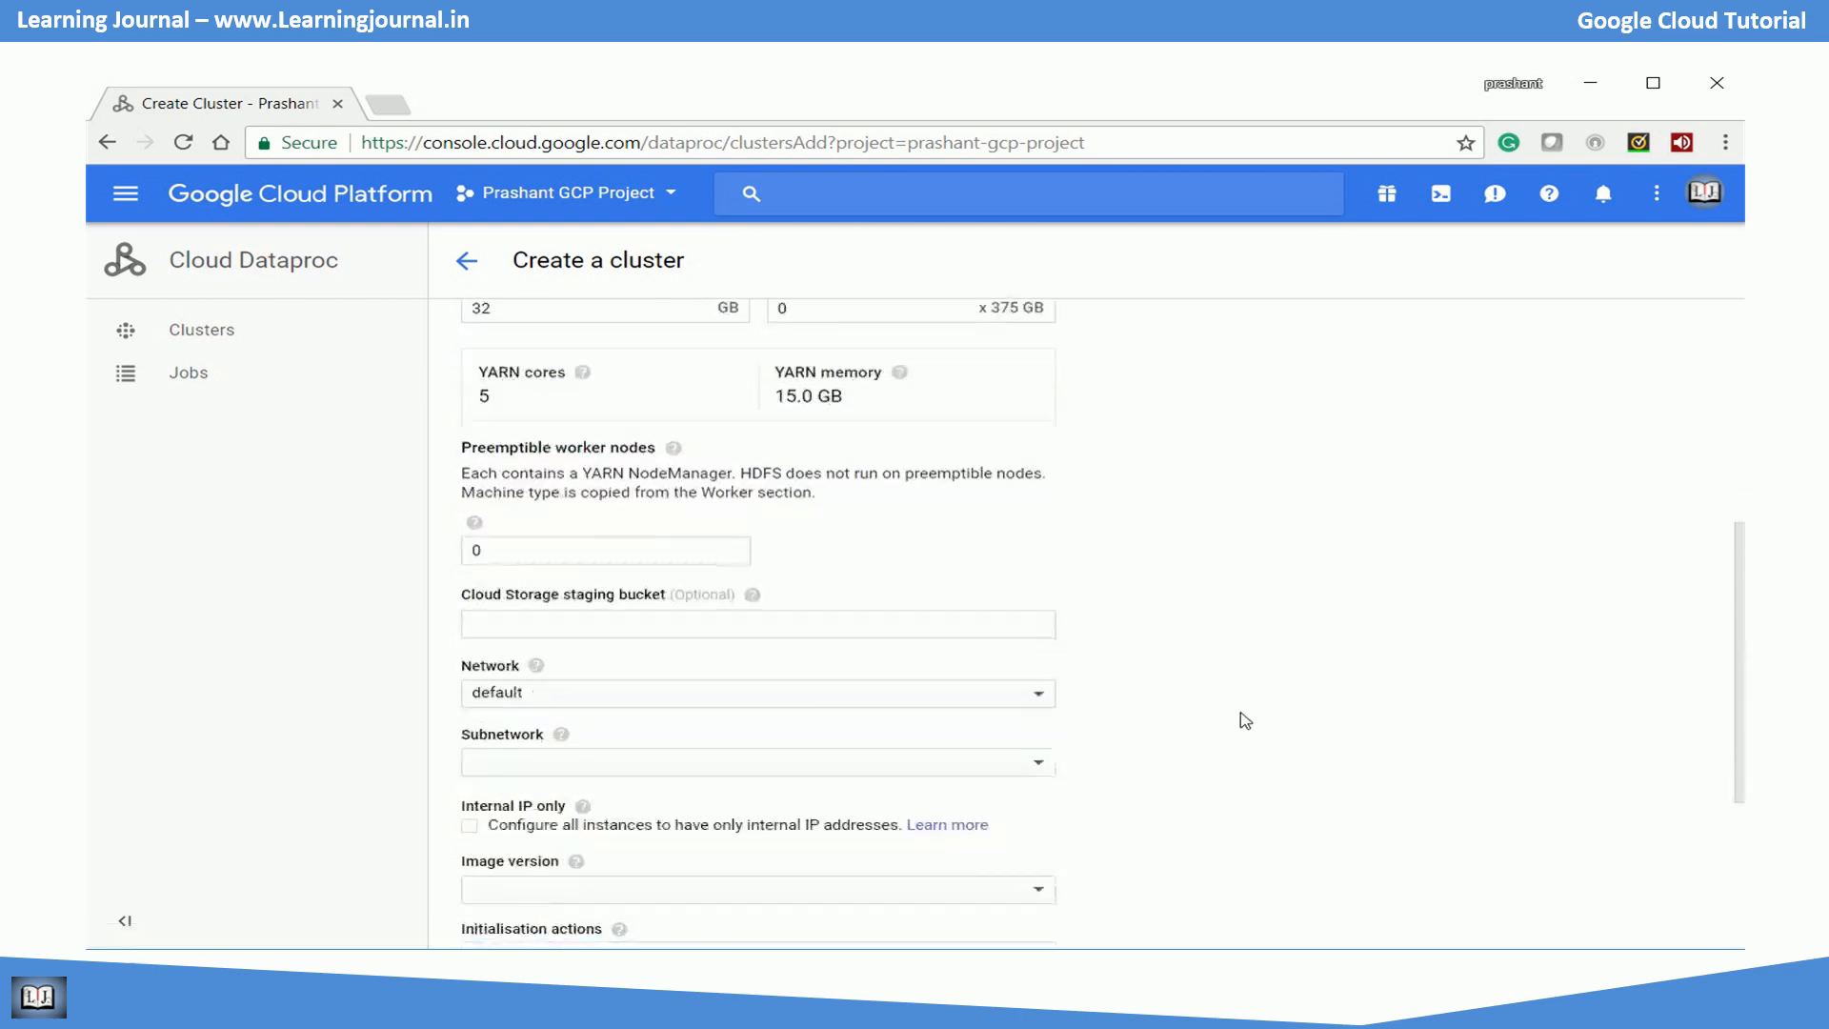
{"action": "scroll", "scroll_direction": "down", "scroll_amount": 3}
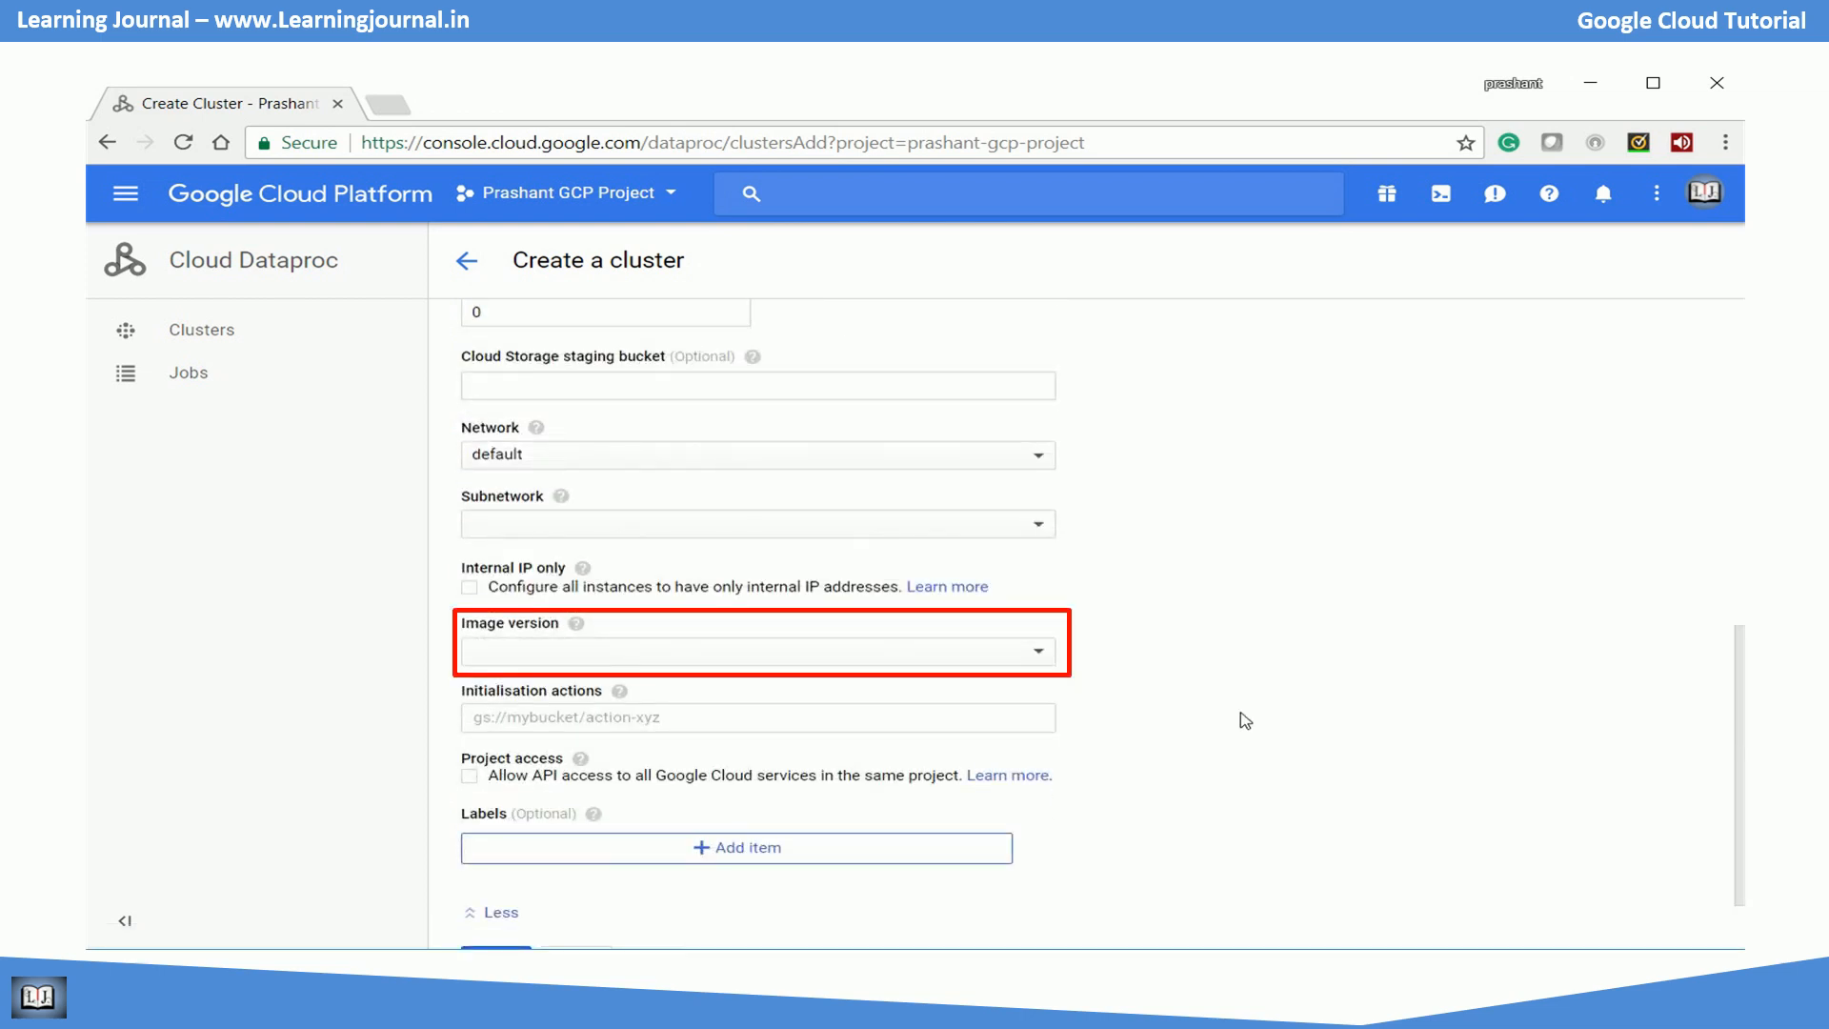
{"action": "left_click", "coordinate": [756, 652]}
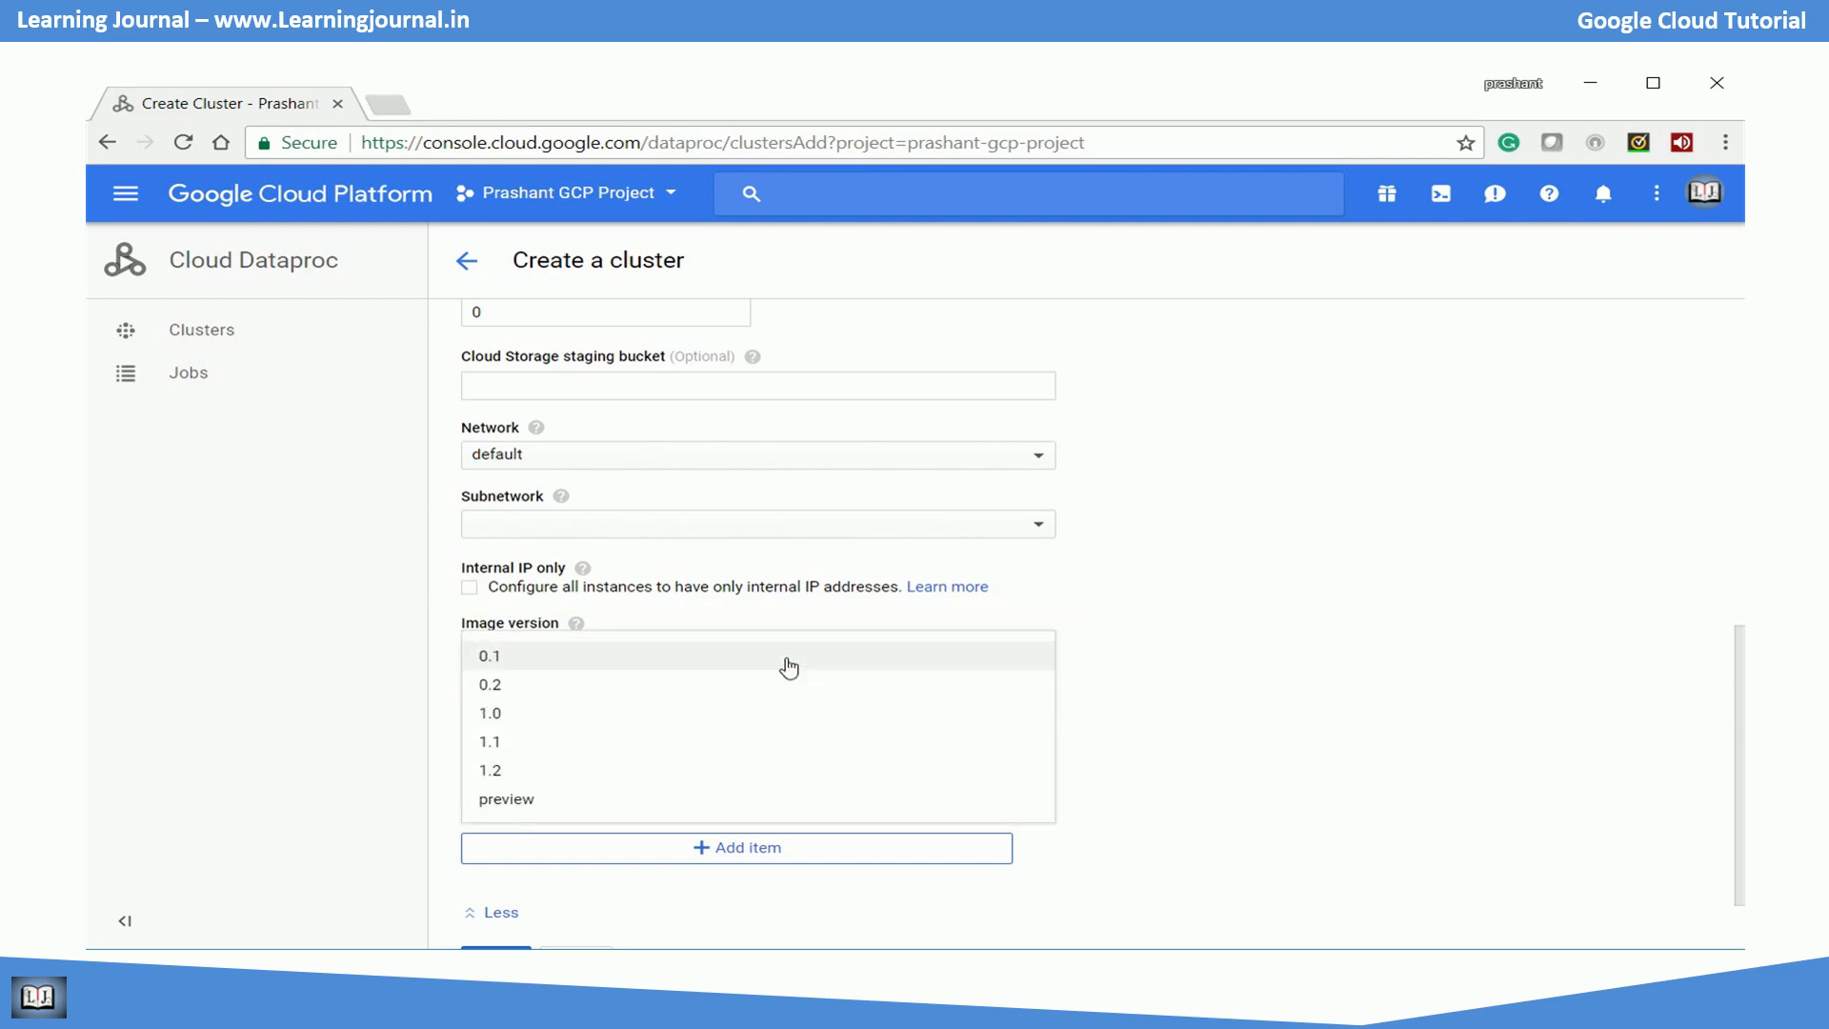
{"action": "mouse_move", "coordinate": [507, 694]}
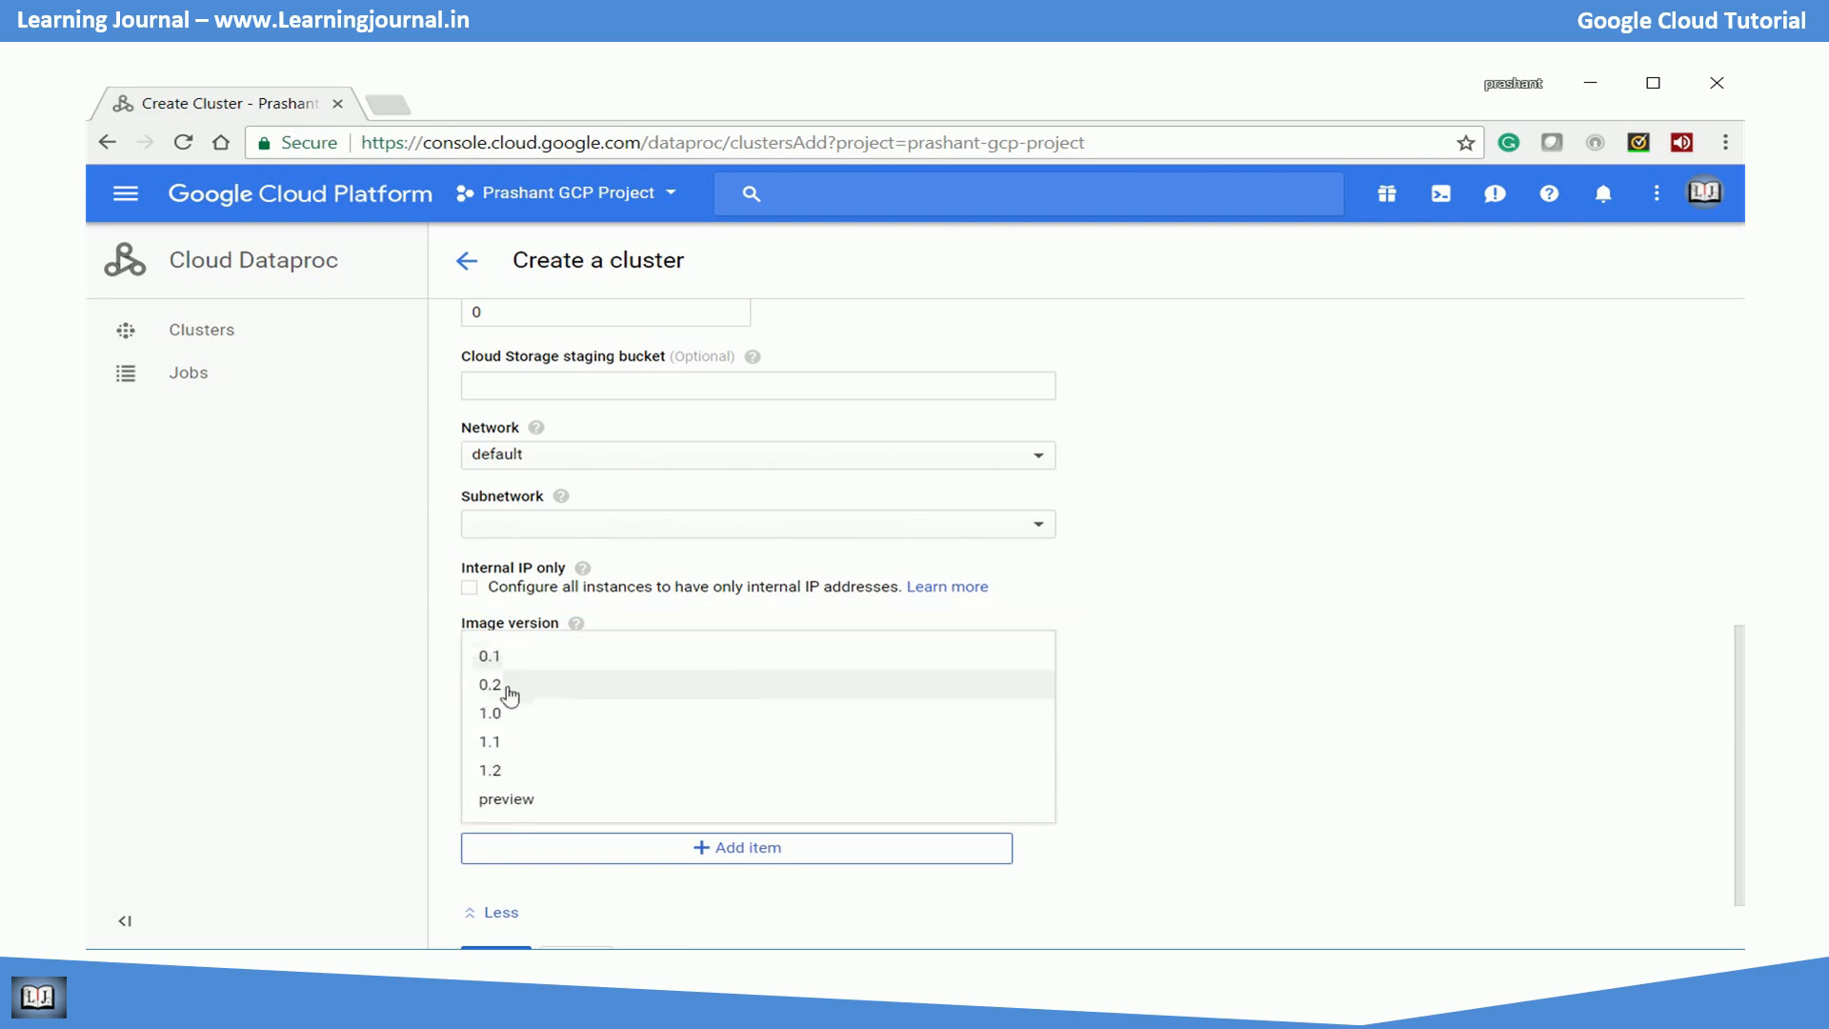
{"action": "left_click", "coordinate": [491, 770]}
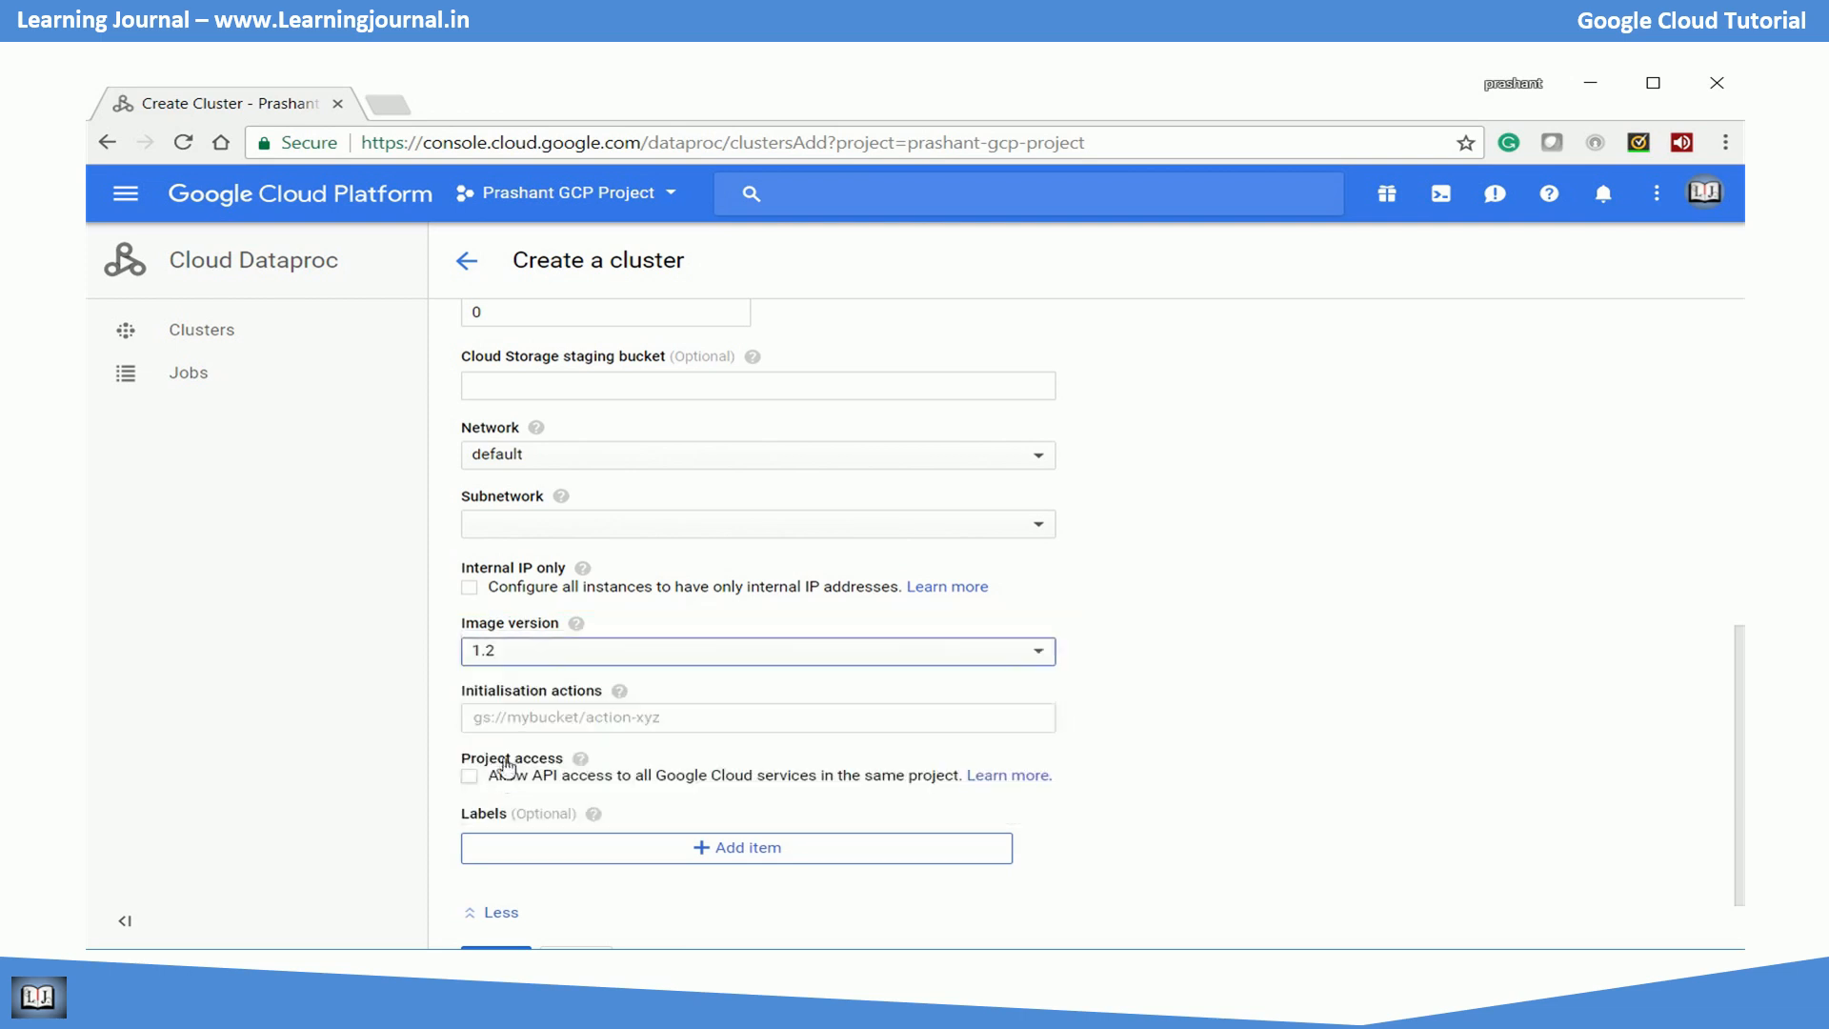
{"action": "left_click", "coordinate": [574, 623]}
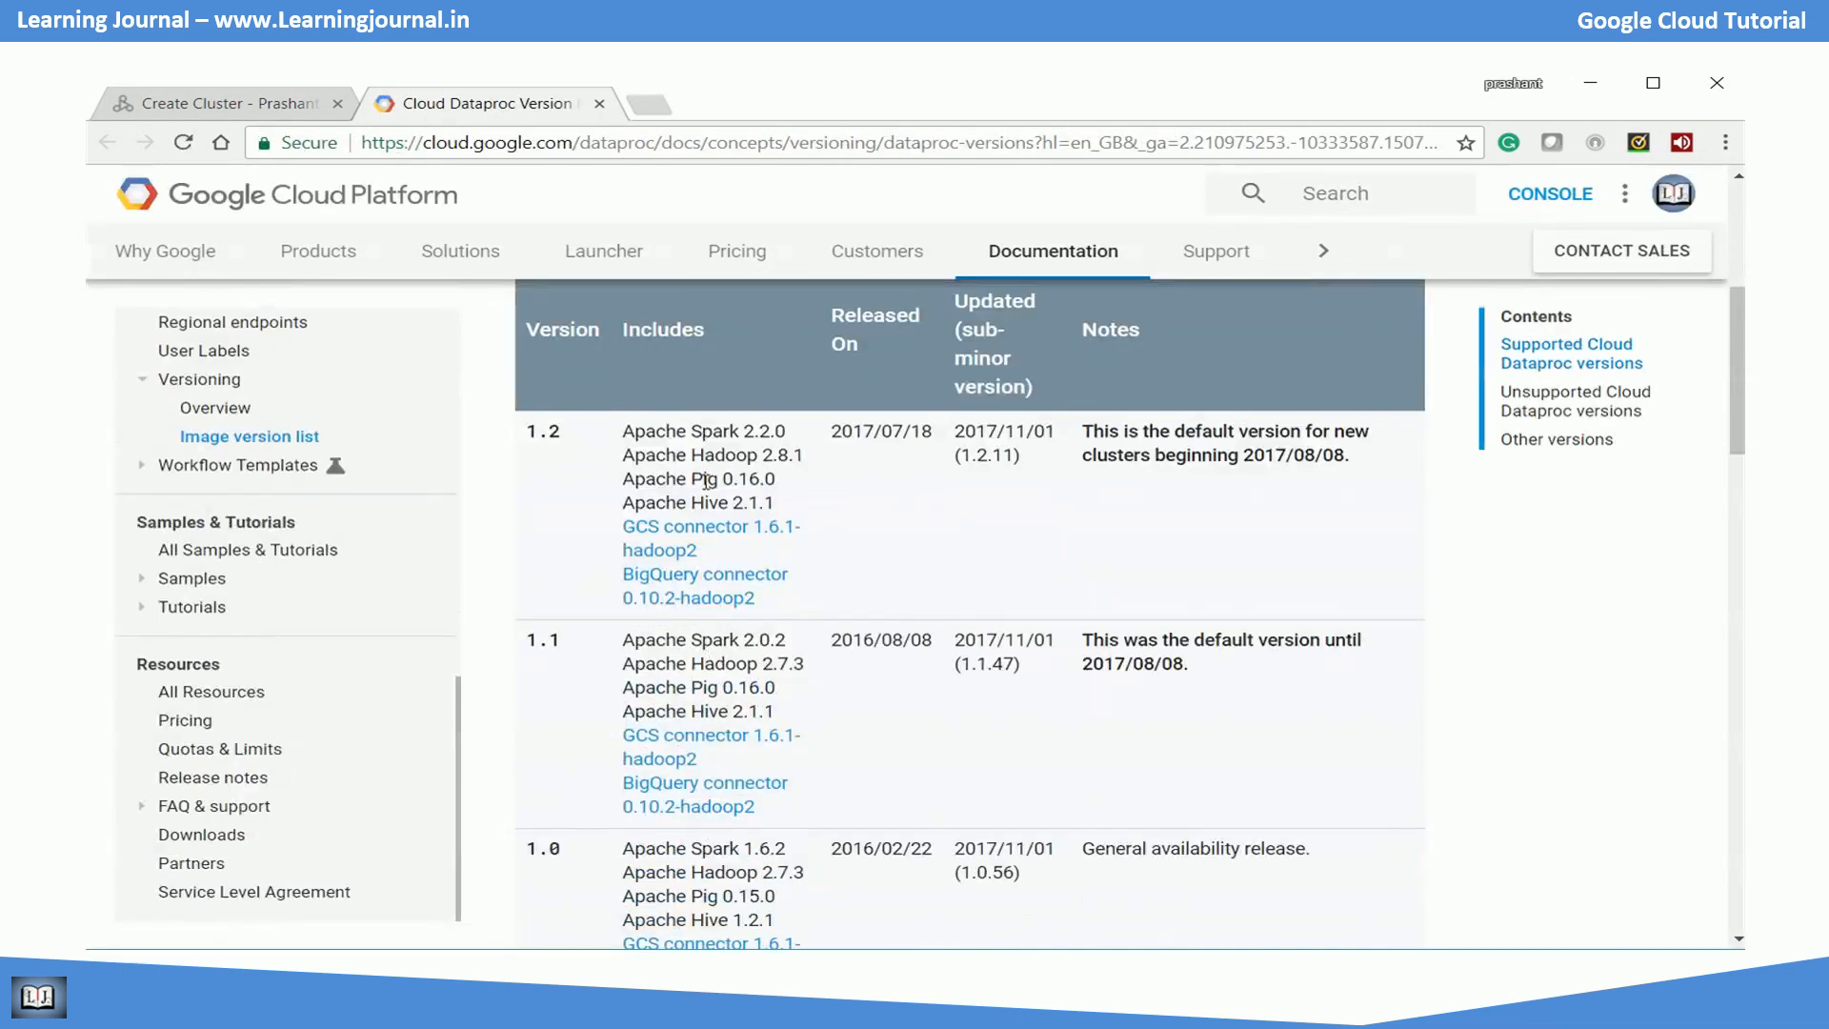
Review the Hadoop and Spark versions for images 1.2 and 1.0, then return to the cluster form.
{"action": "double_click", "coordinate": [703, 430]}
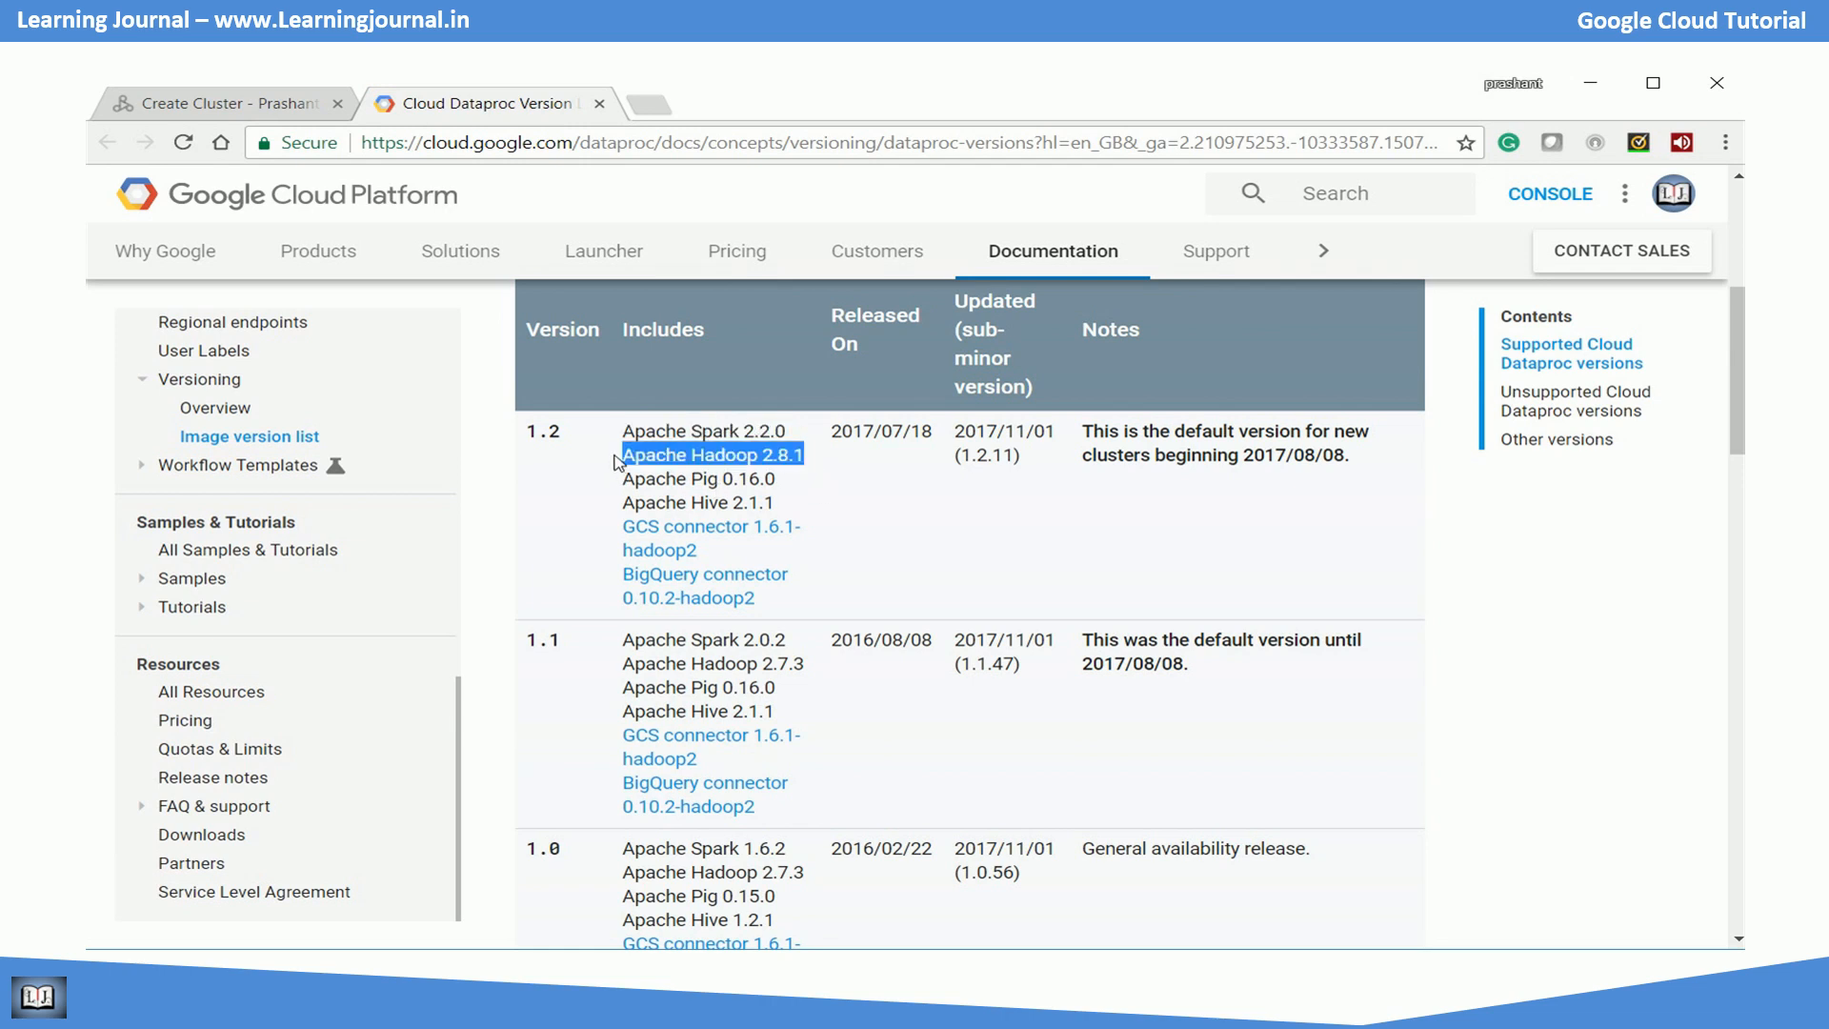
{"action": "mouse_move", "coordinate": [937, 518]}
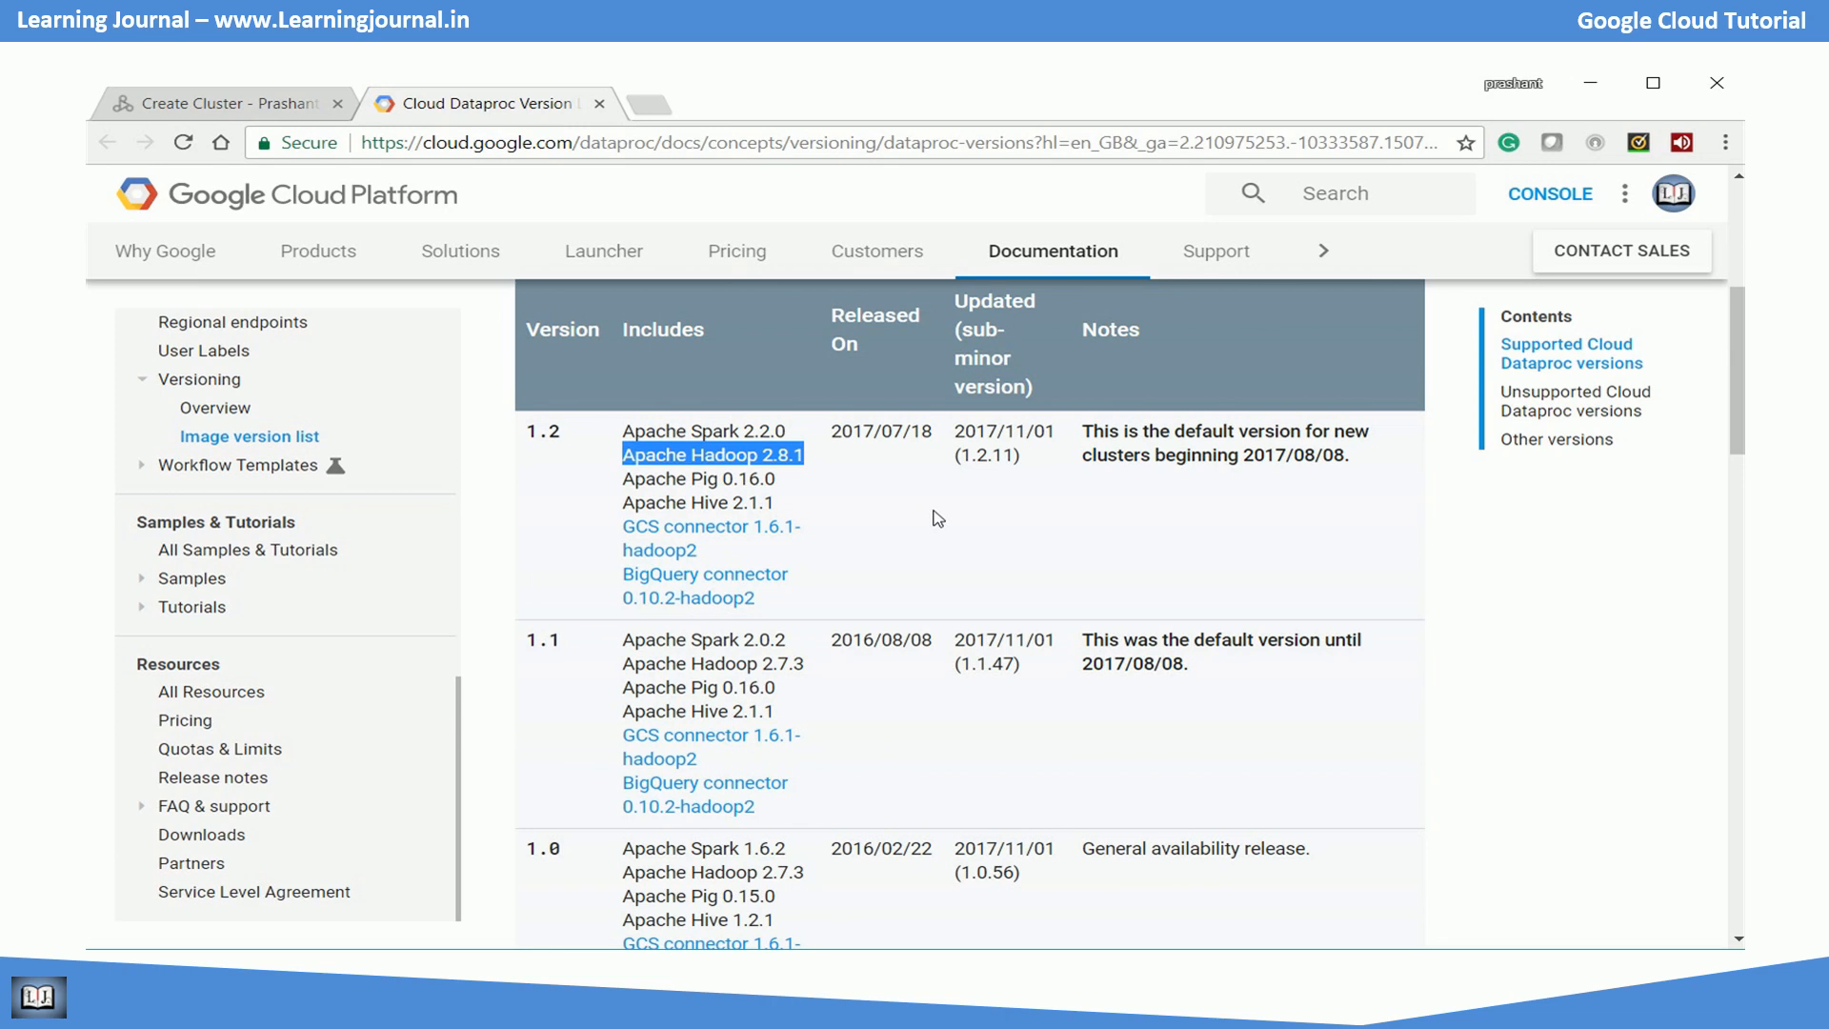
{"action": "scroll", "scroll_direction": "down", "scroll_amount": 3}
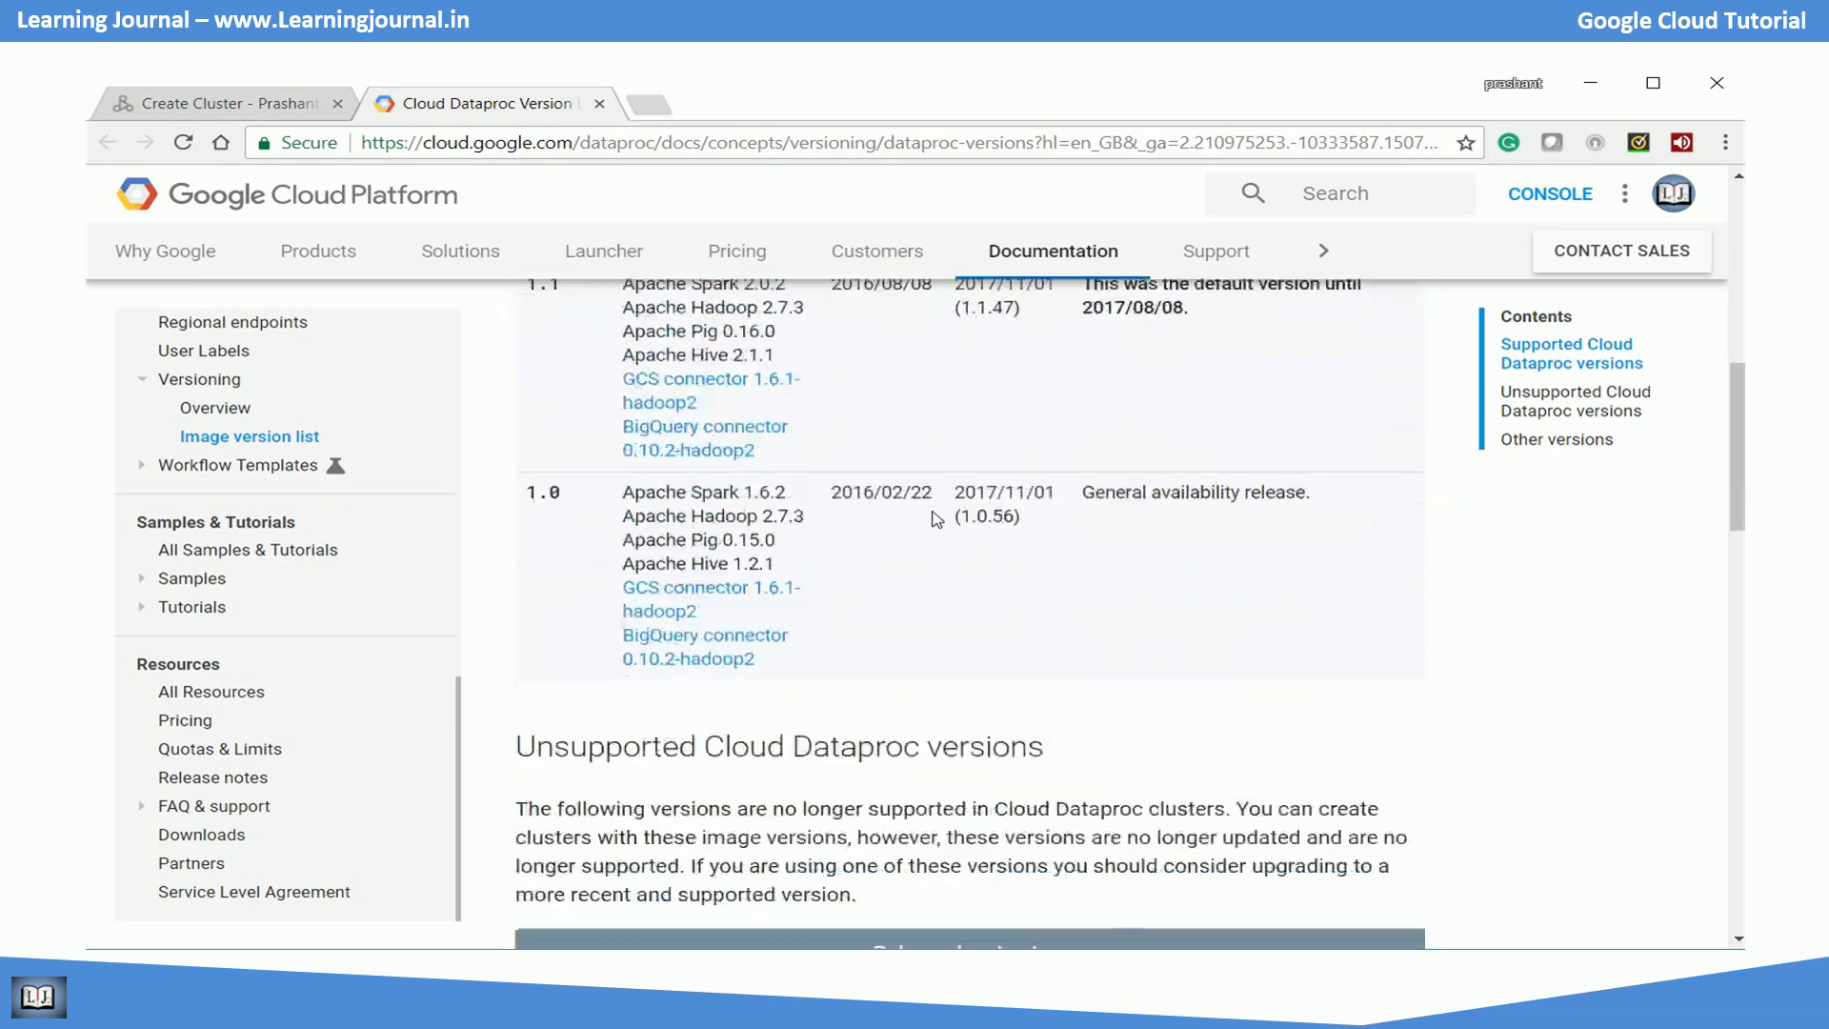
{"action": "scroll", "scroll_direction": "down", "scroll_amount": 3}
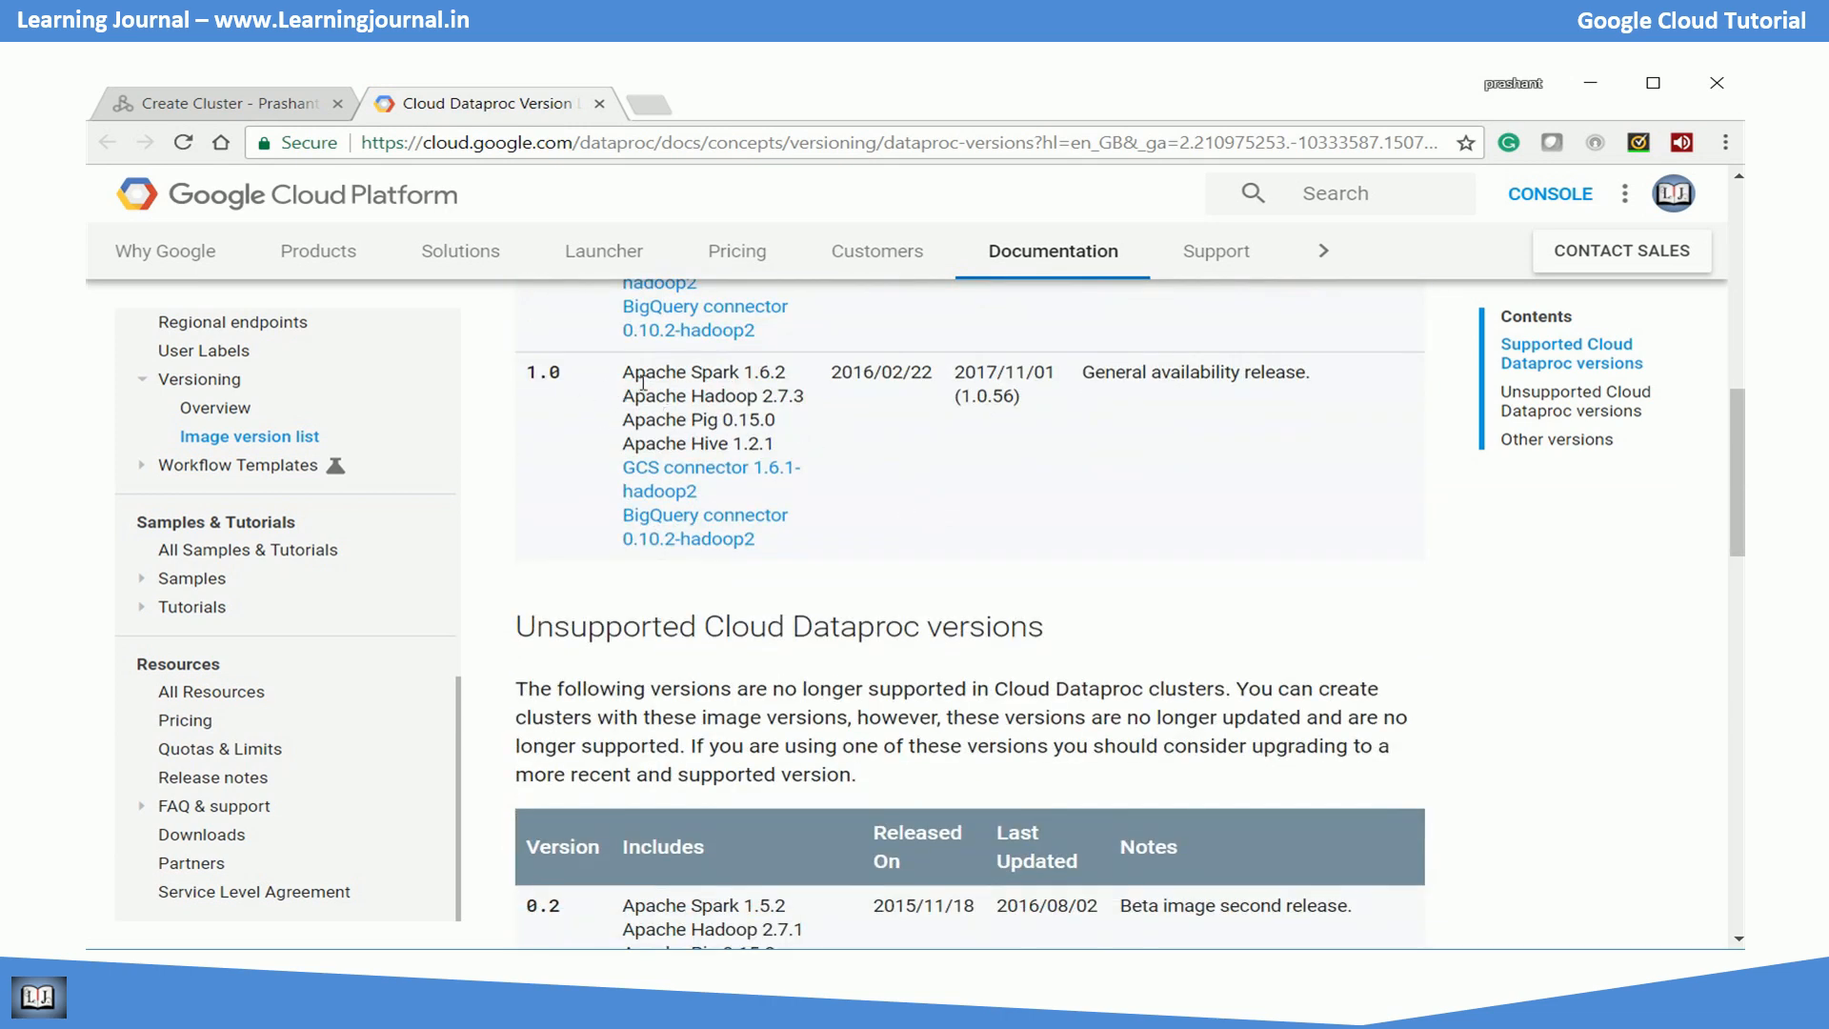
{"action": "double_click", "coordinate": [703, 372]}
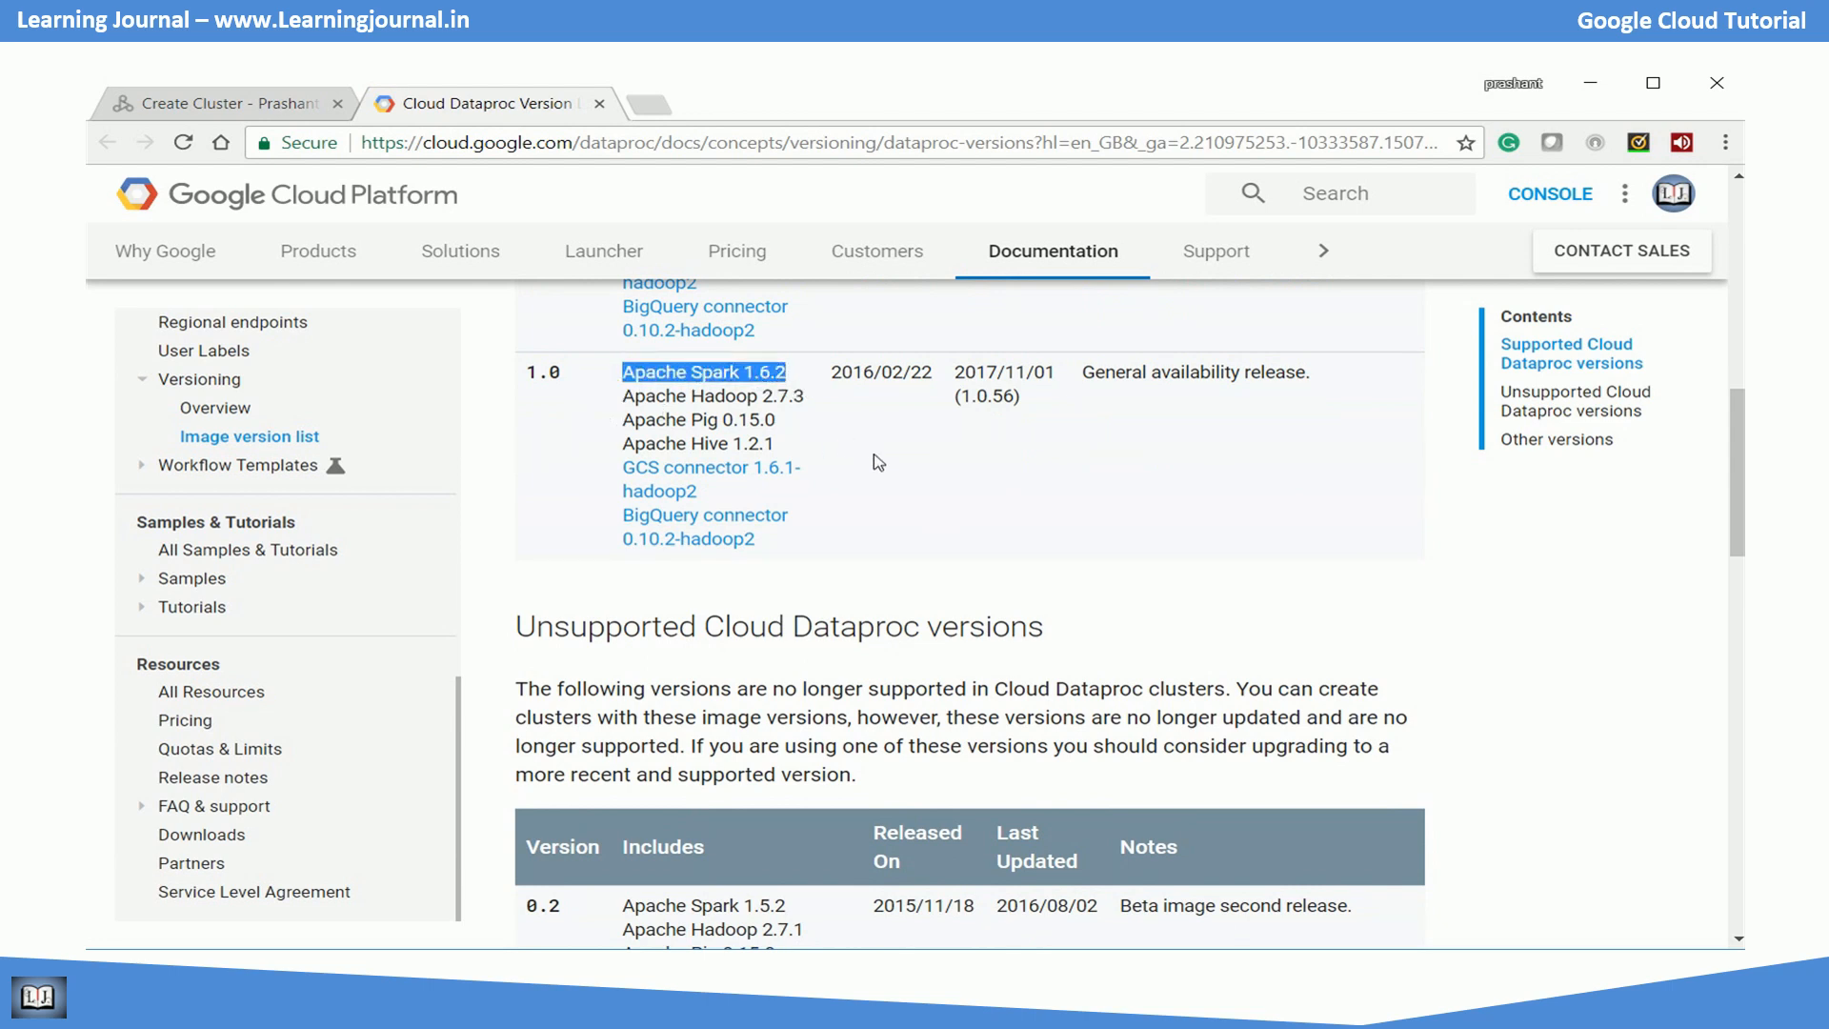
{"action": "left_click", "coordinate": [221, 103]}
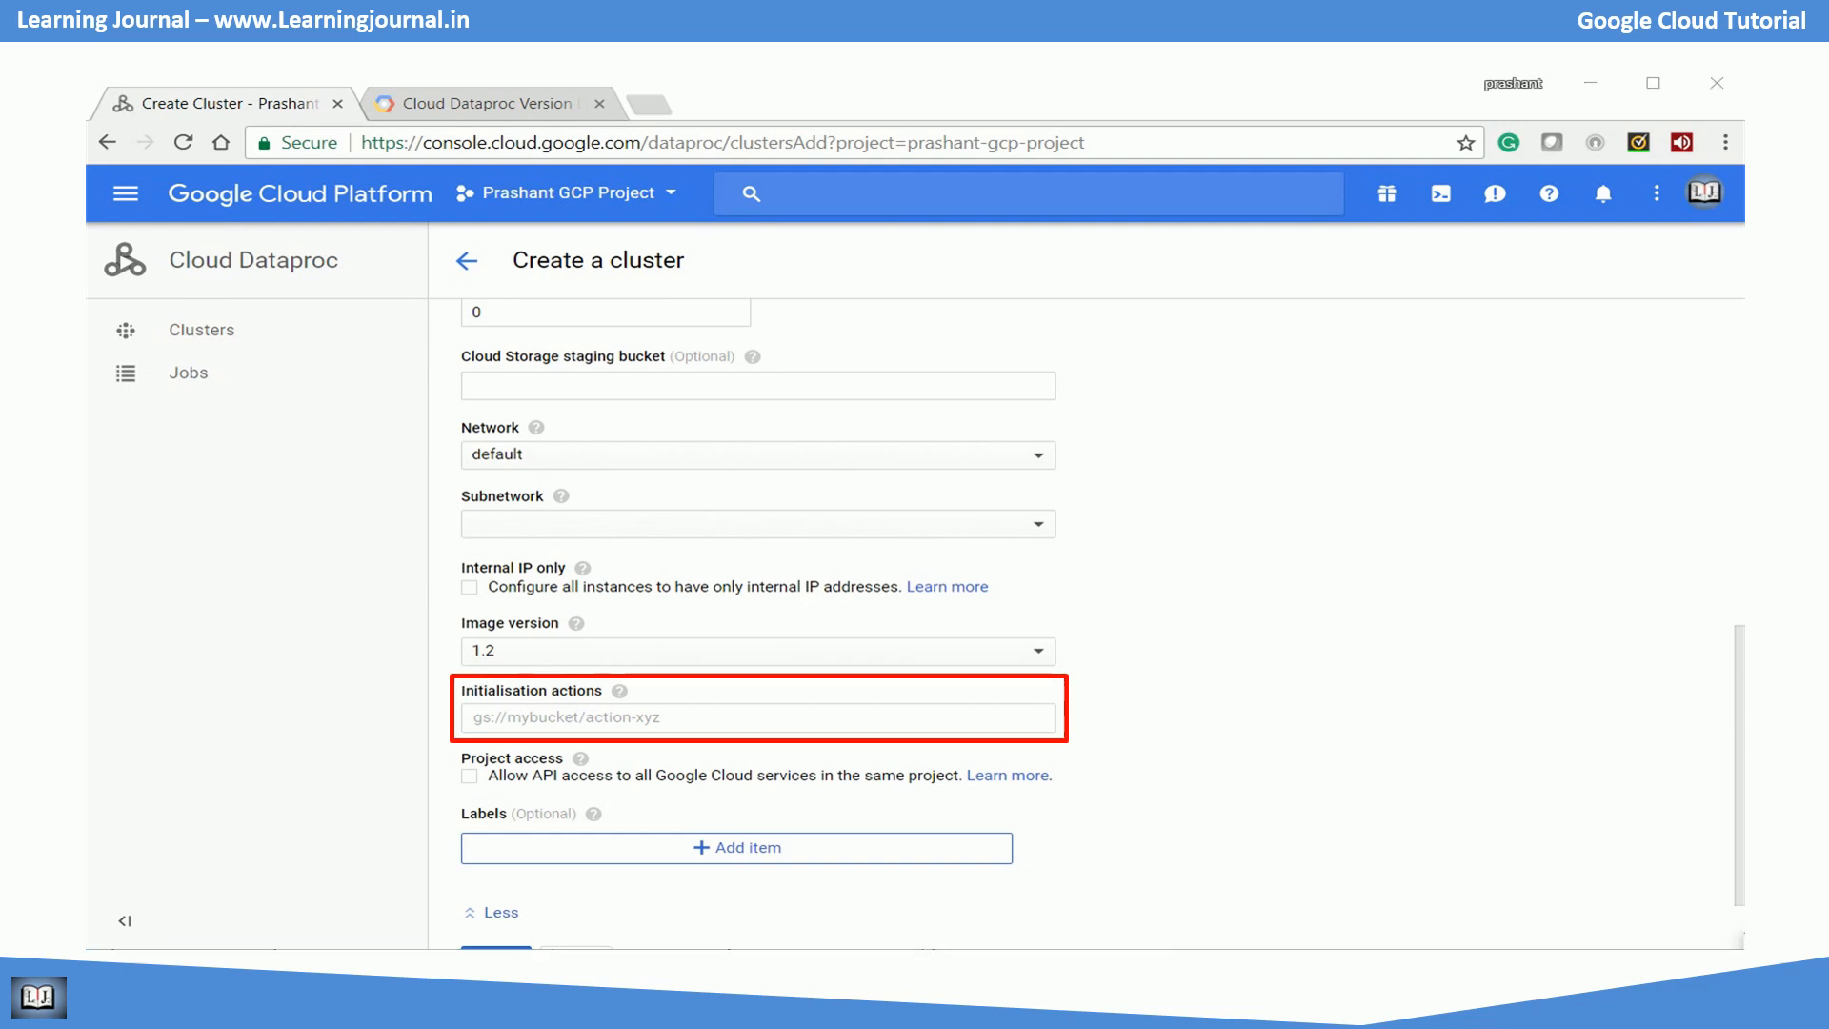
{"action": "left_click", "coordinate": [756, 718]}
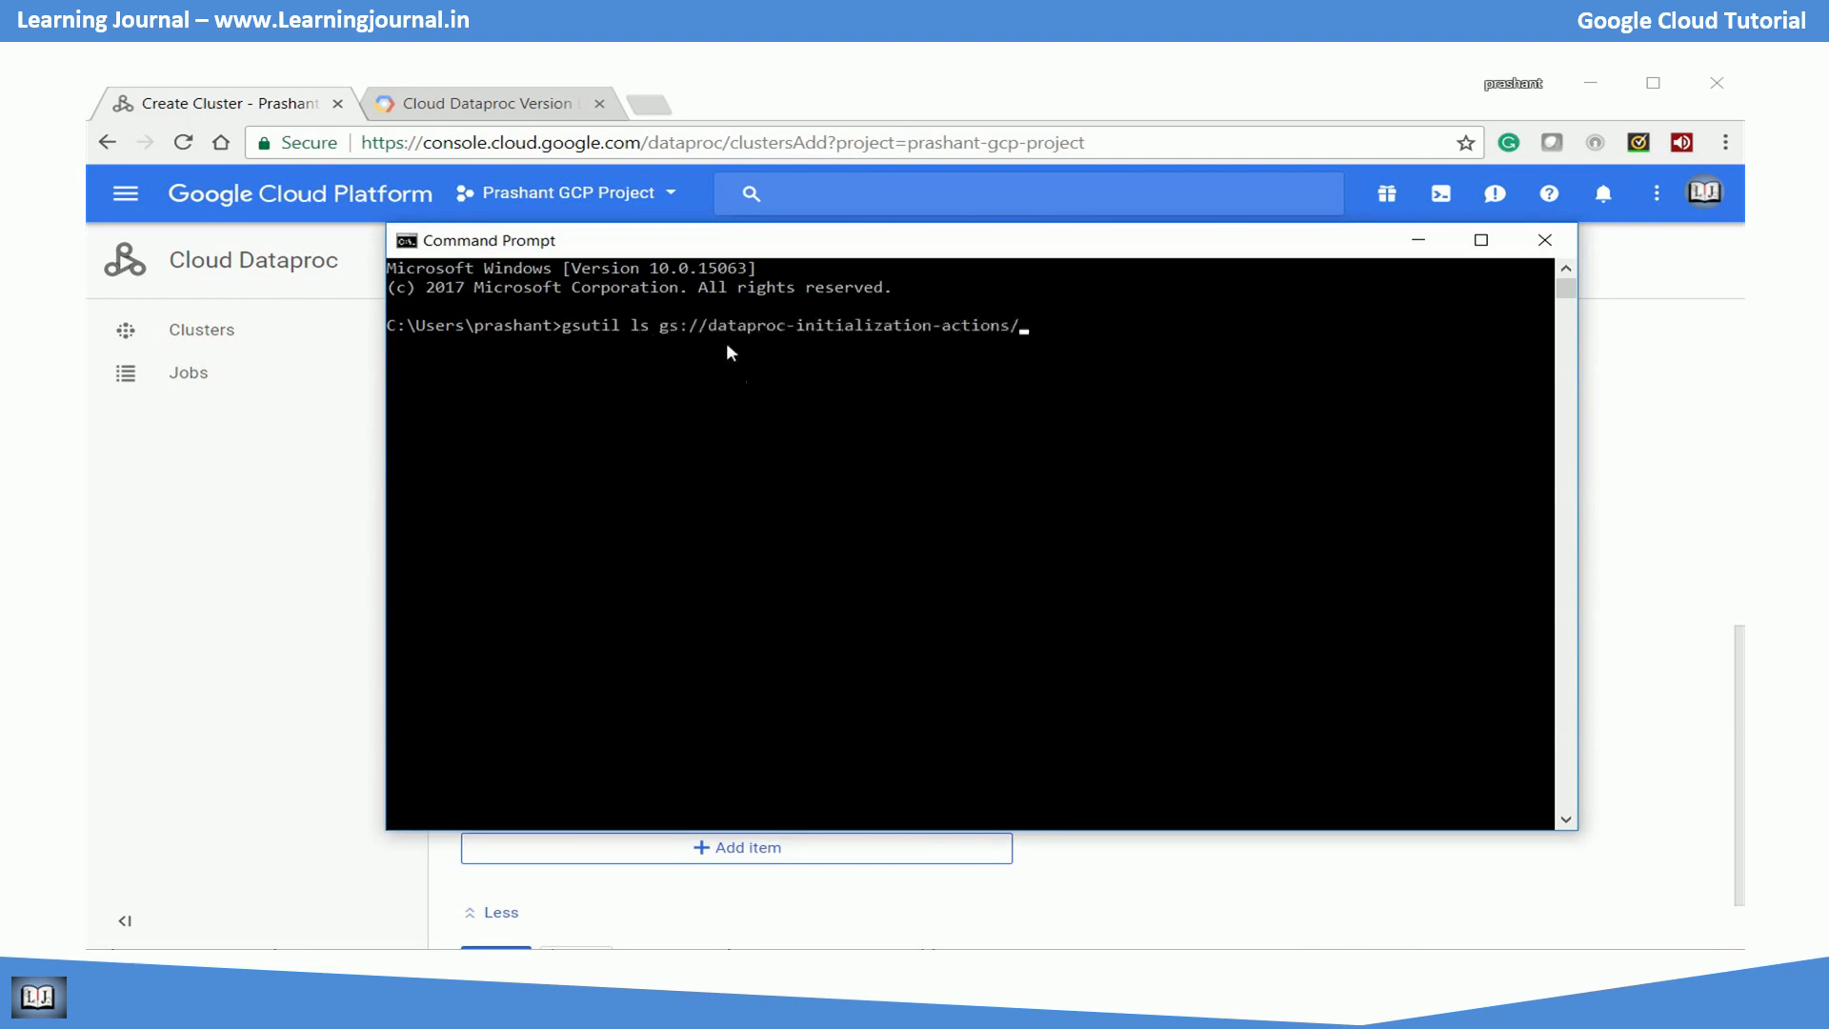
Run gsutil ls gs://dataproc-initialization-actions/ to list available init scripts.
{"action": "key", "text": "Return"}
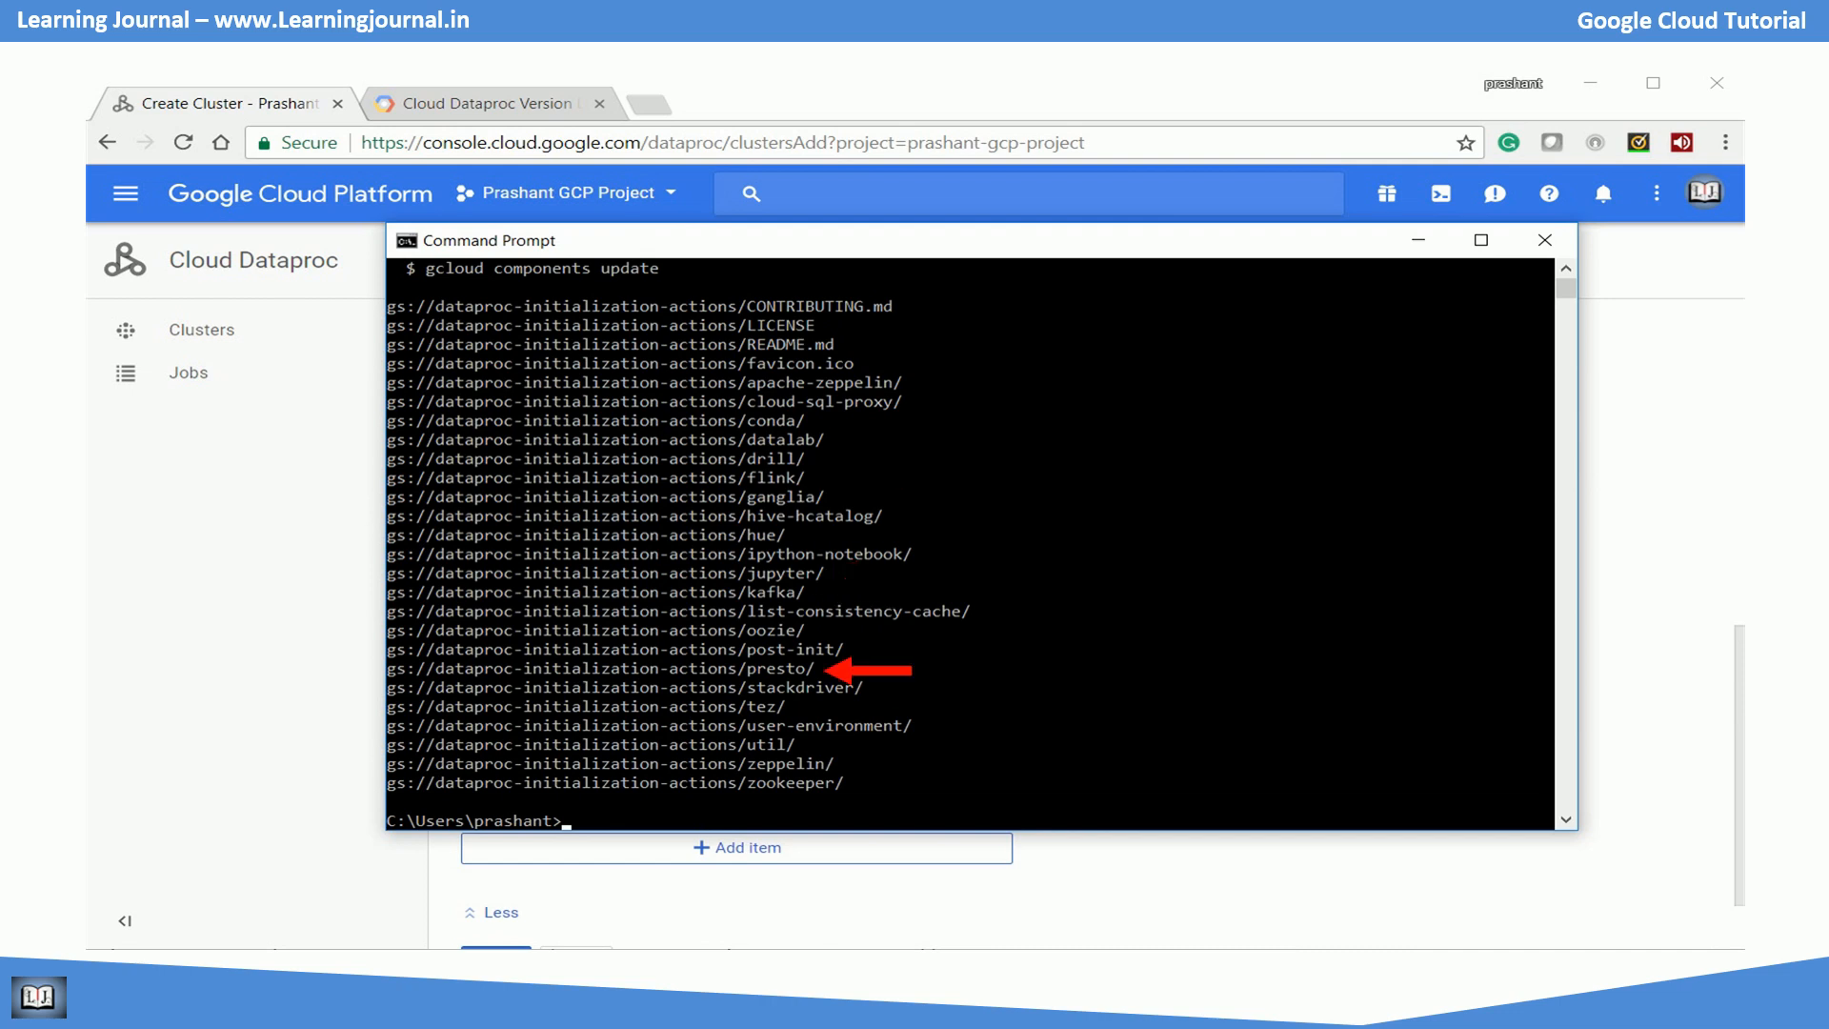
{"action": "mouse_move", "coordinate": [851, 762]}
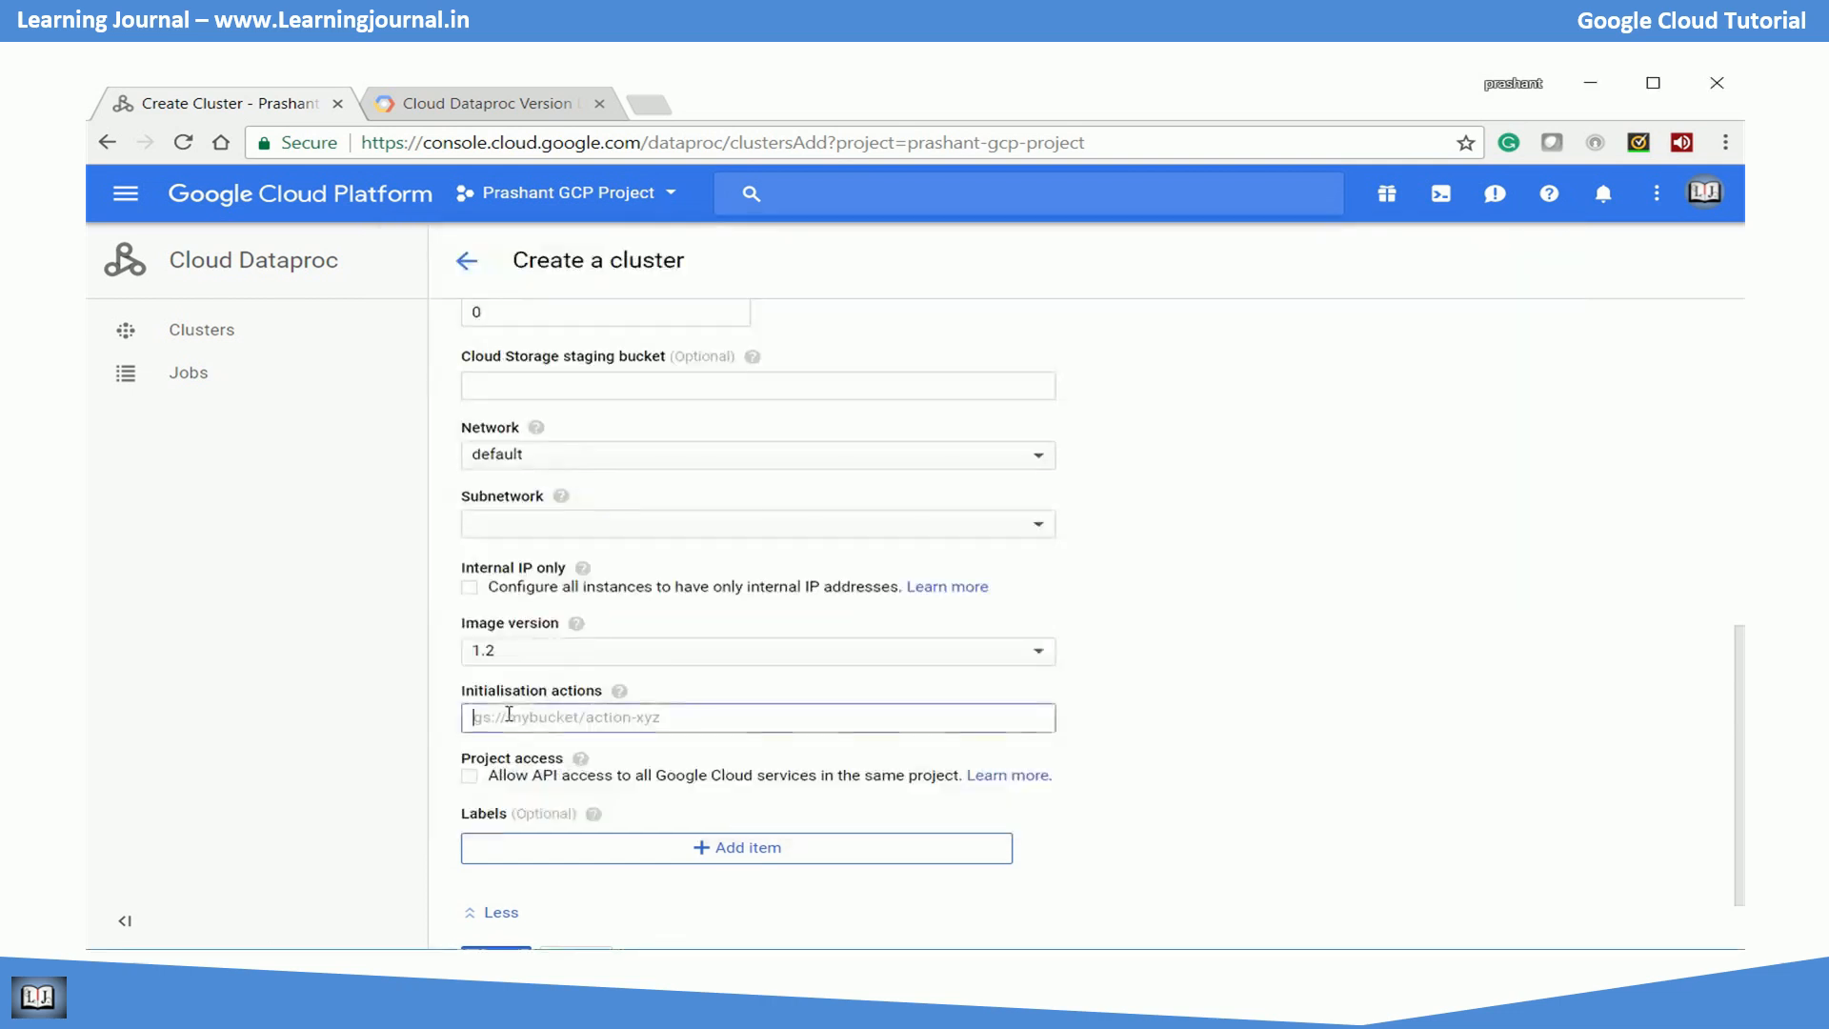
Add gs://dataproc-initialization-actions/jupyter/jupyter.sh as an initialisation action and create the cluster.
{"action": "type", "text": "gs://dataproc-initialization-actions/jupyter/jupyter.sh"}
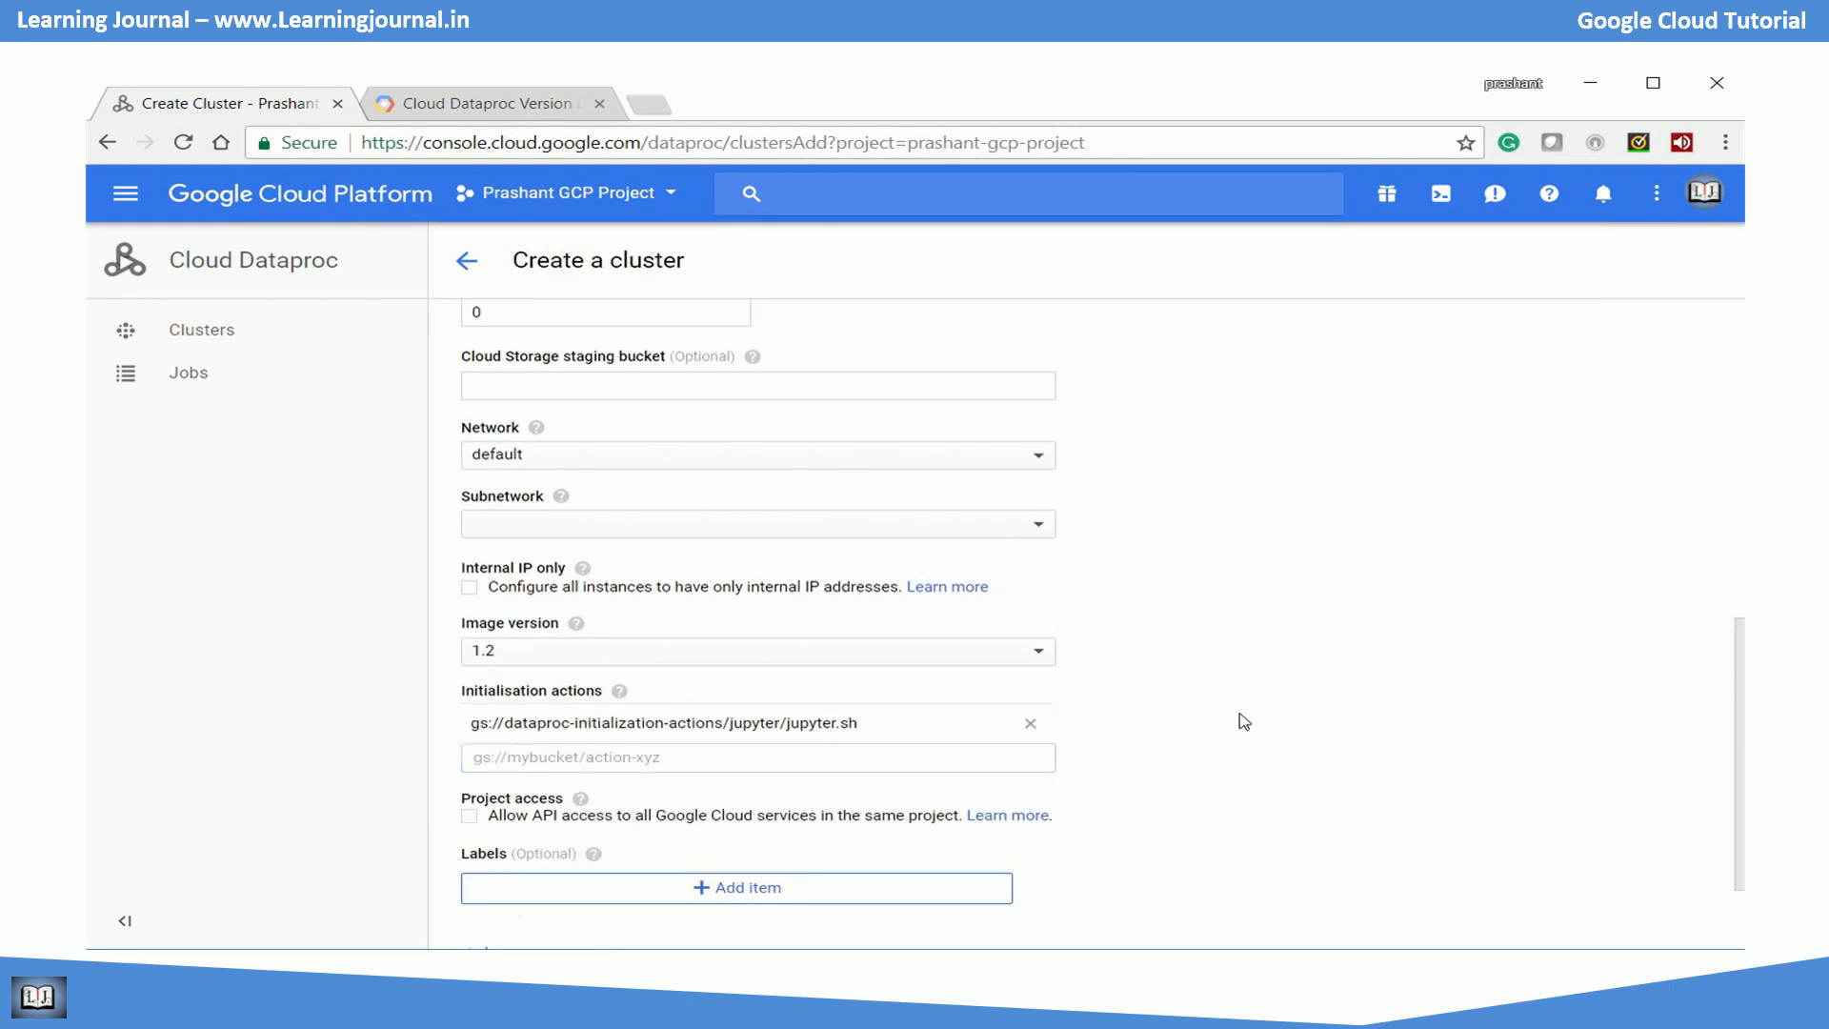
{"action": "scroll", "scroll_direction": "down", "scroll_amount": 3}
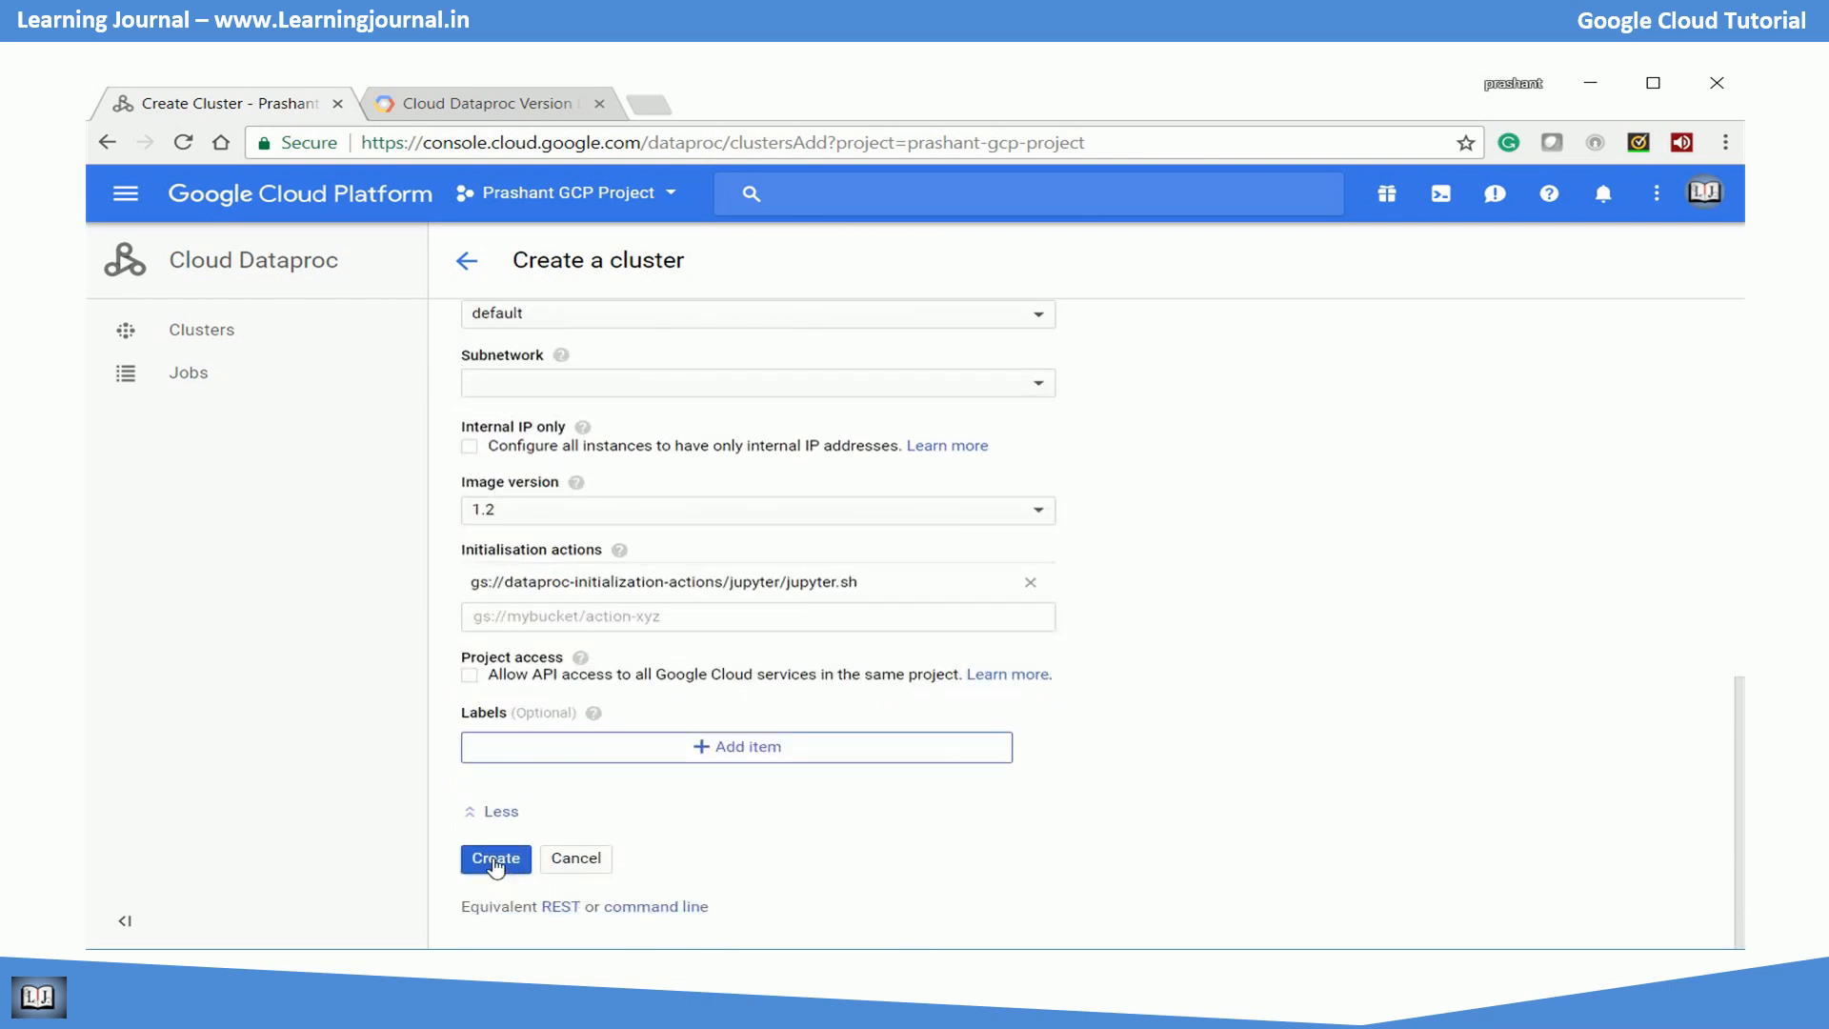
{"action": "left_click", "coordinate": [495, 859]}
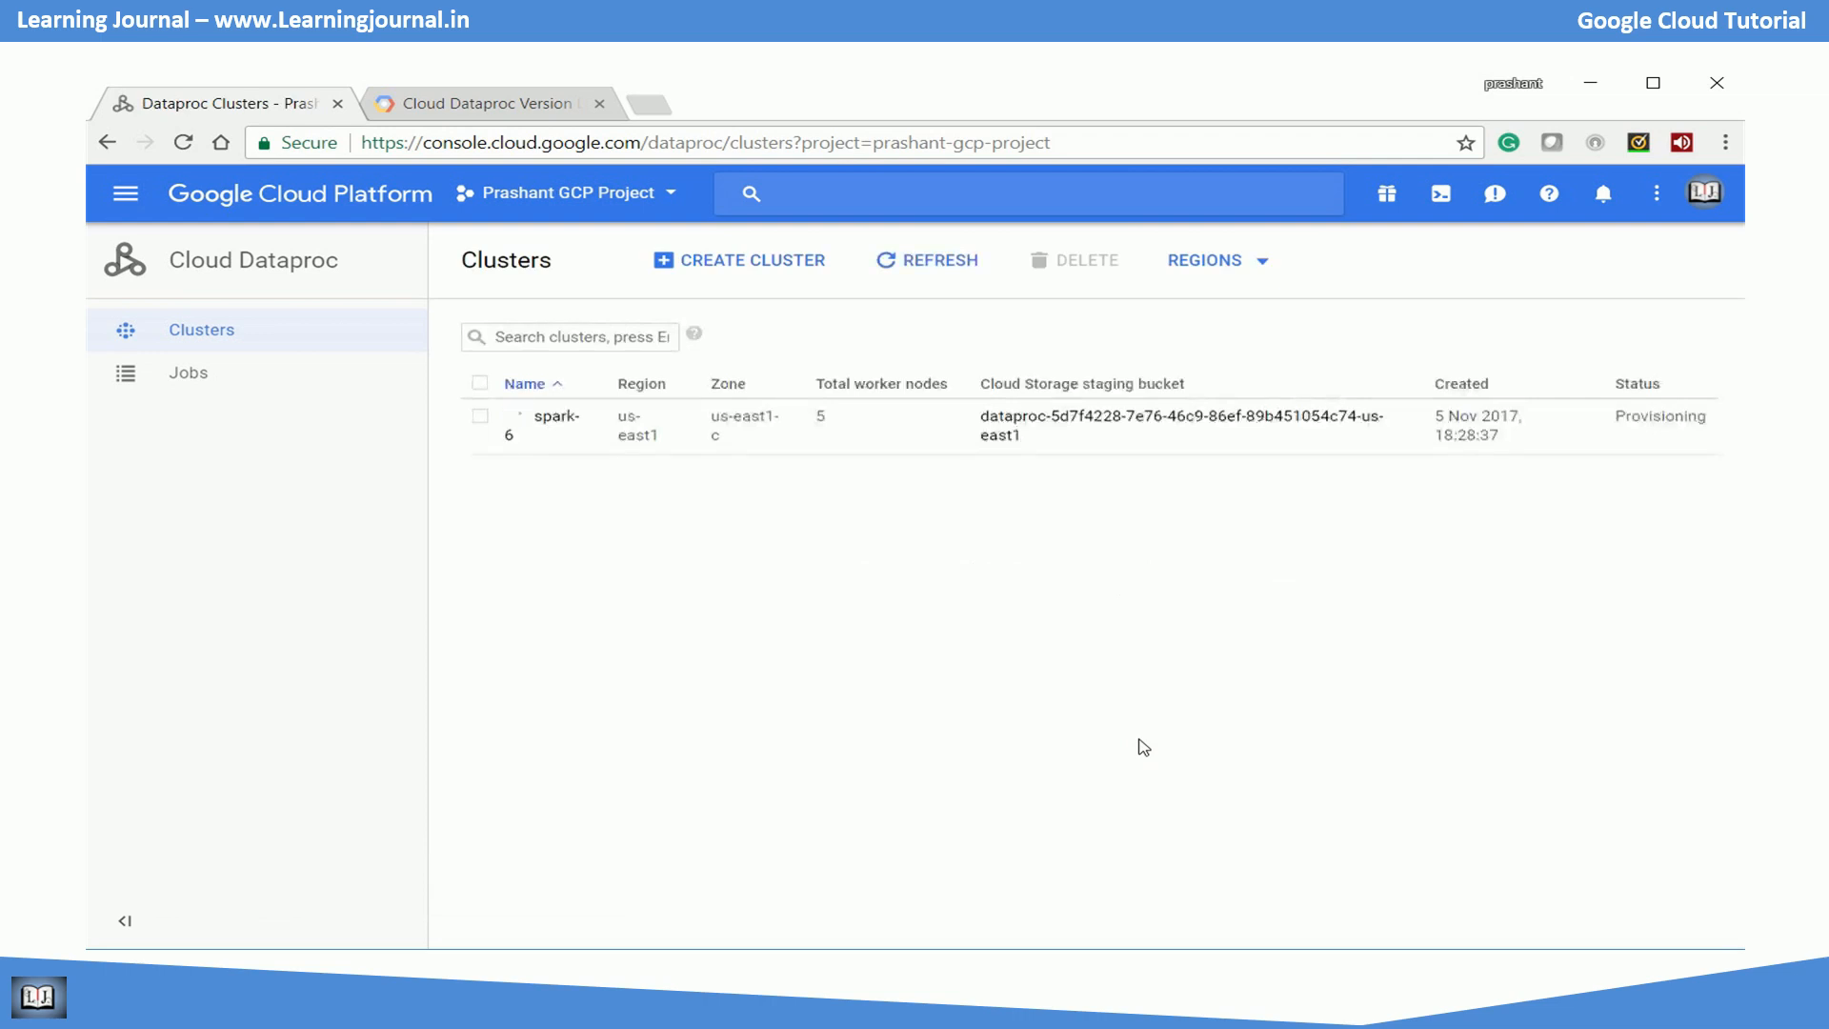
Refresh the clusters list until spark-6 shows status Running.
{"action": "left_click", "coordinate": [926, 260]}
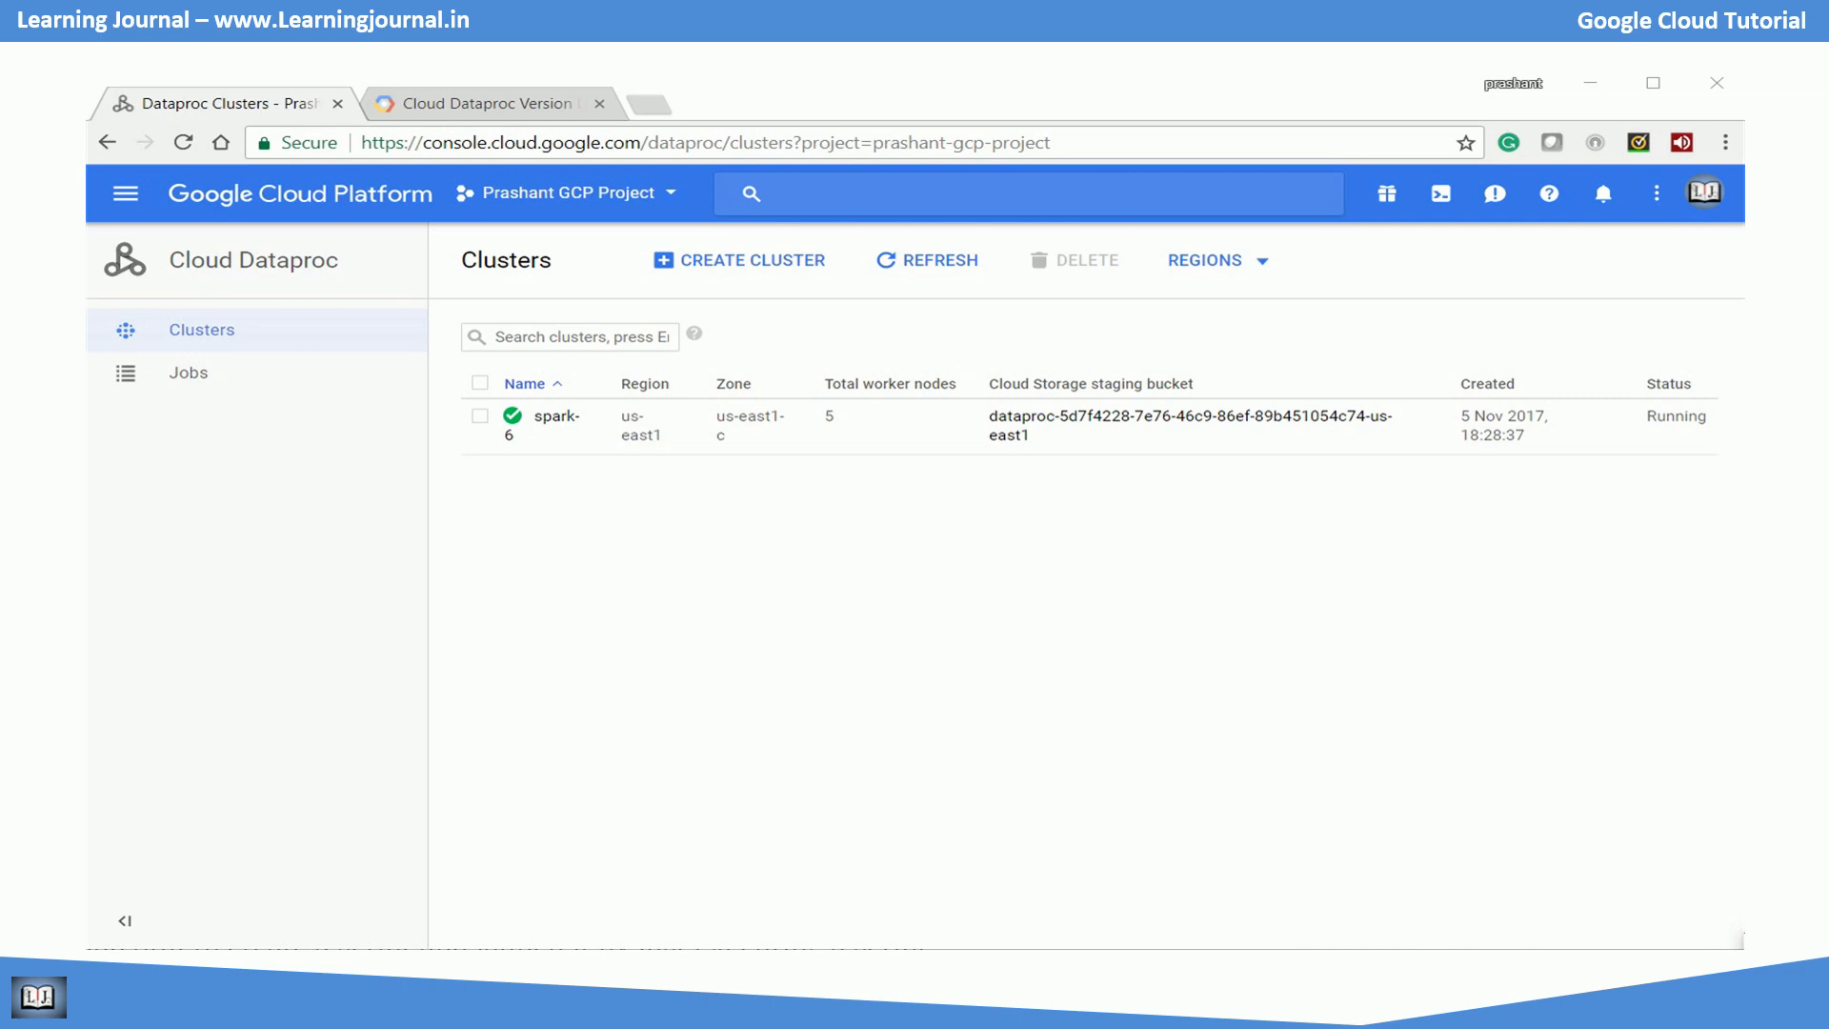
{"action": "left_click", "coordinate": [599, 103]}
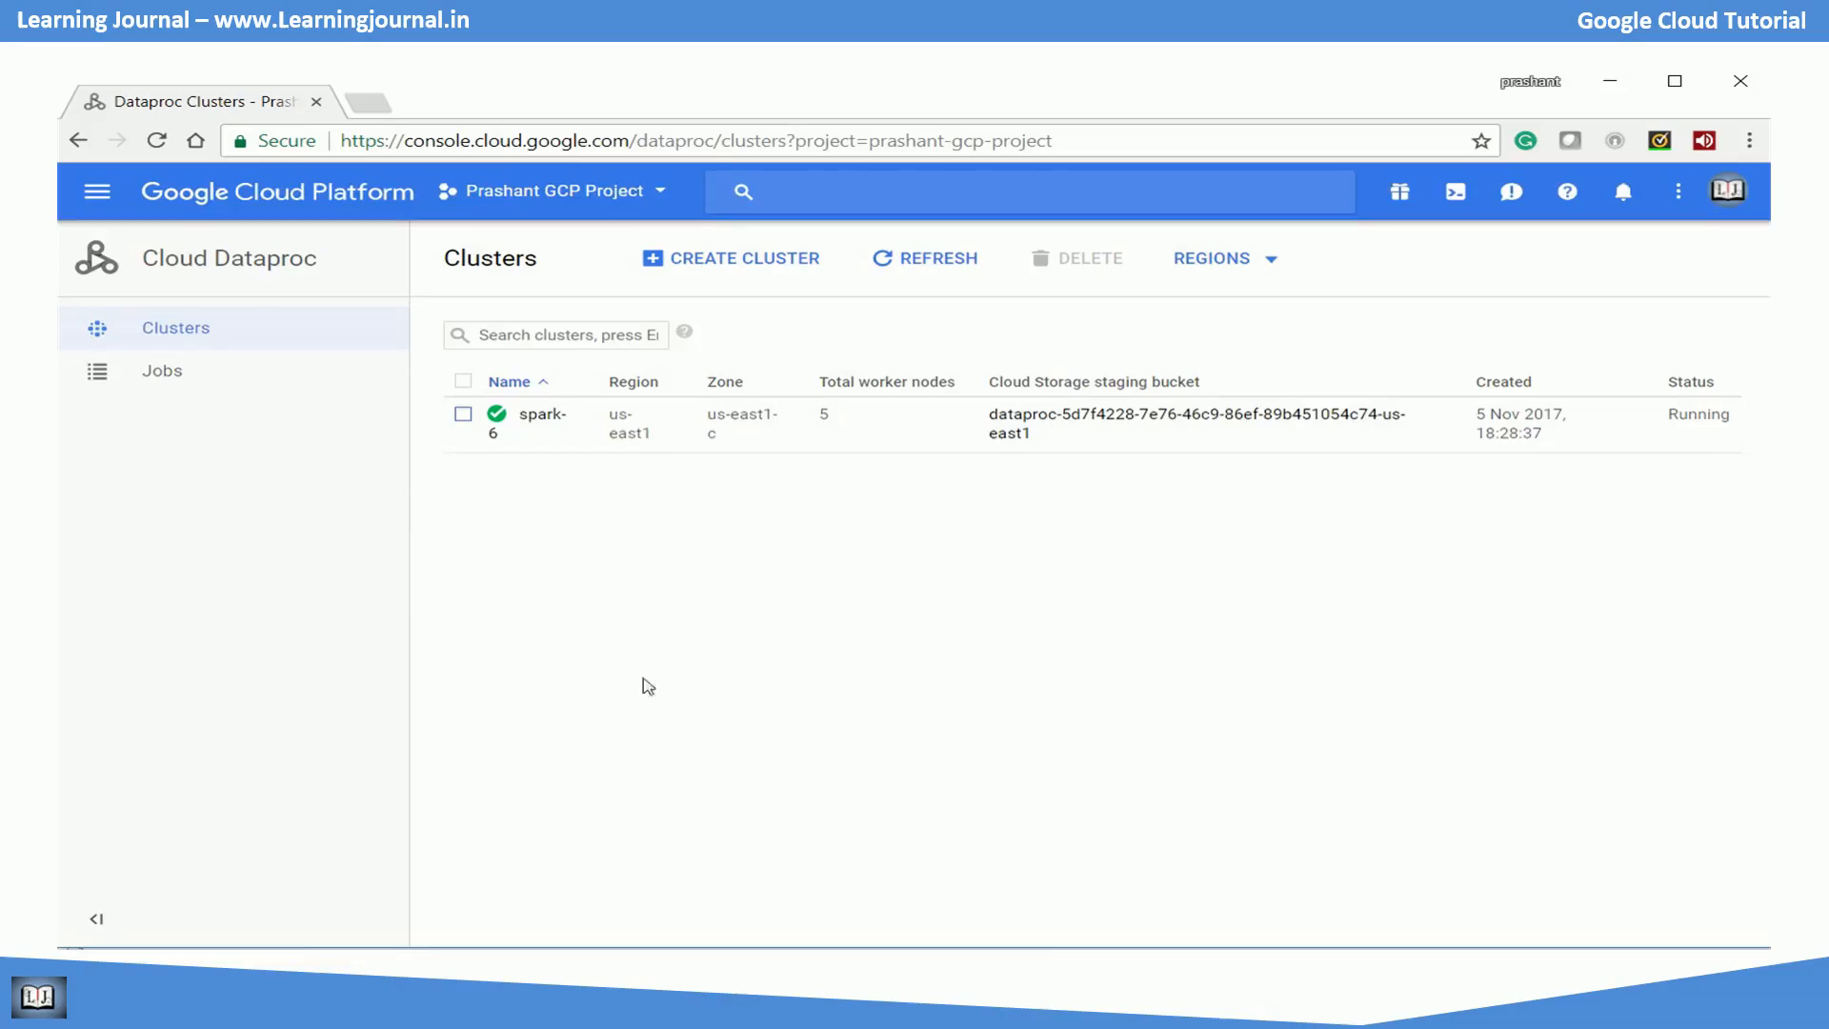
View spark-6's VM Instances tab, then the Compute Engine VM instances list.
{"action": "left_click", "coordinate": [540, 423]}
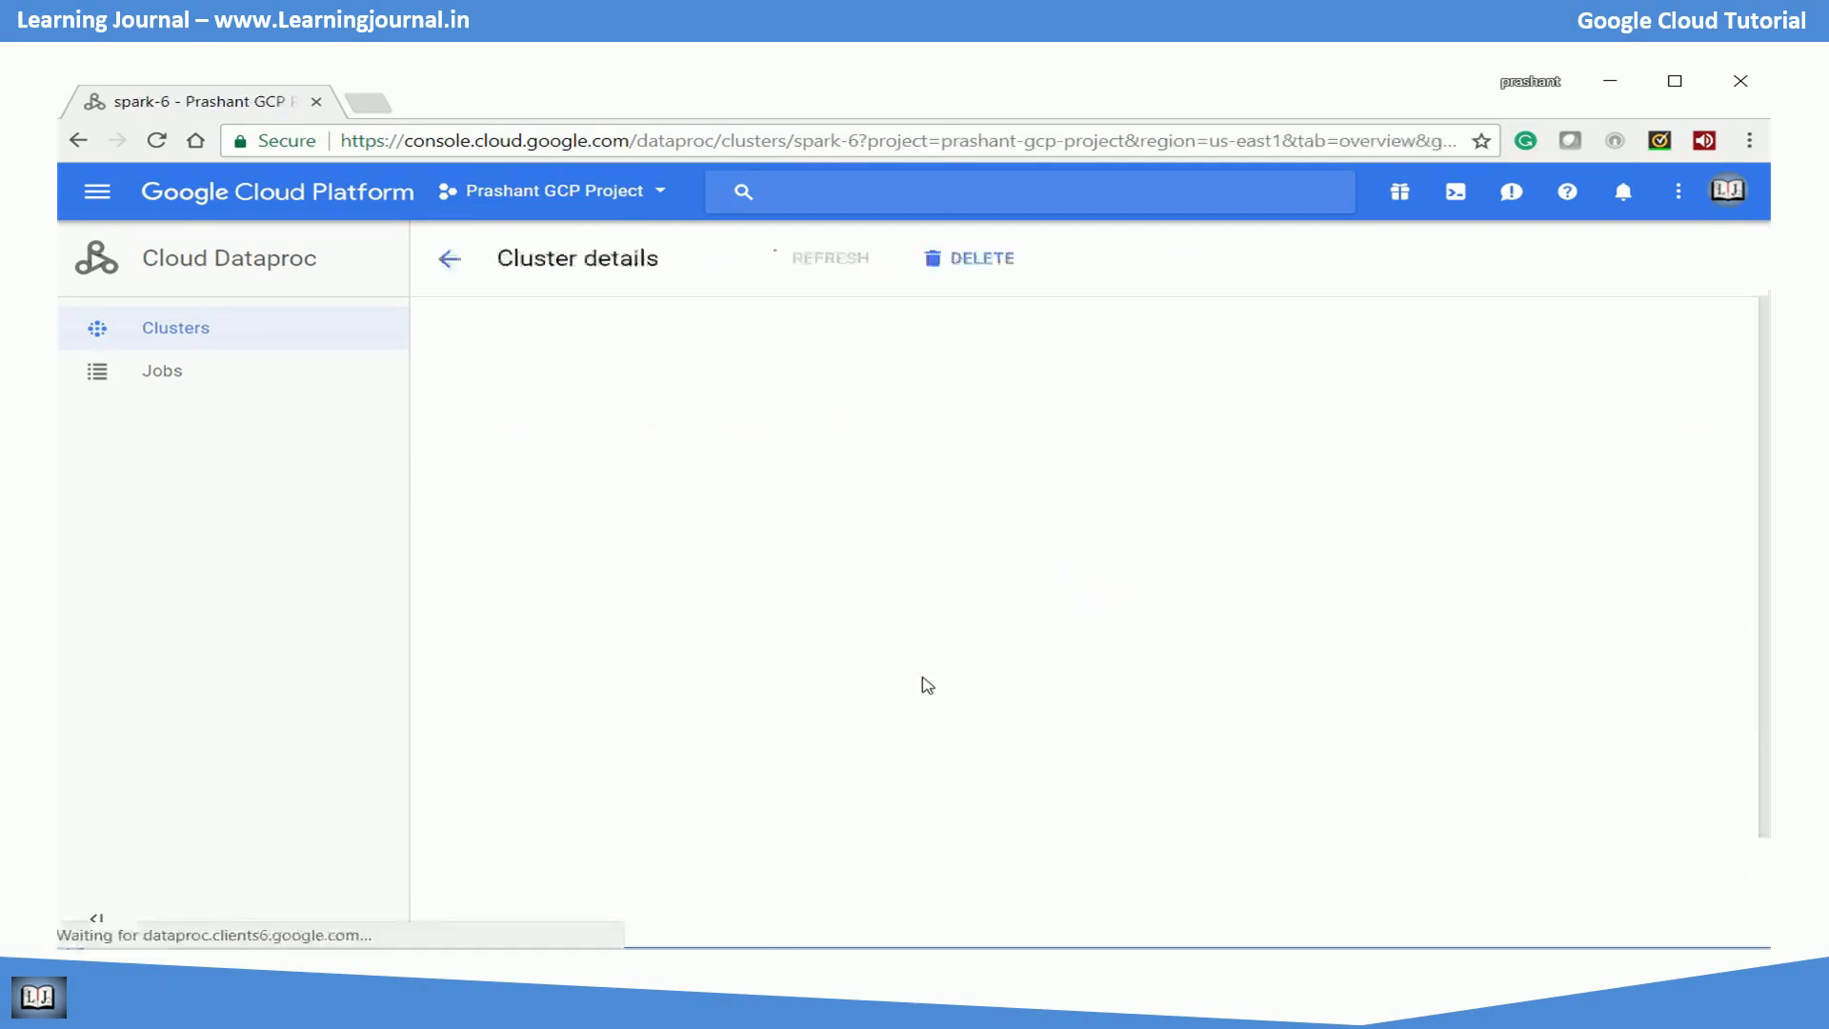
{"action": "left_click", "coordinate": [669, 365]}
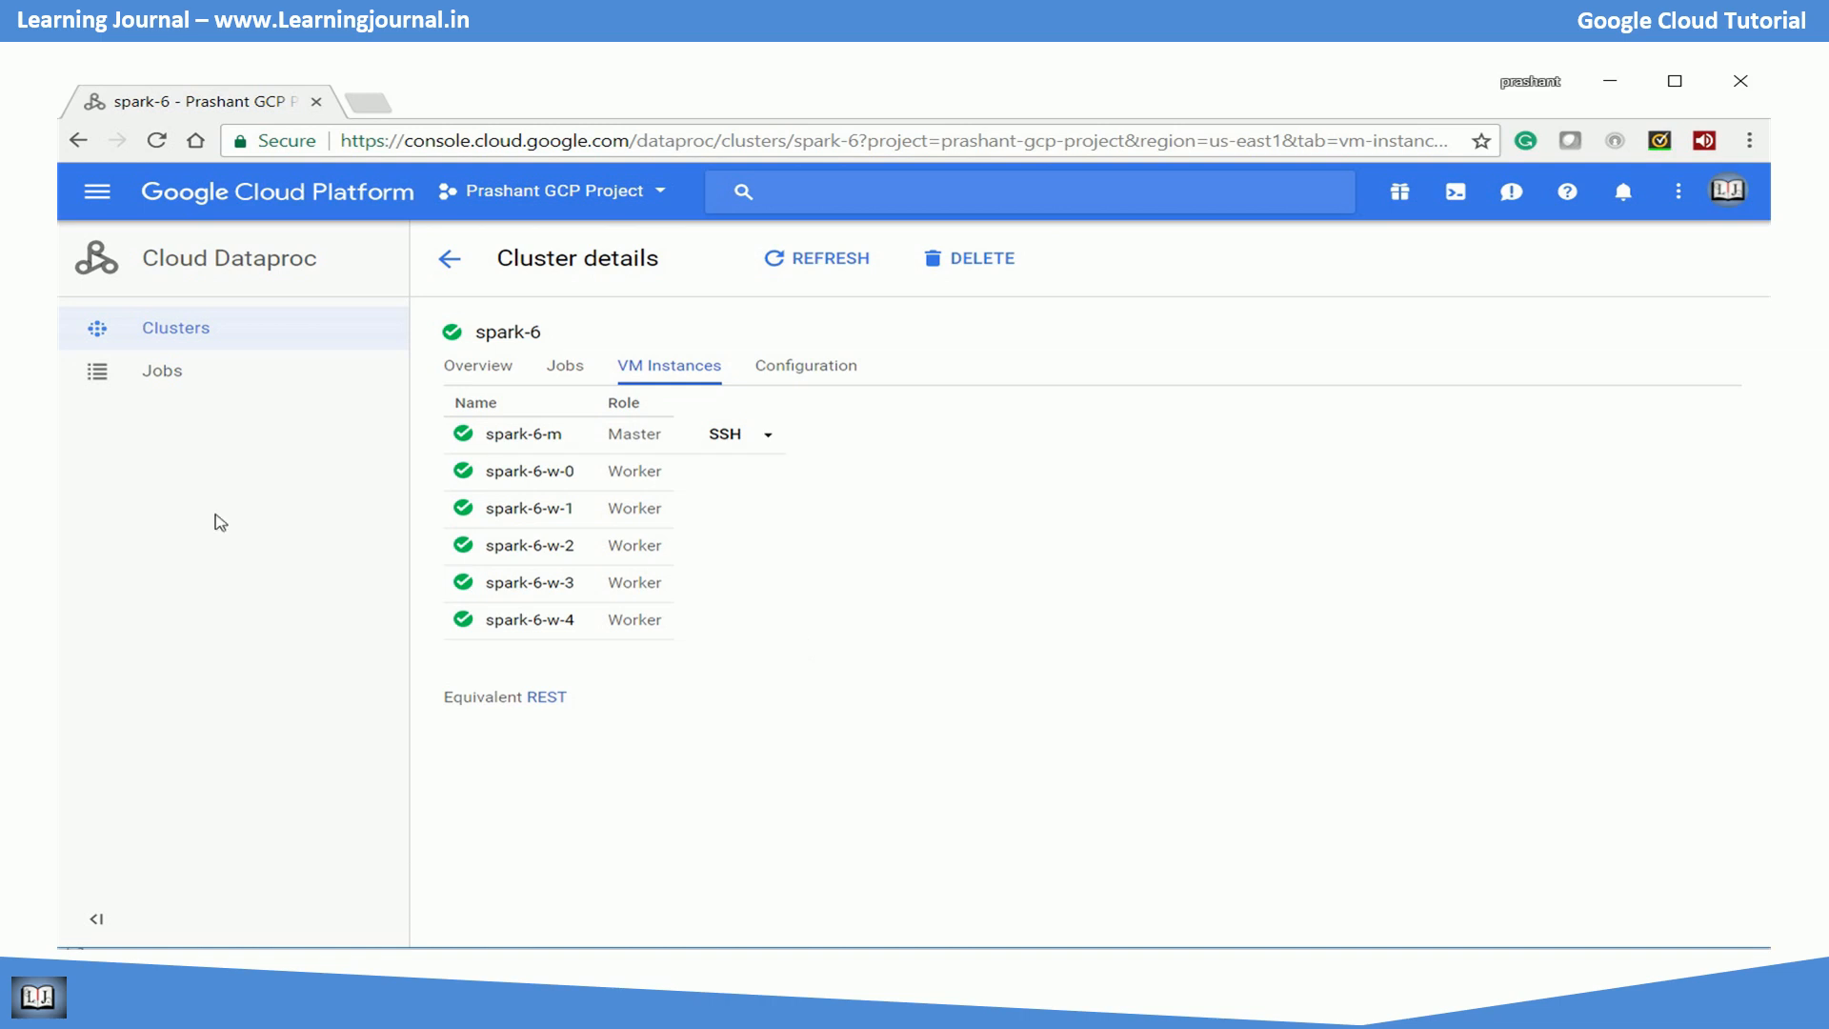
{"action": "left_click", "coordinate": [276, 190]}
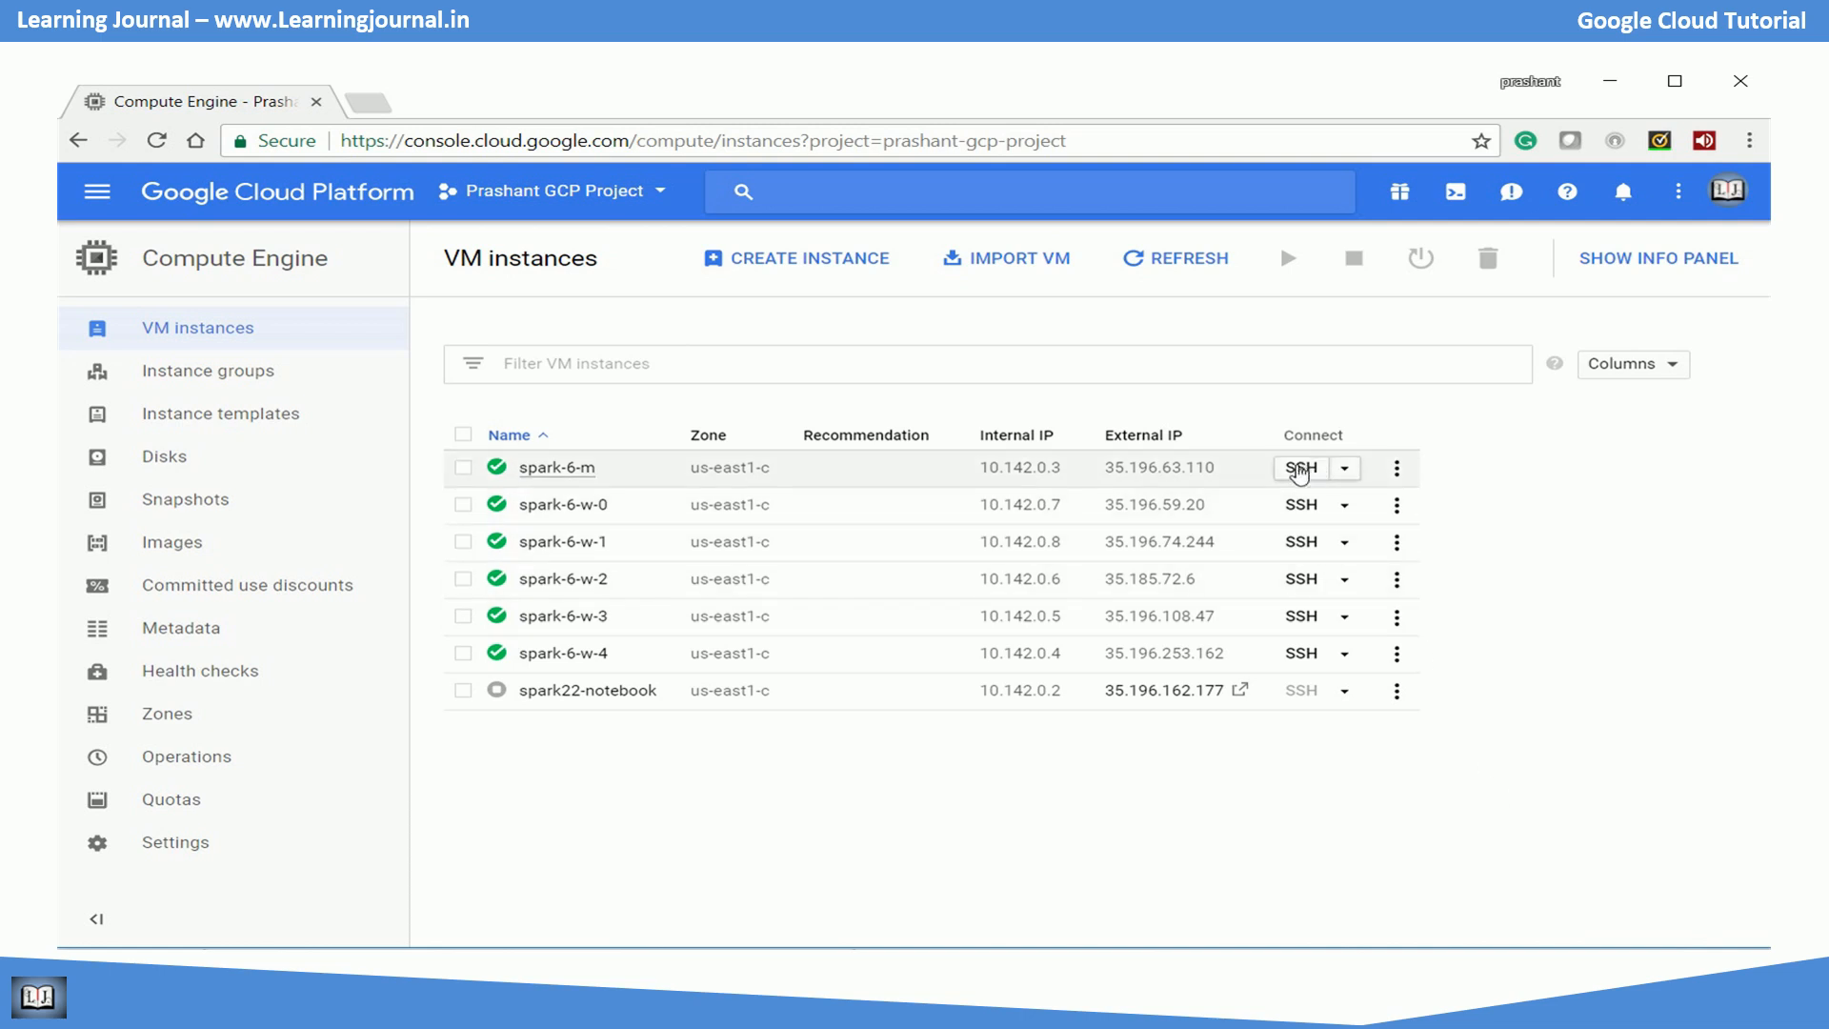
On spark-6-m, check /etc/os-release and list the HDFS root with hadoop fs -ls /.
{"action": "left_click", "coordinate": [1298, 469]}
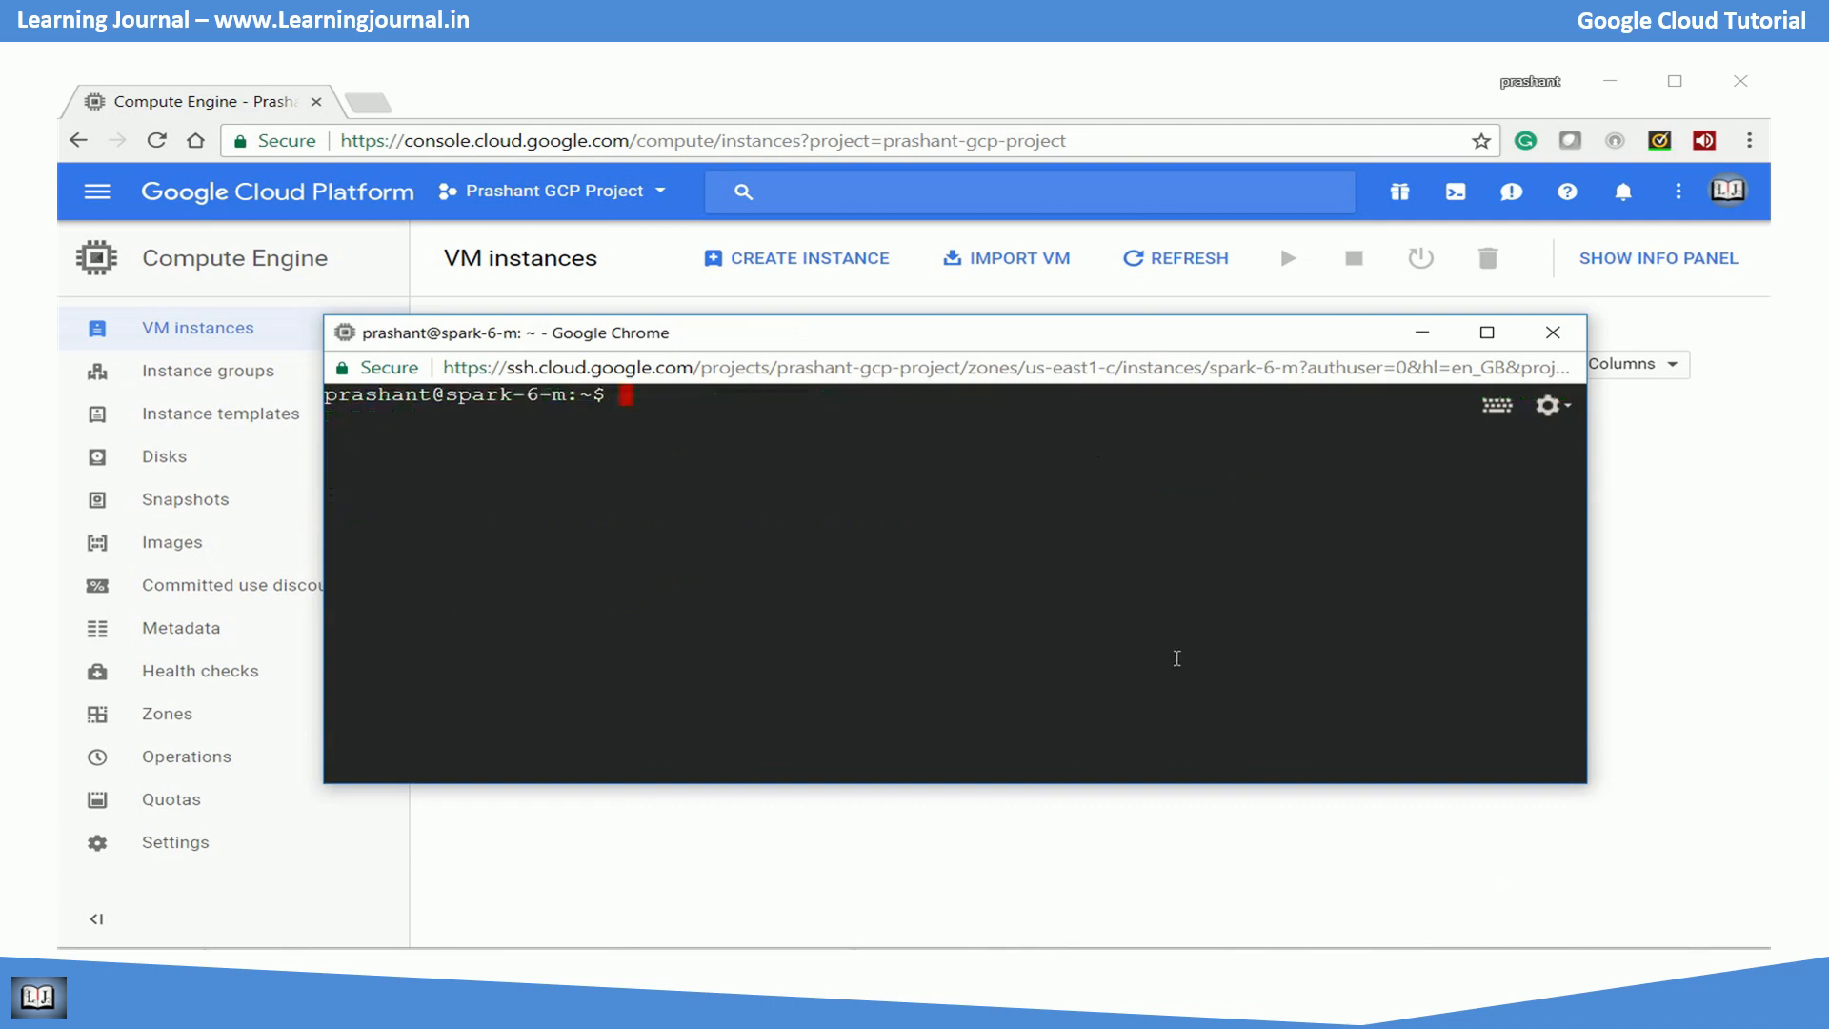
{"action": "type", "text": "cat /etc/os"}
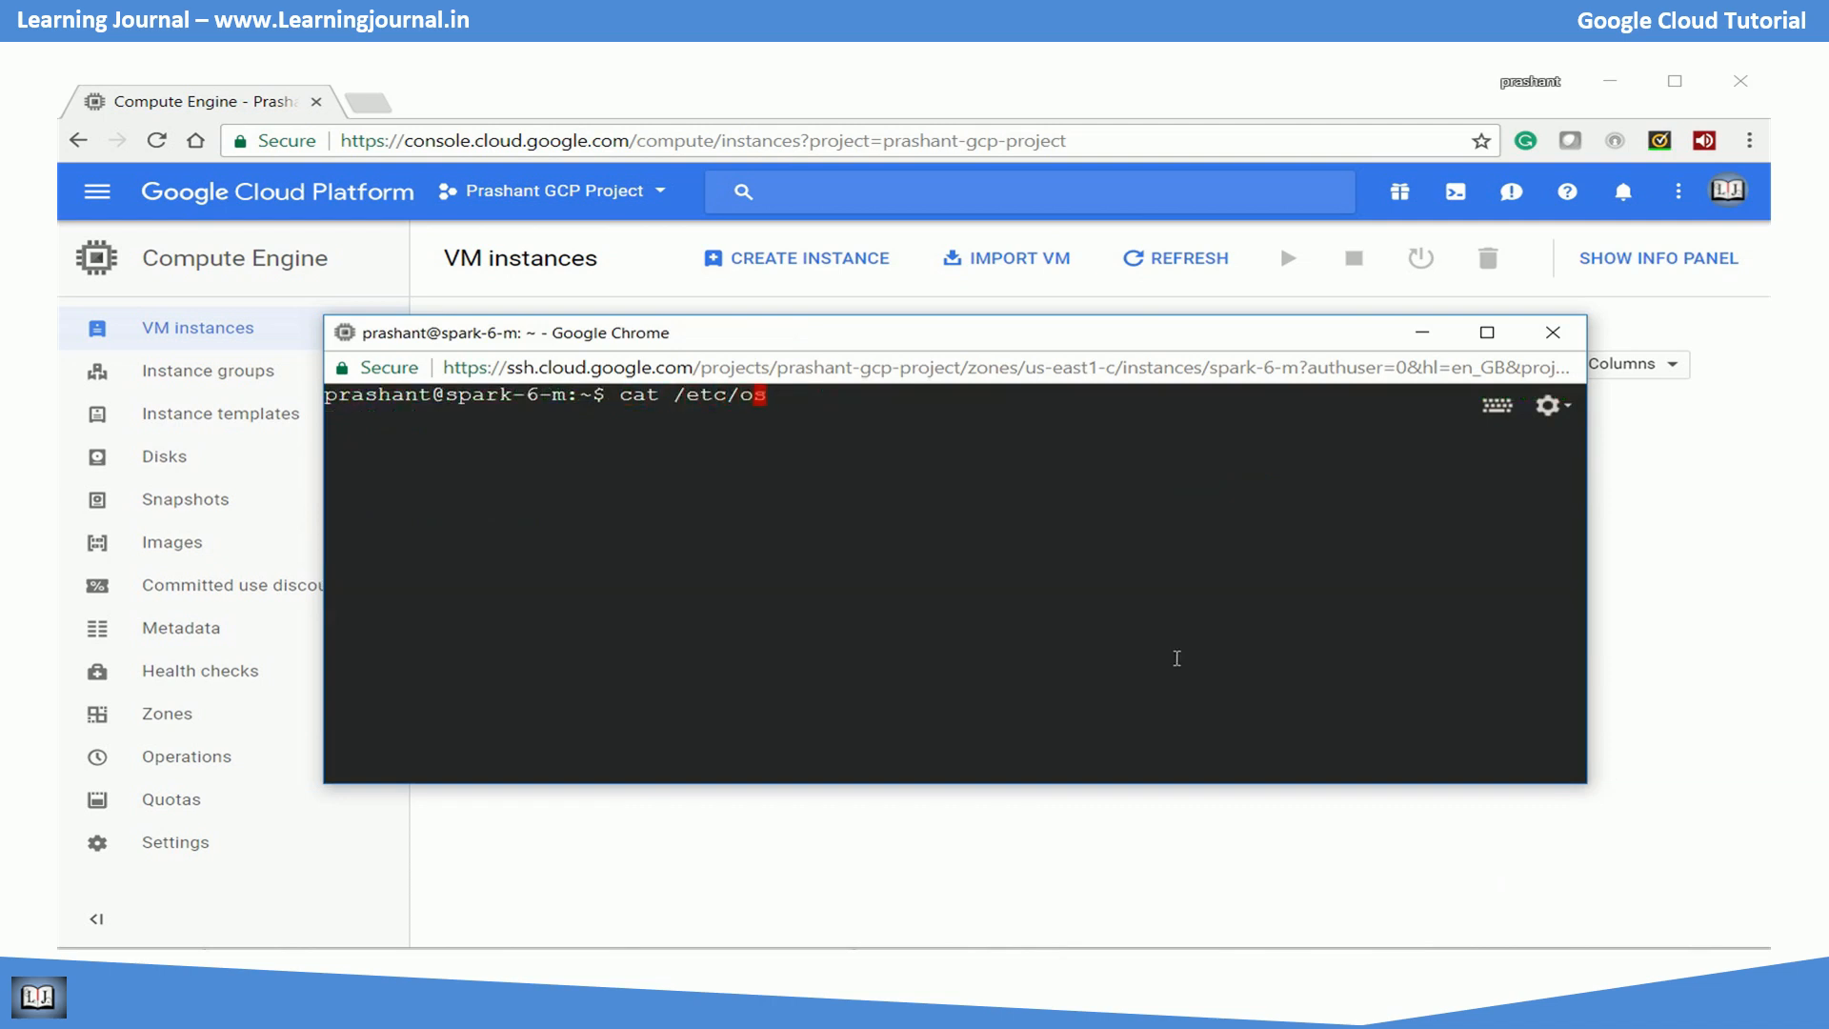
{"action": "key", "text": "Return"}
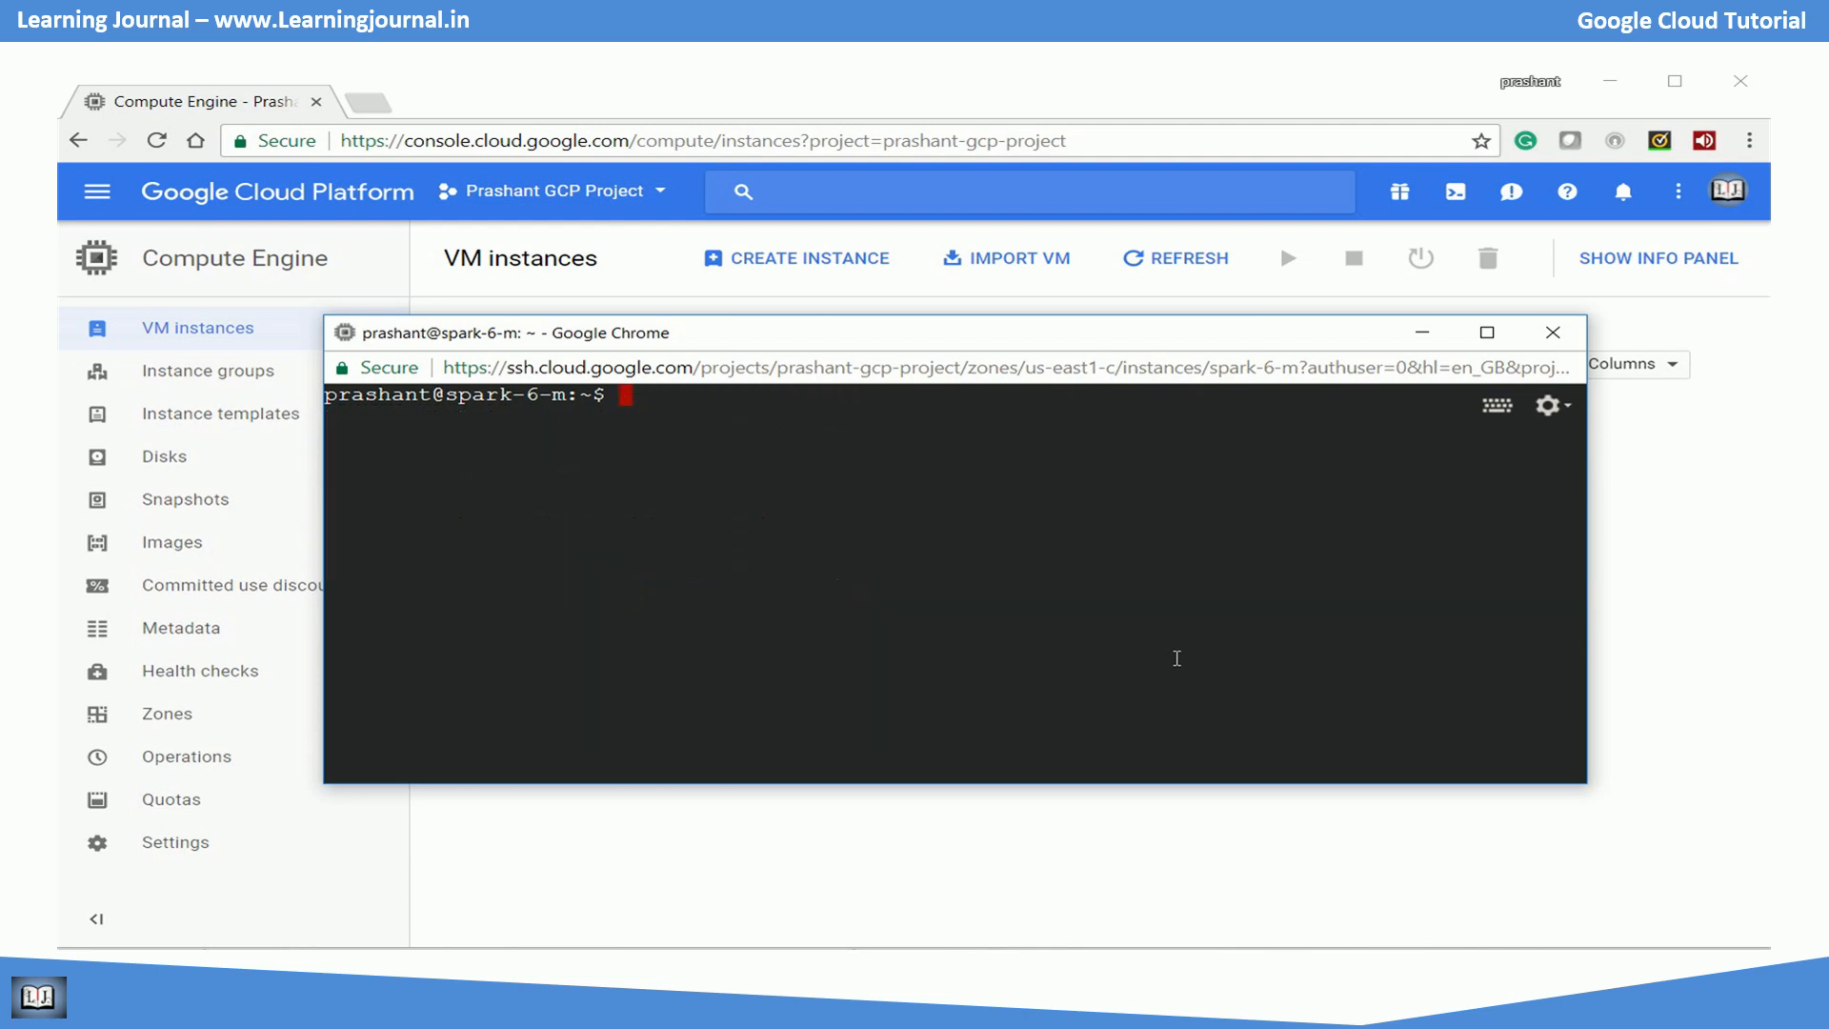
{"action": "type", "text": "hadoop fs -ls /"}
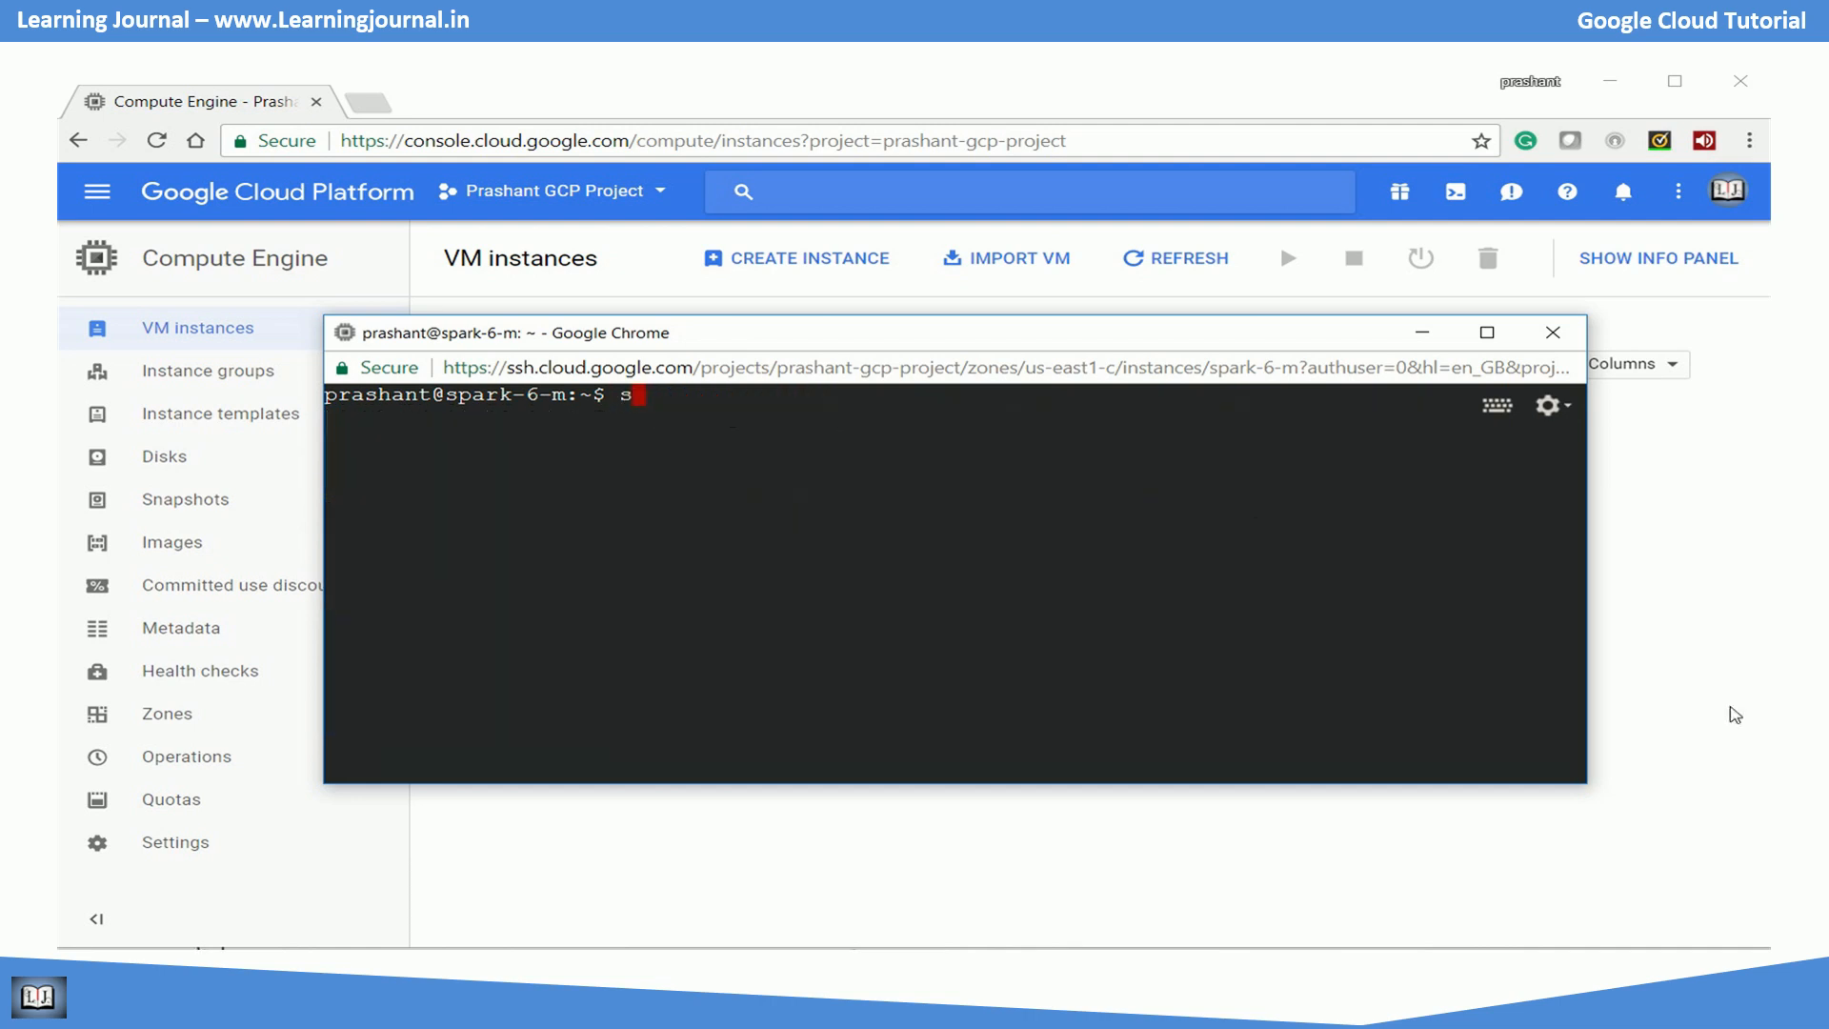
Start spark-shell (Spark 2.2.0) on the master, then switch to the cloud.google.com tab.
{"action": "type", "text": "park-shell"}
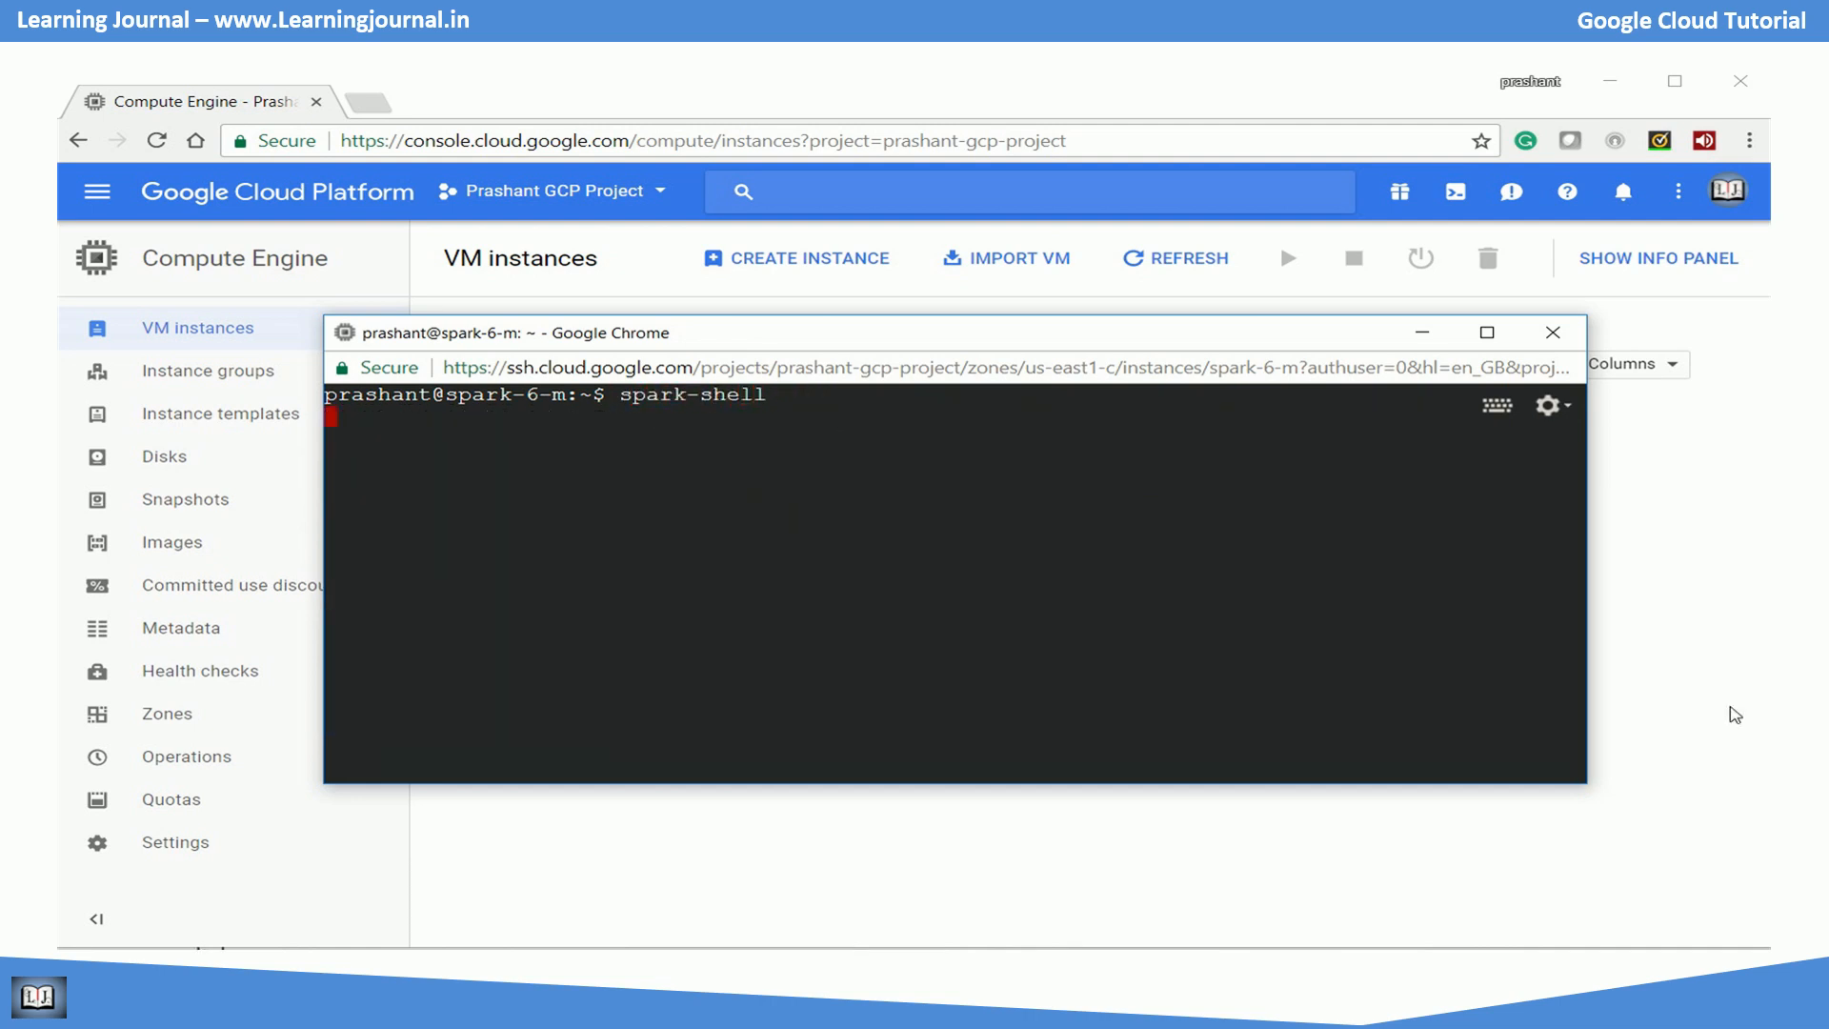
{"action": "key", "text": "Return"}
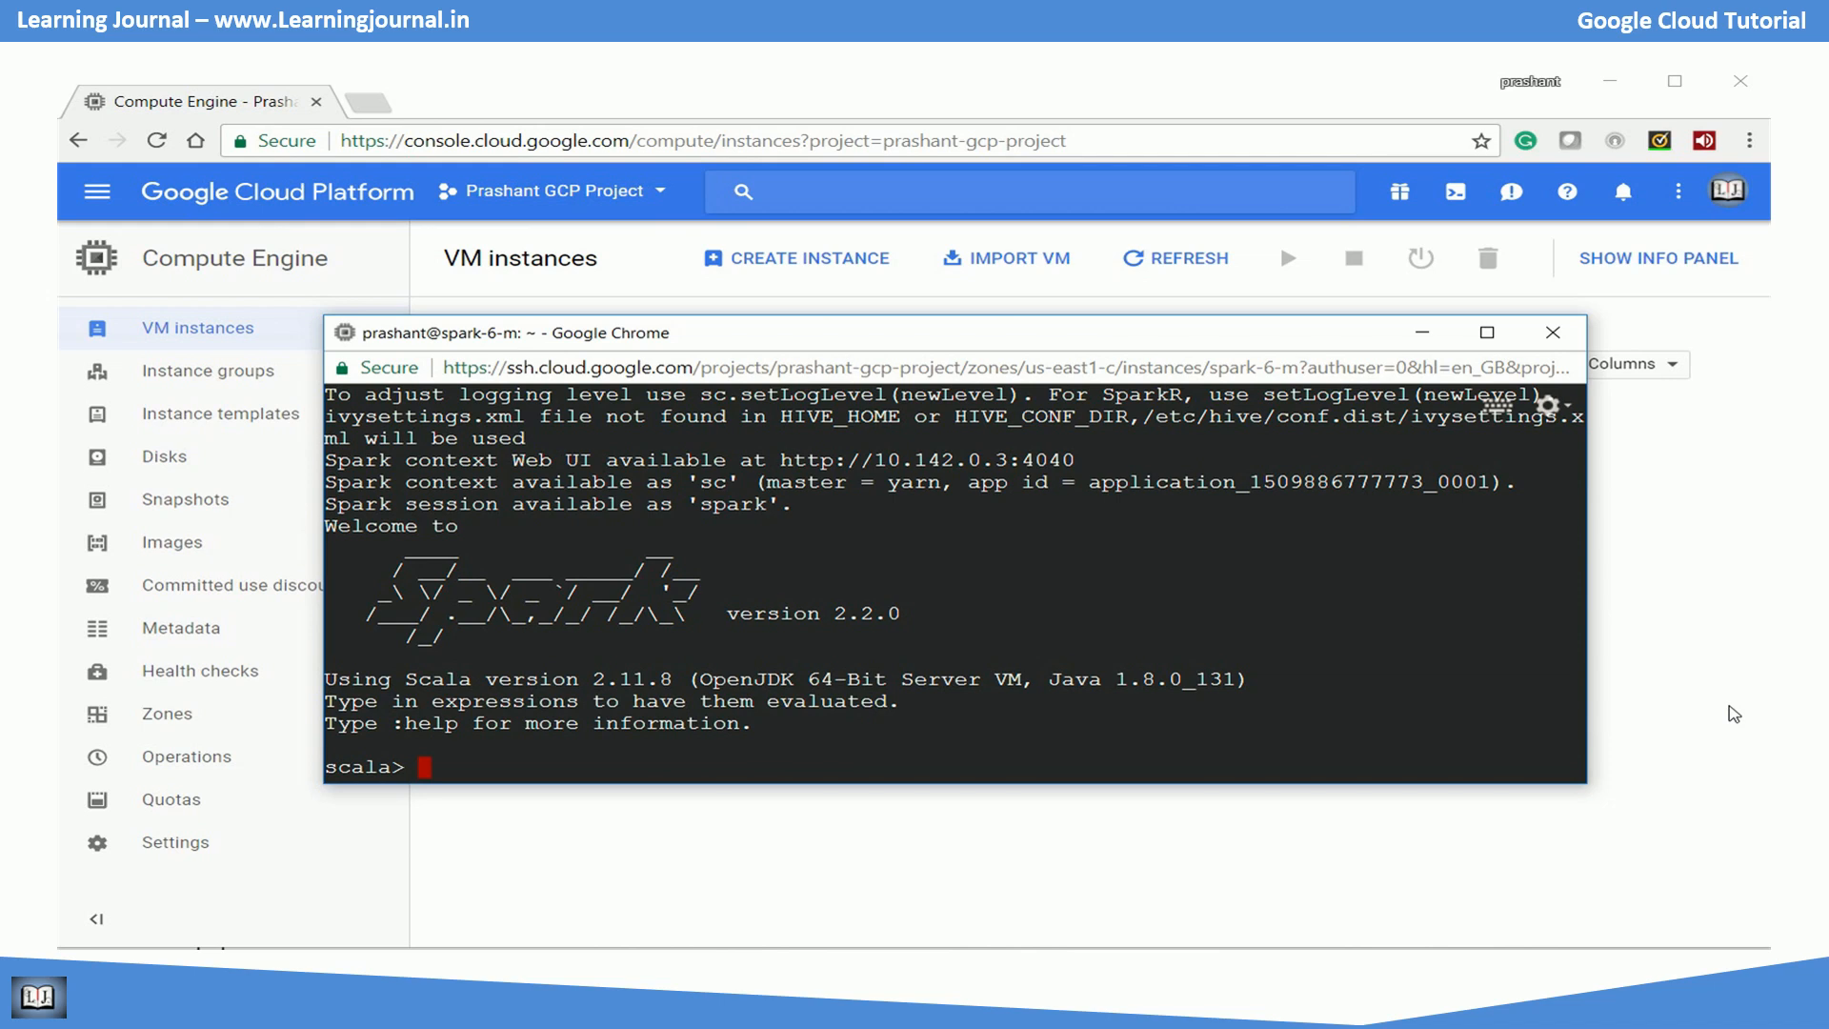
{"action": "left_click", "coordinate": [467, 101]}
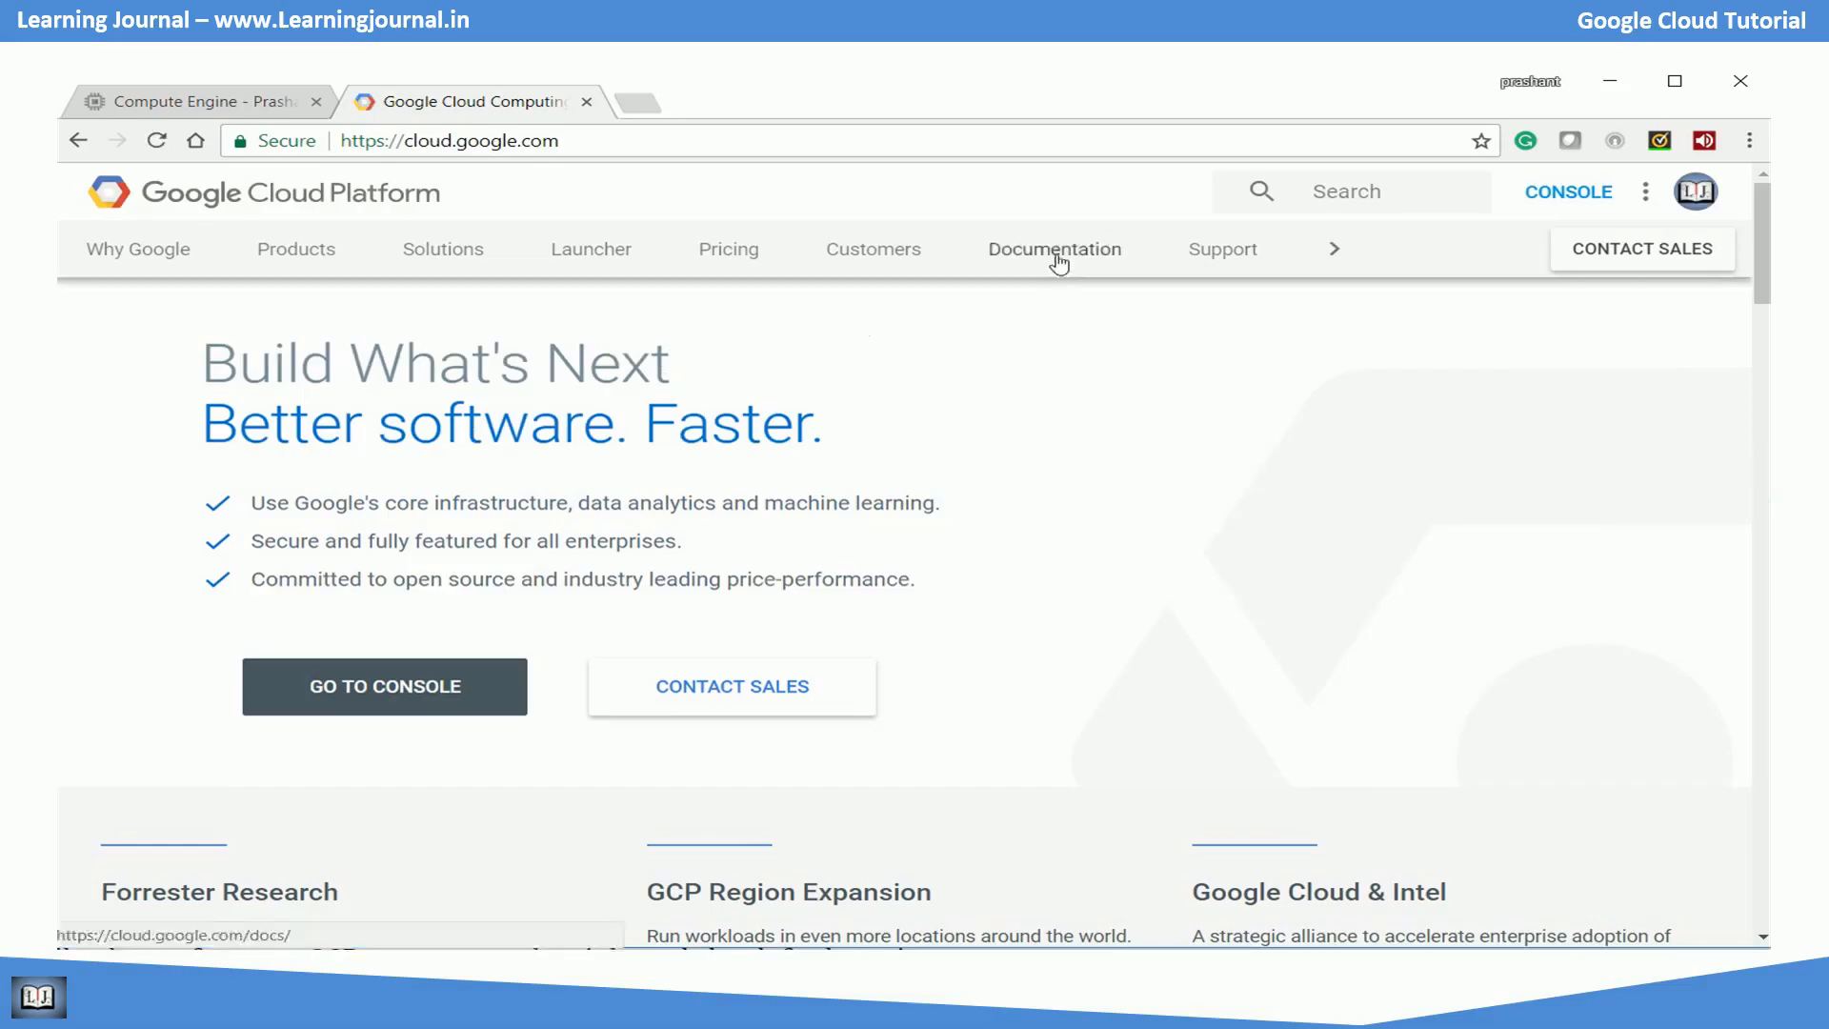
From the Cloud SDK documentation, download the Windows installer and run the .exe.
{"action": "left_click", "coordinate": [1054, 247]}
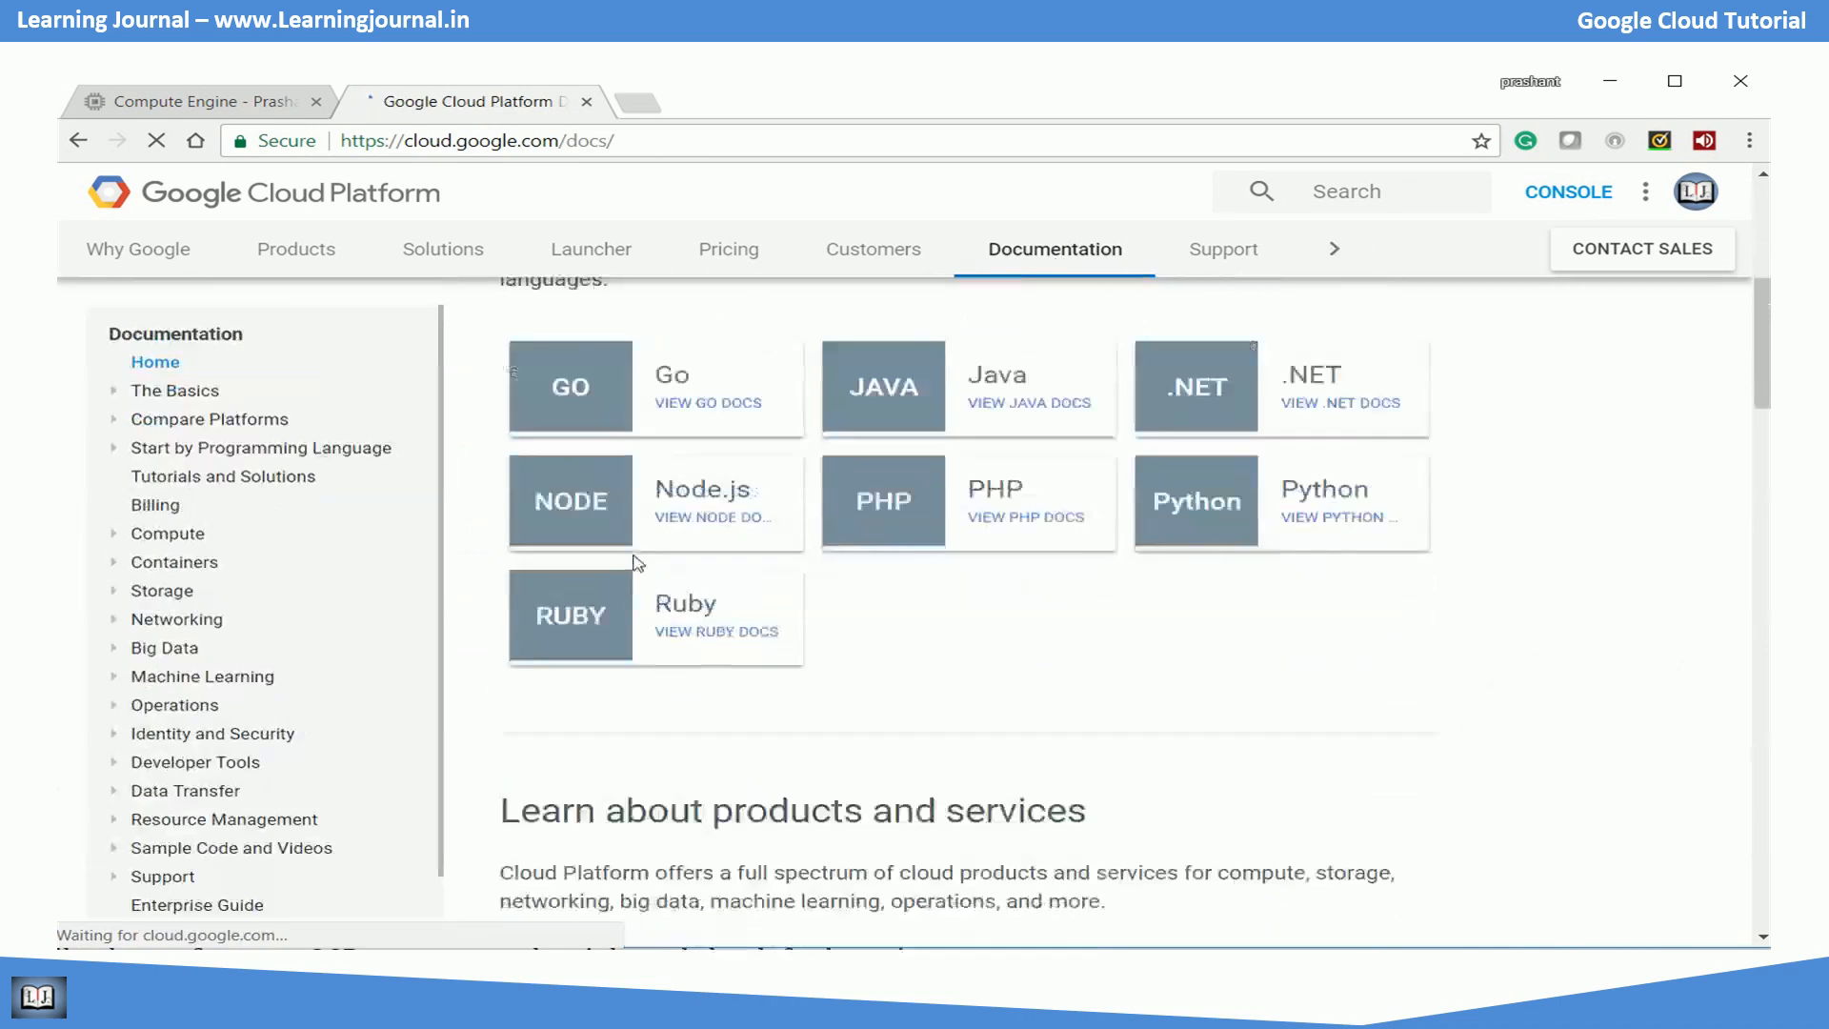
{"action": "scroll", "scroll_direction": "down", "scroll_amount": 3}
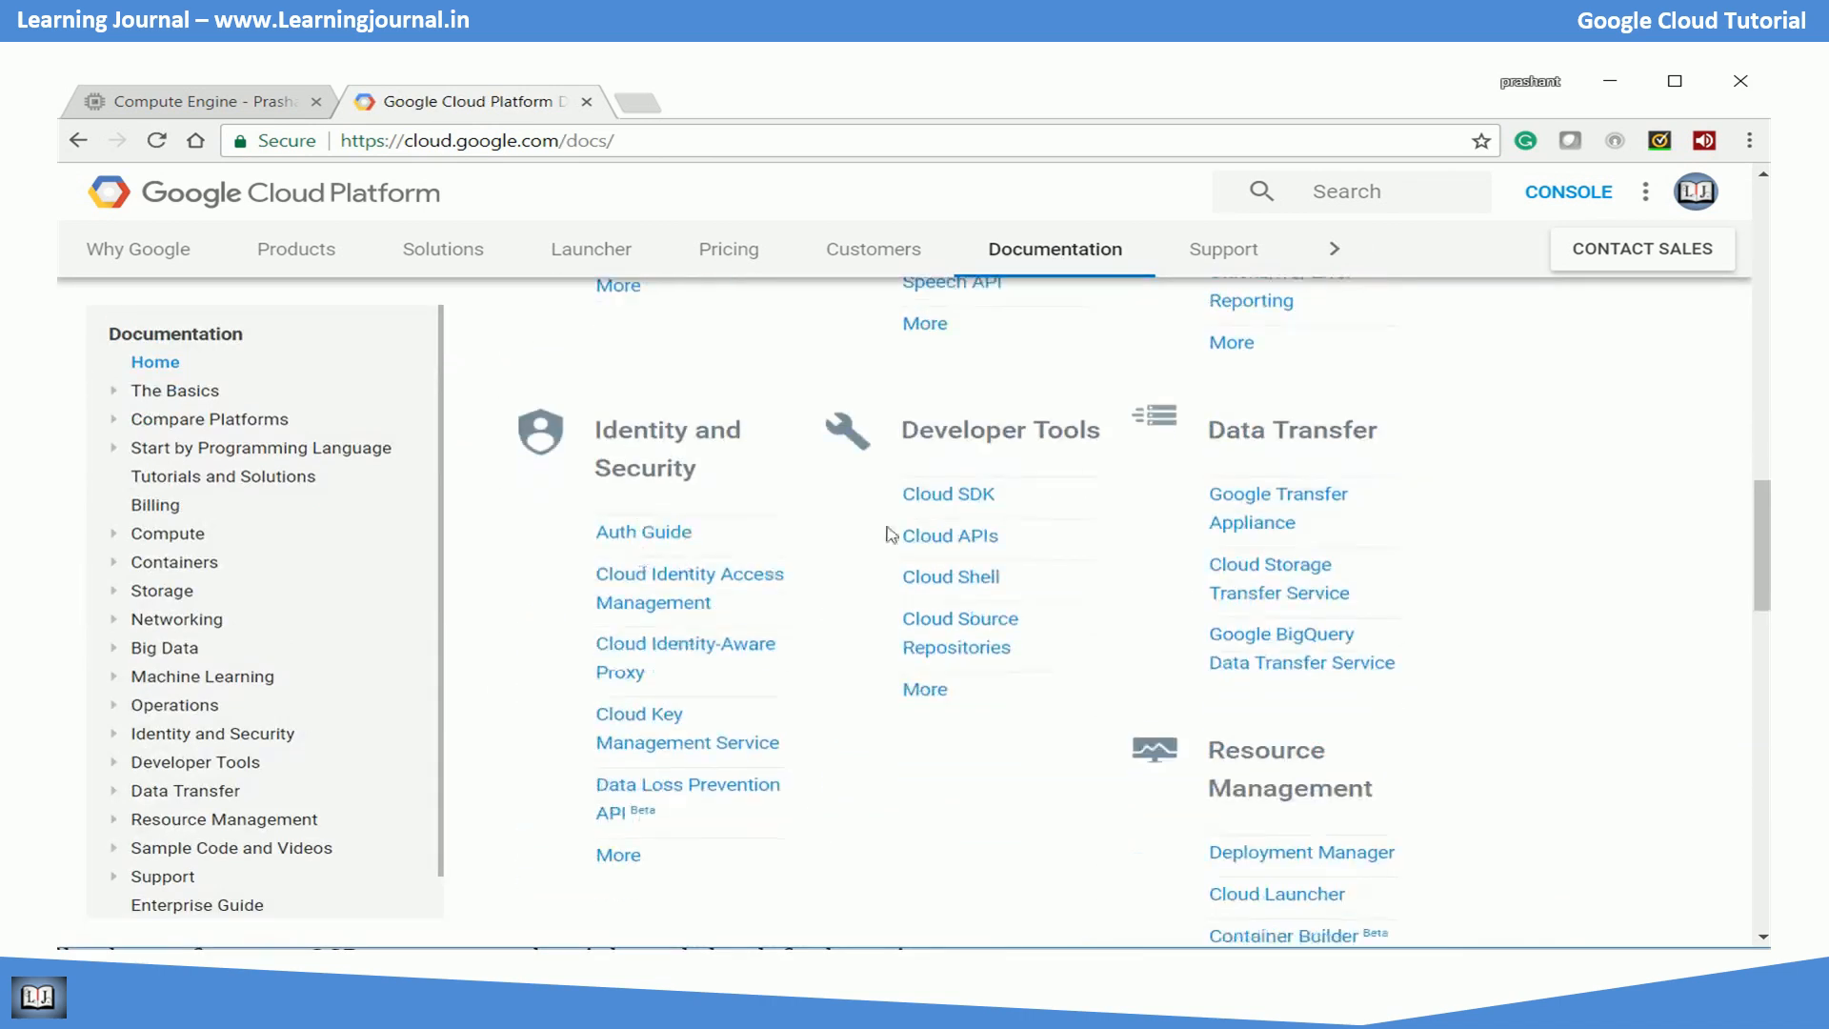
{"action": "left_click", "coordinate": [946, 492]}
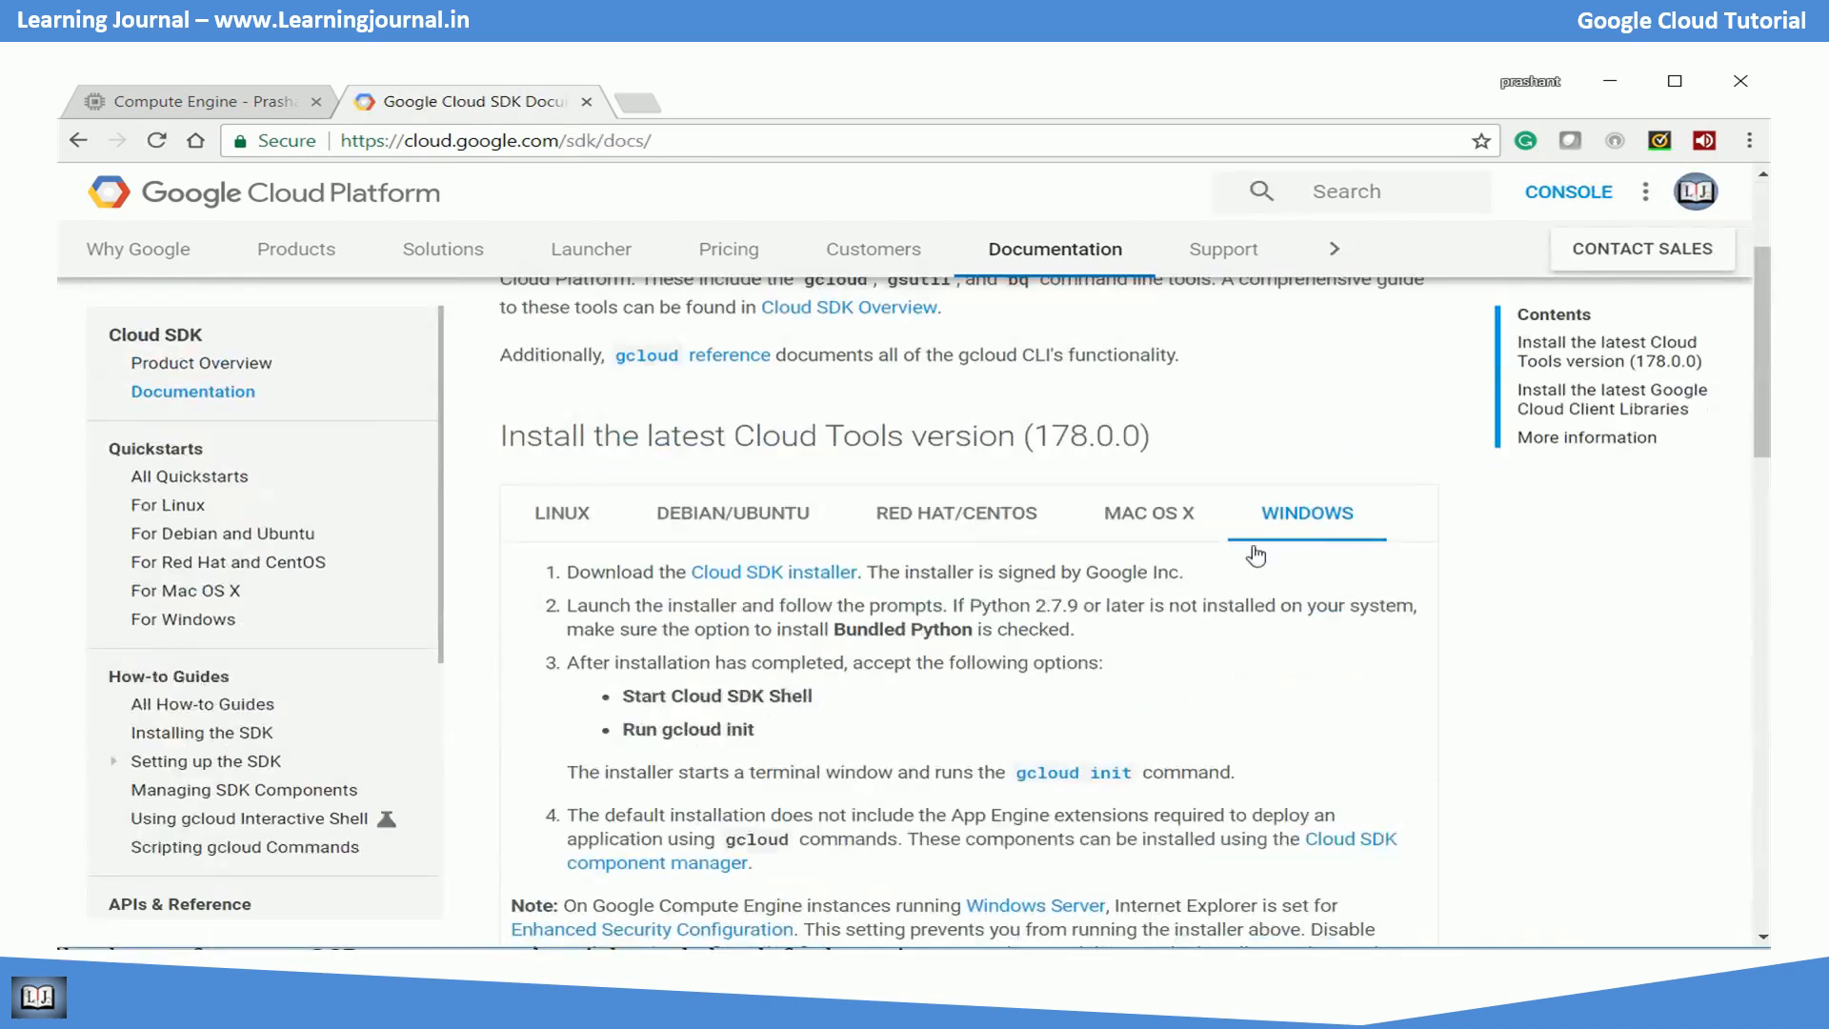
{"action": "left_click", "coordinate": [773, 572]}
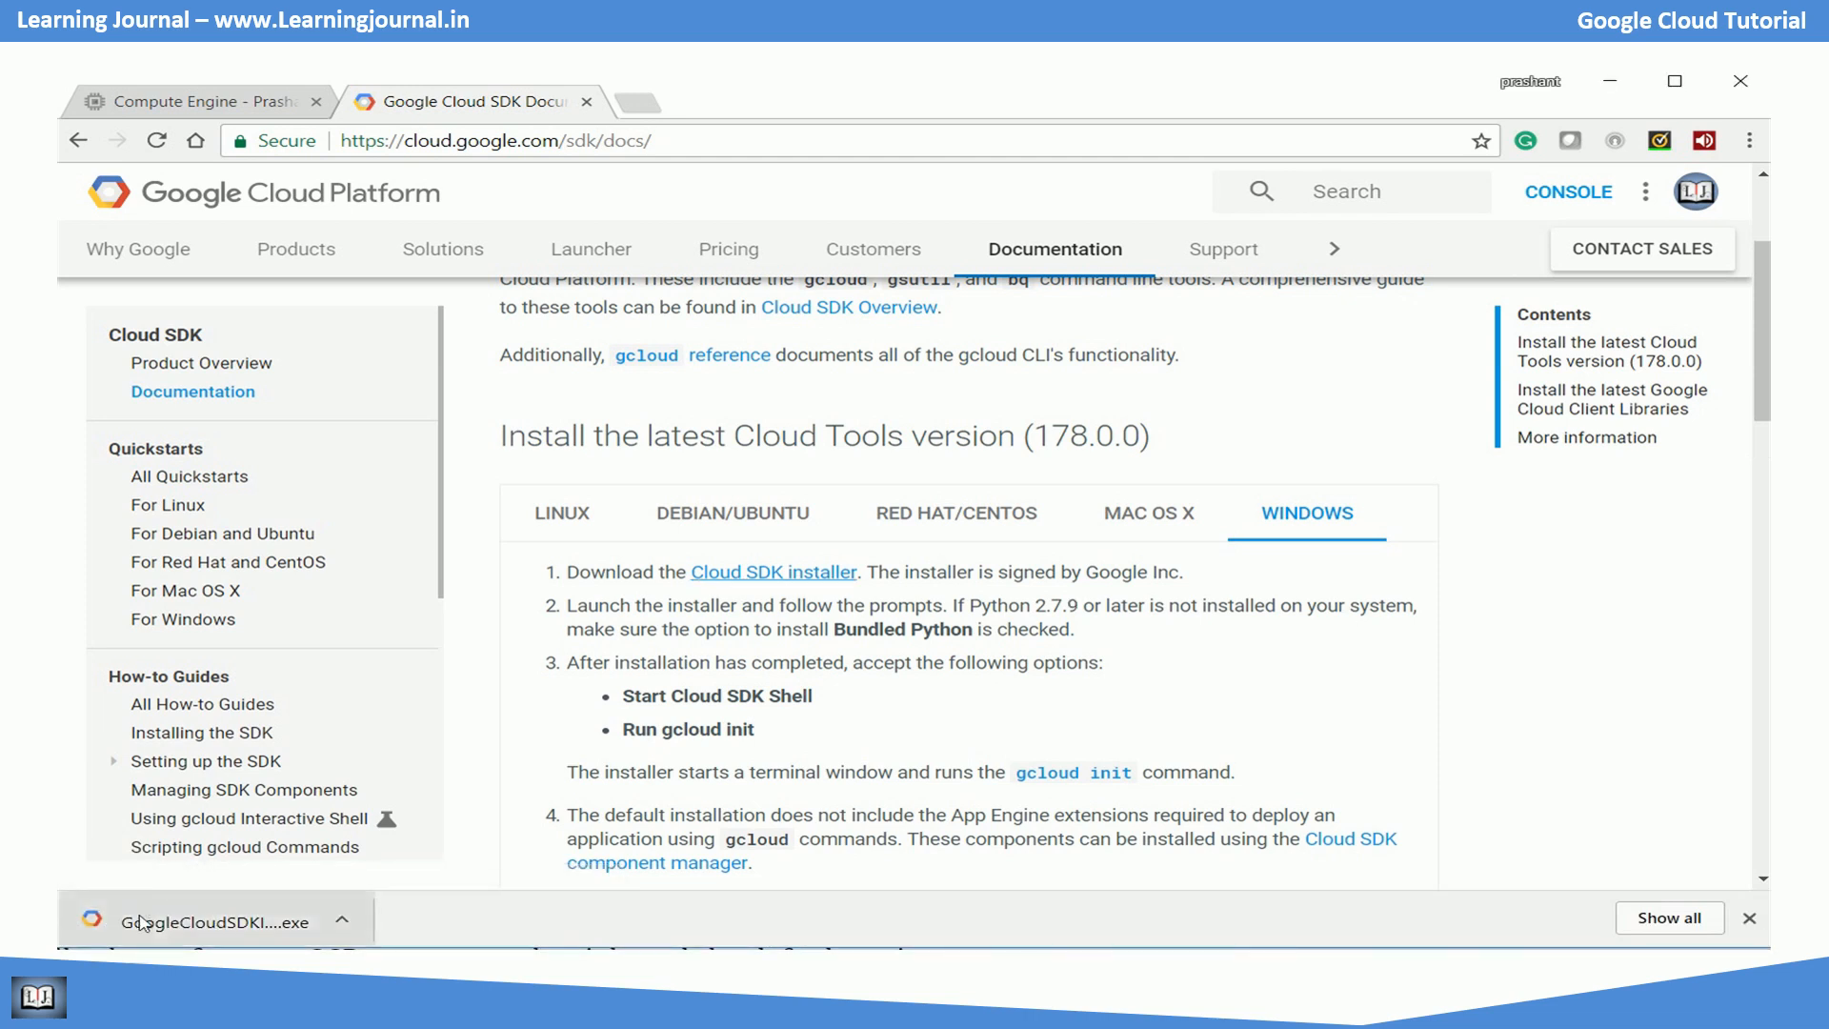
{"action": "left_click", "coordinate": [209, 922]}
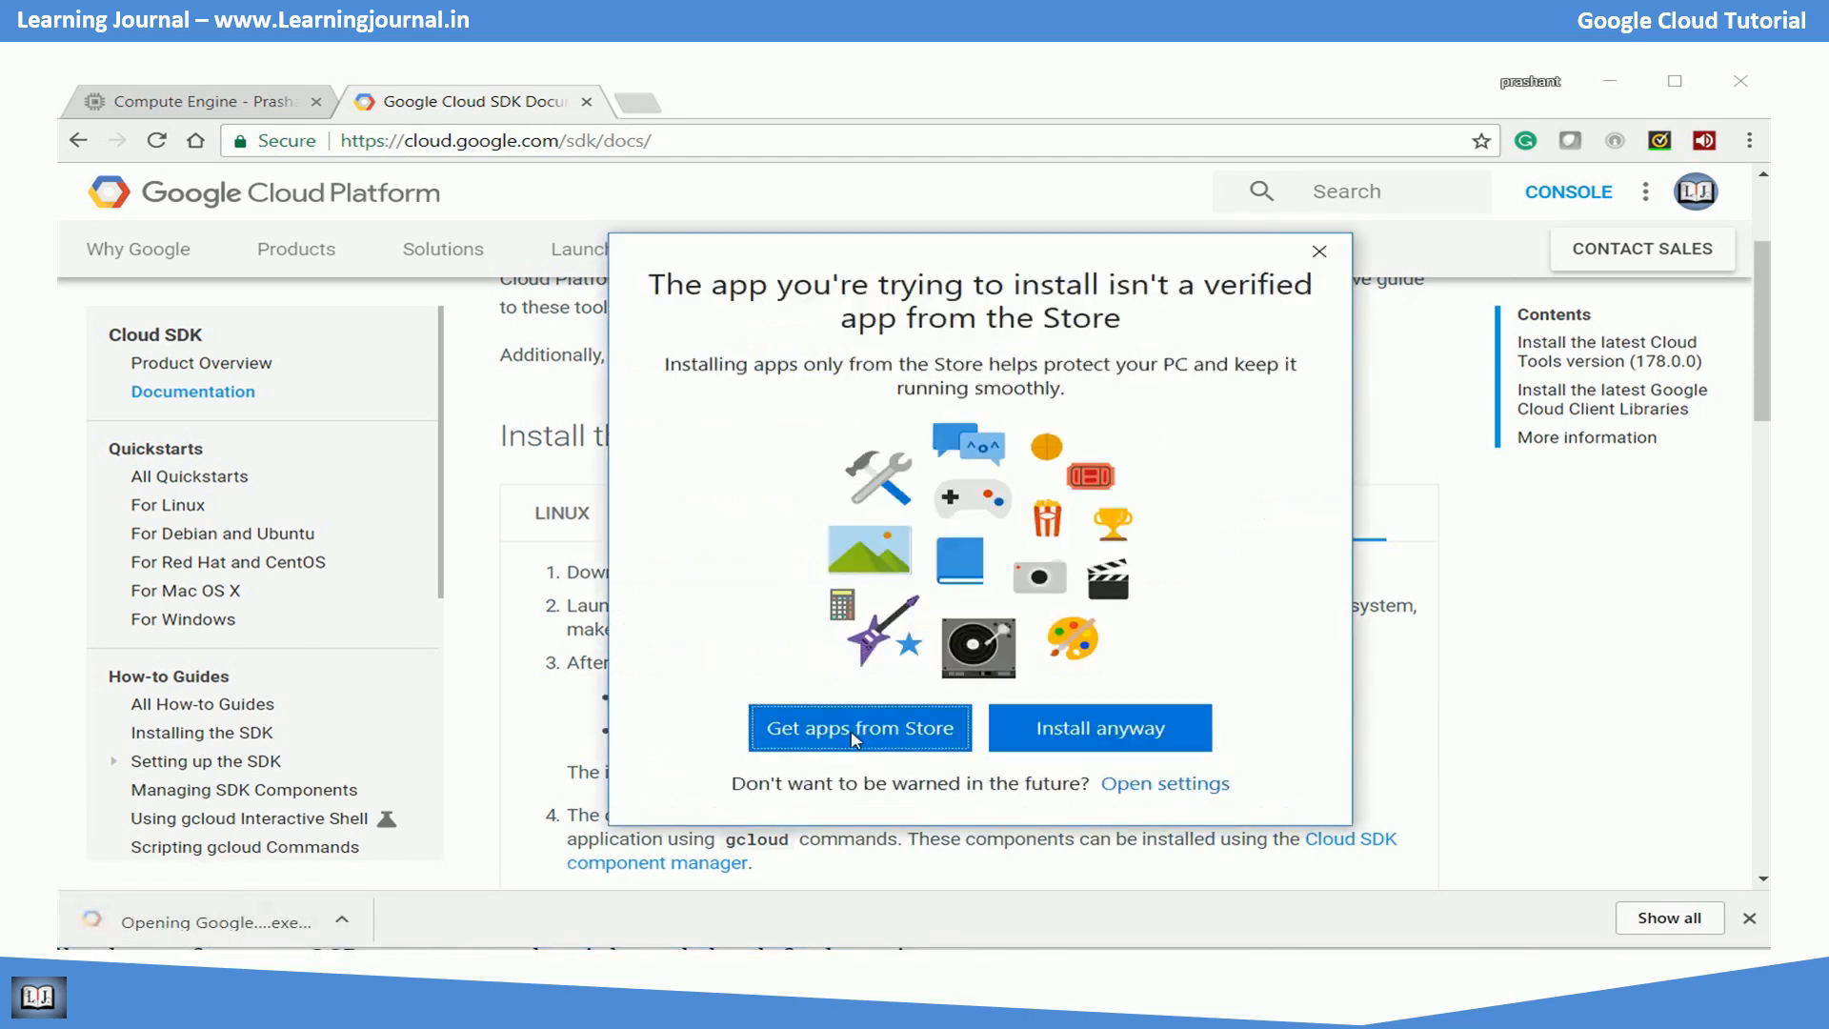
Allow the unverified installer, accept the licence and keep the default destination folder.
{"action": "left_click", "coordinate": [1098, 728]}
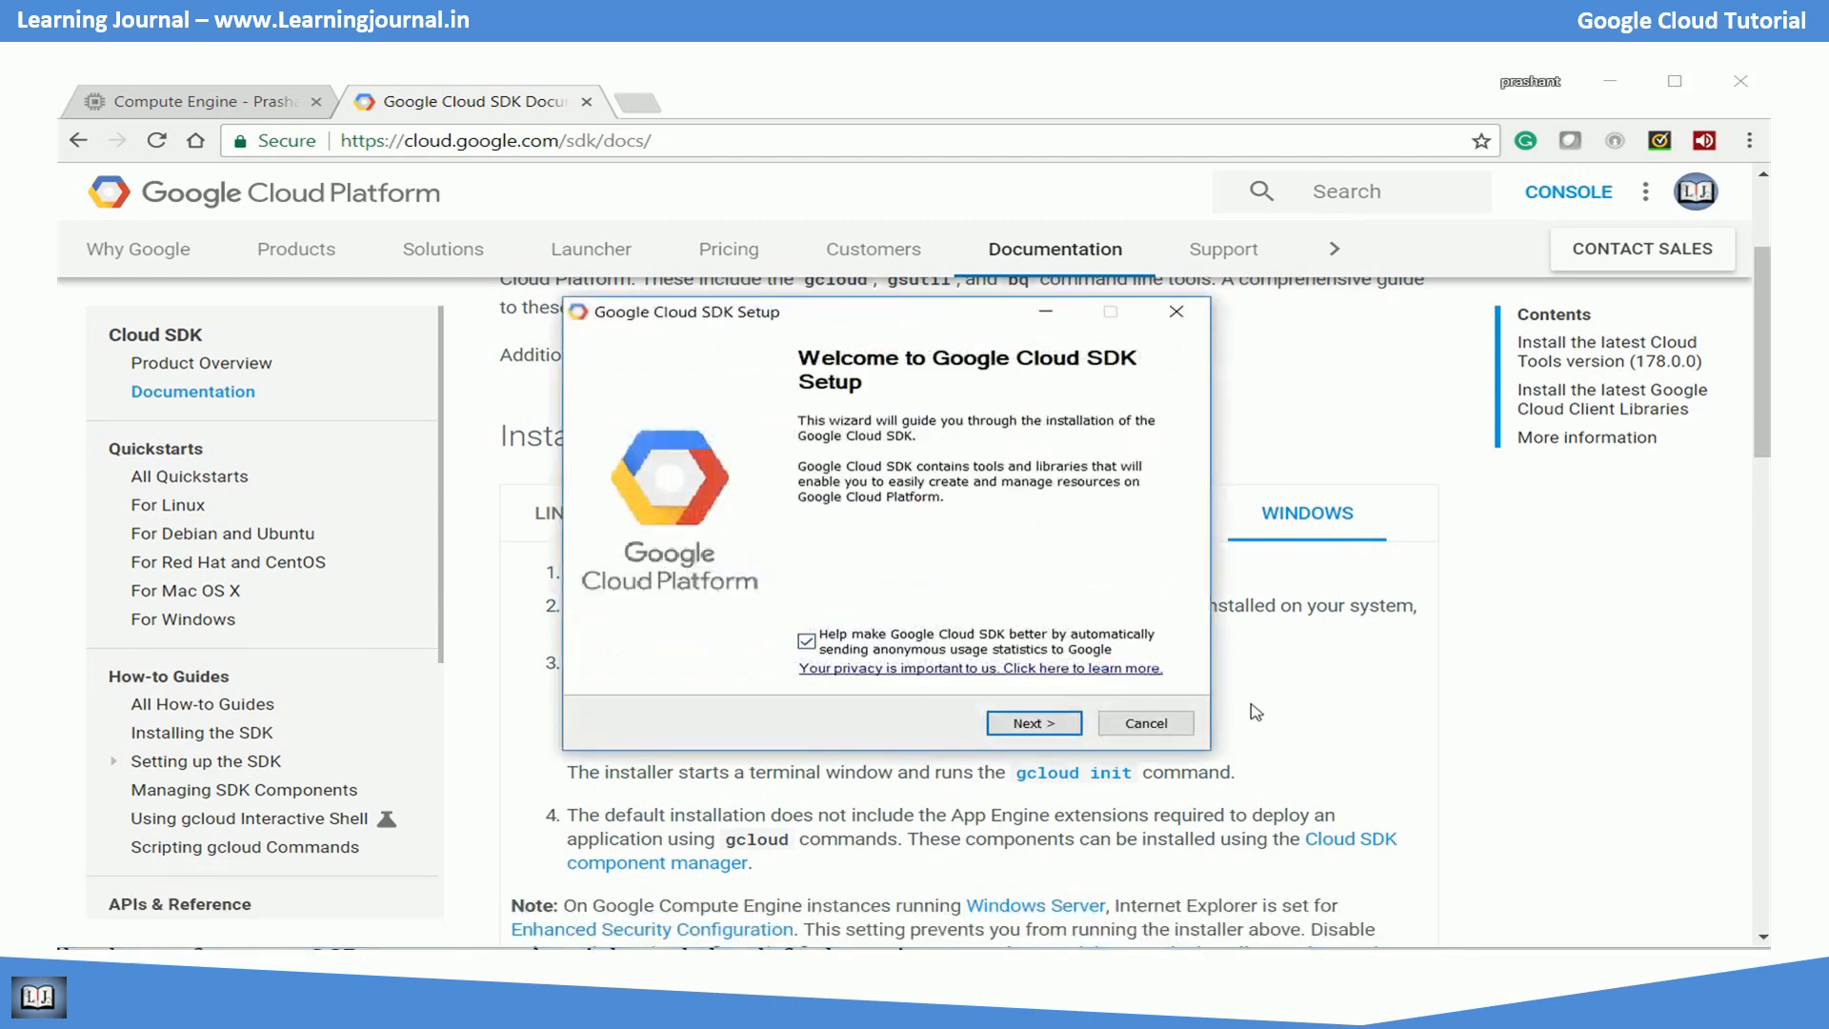
{"action": "left_click", "coordinate": [1030, 722]}
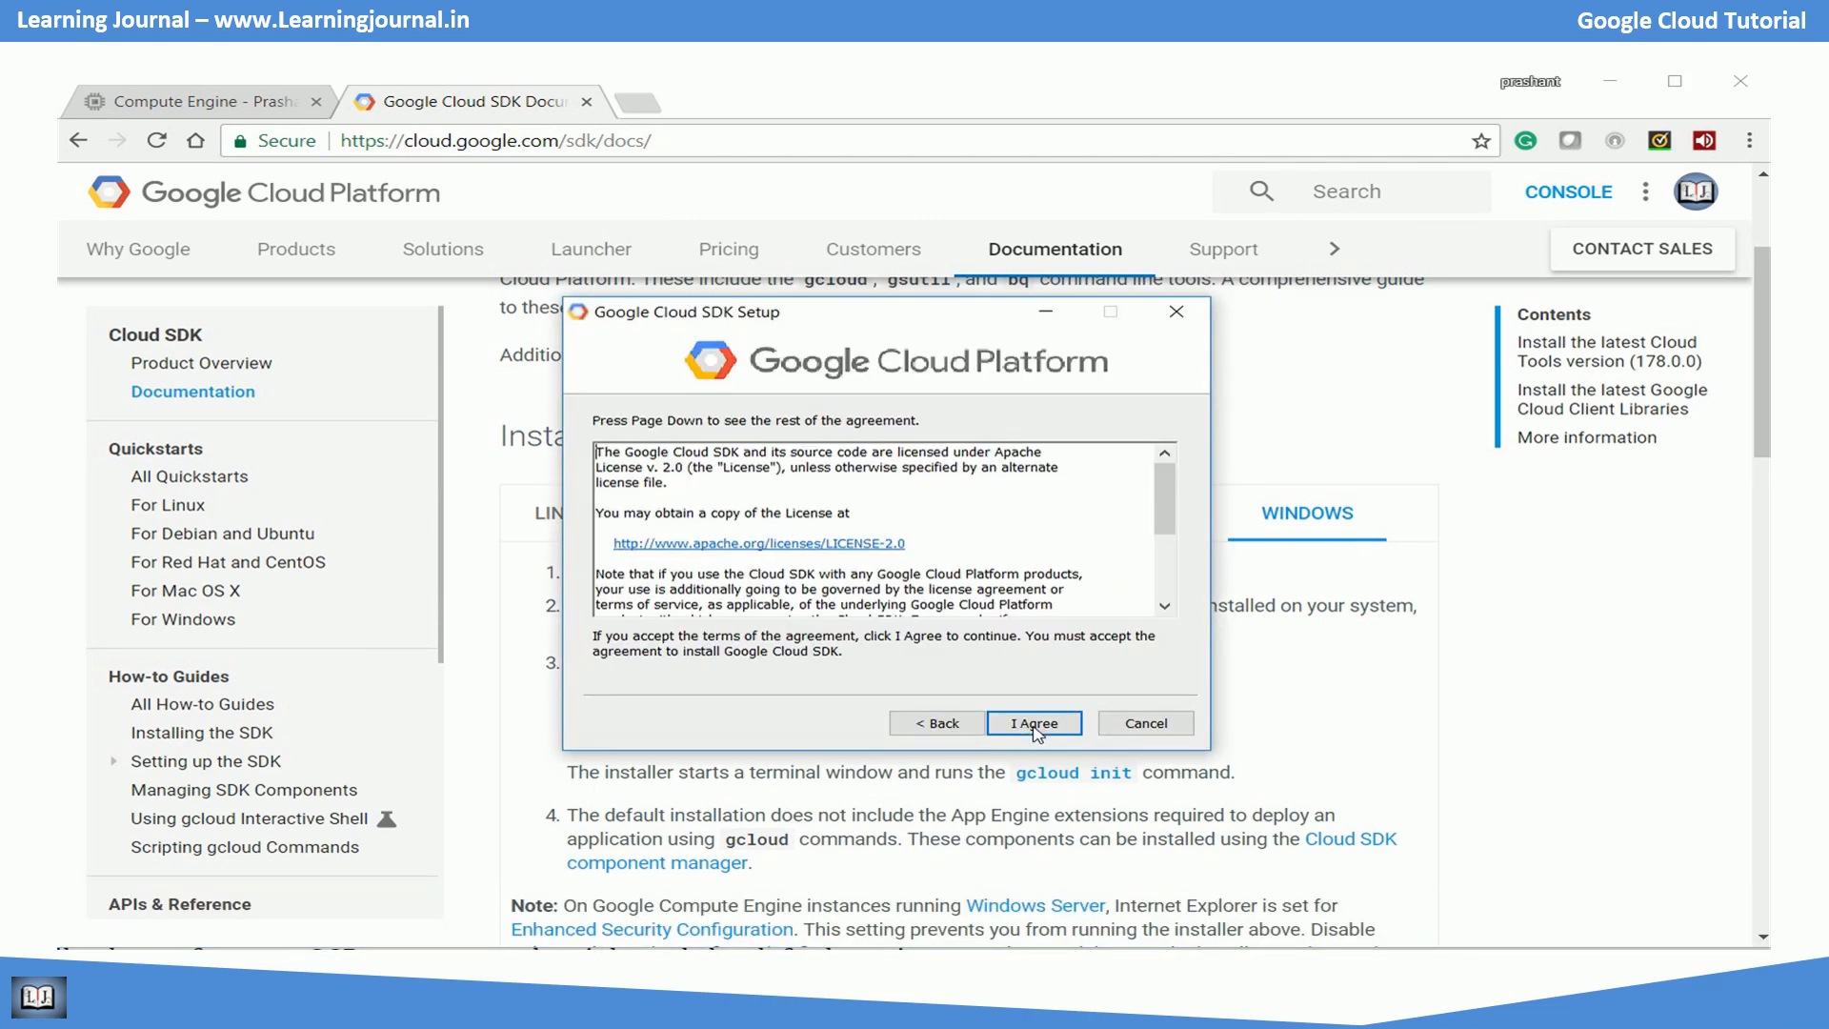
{"action": "left_click", "coordinate": [1031, 724]}
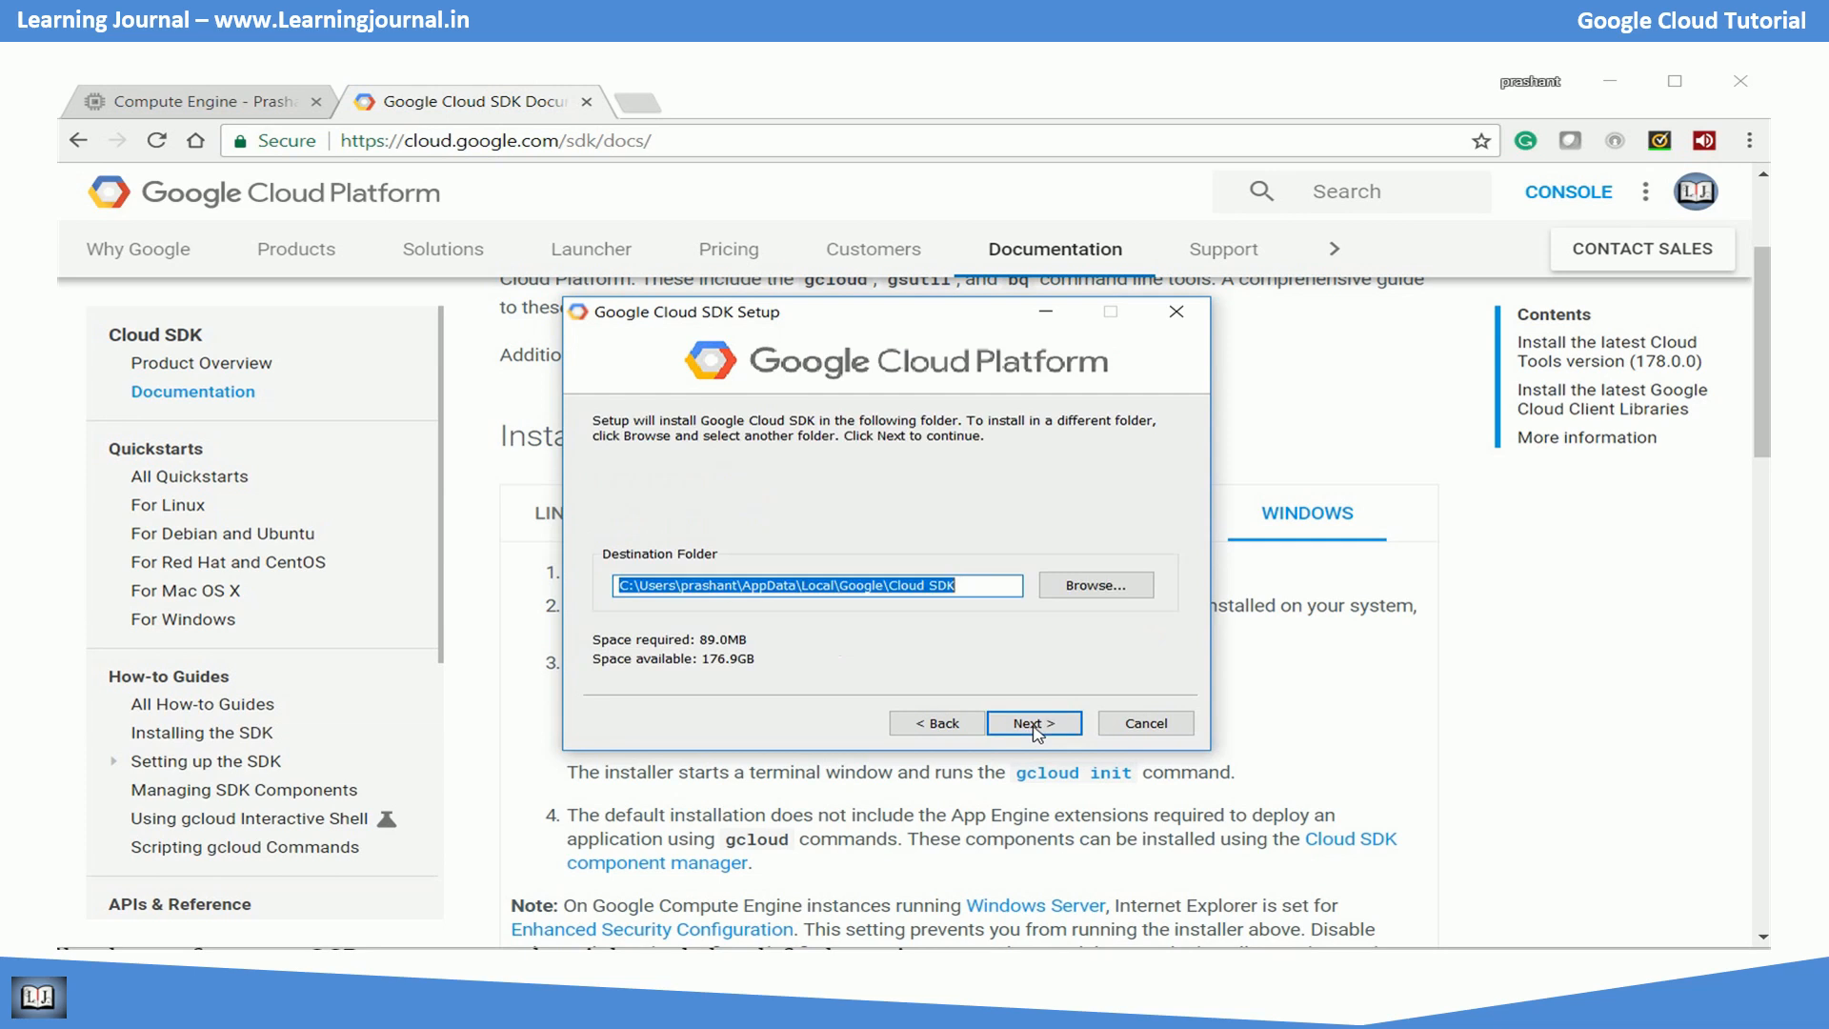
{"action": "left_click", "coordinate": [1031, 722]}
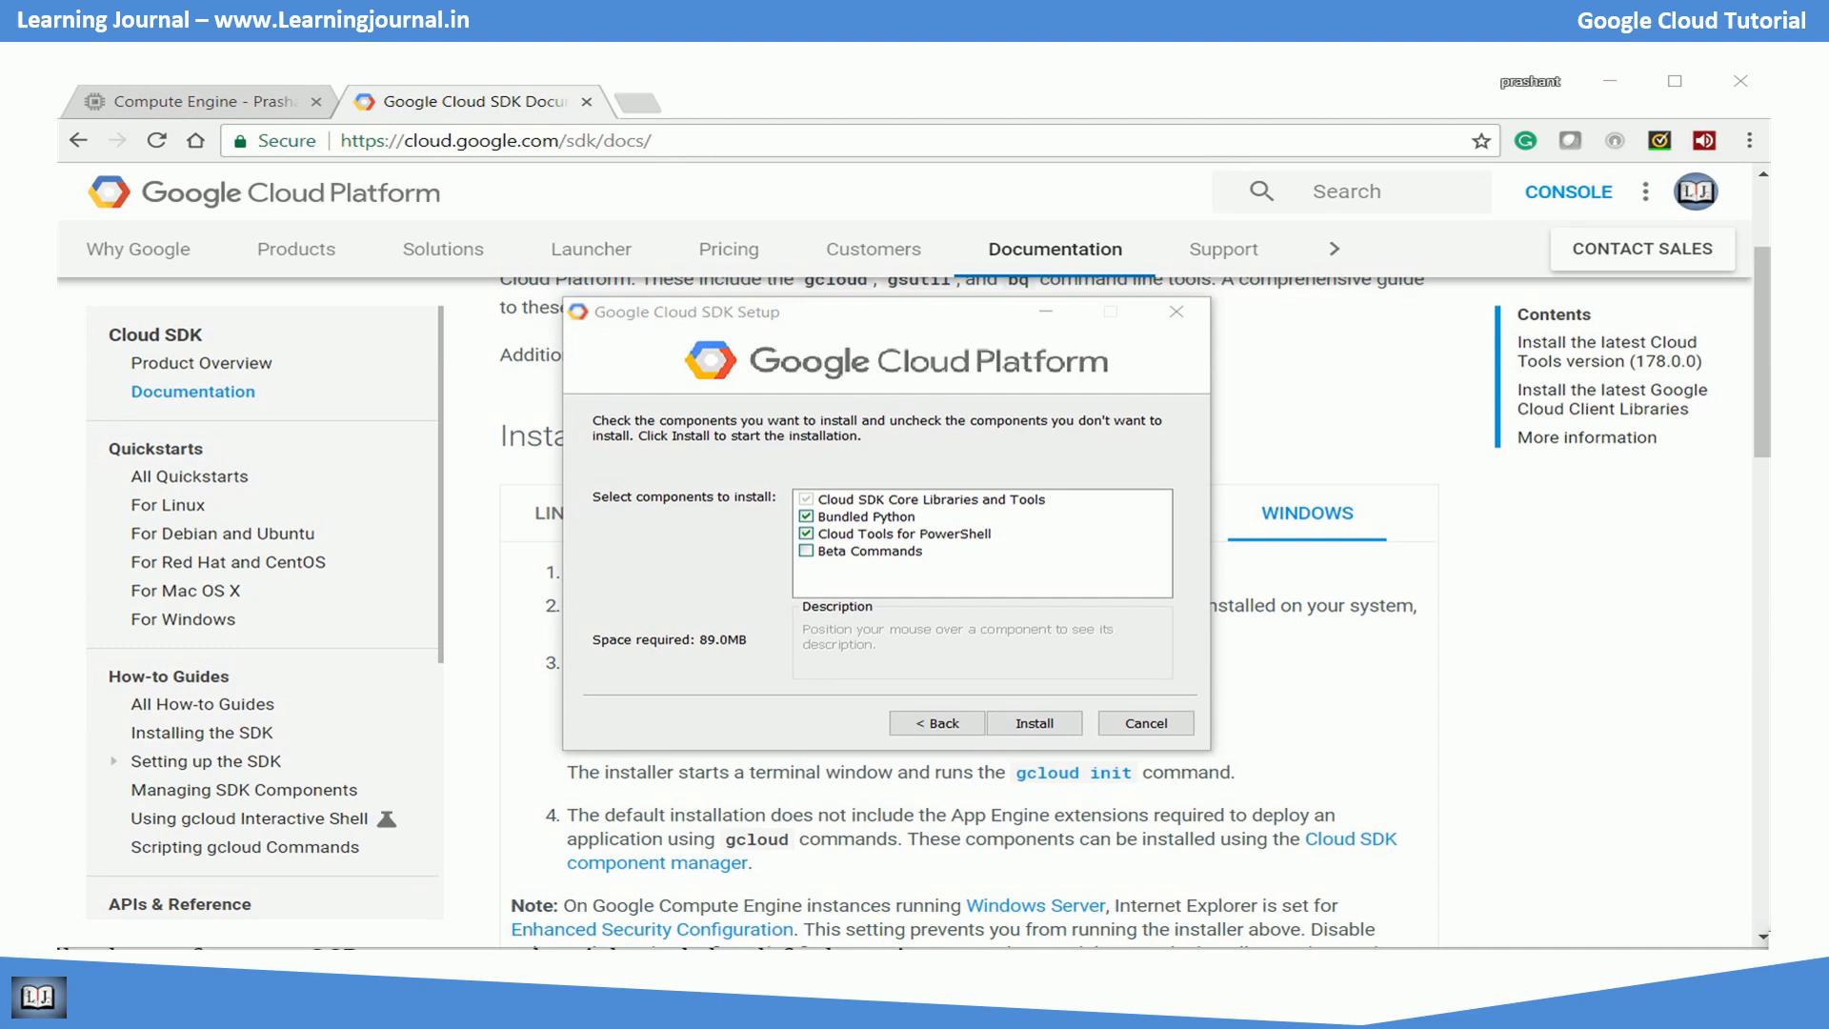
Install the selected SDK components including Bundled Python.
{"action": "left_click", "coordinate": [1032, 722]}
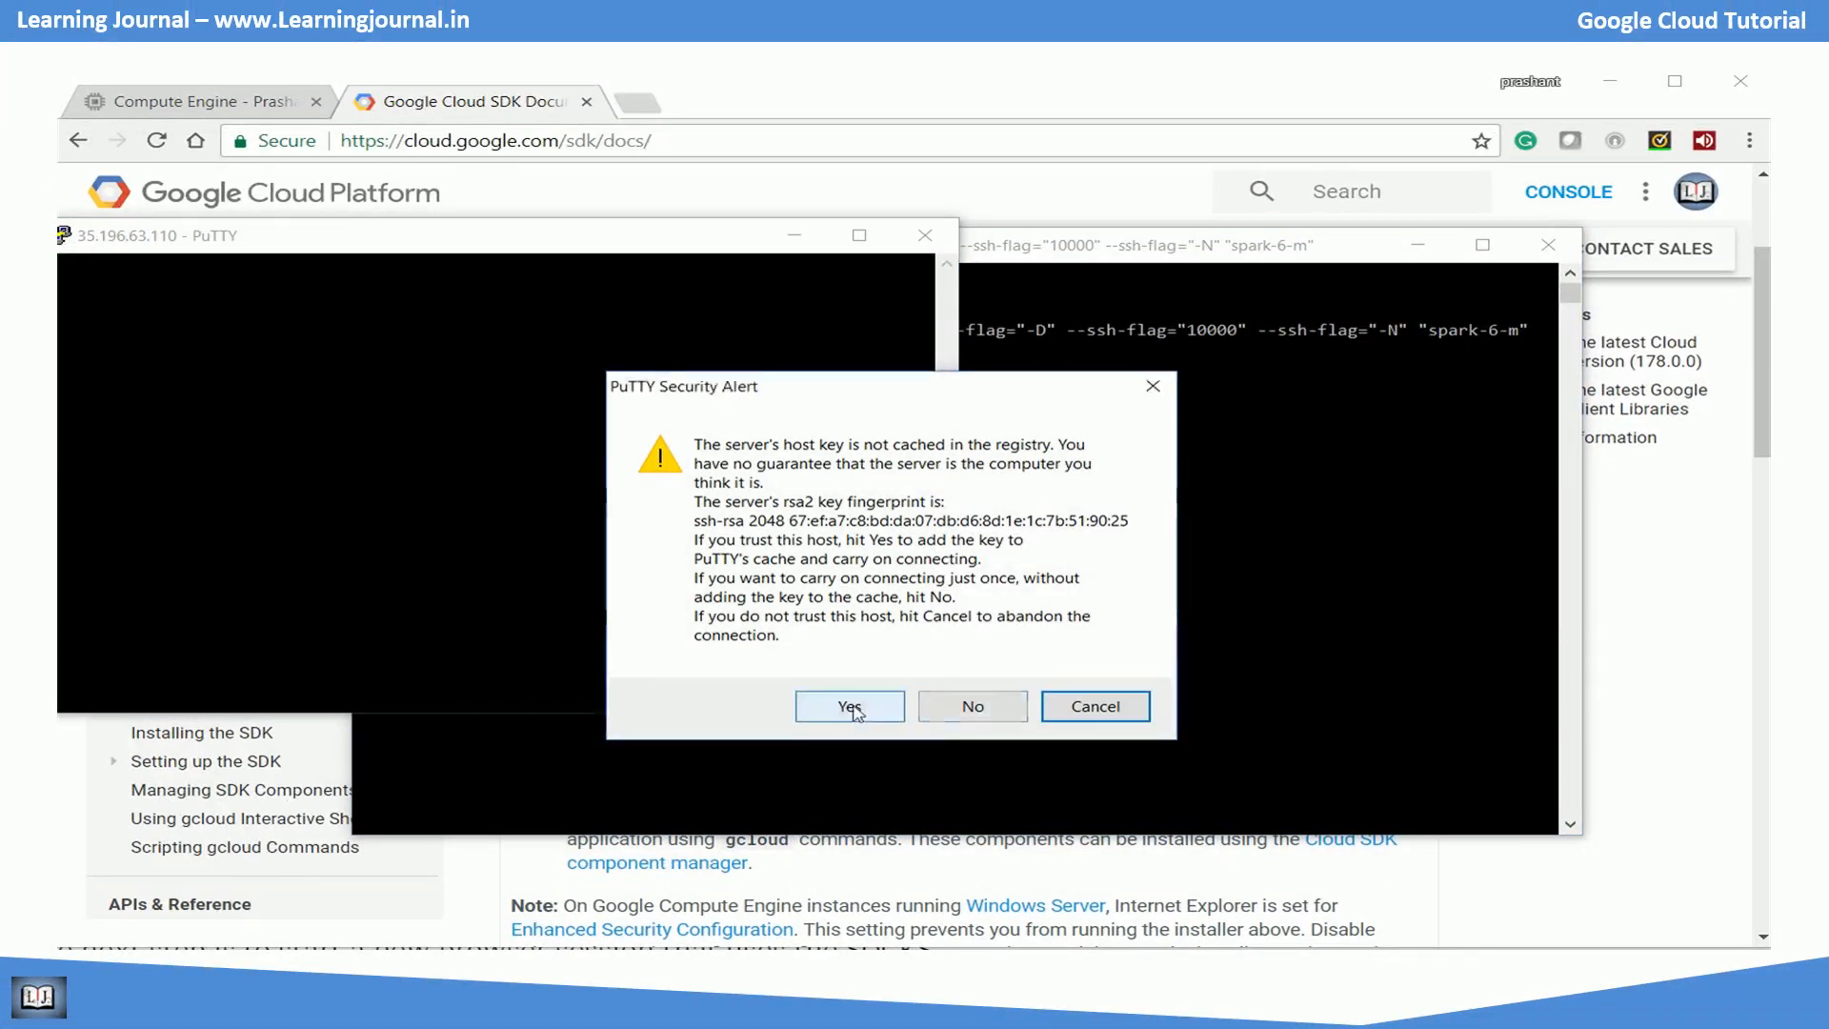
Accept spark-6-m's host key in PuTTY and hide the running tunnel window.
{"action": "left_click", "coordinate": [848, 705]}
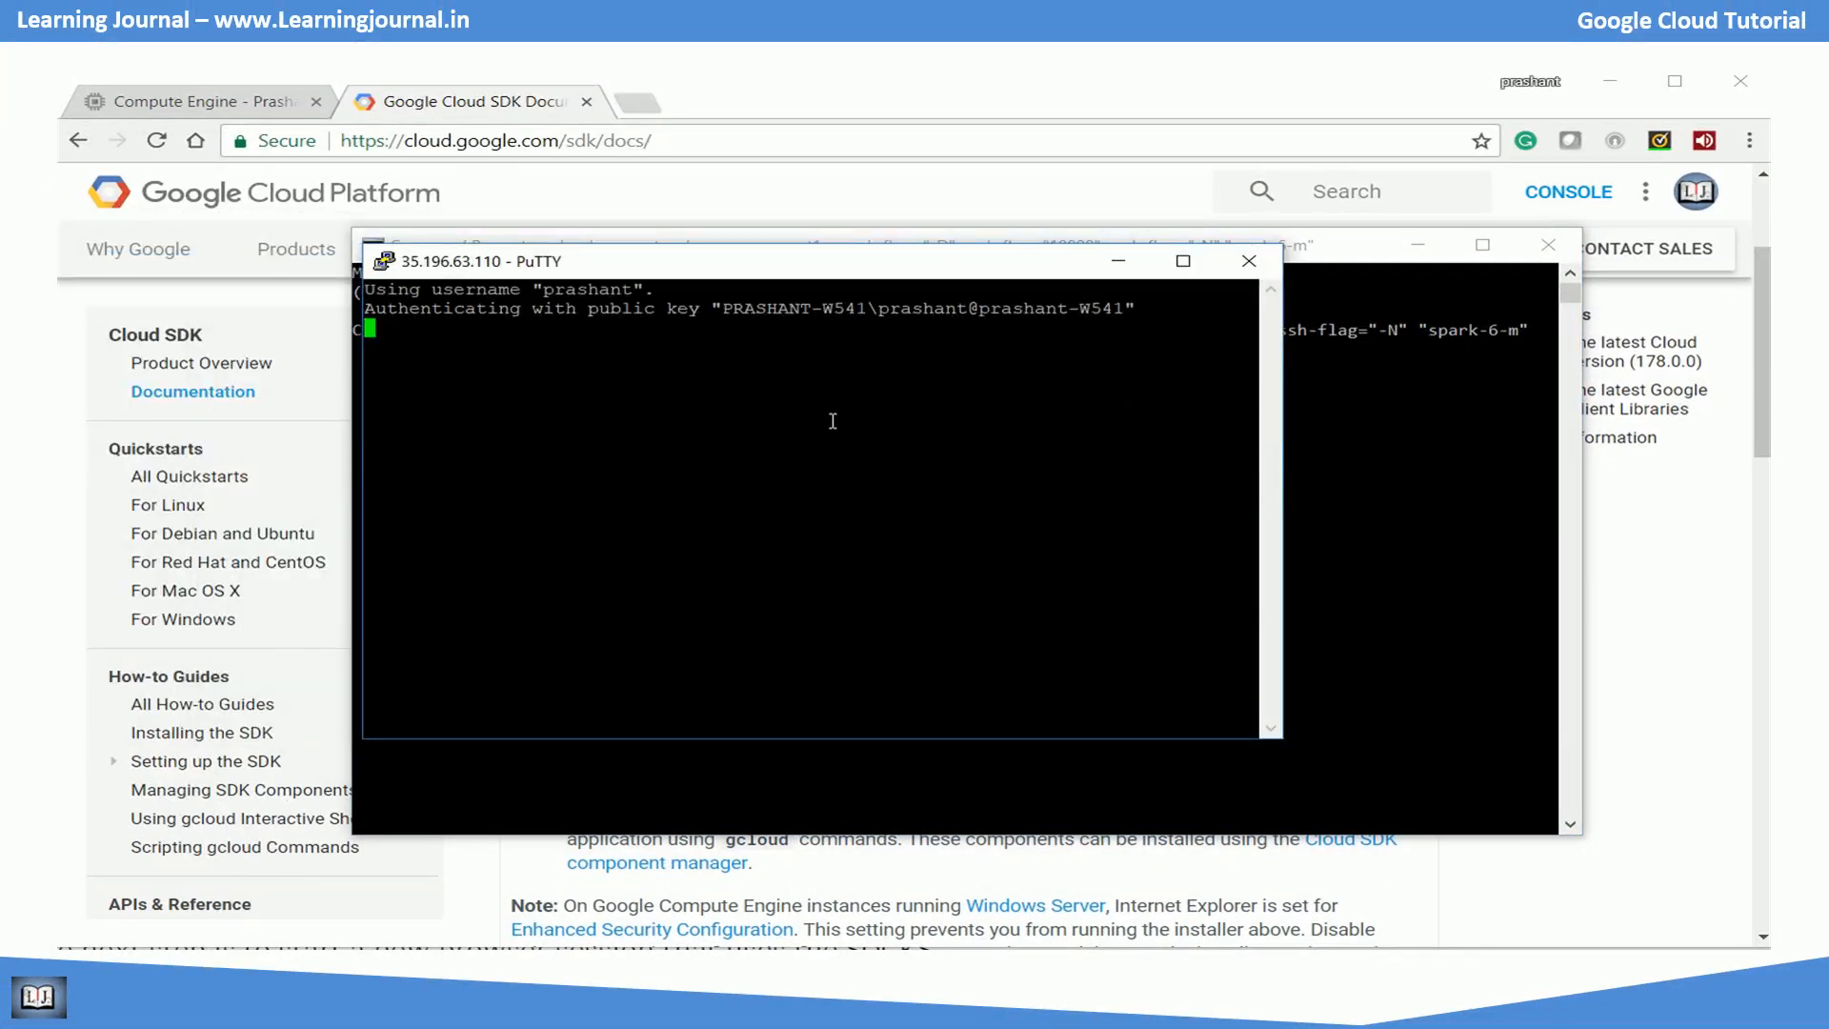
{"action": "mouse_move", "coordinate": [1177, 309]}
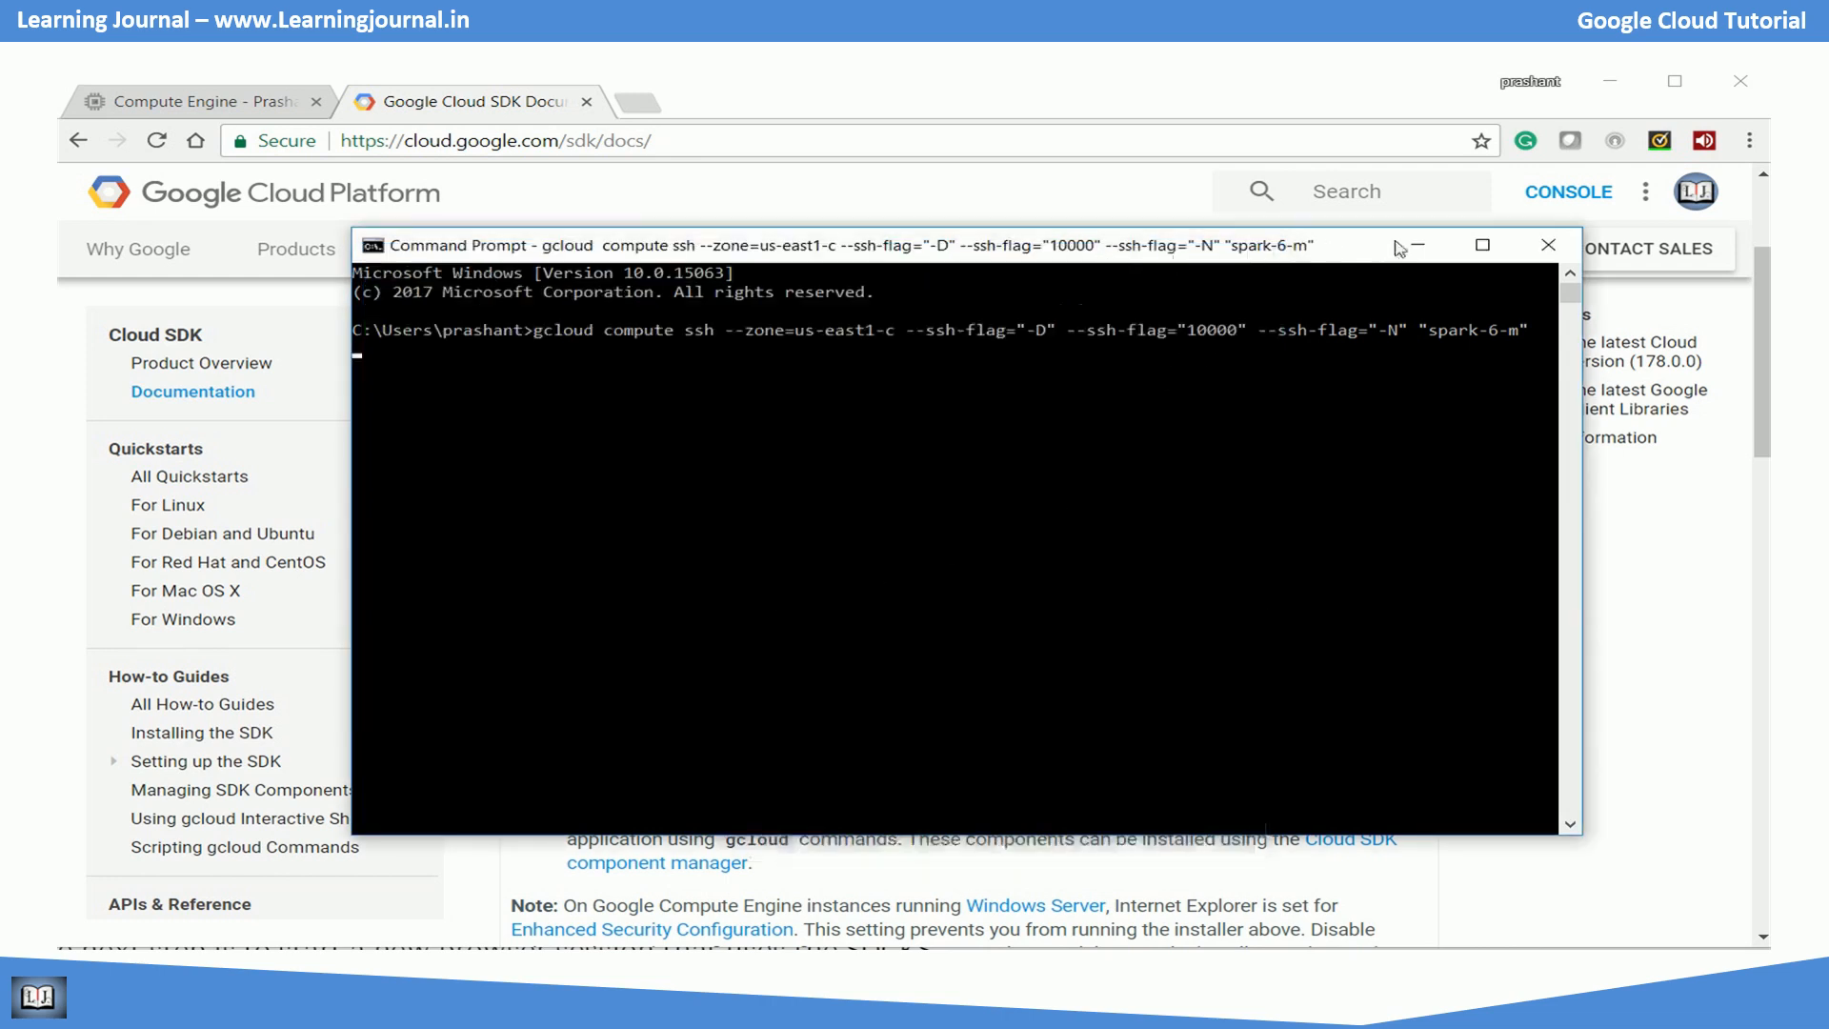
{"action": "left_click", "coordinate": [1547, 245]}
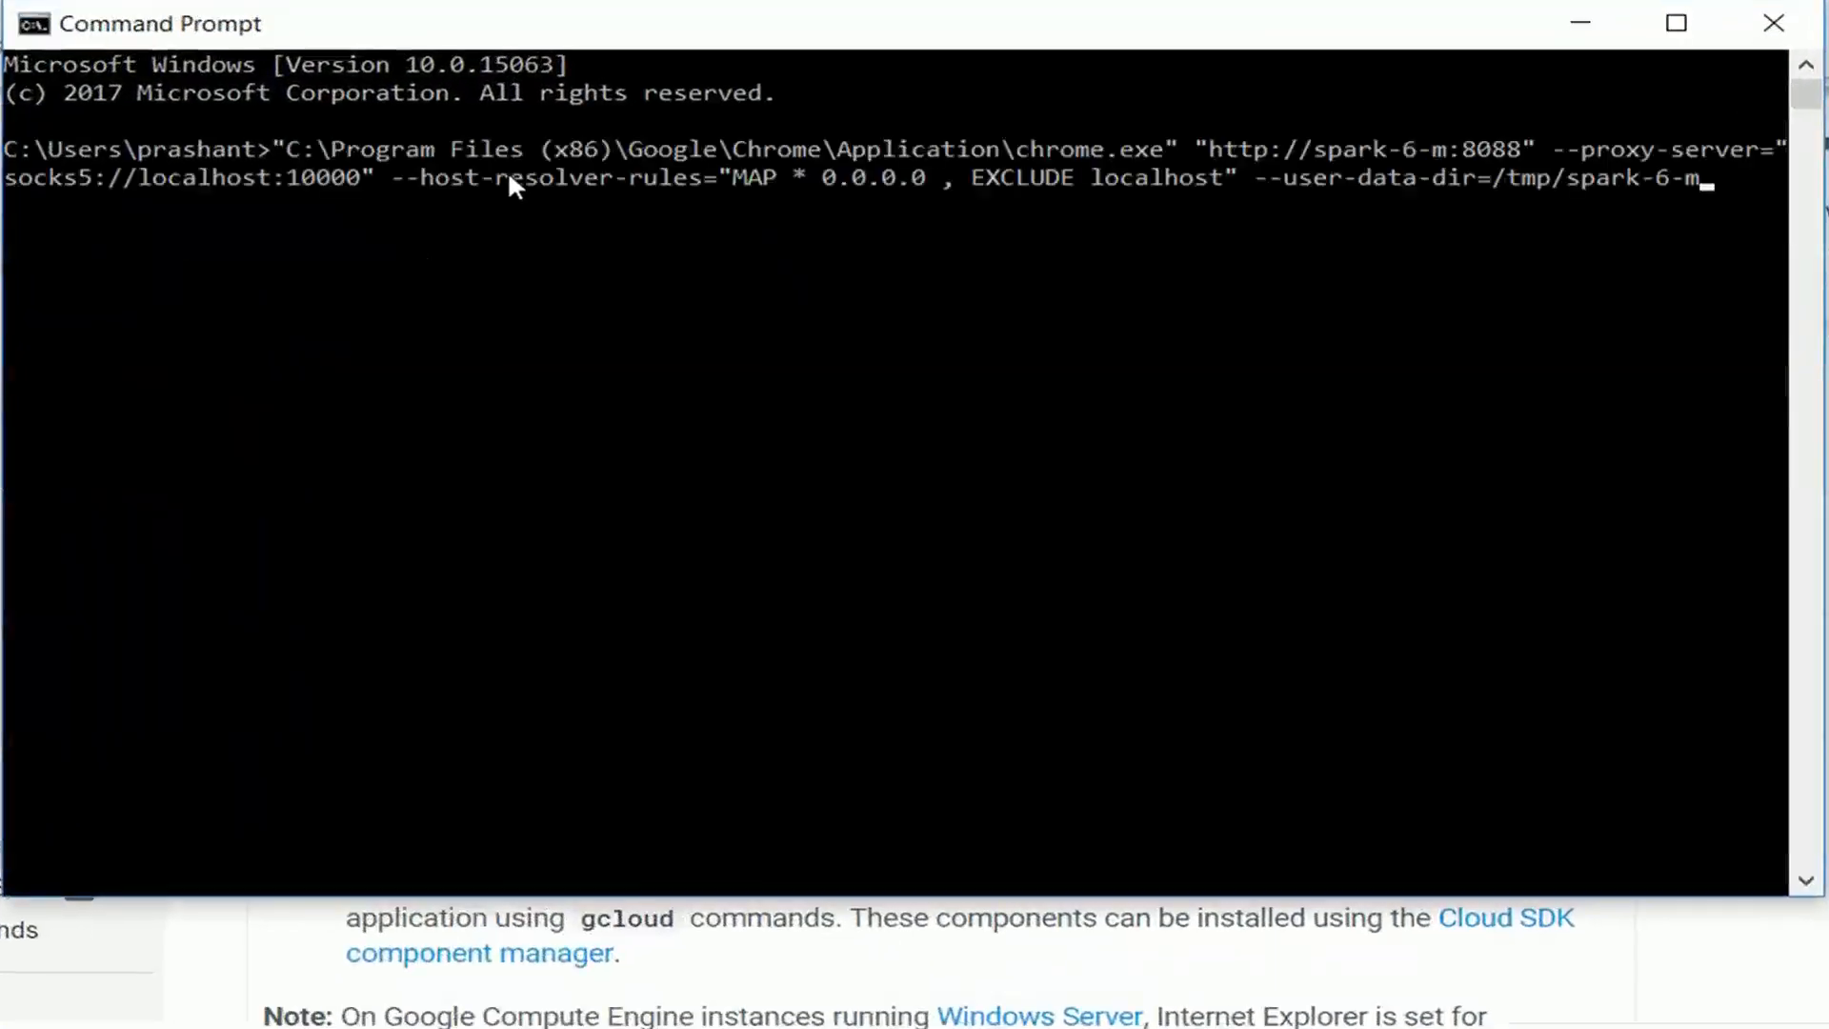
{"action": "mouse_move", "coordinate": [1343, 876]}
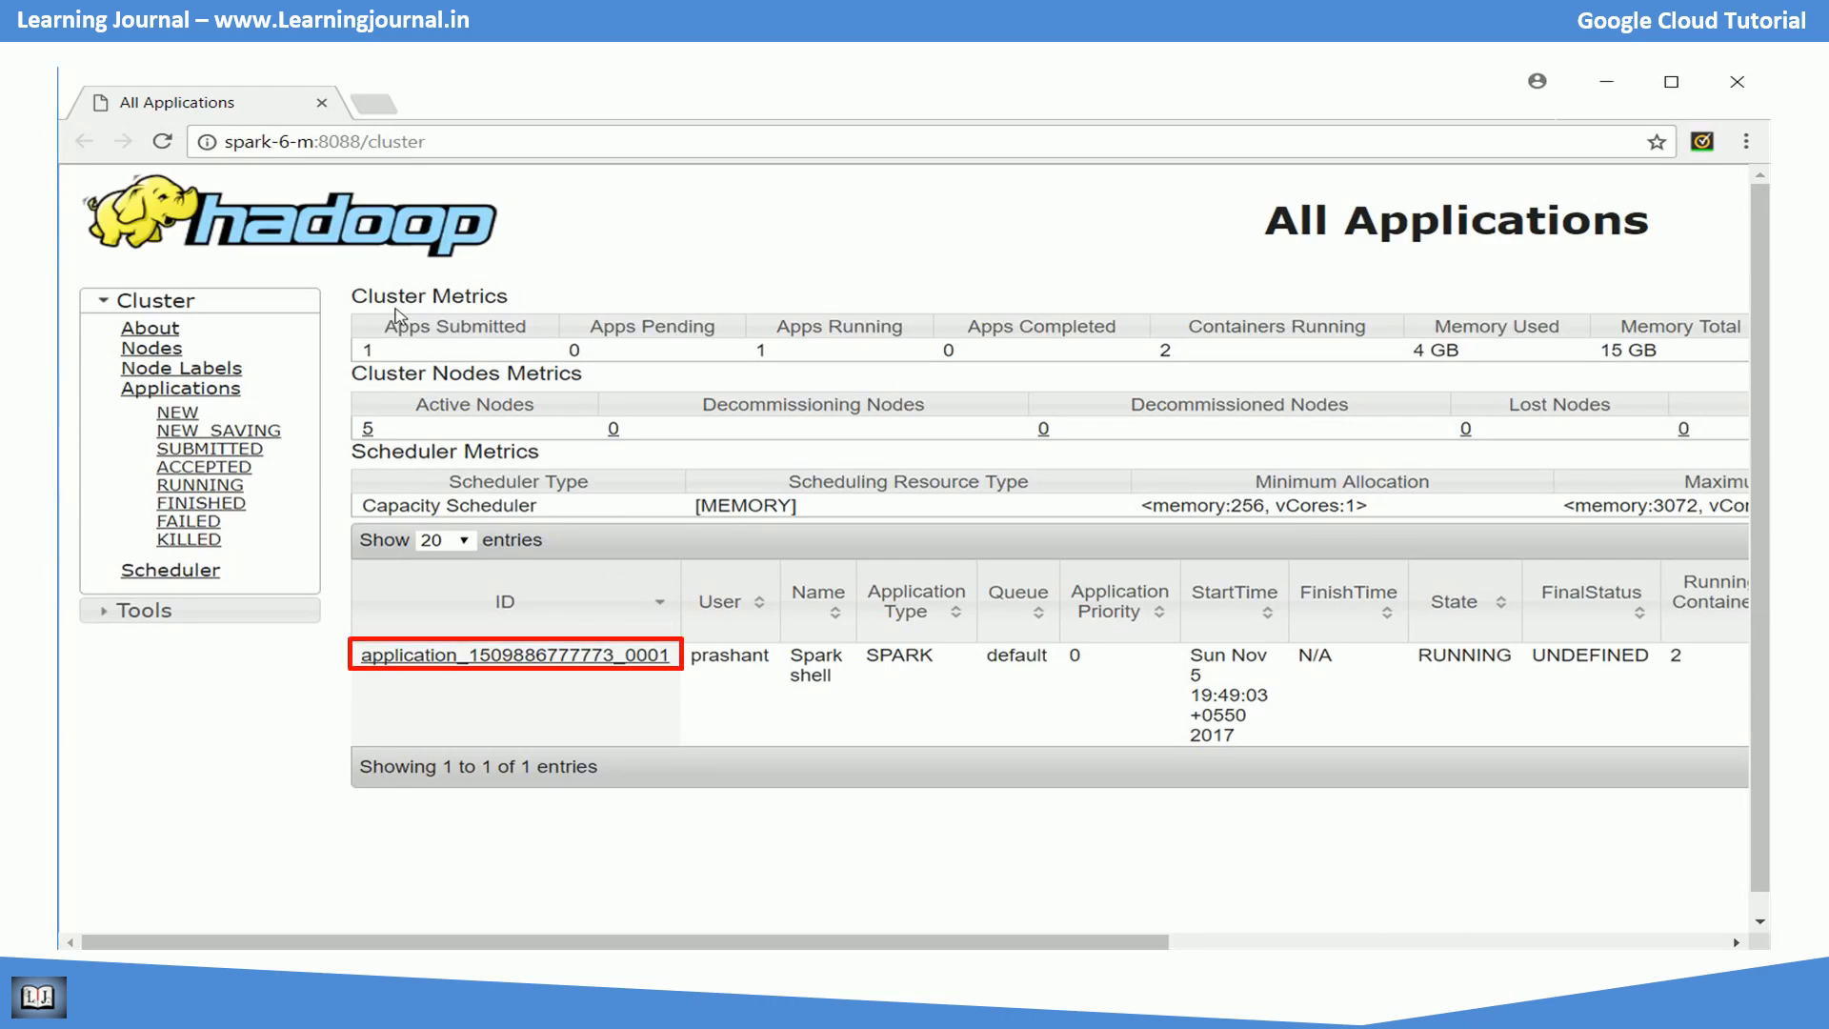
{"action": "mouse_move", "coordinate": [373, 175]}
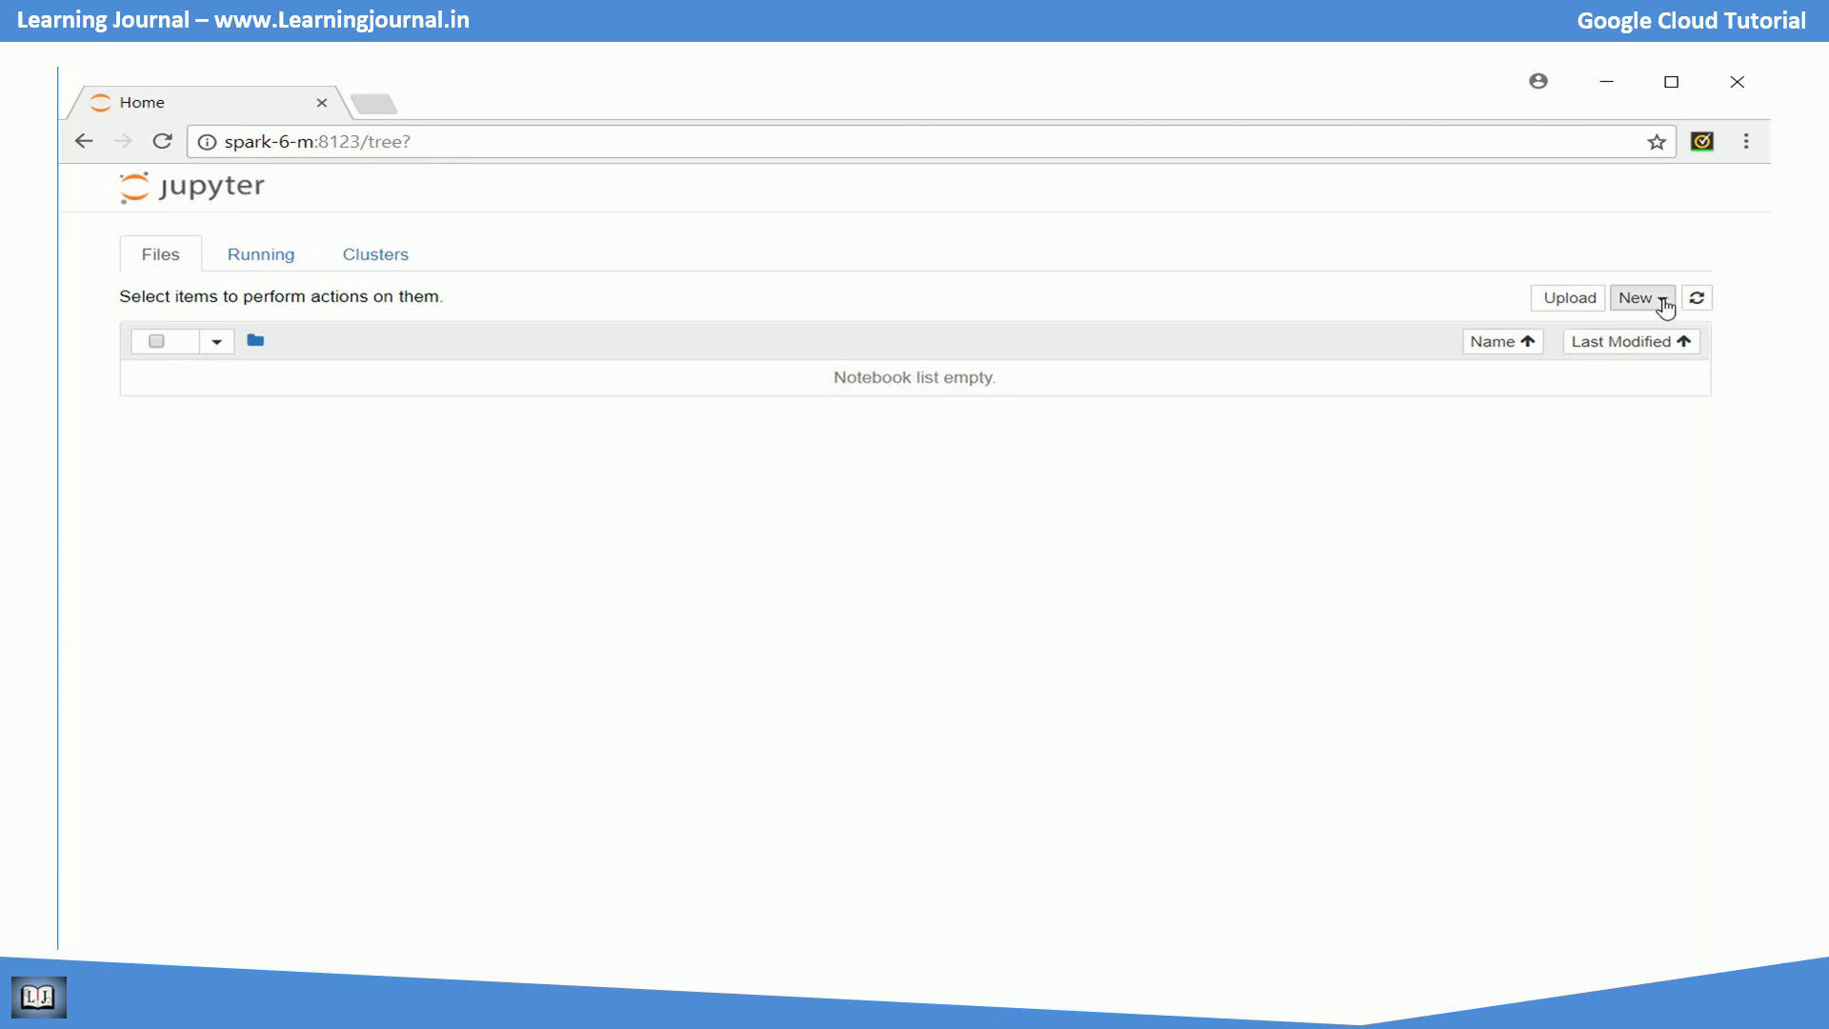
Create a new Untitled PySpark notebook and focus its first code cell.
{"action": "left_click", "coordinate": [1638, 297]}
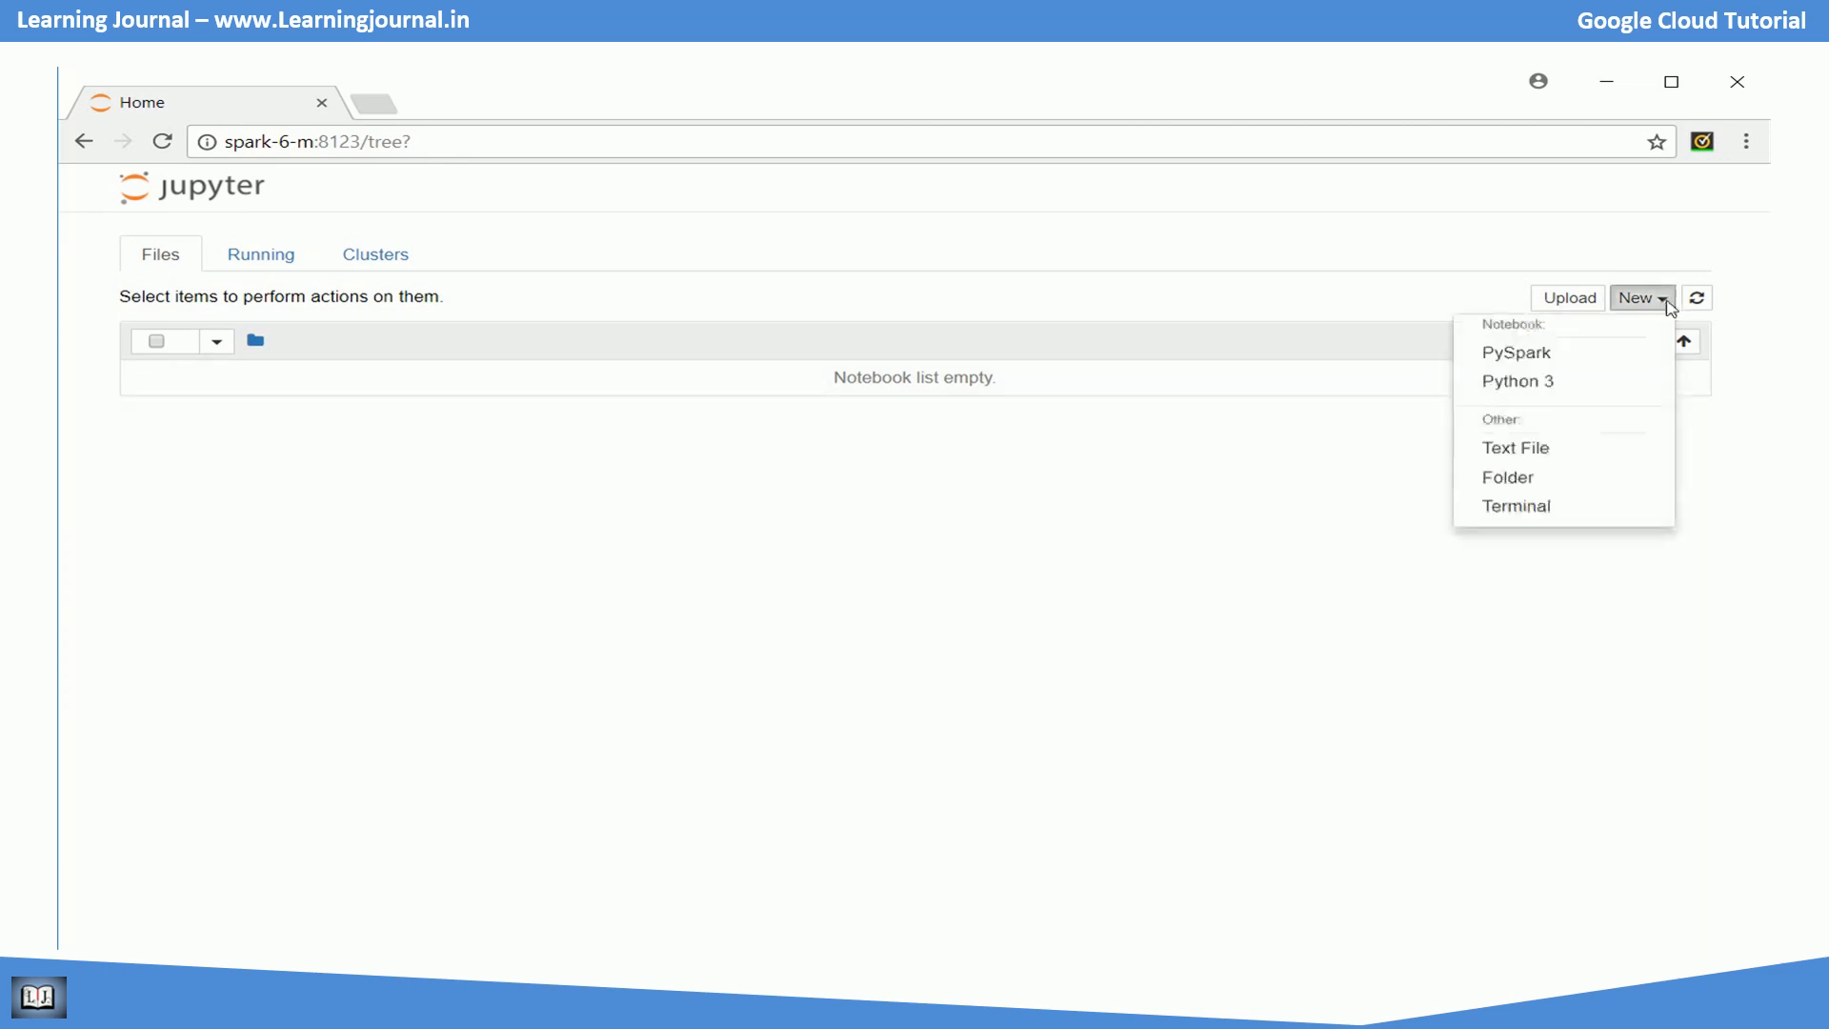
{"action": "mouse_move", "coordinate": [1516, 352]}
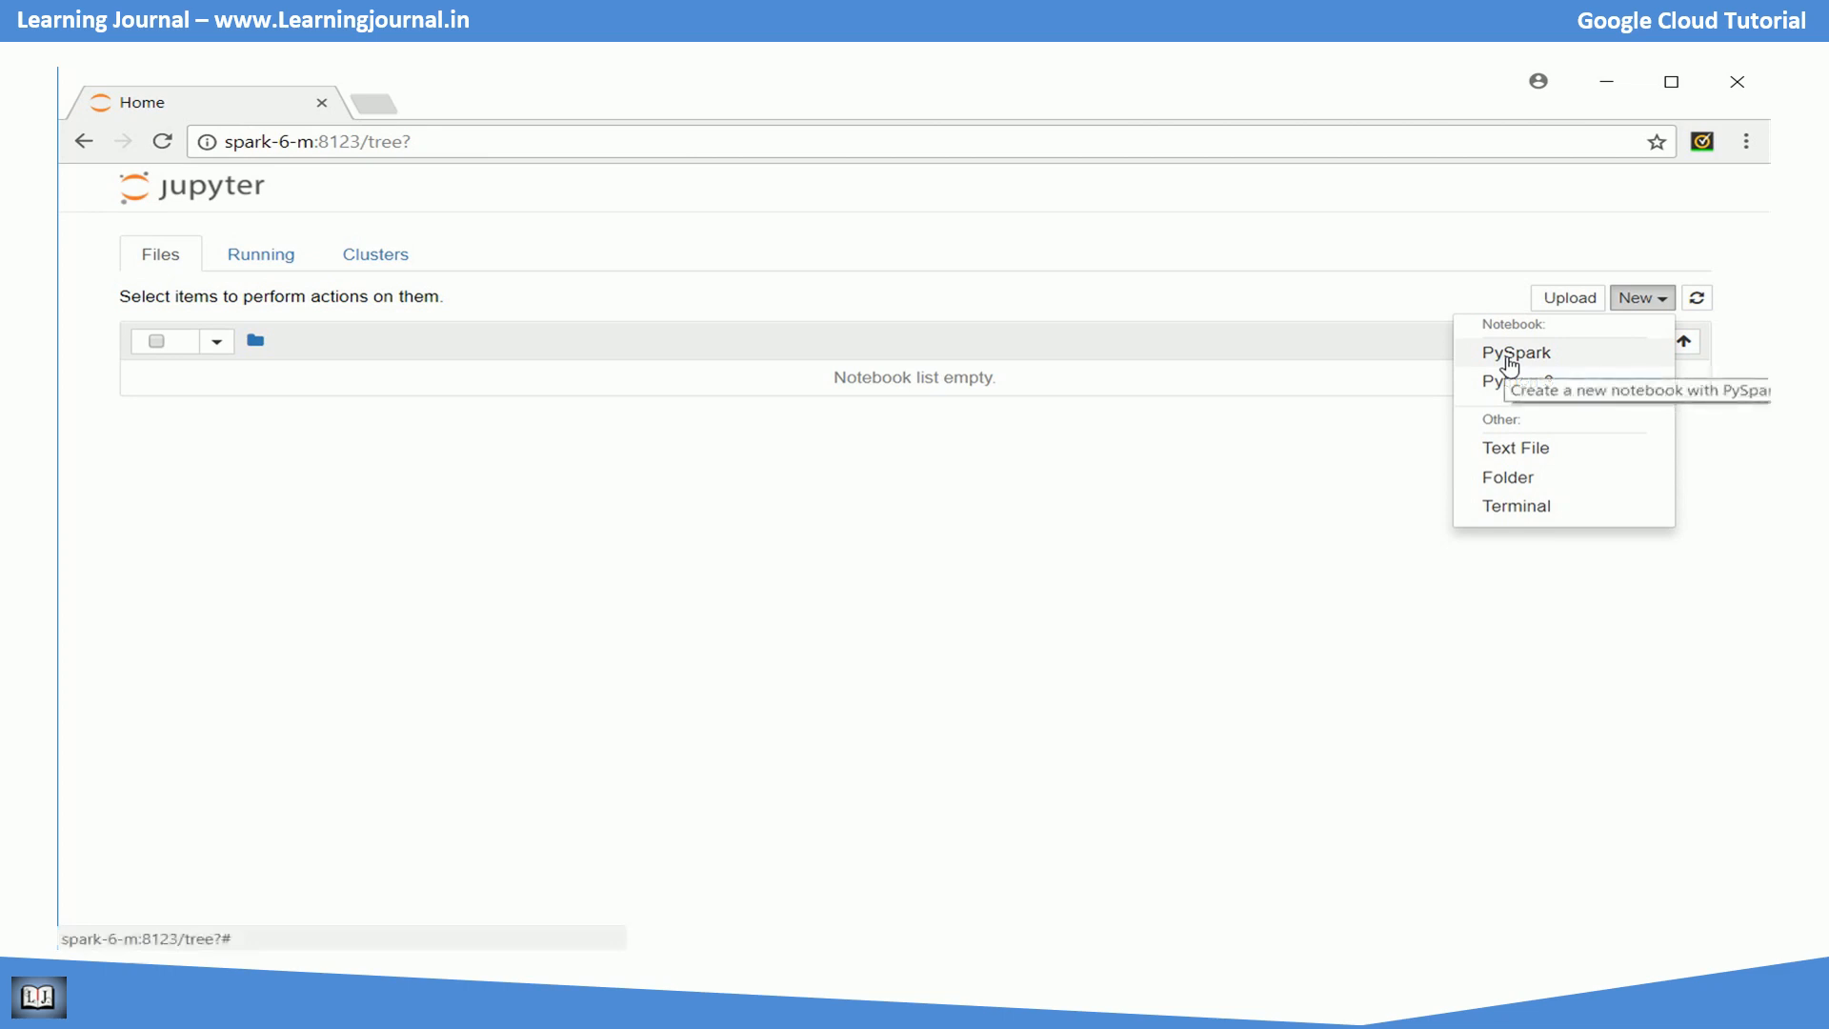
{"action": "left_click", "coordinate": [1515, 352]}
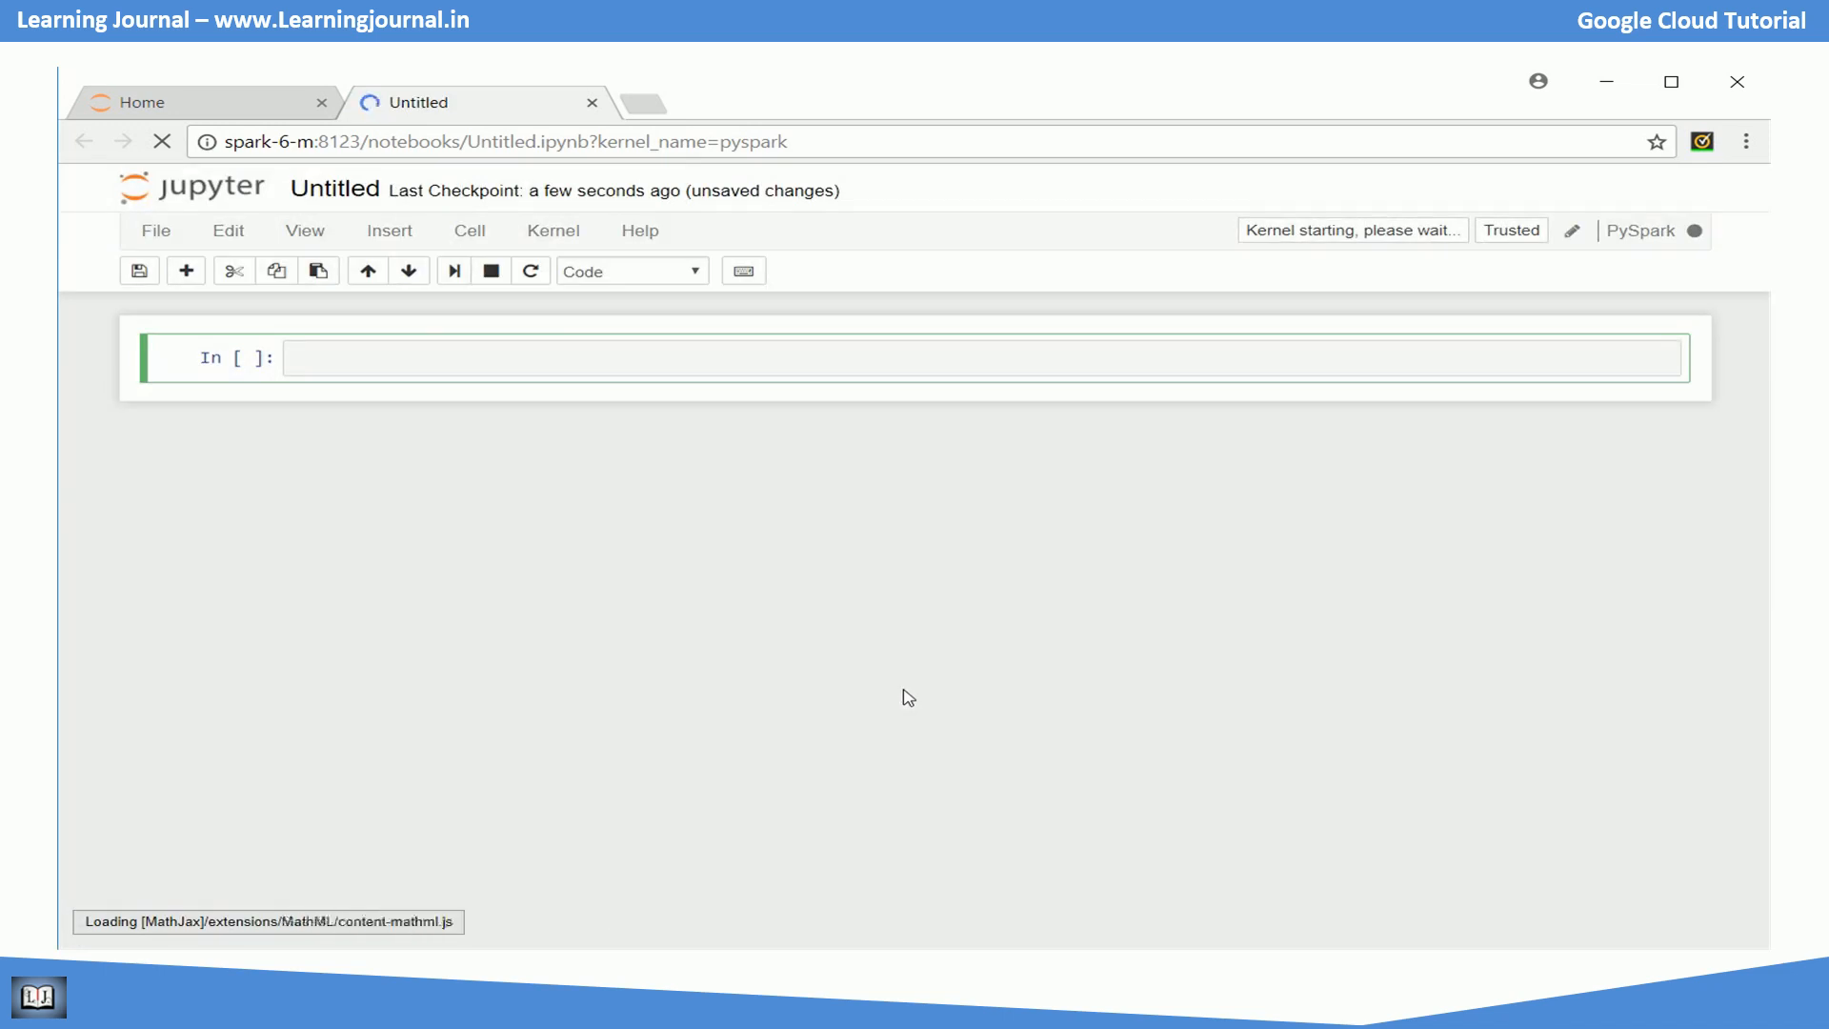
{"action": "left_click", "coordinate": [933, 358]}
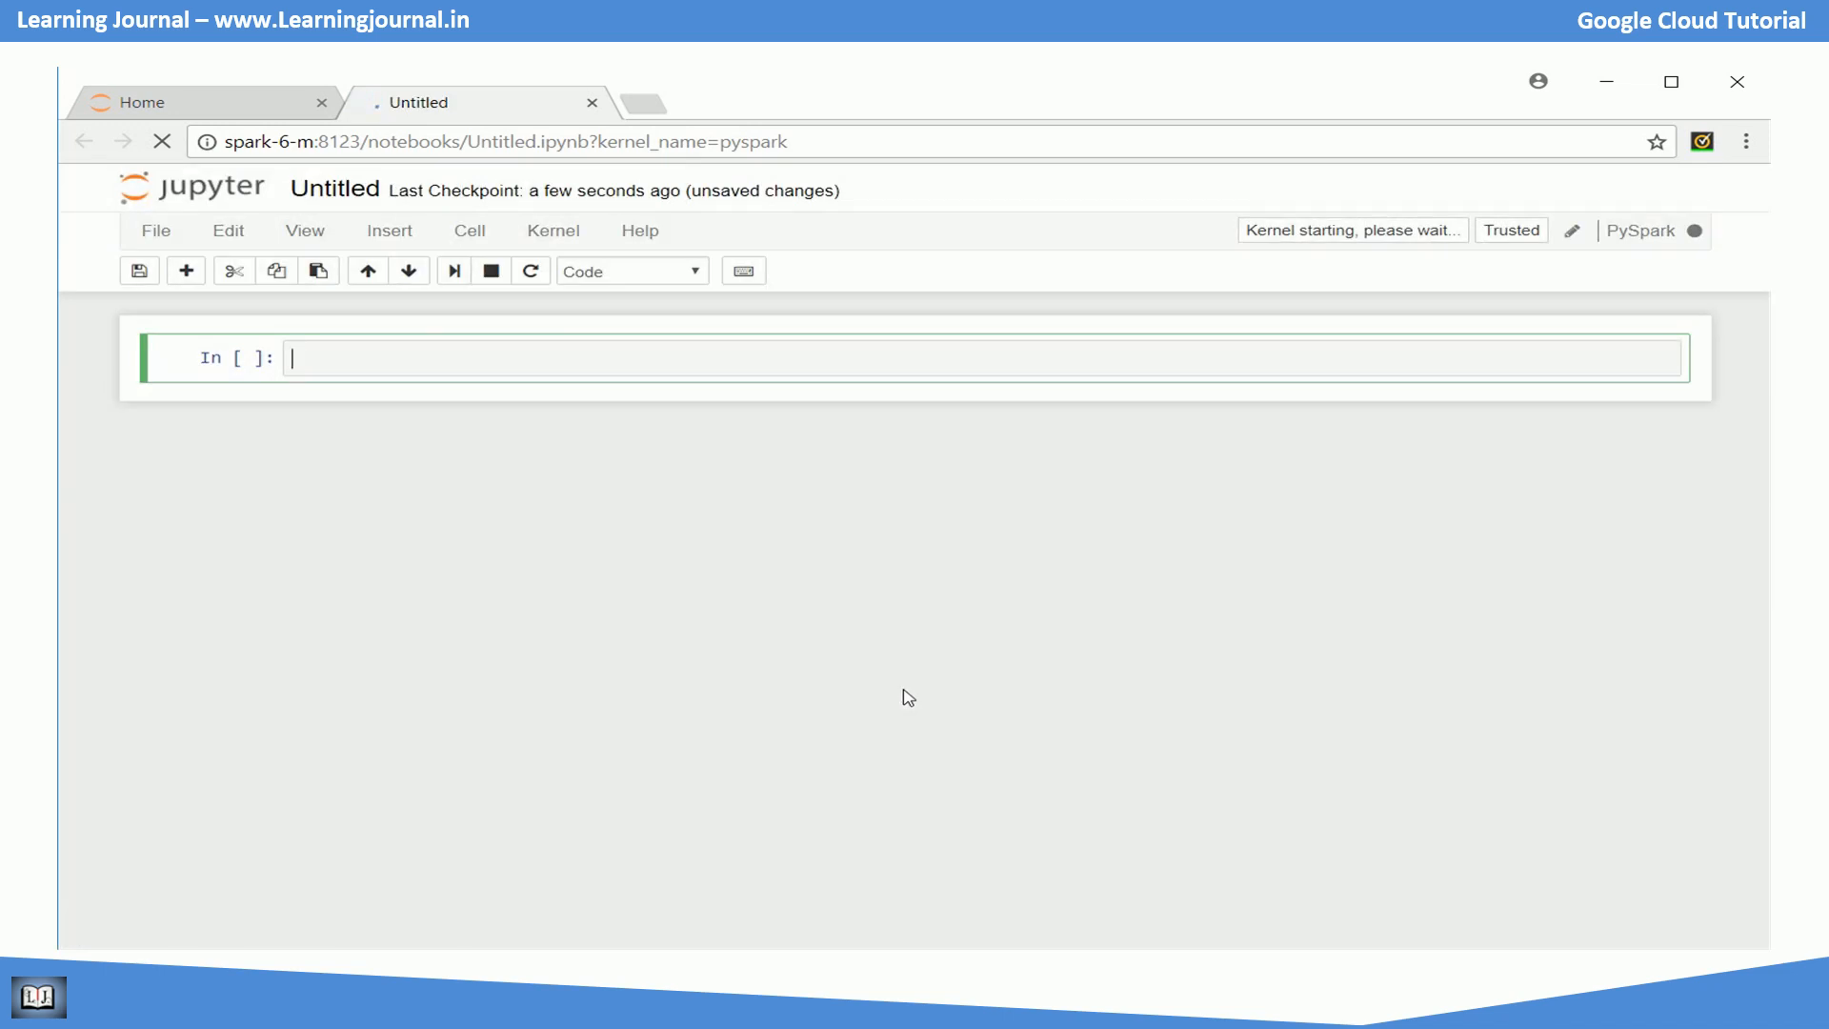
{"action": "left_click", "coordinate": [187, 101]}
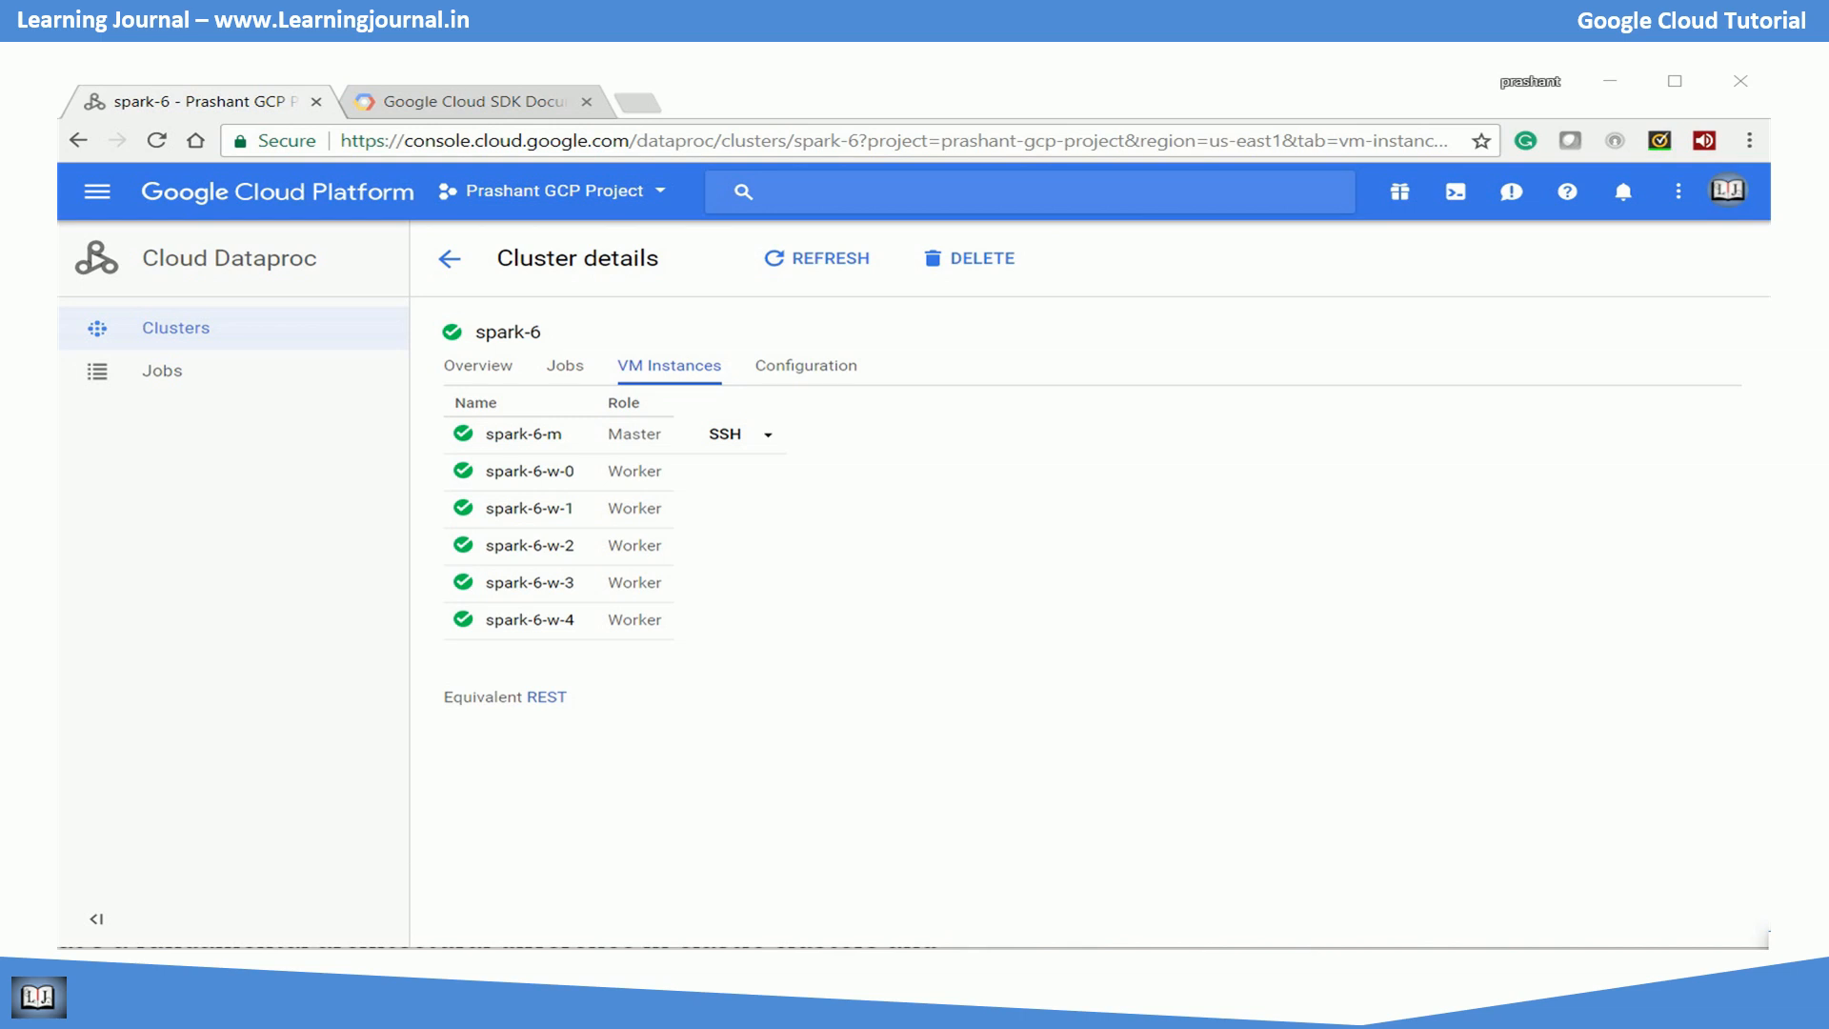
Delete cluster spark-6 from the Clusters list, confirm, and refresh until no clusters remain.
{"action": "left_click", "coordinate": [450, 257]}
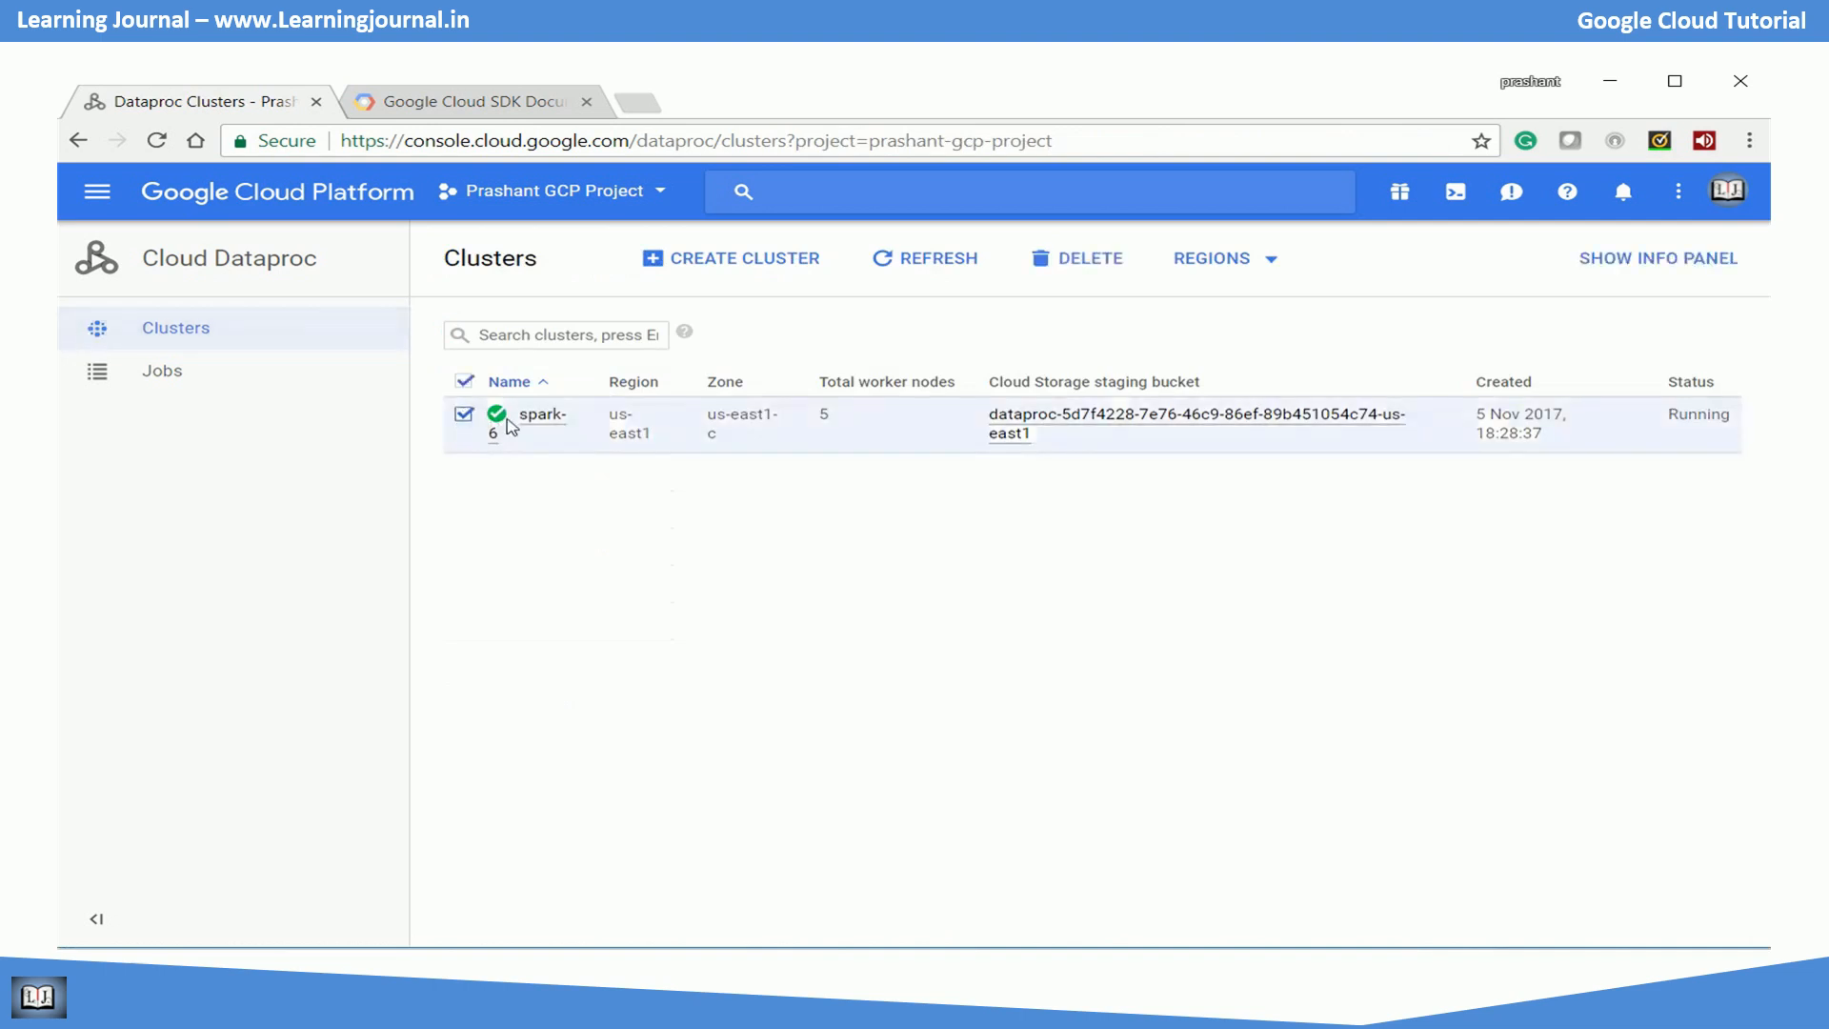
{"action": "left_click", "coordinate": [1074, 257]}
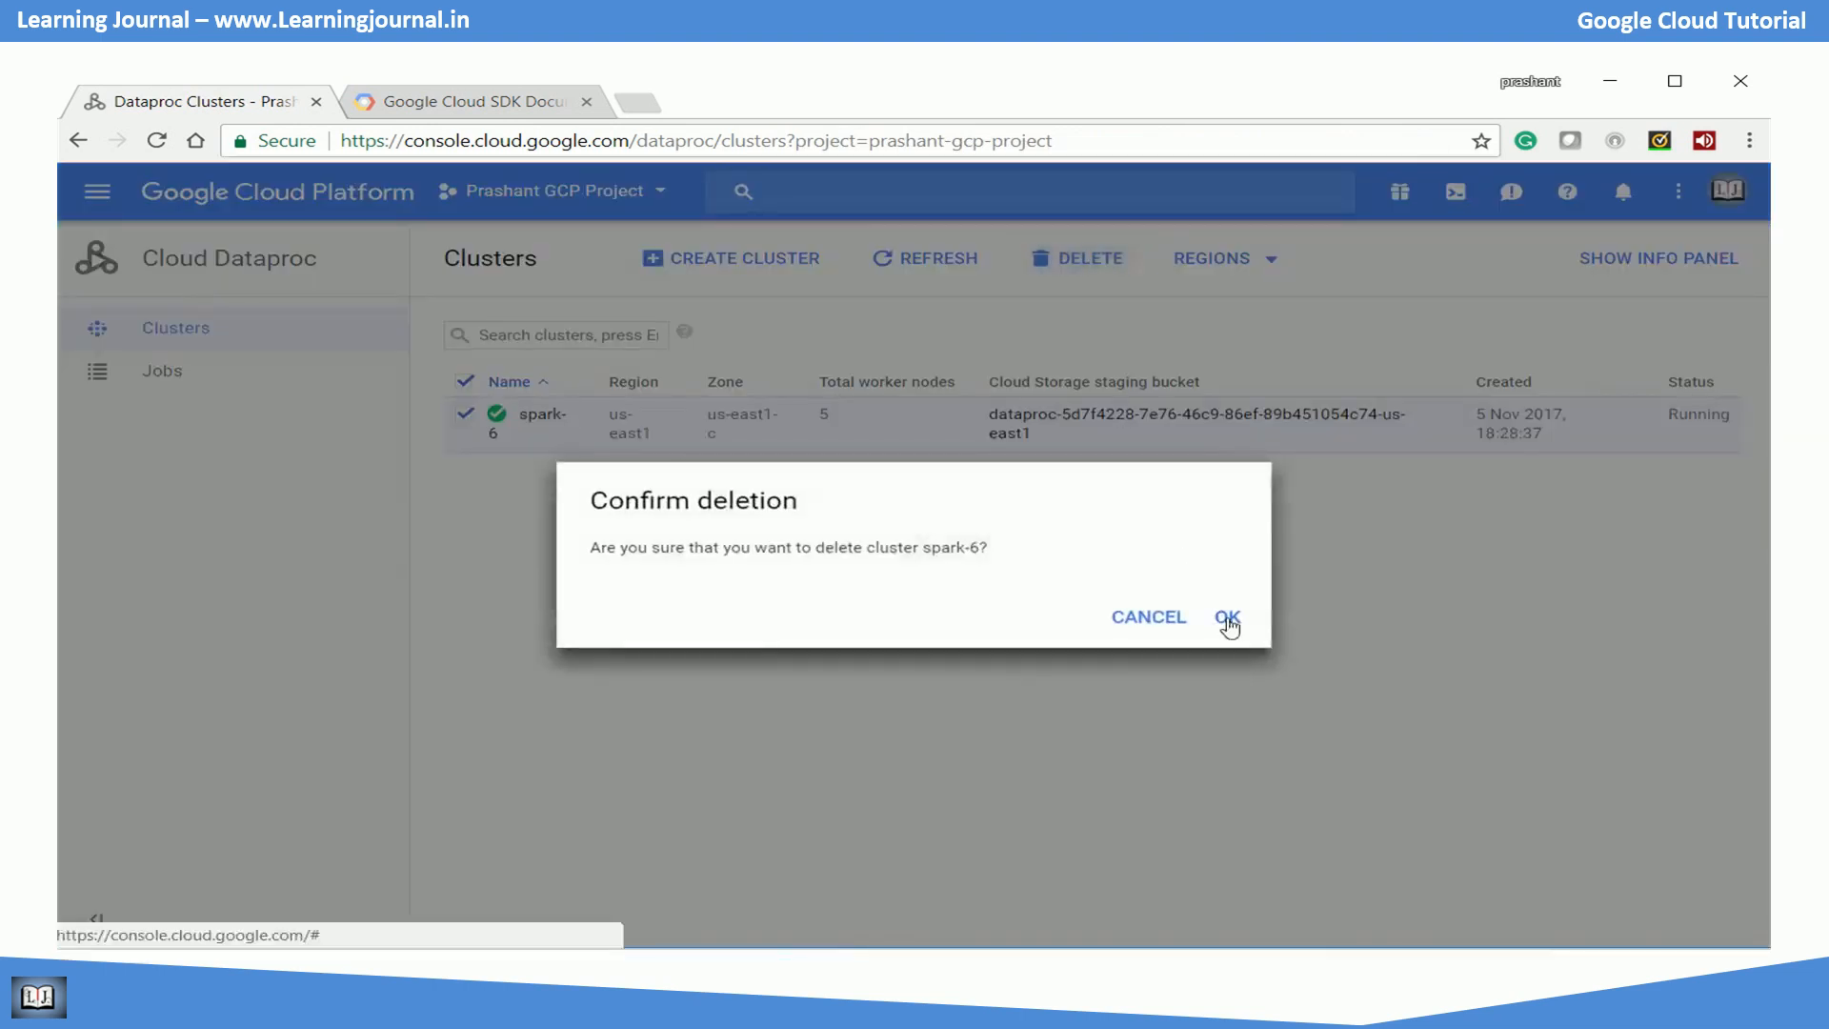
{"action": "left_click", "coordinate": [1225, 615]}
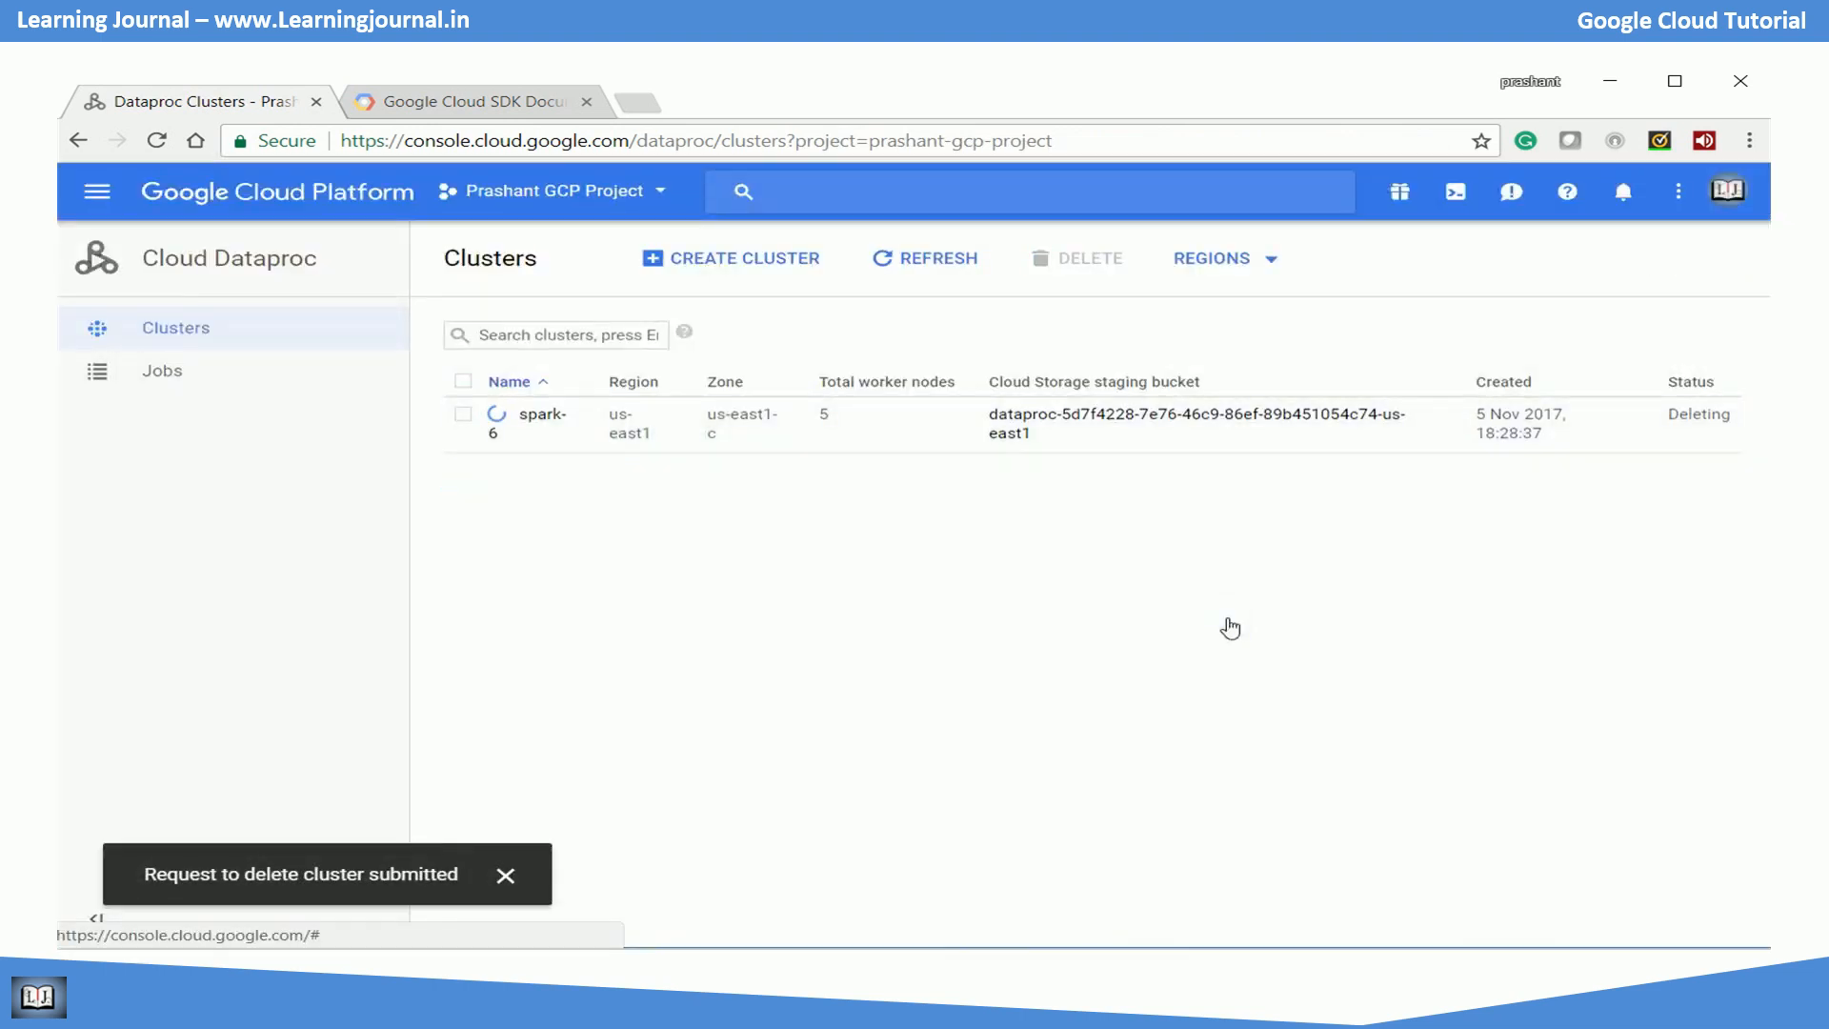
{"action": "left_click", "coordinate": [507, 875]}
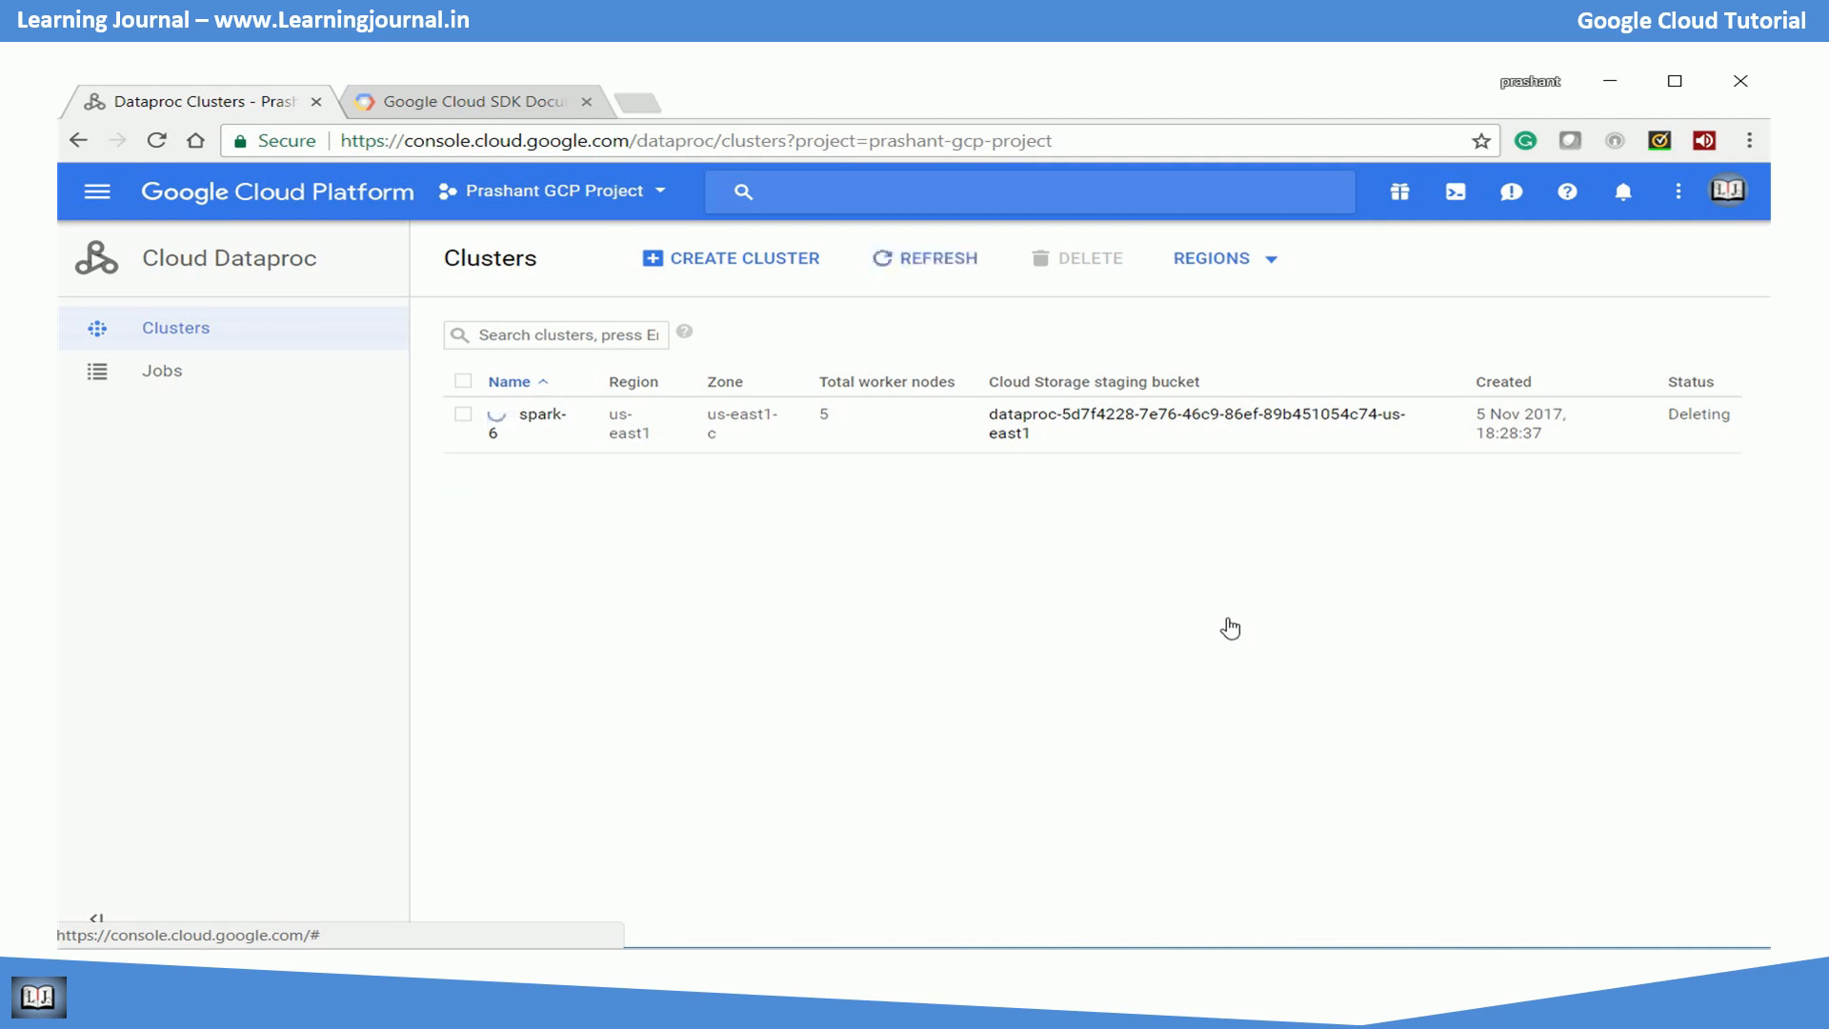
{"action": "left_click", "coordinate": [922, 257]}
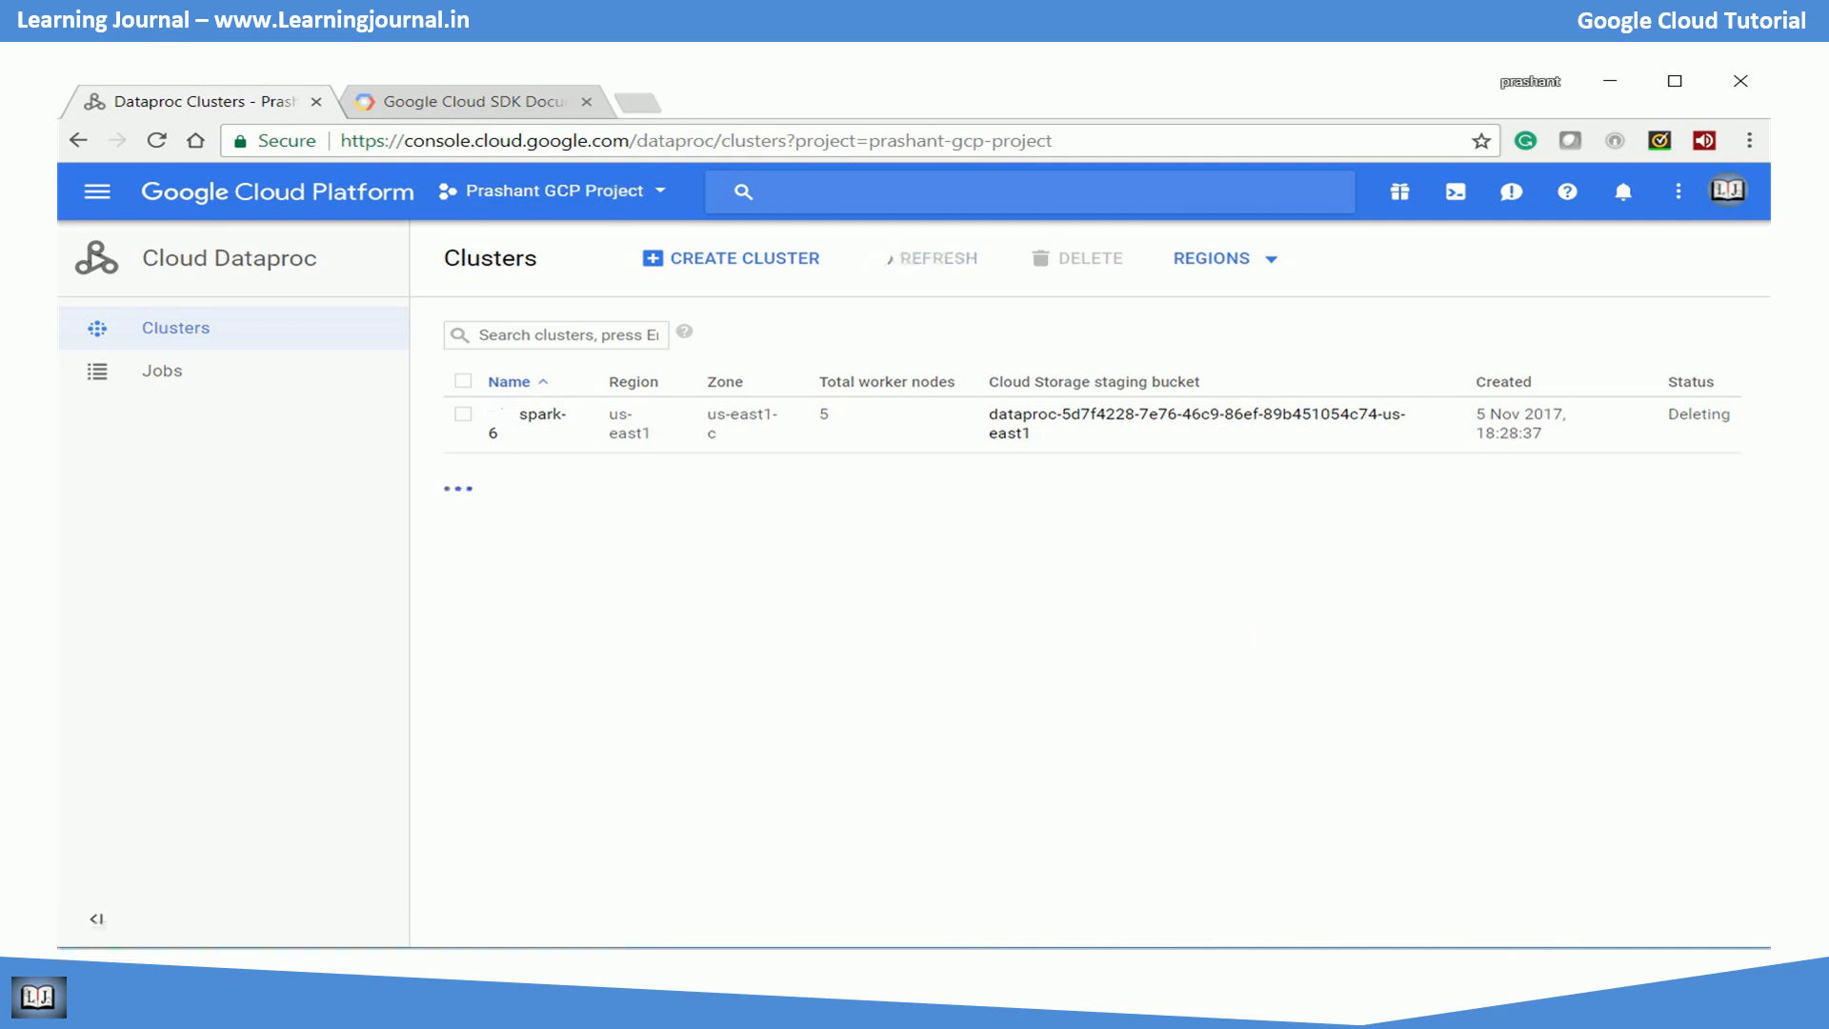
{"action": "left_click", "coordinate": [922, 258]}
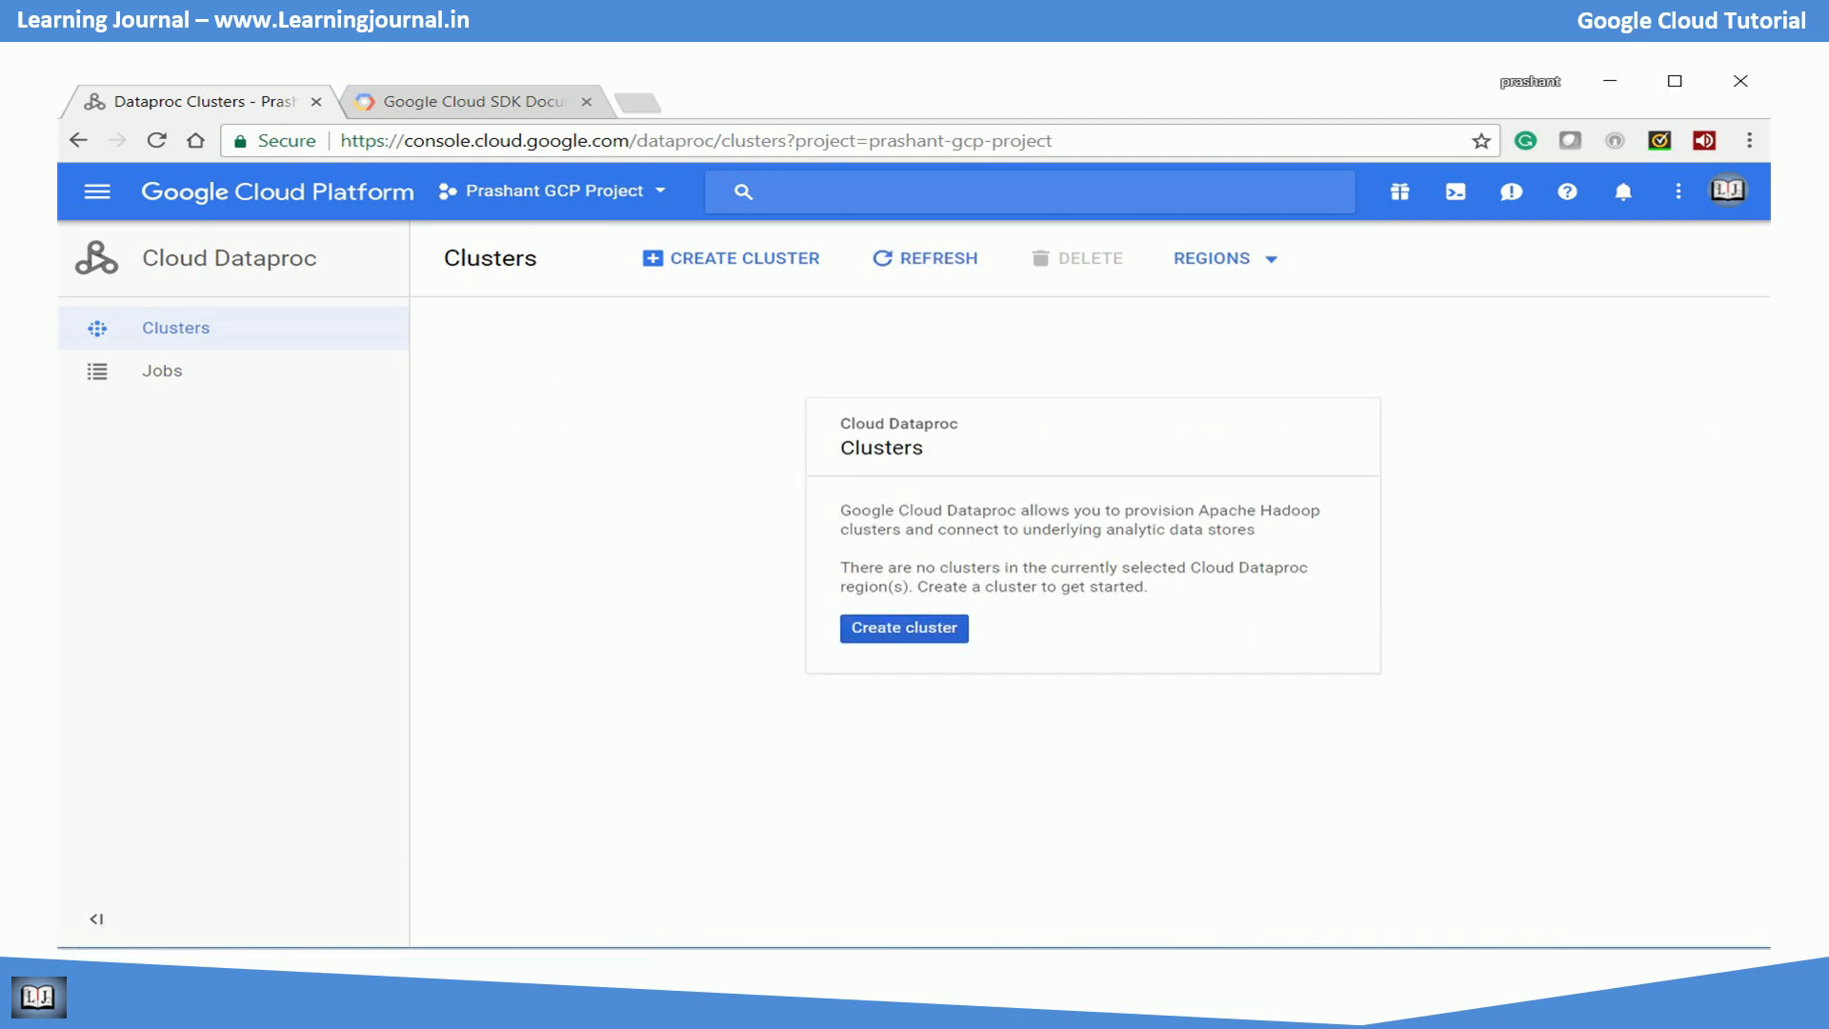